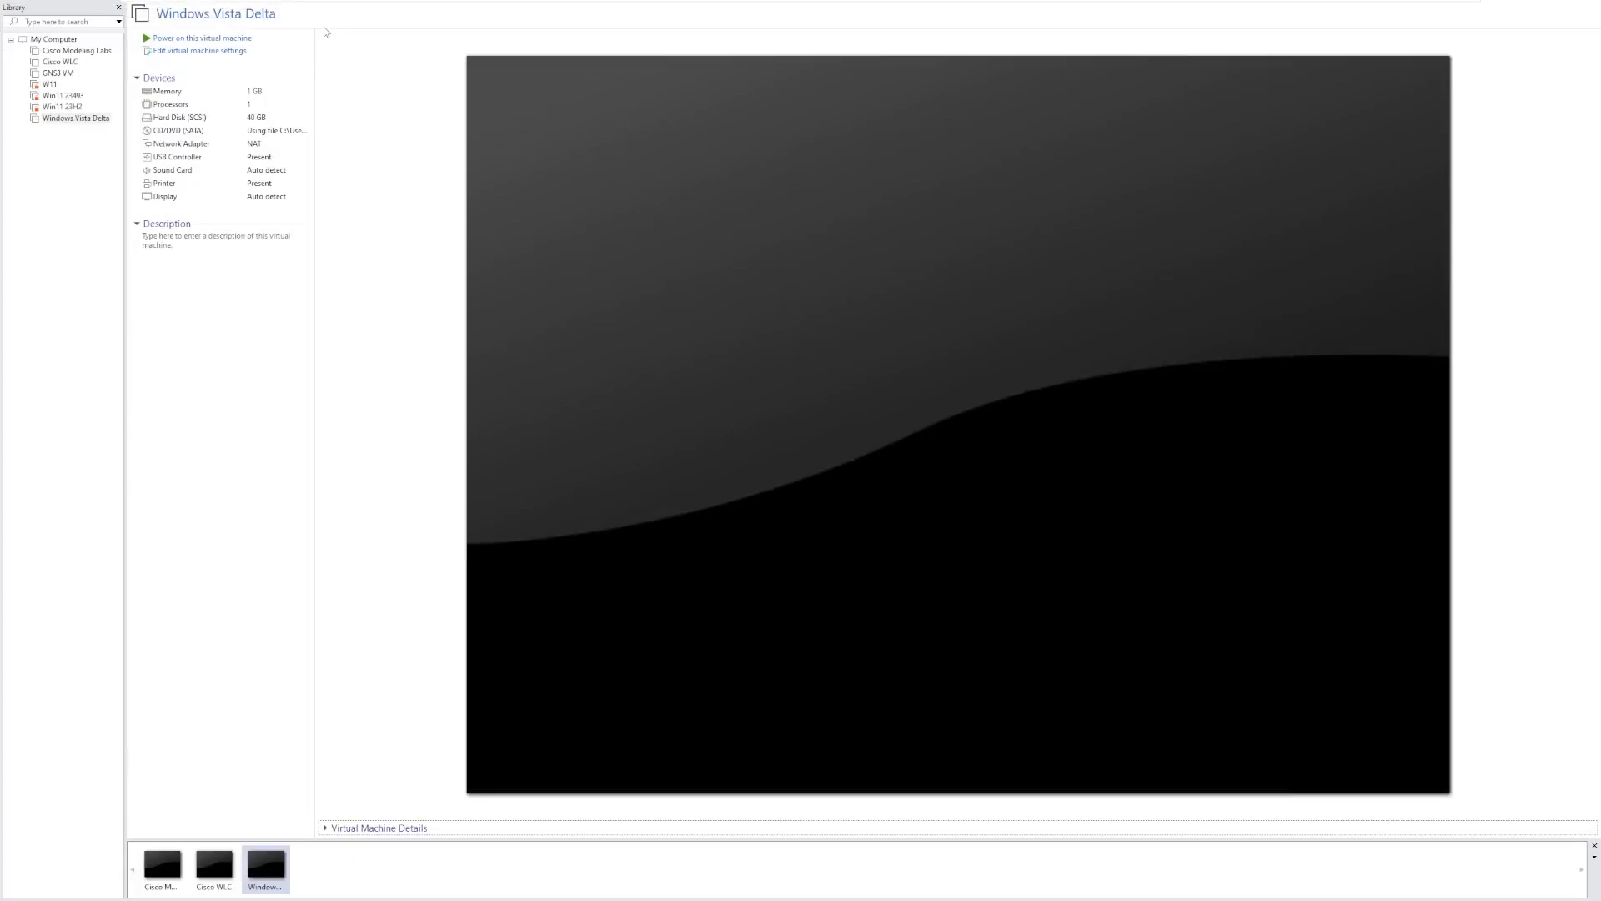
mouse_move(399, 24)
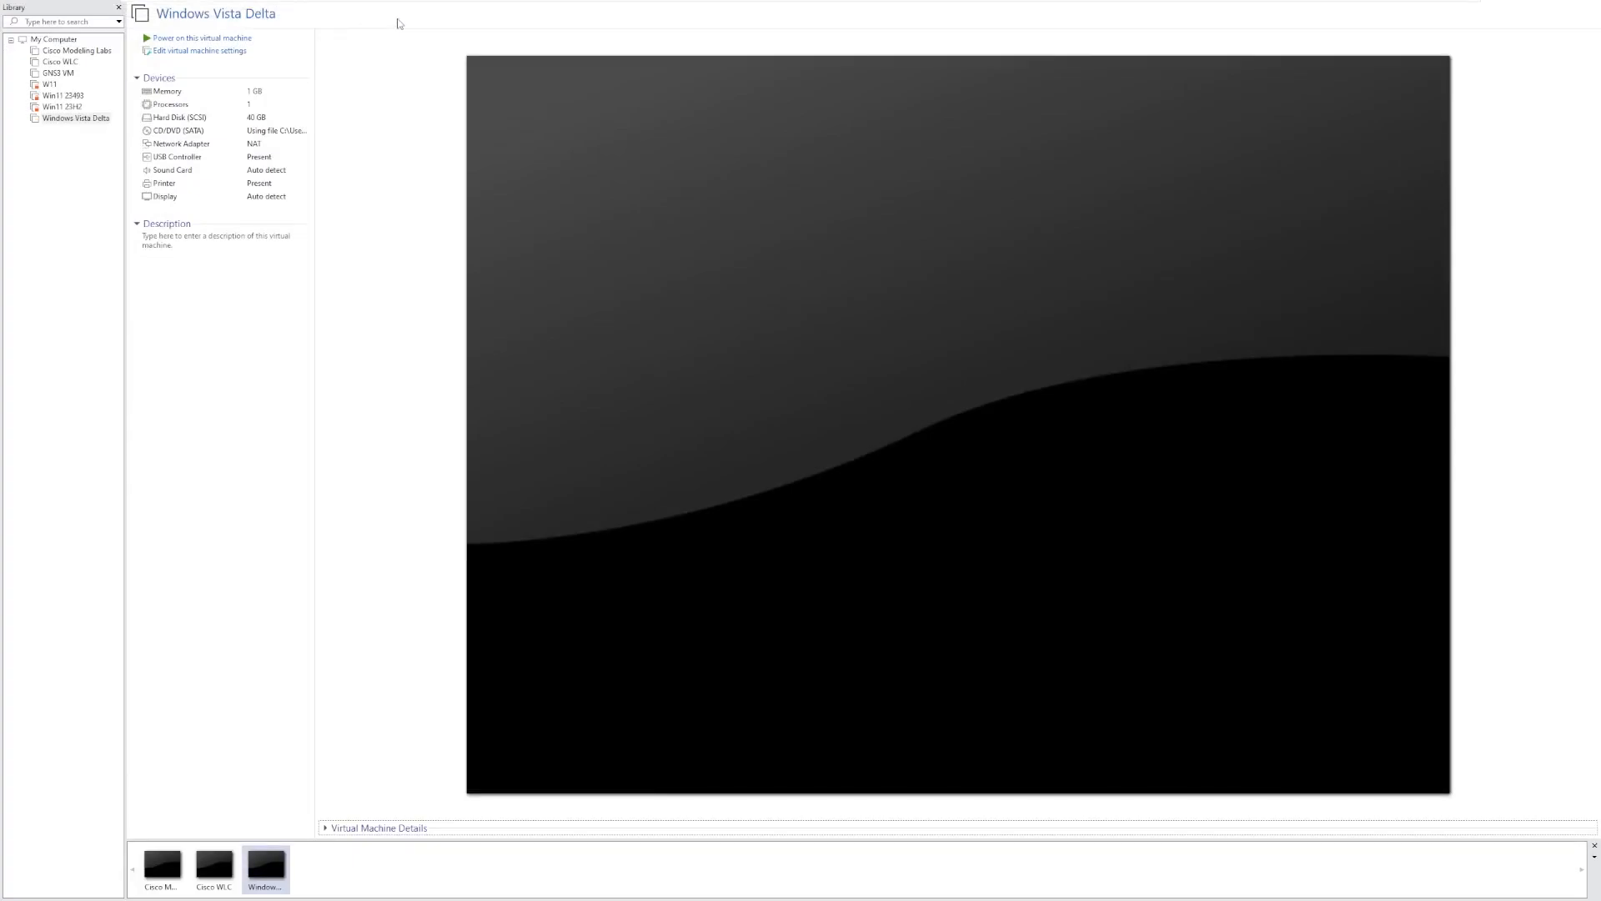
mouse_move(694, 340)
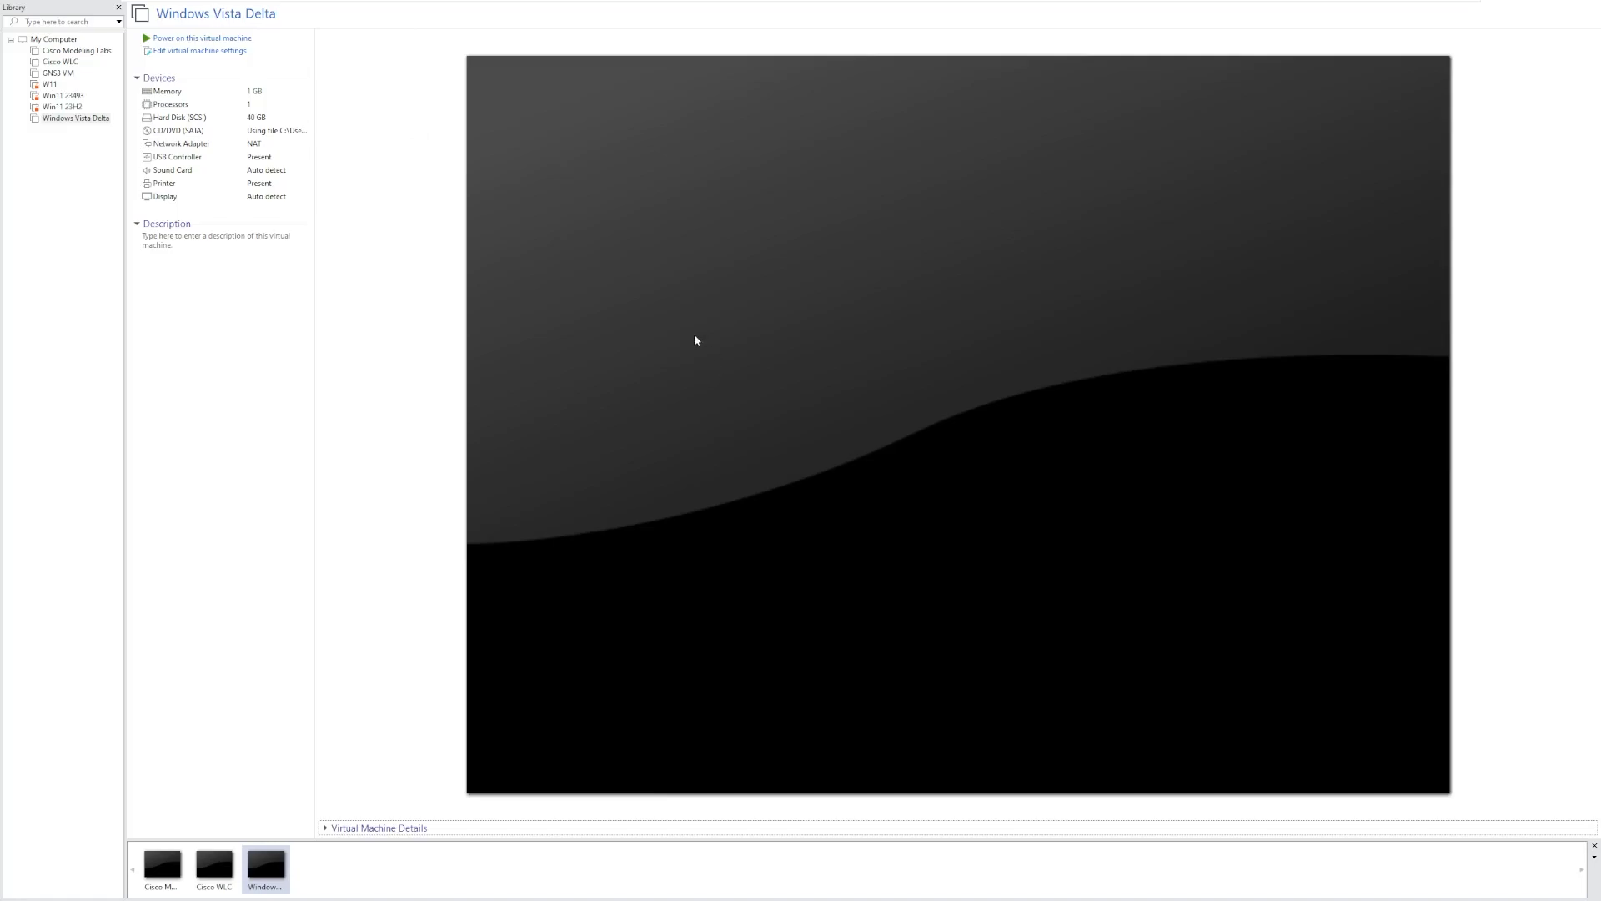
mouse_move(671, 330)
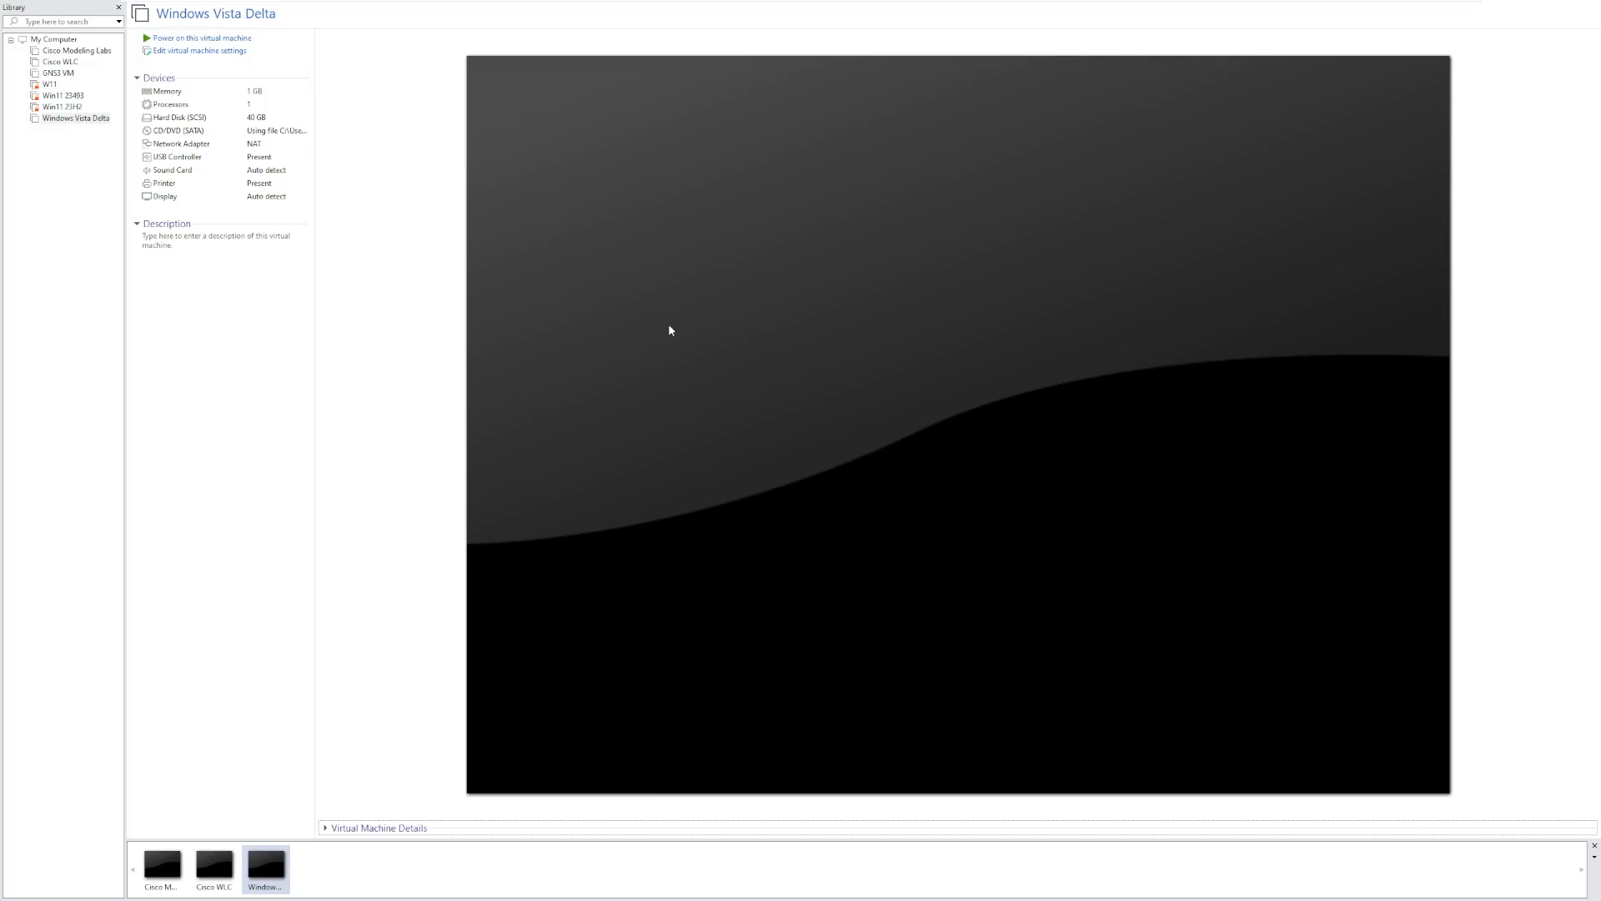
mouse_move(662, 327)
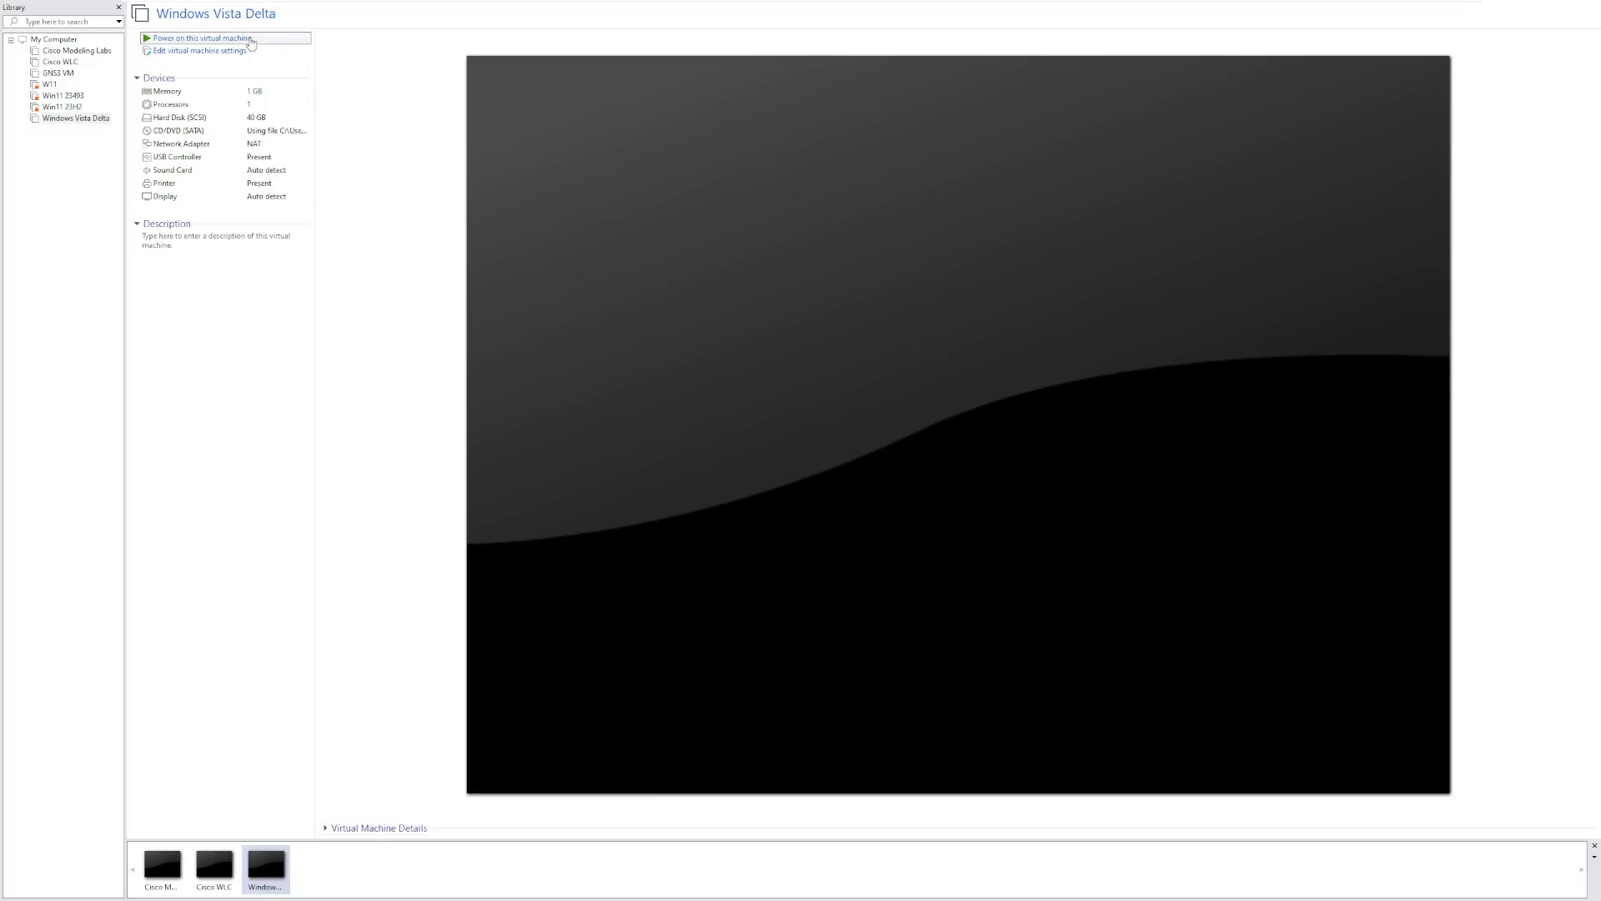
Power on the Windows Vista Delta VM and stretch the guest display to fill the screen.
click(200, 39)
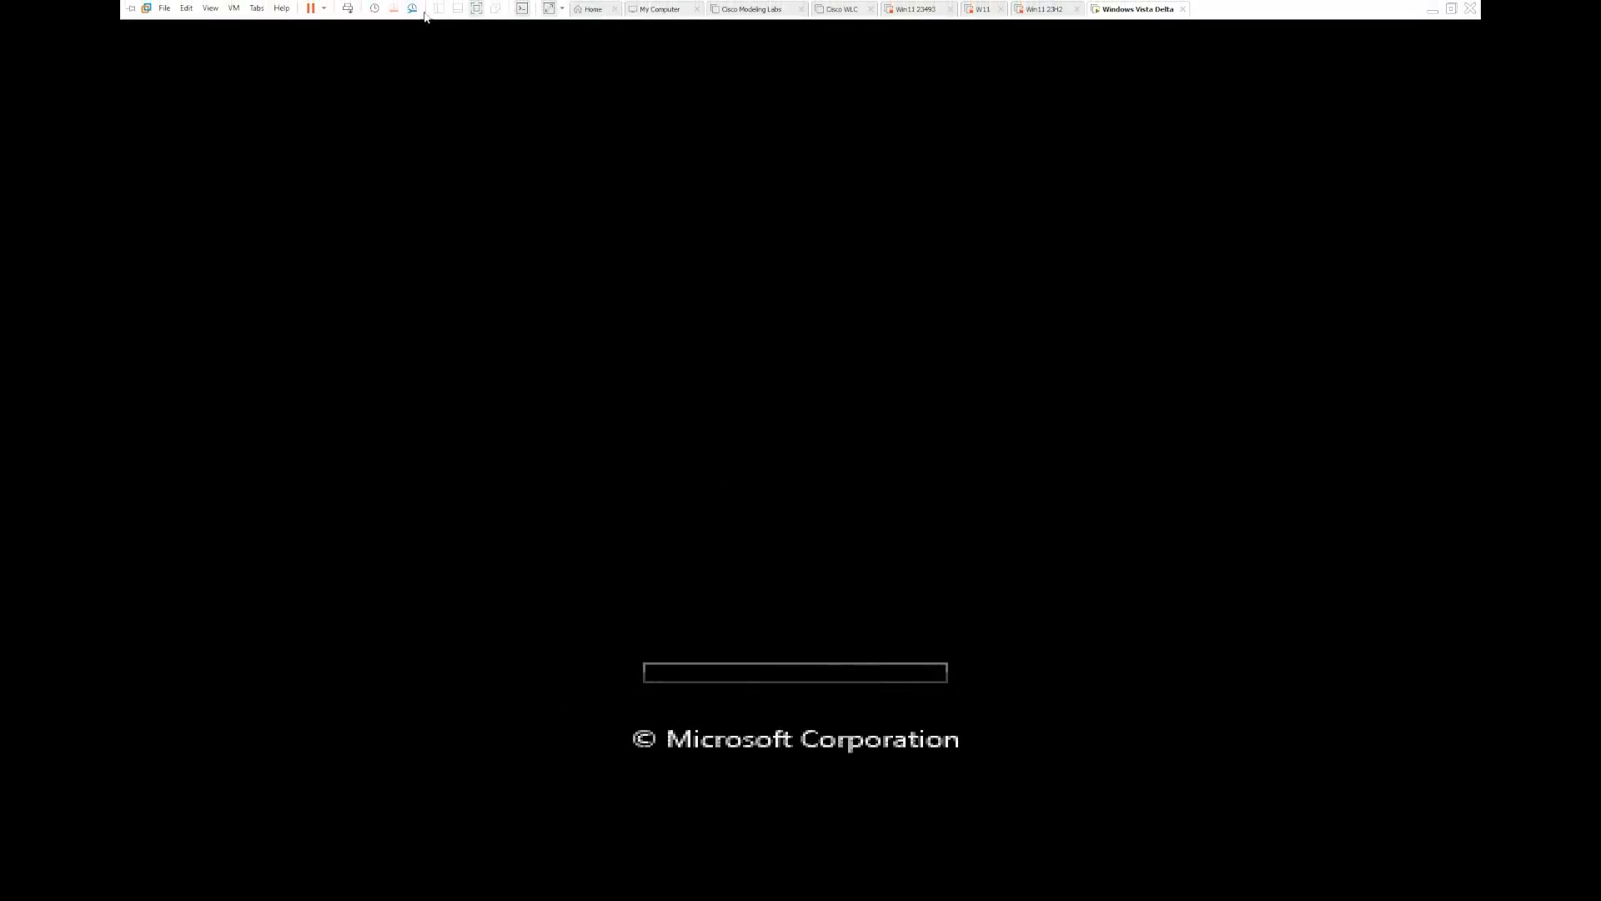
click(549, 8)
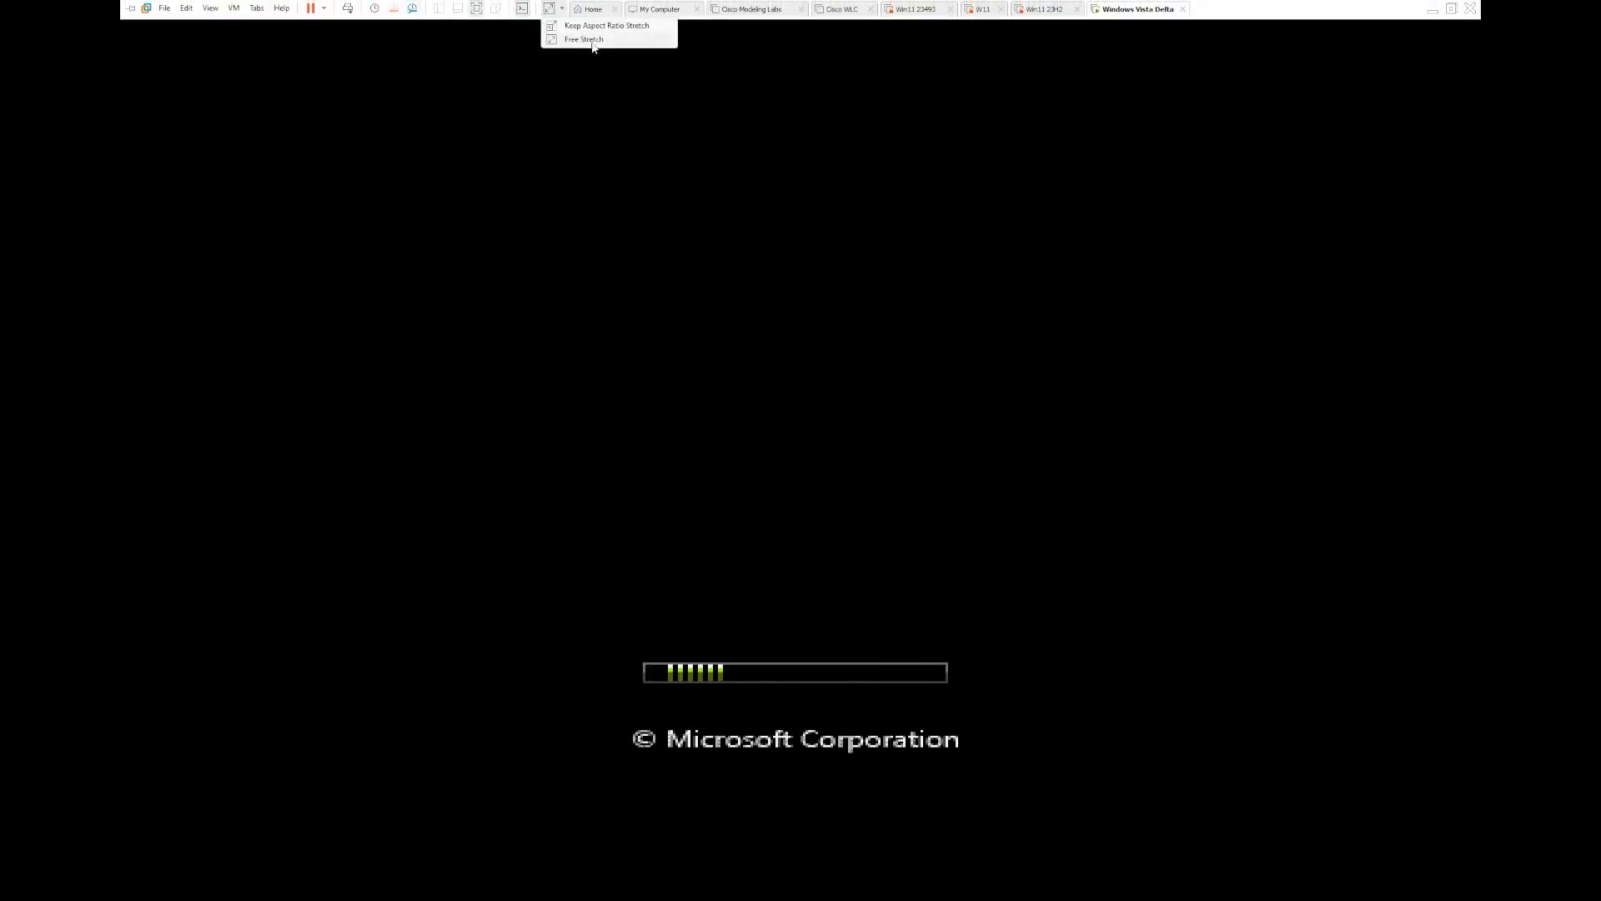
click(583, 40)
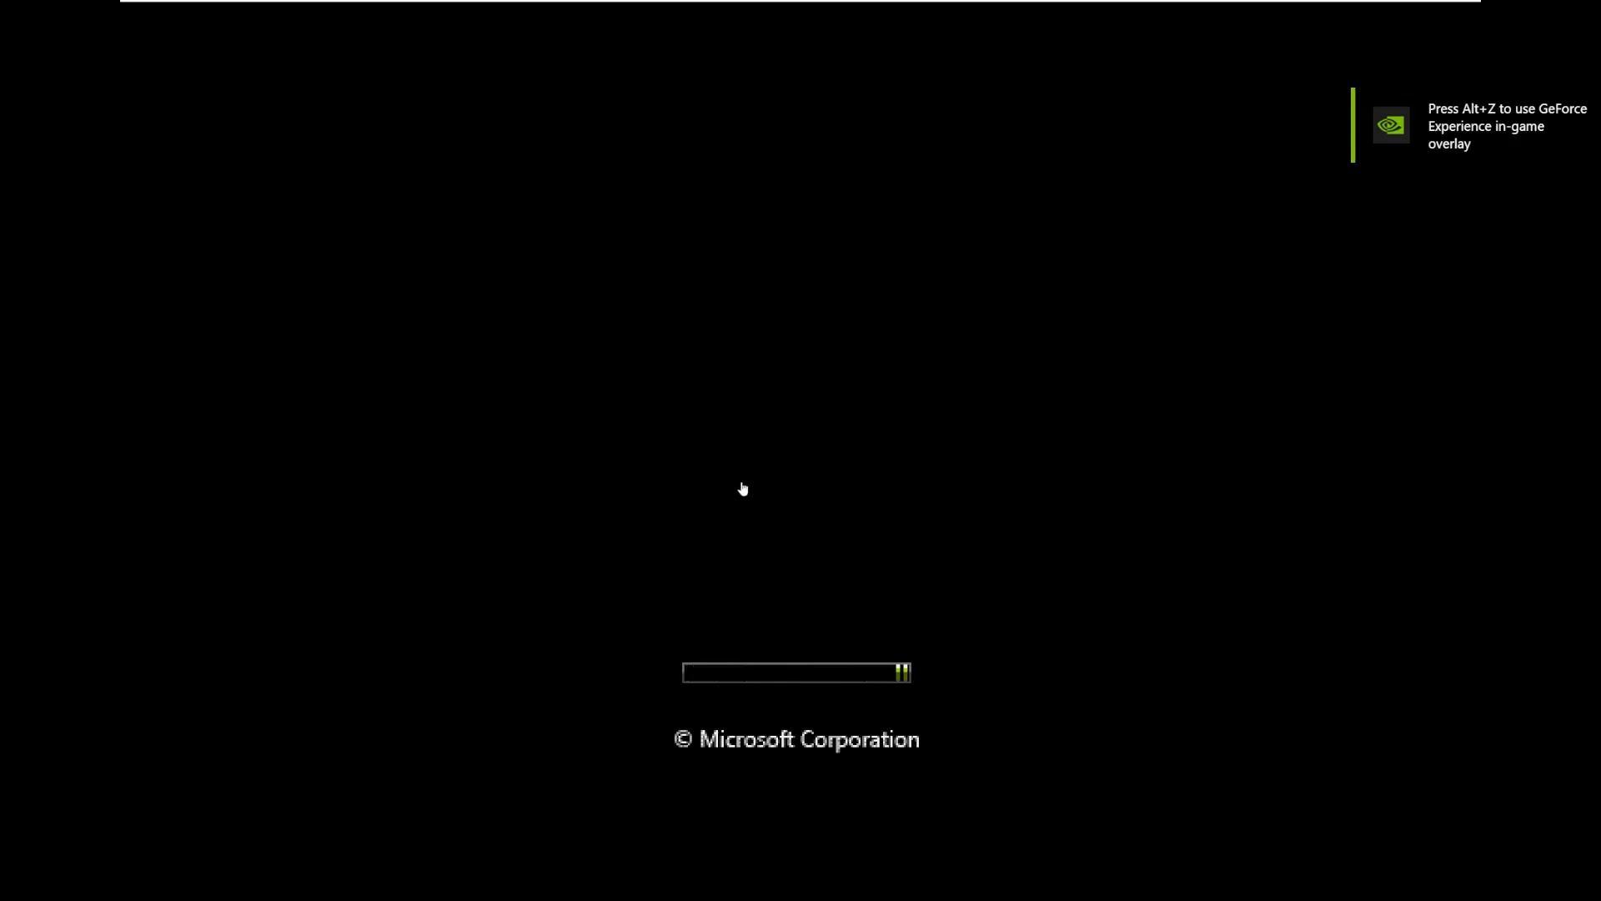
mouse_move(699, 524)
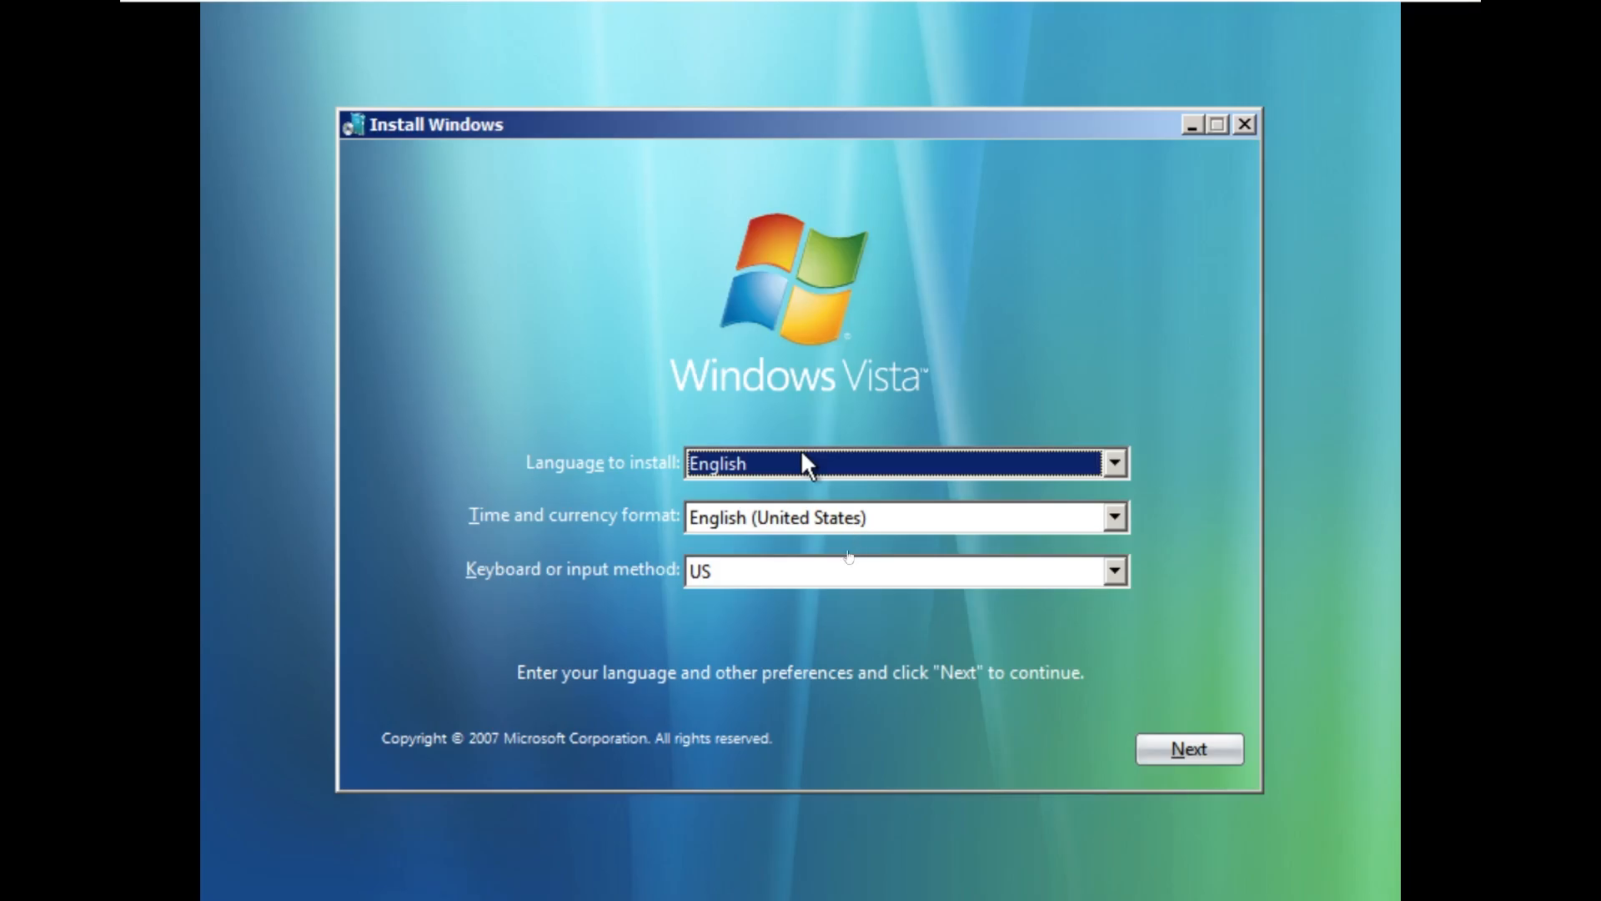
click(1188, 749)
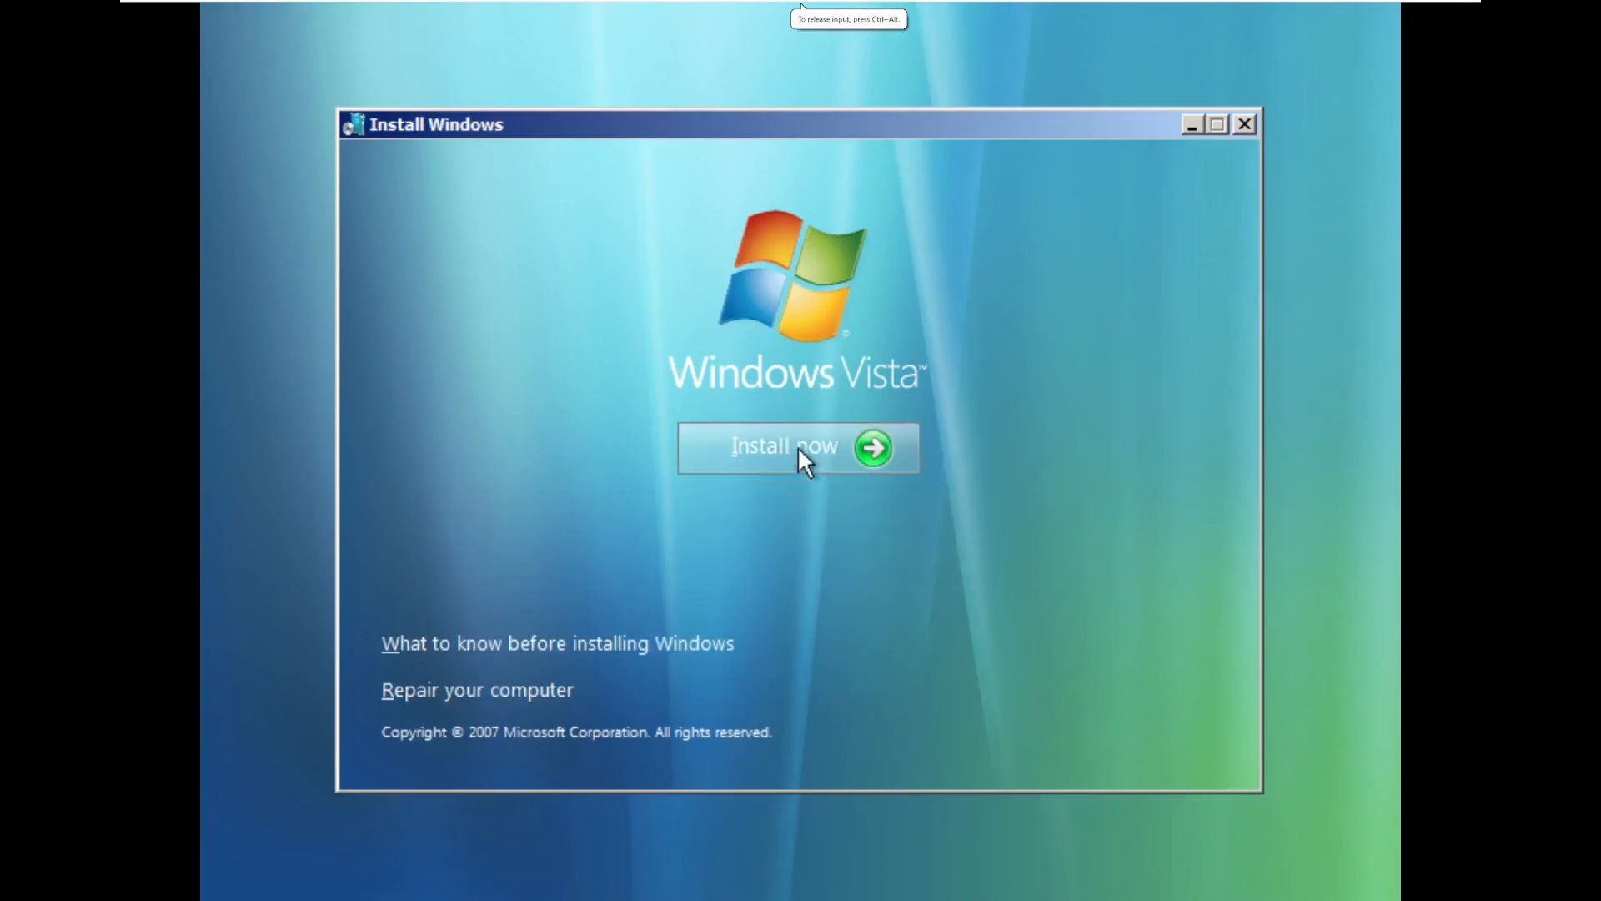
click(797, 447)
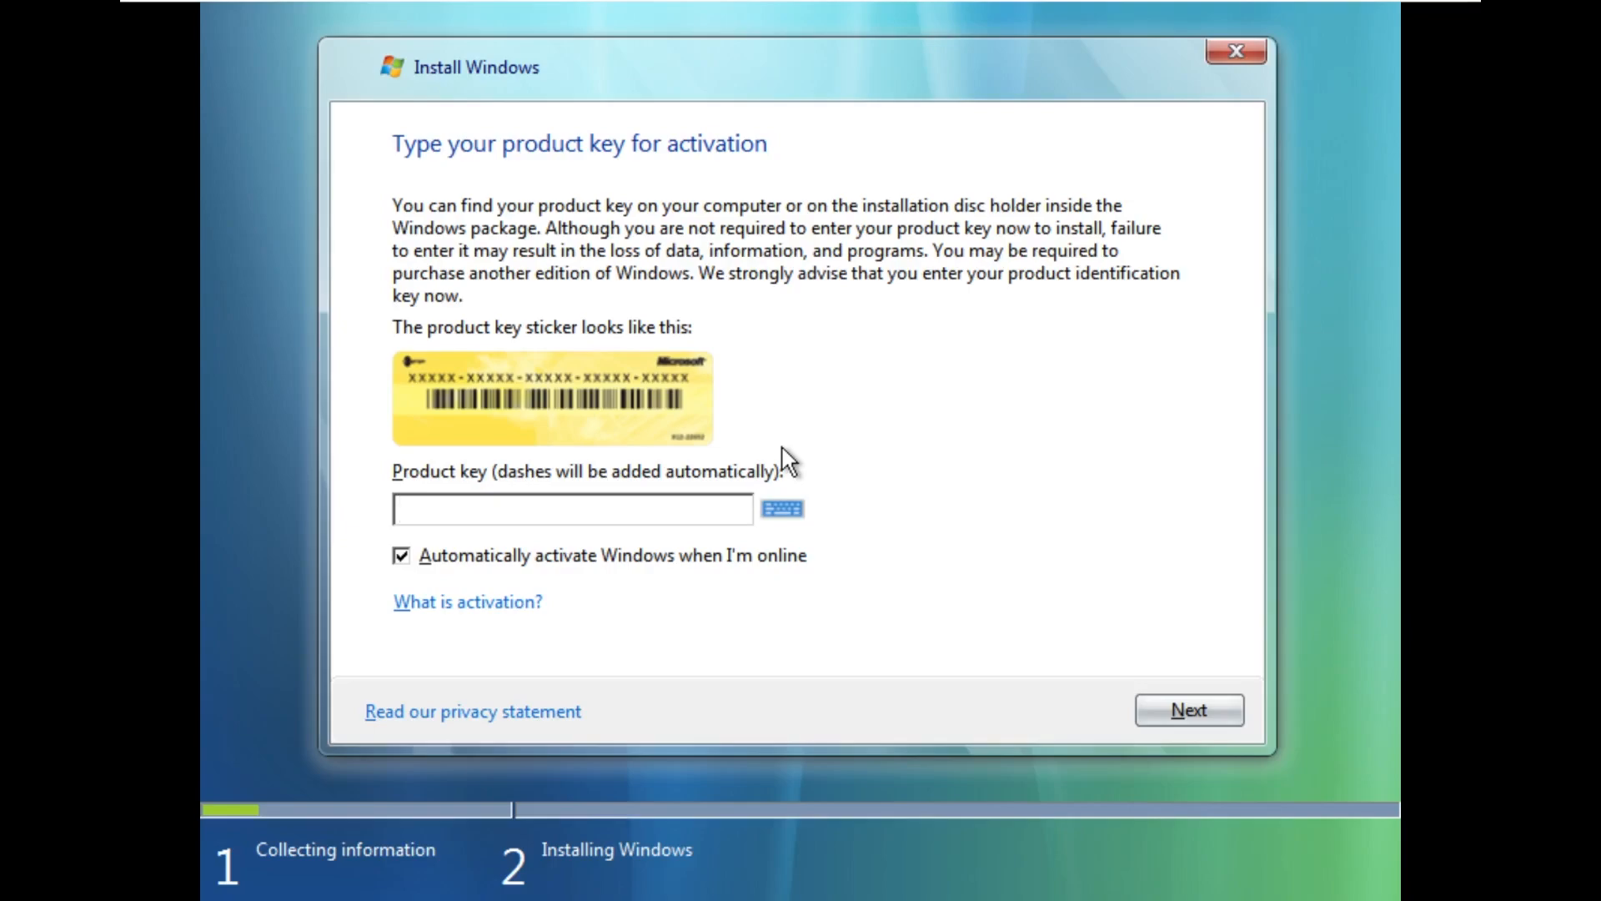
mouse_move(1210, 275)
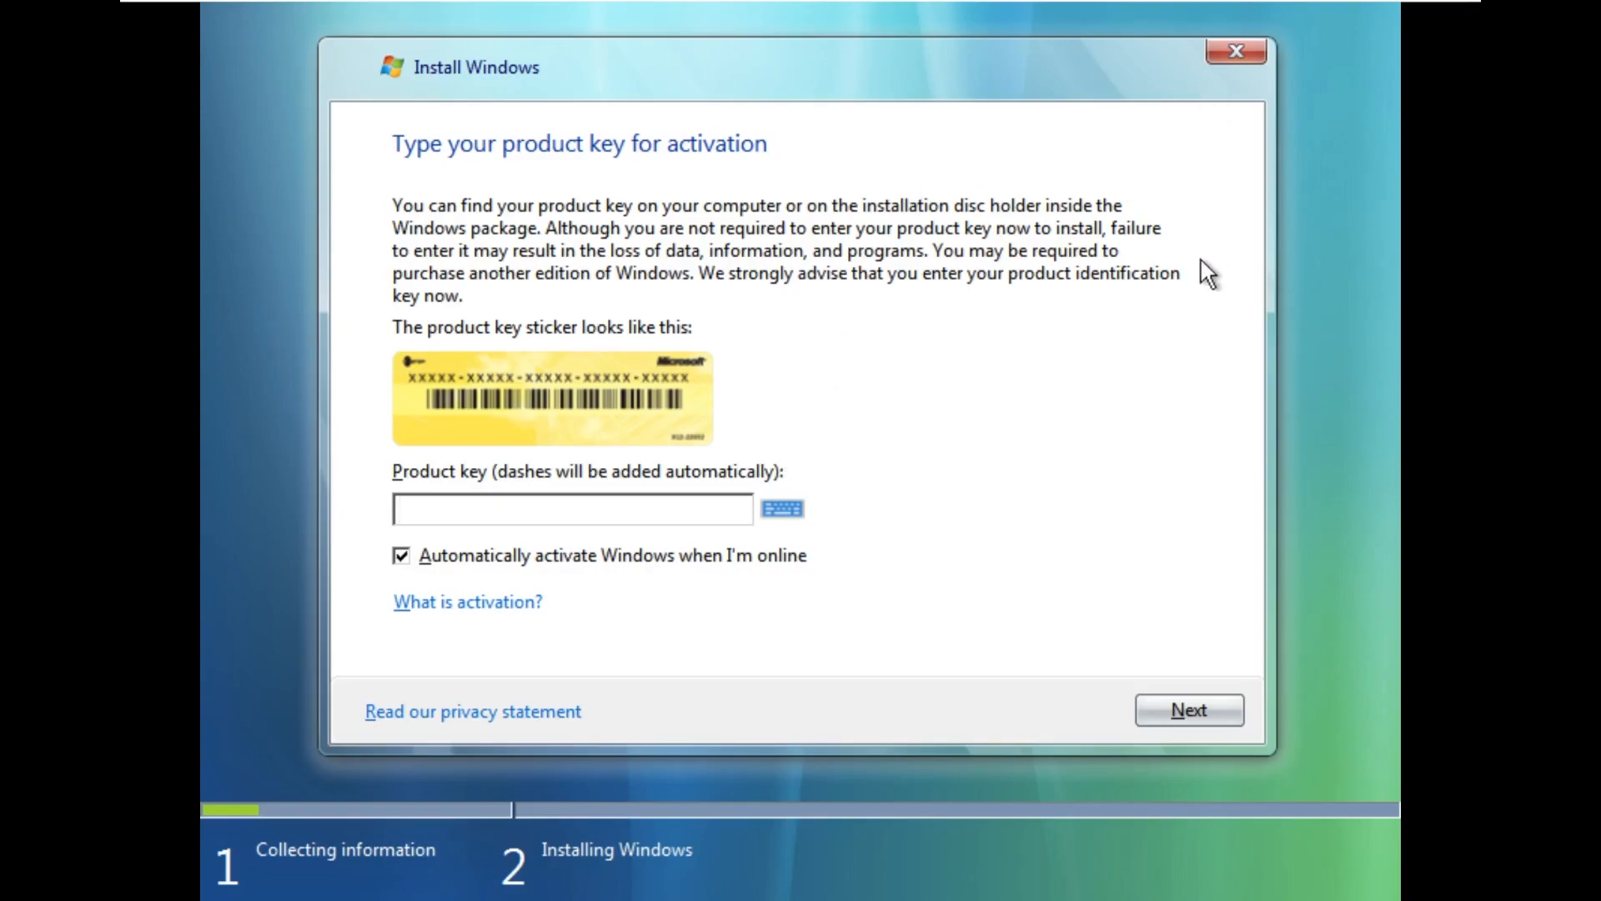
mouse_move(1141, 317)
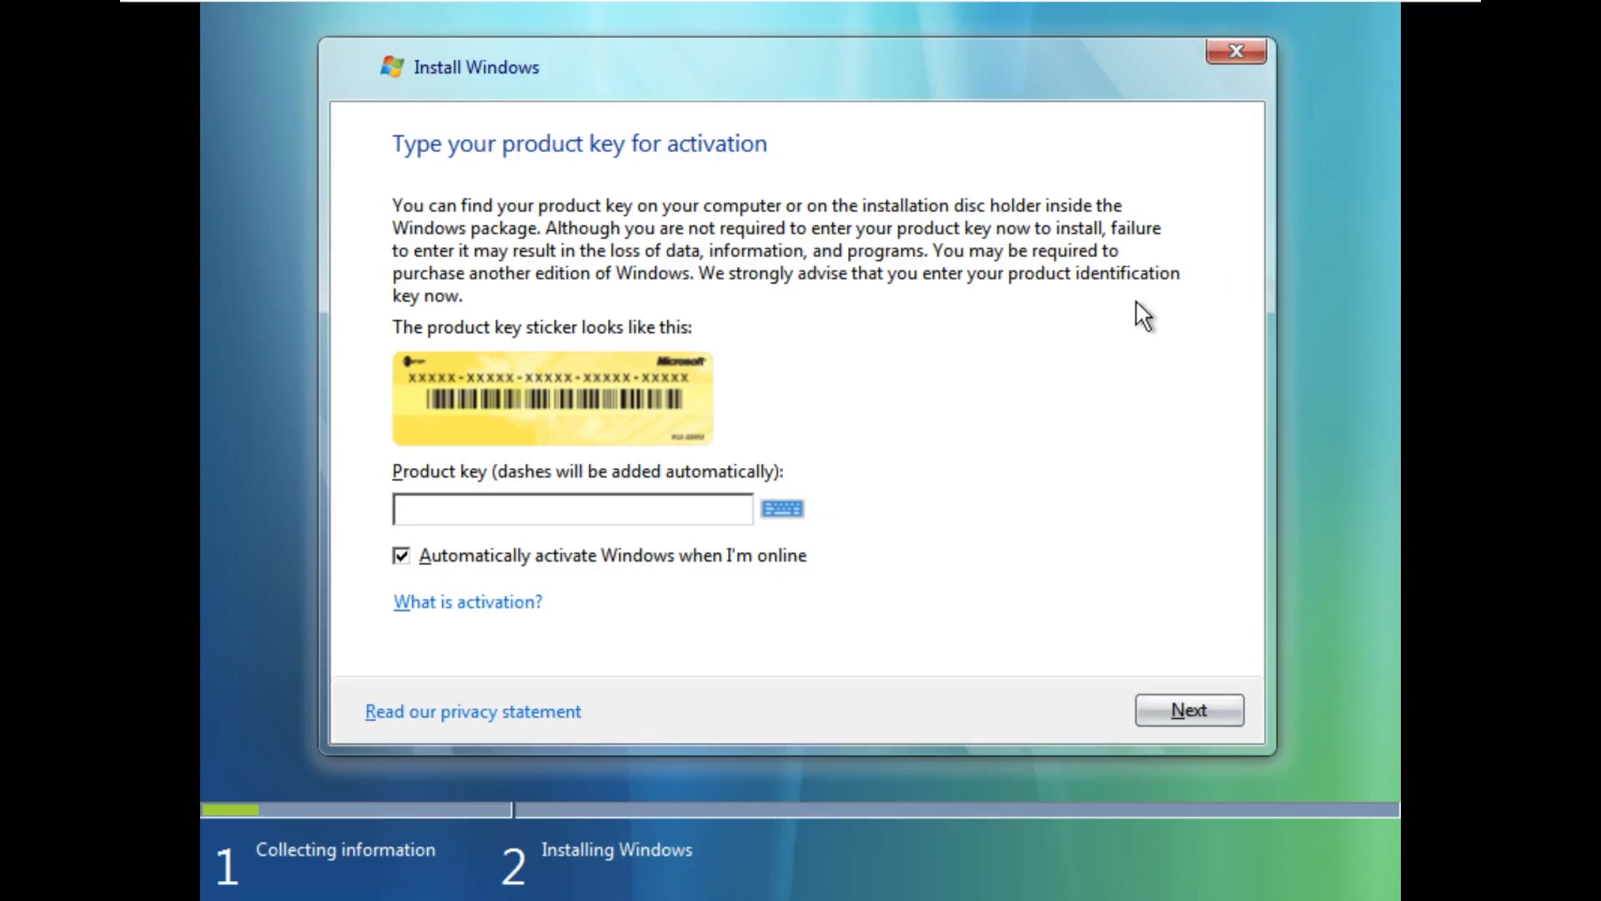
mouse_move(916, 615)
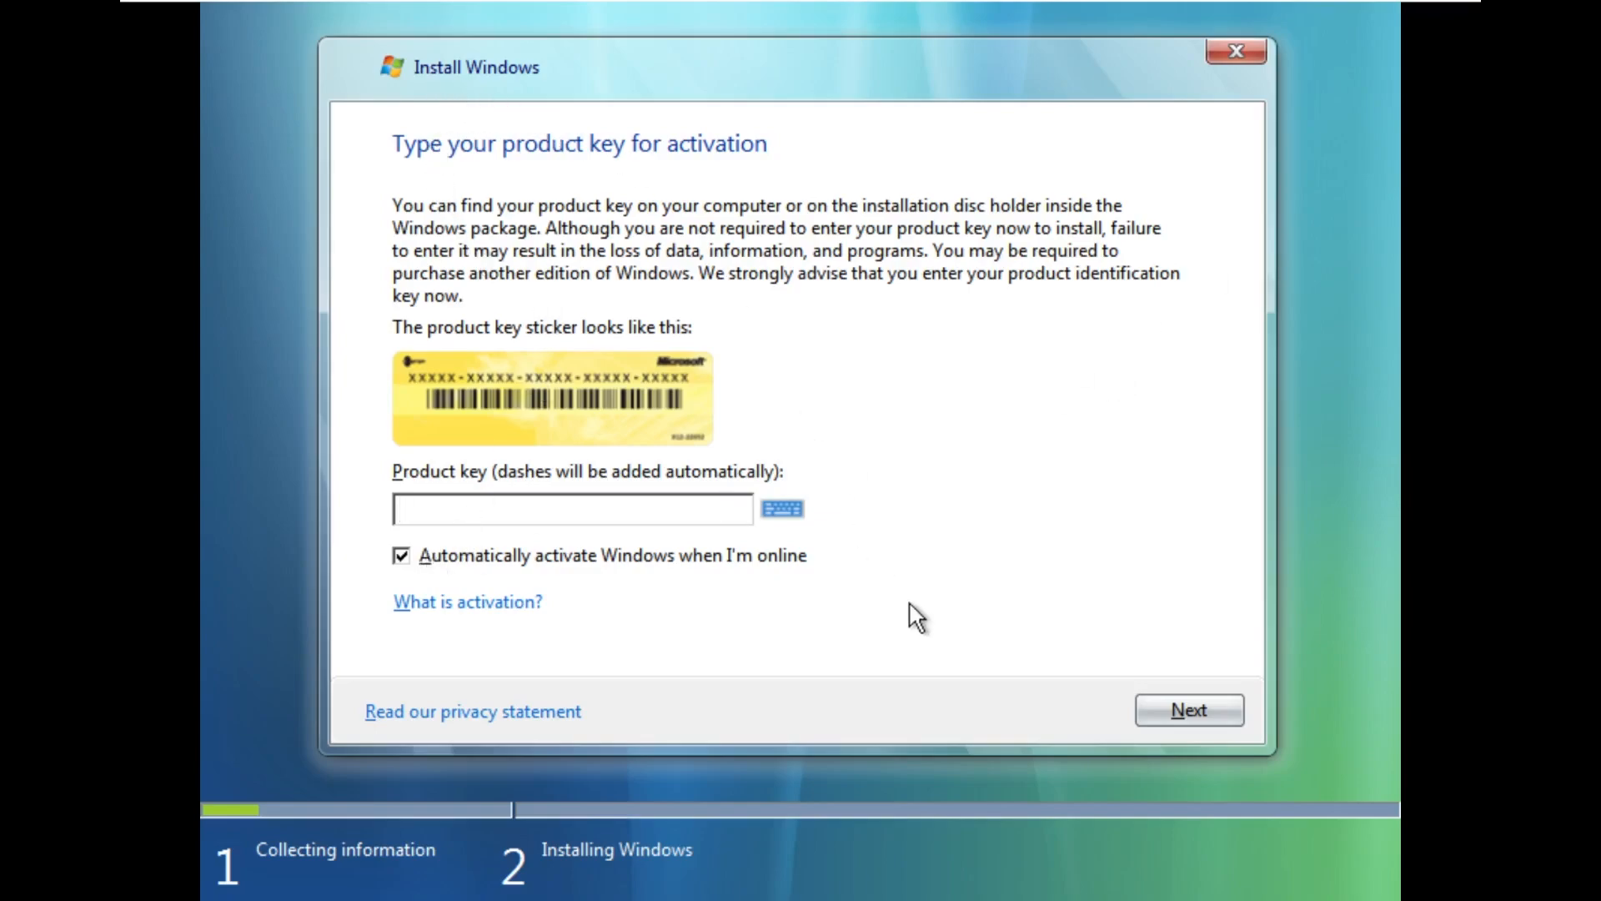
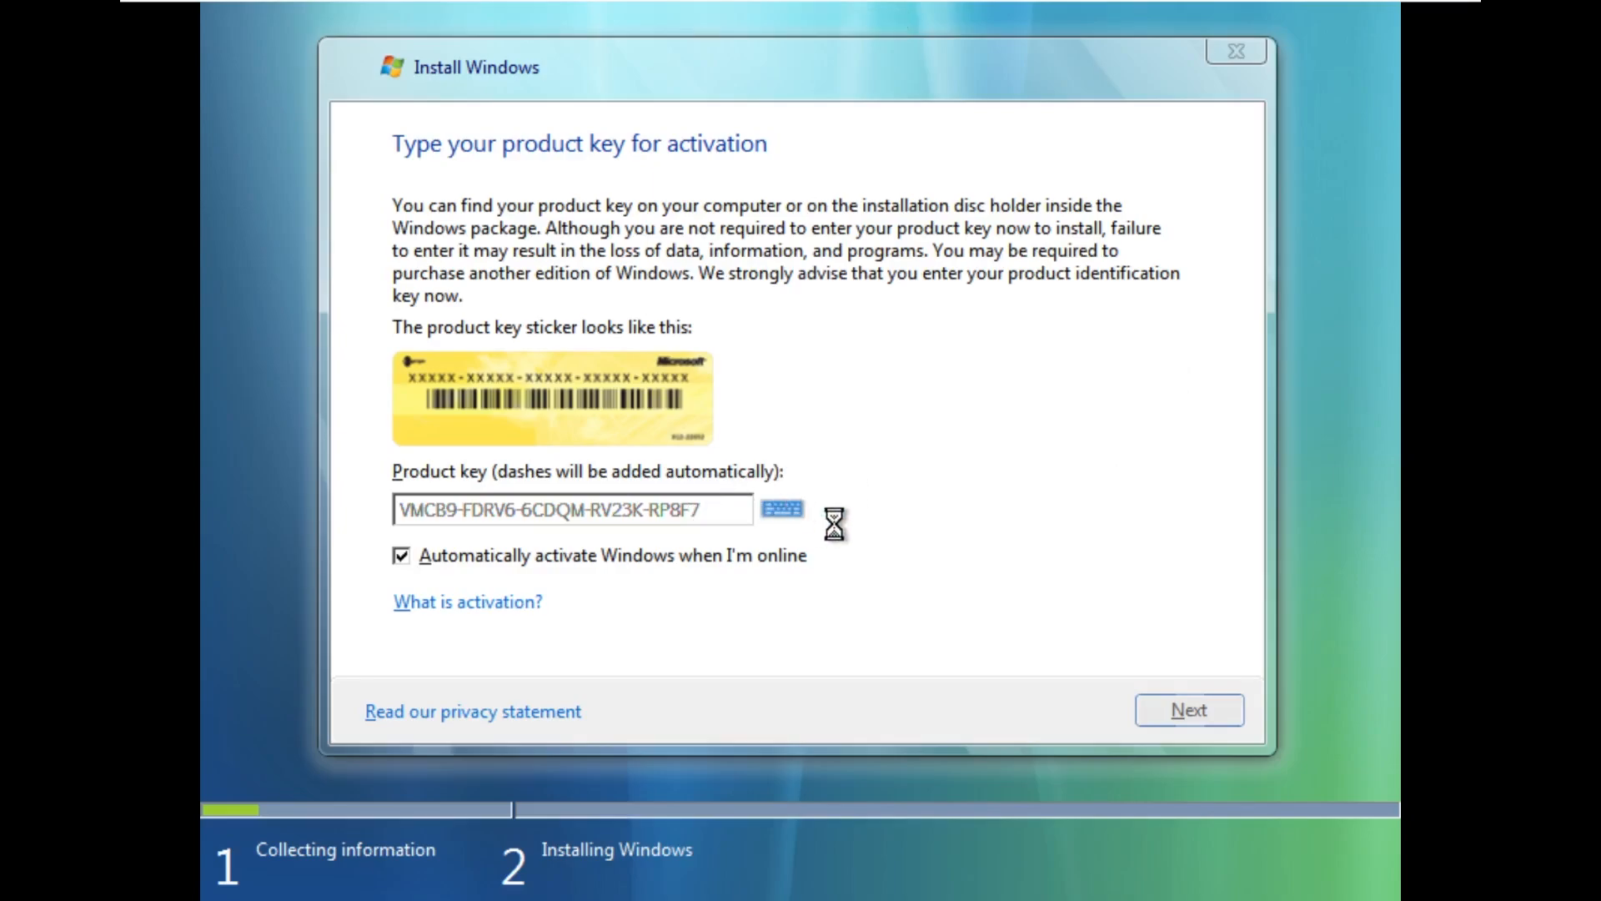
click(1189, 710)
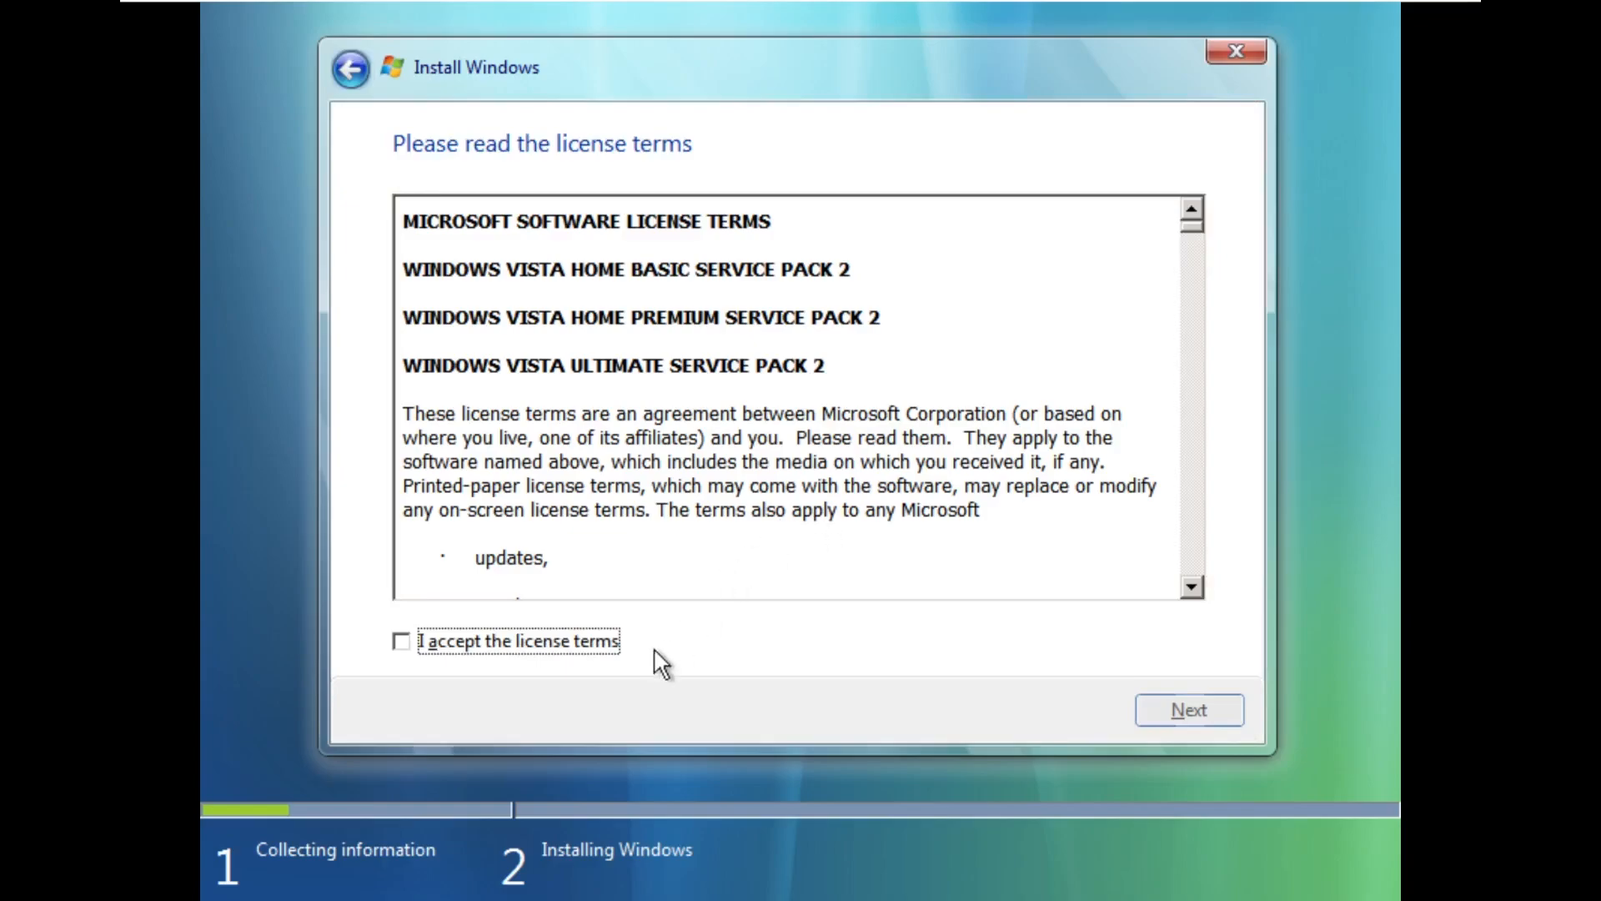
click(1188, 710)
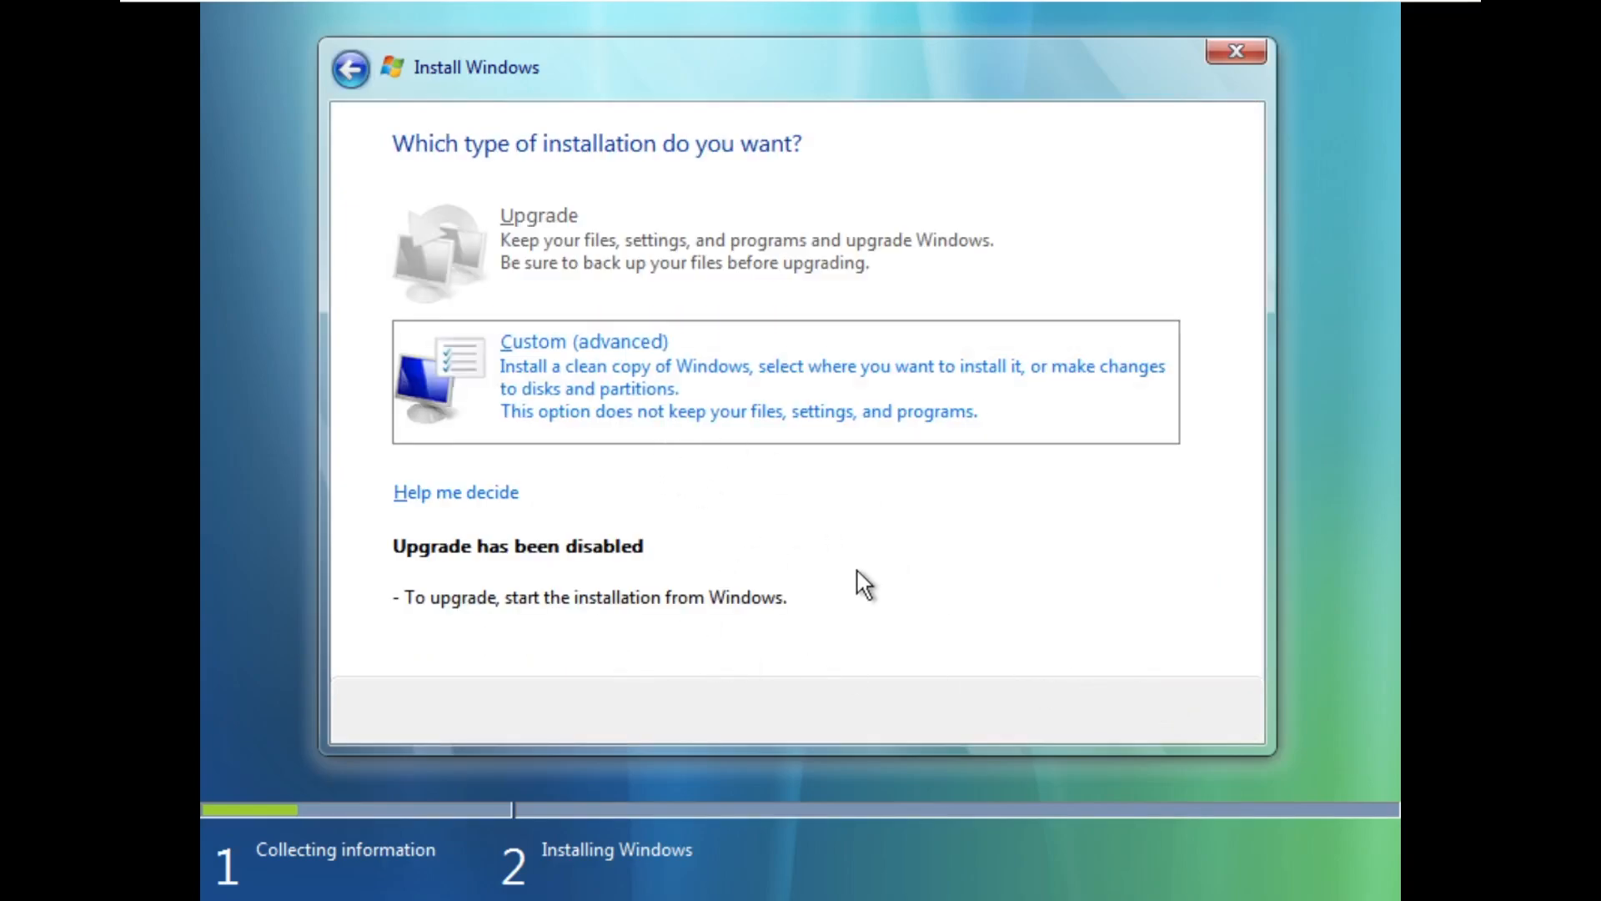
Choose a Custom clean install onto the unallocated 40 GB Disk 0.
click(584, 340)
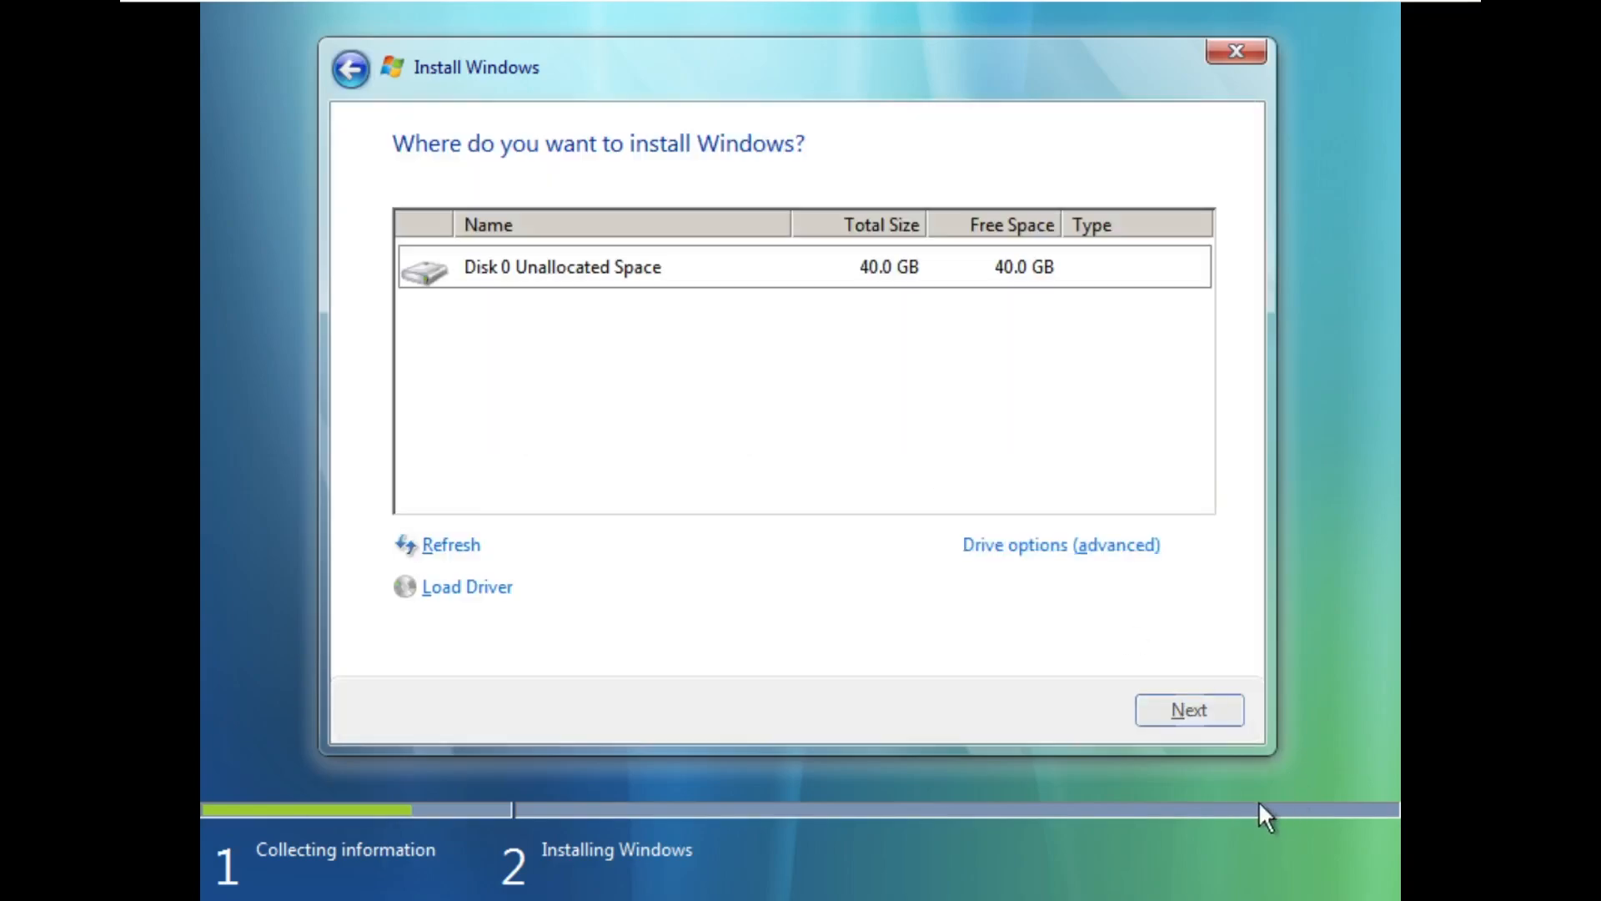
click(663, 267)
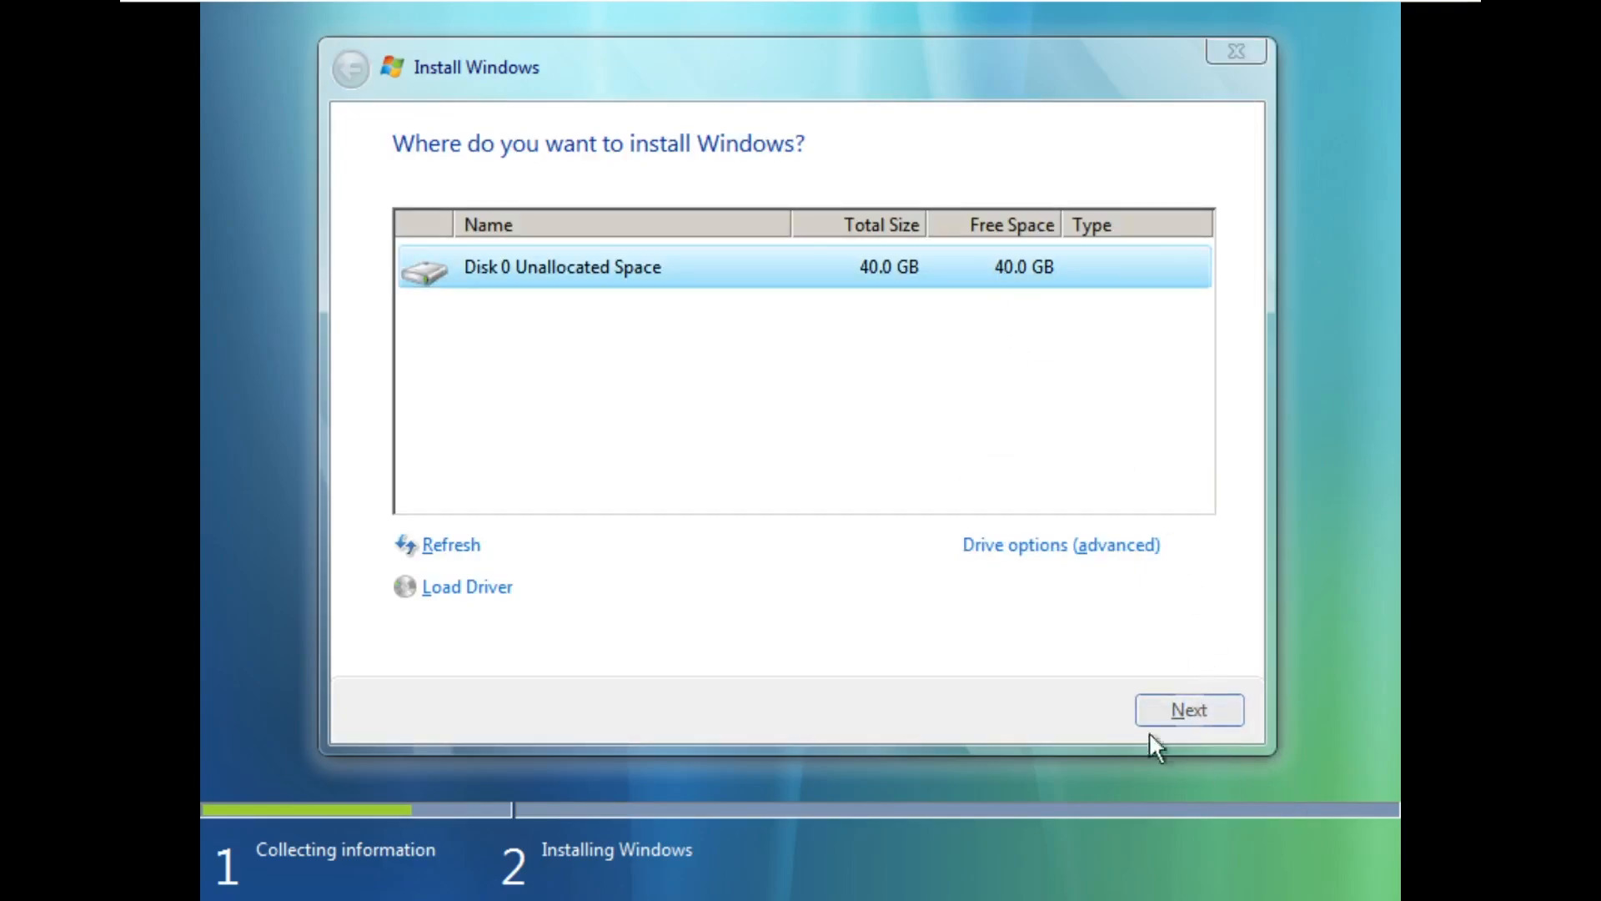
mouse_move(1053, 654)
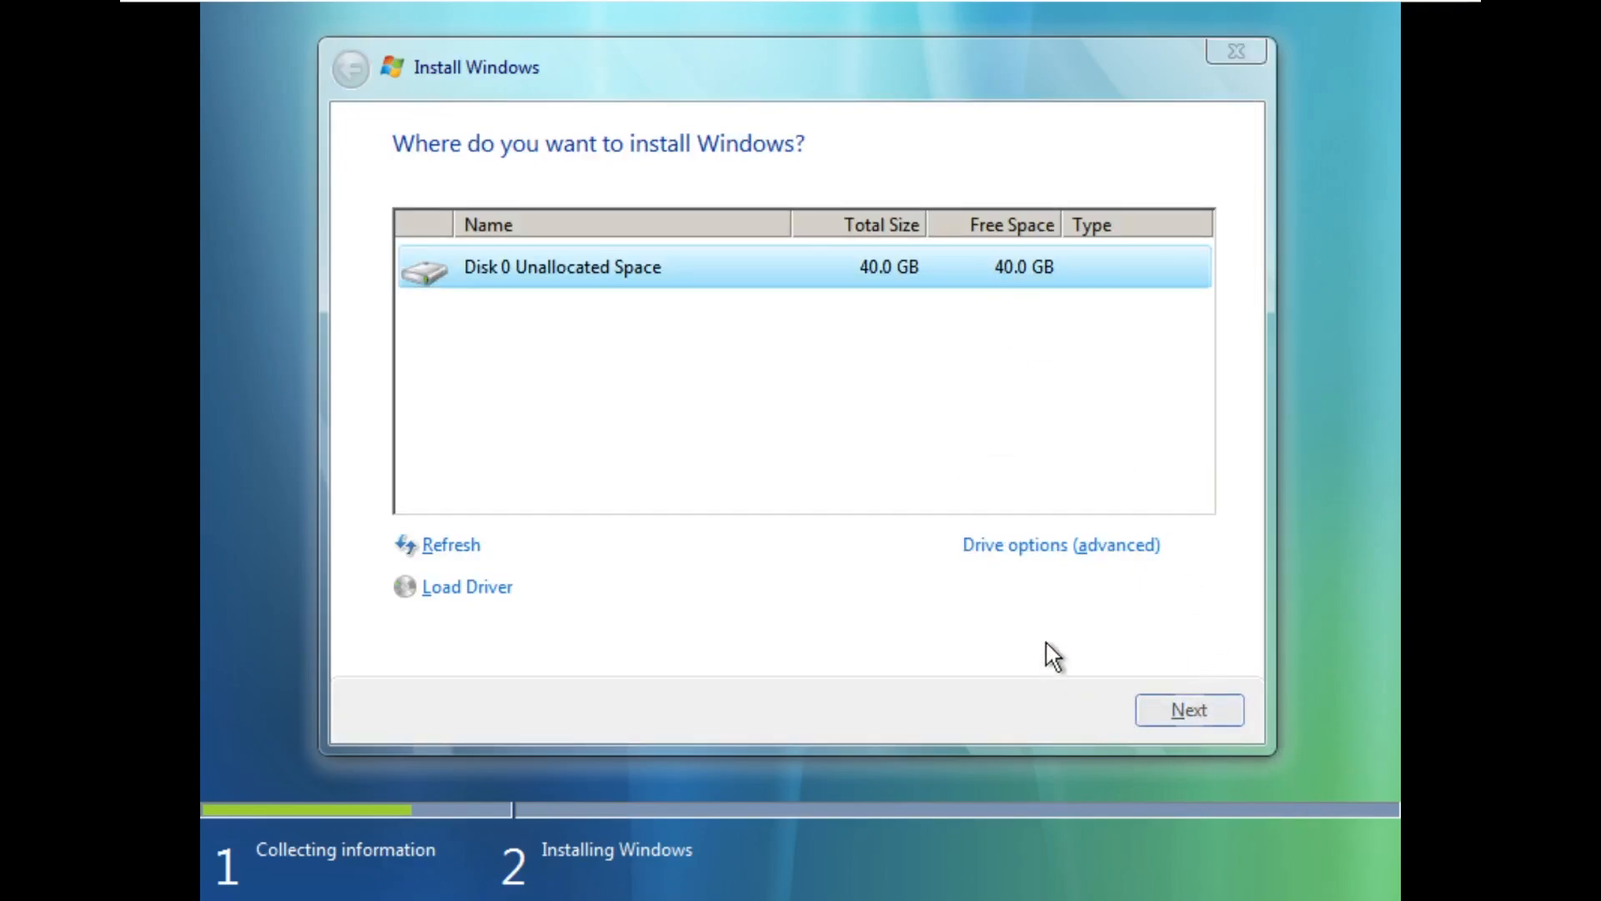
mouse_move(755, 193)
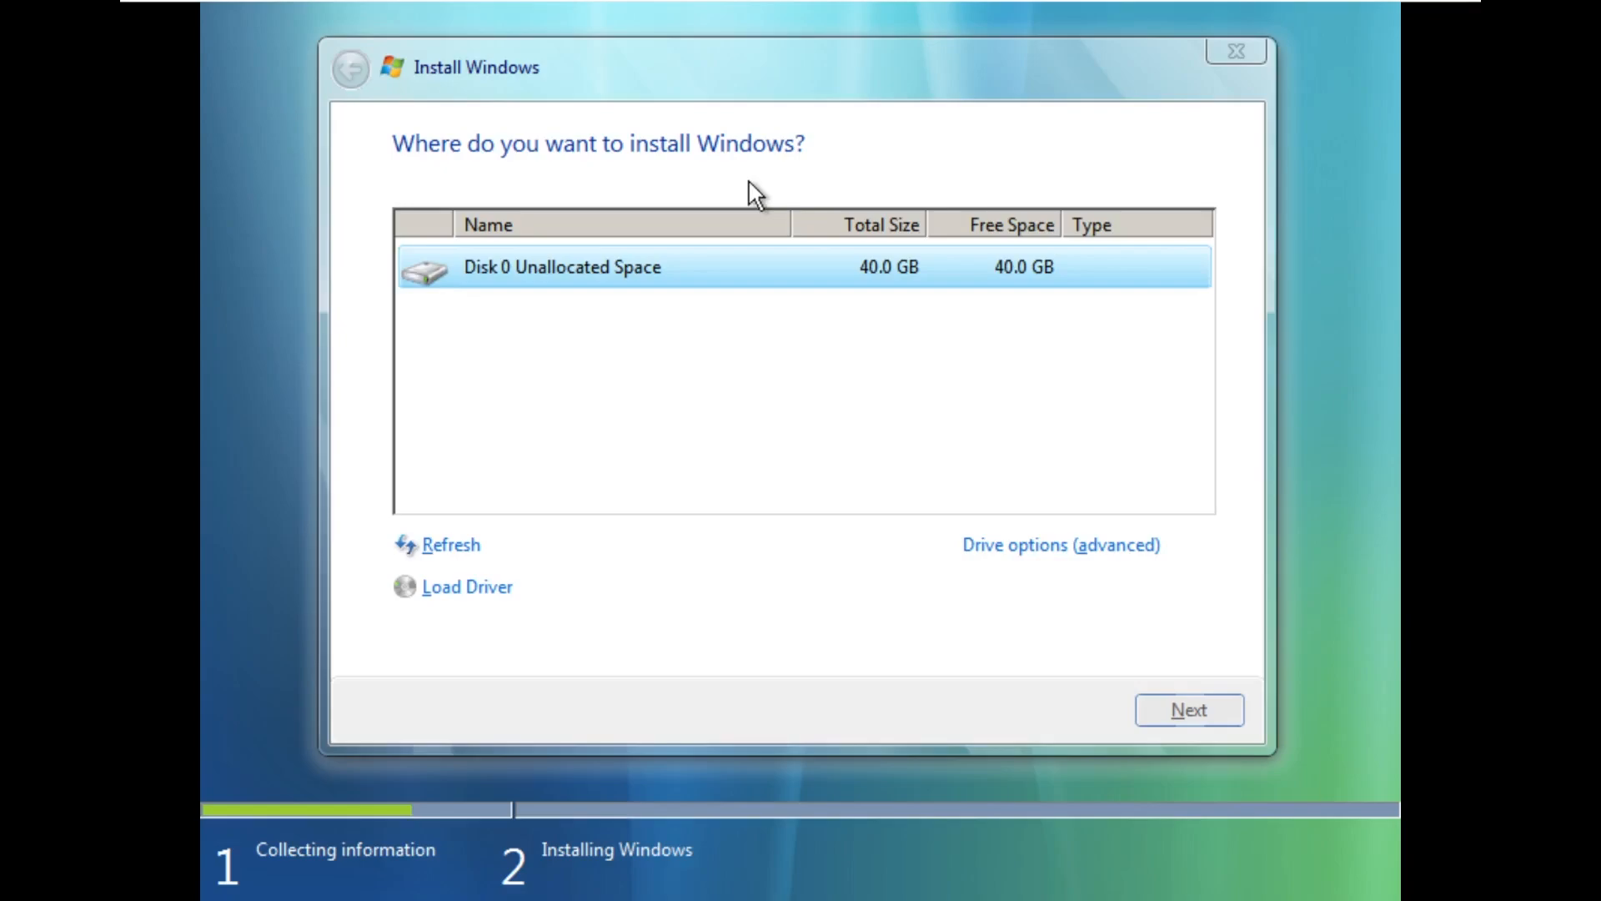
click(1188, 710)
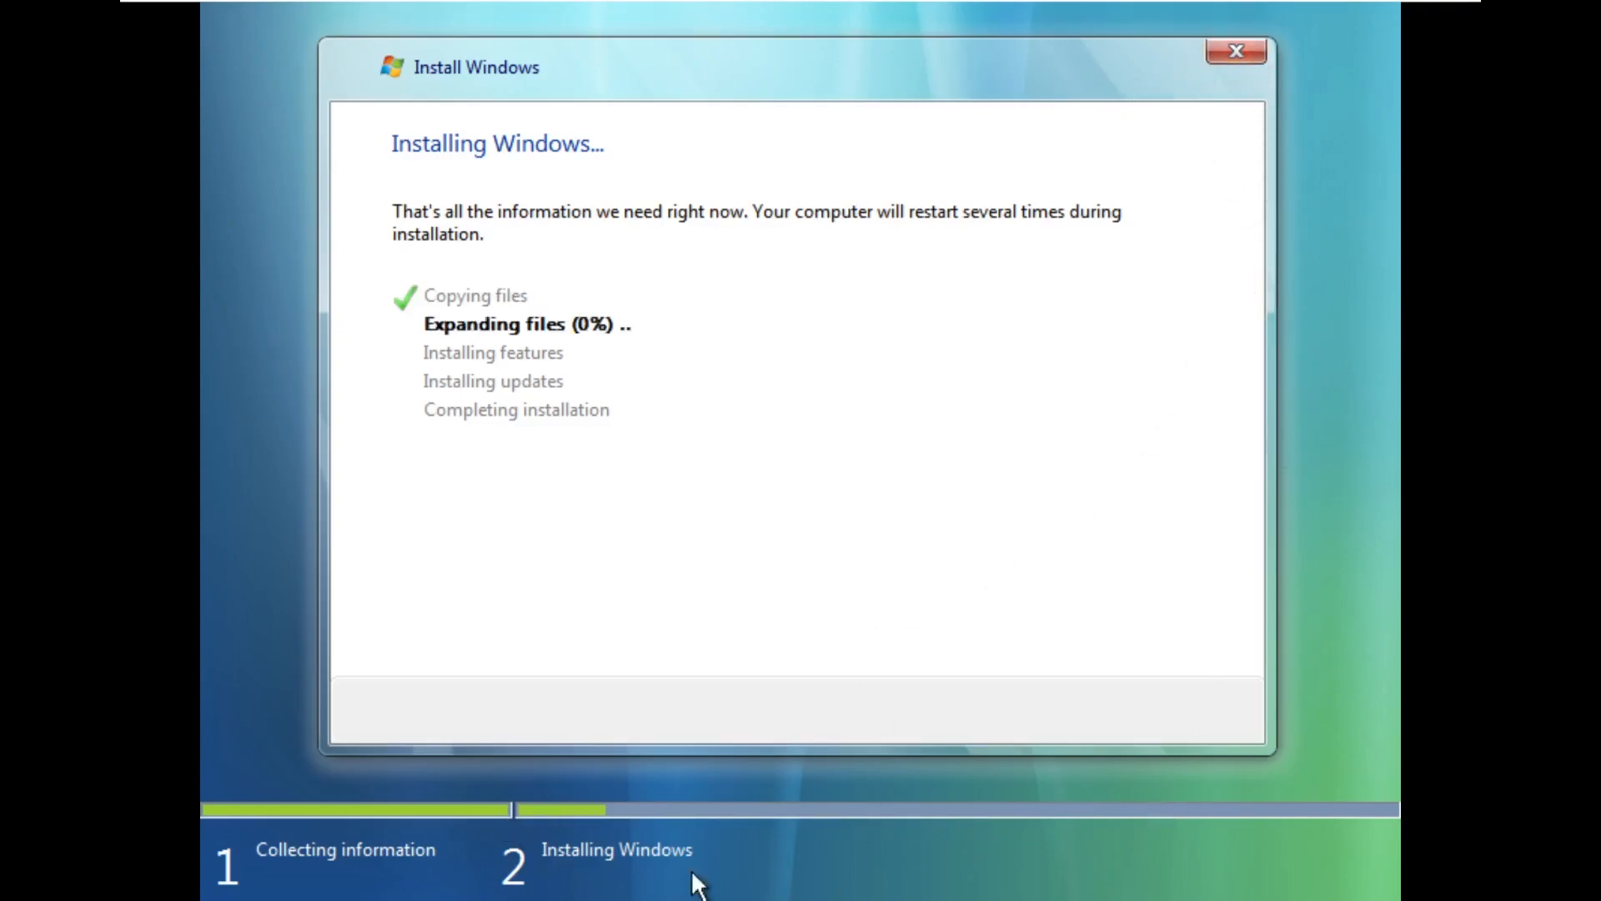
mouse_move(1021, 519)
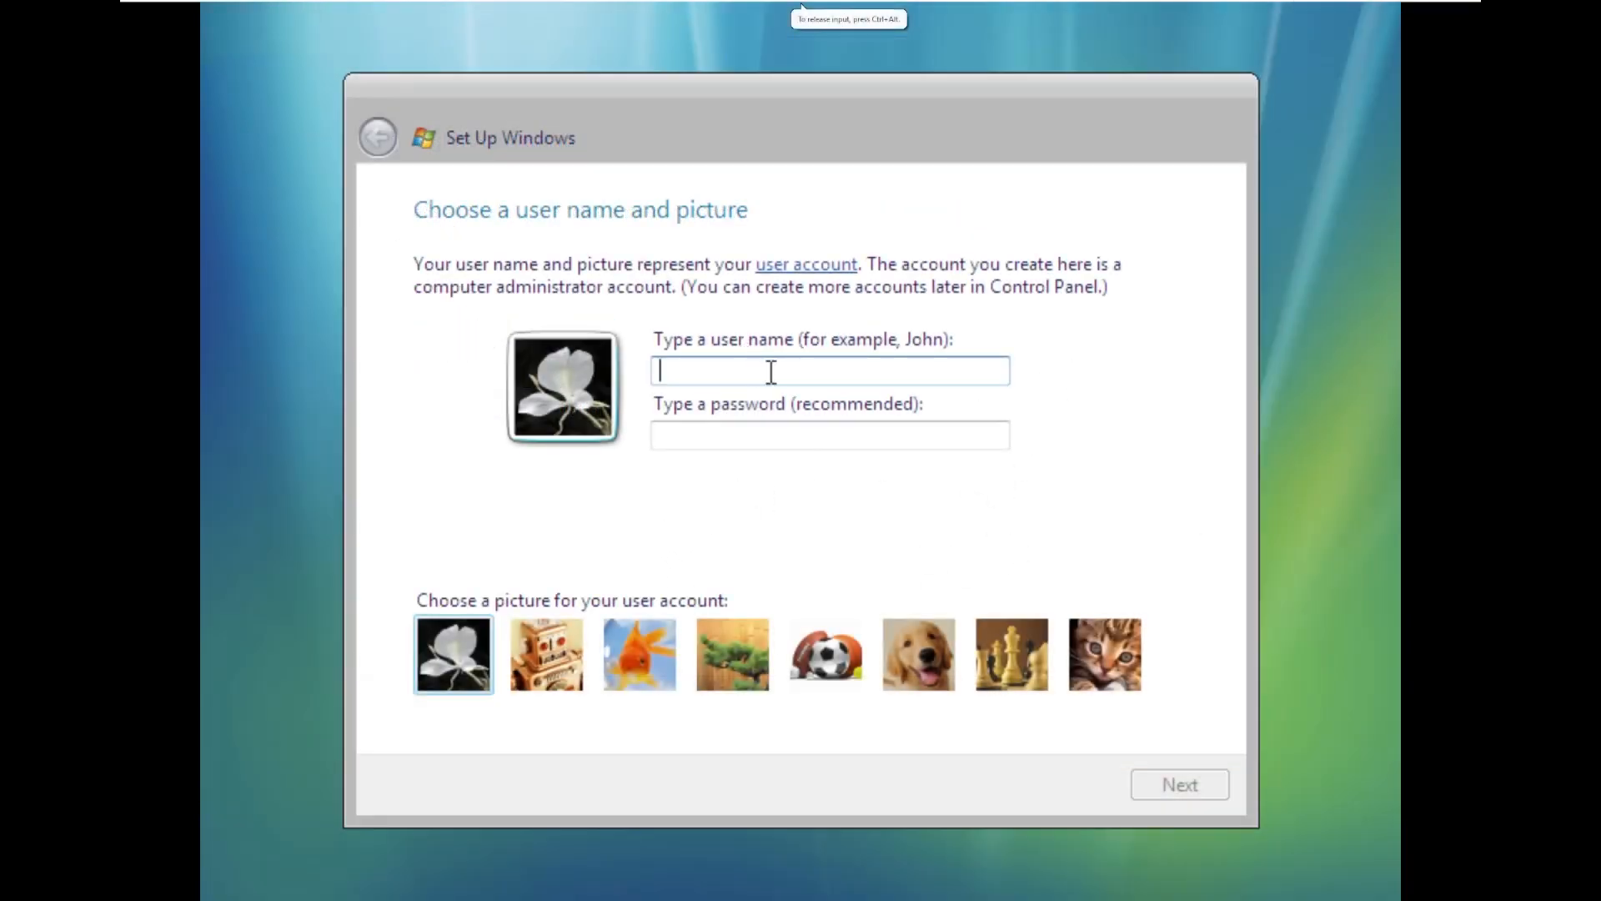
mouse_move(817, 371)
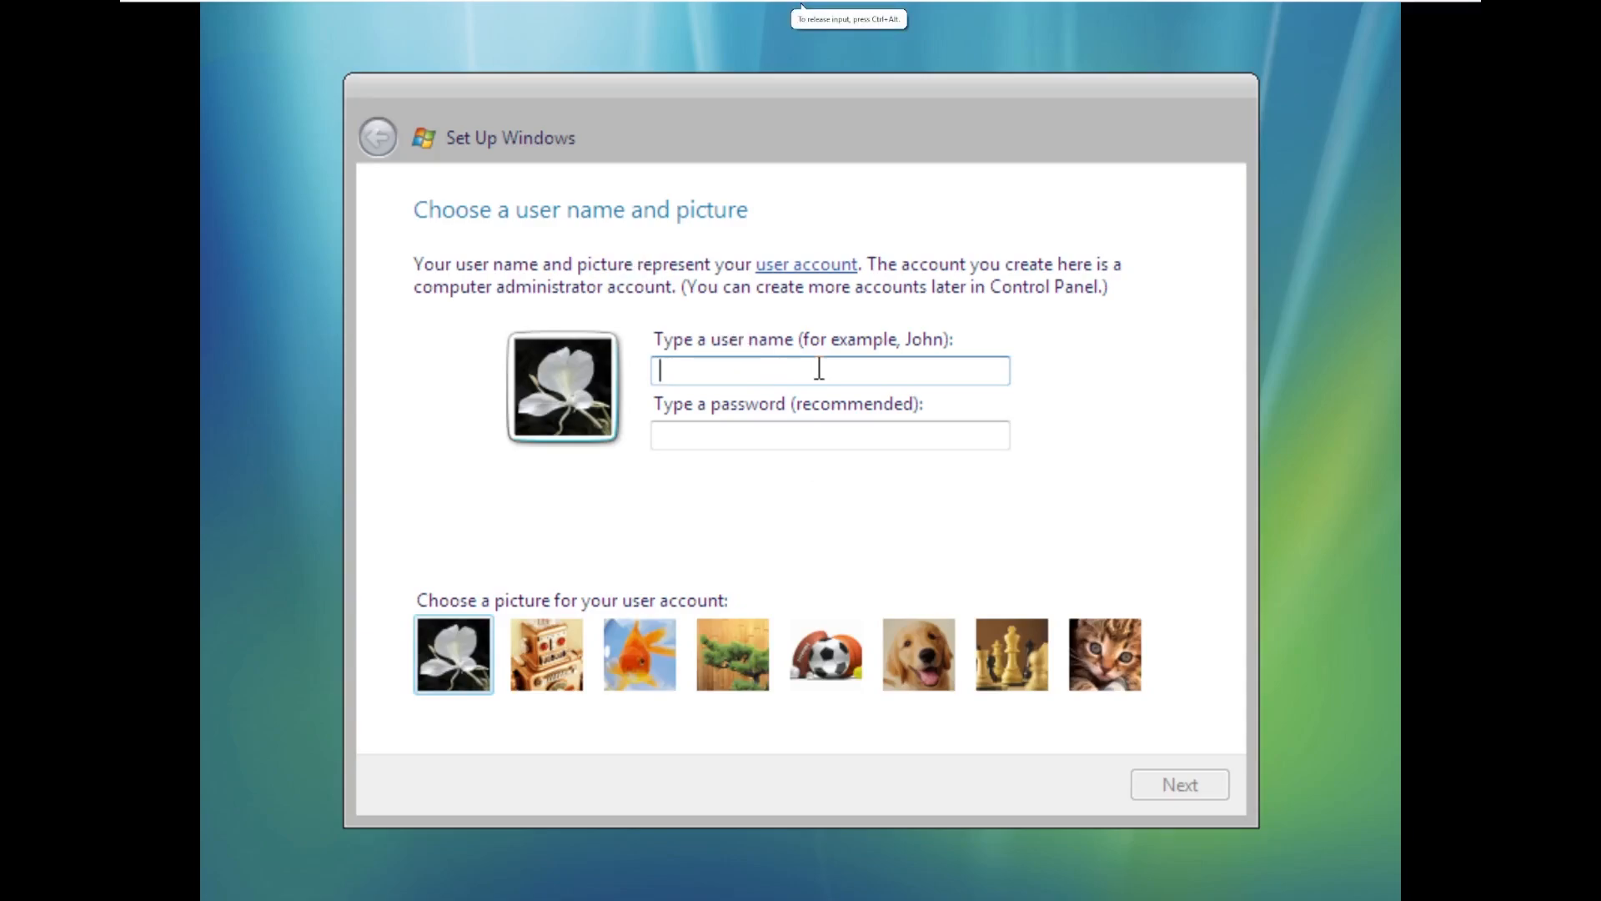
Create the user account 'Delta' with the dog photo as its picture.
text(Delta)
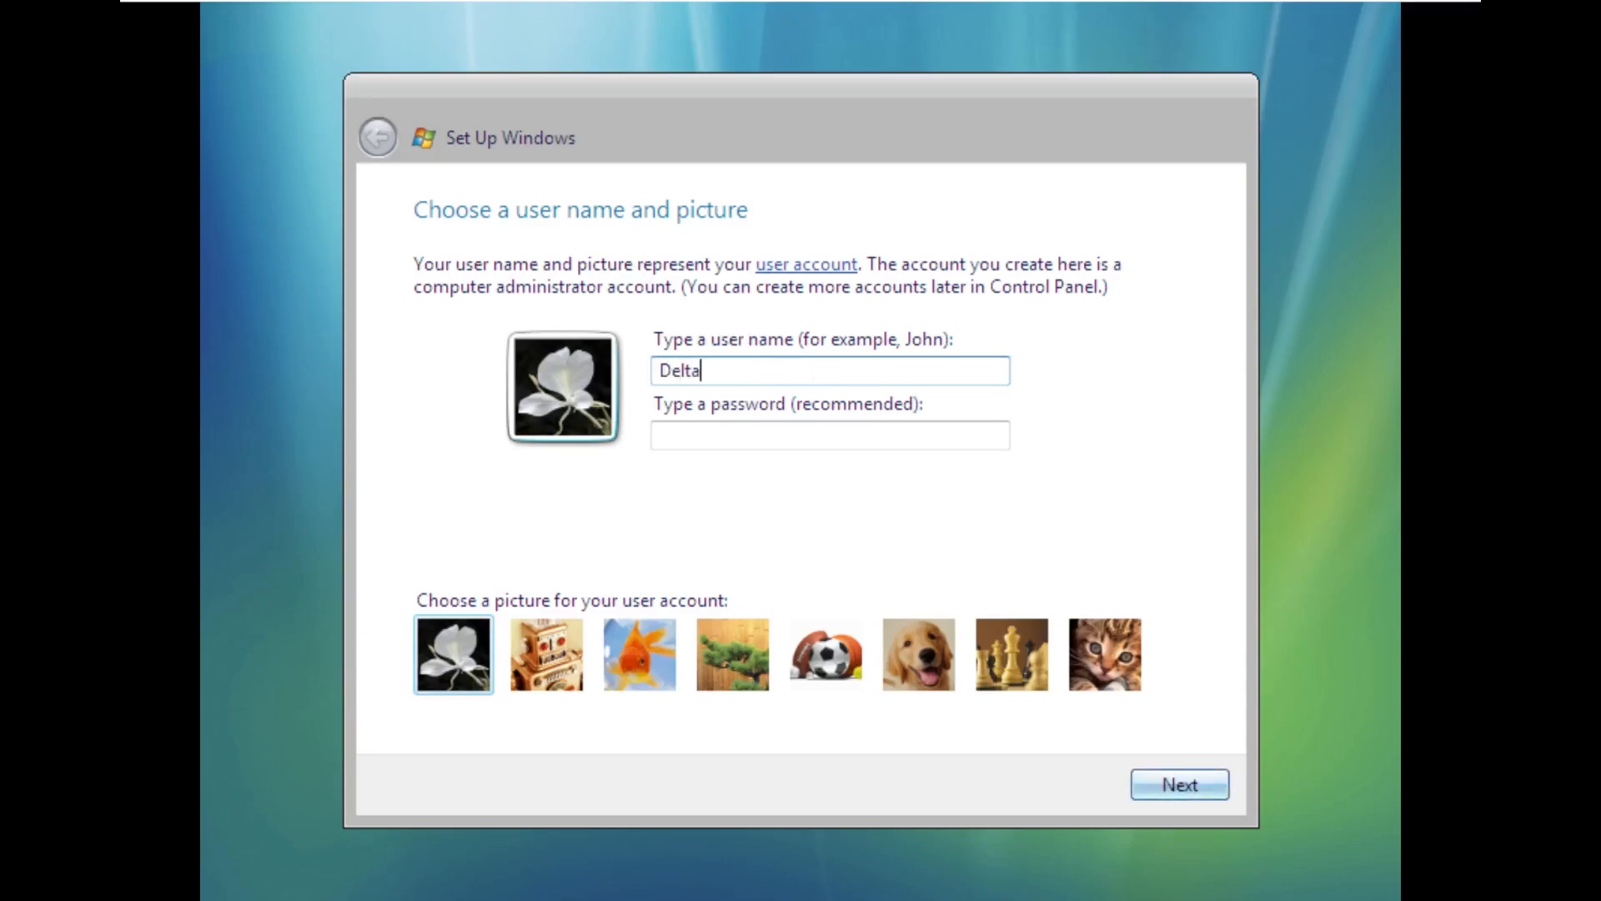
click(915, 654)
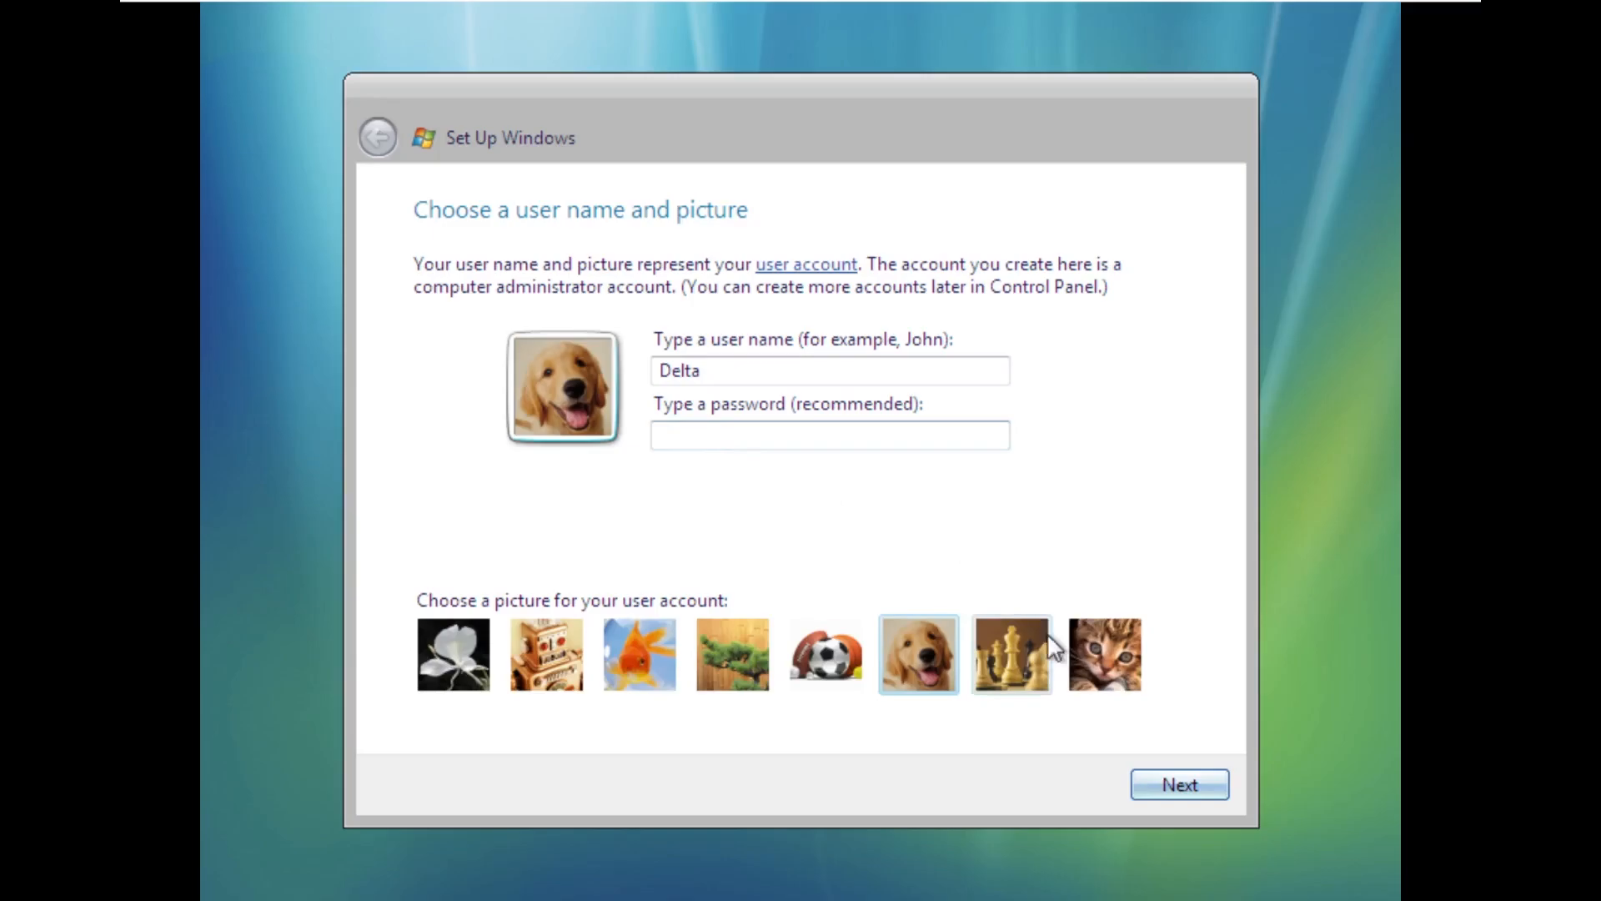
click(1180, 784)
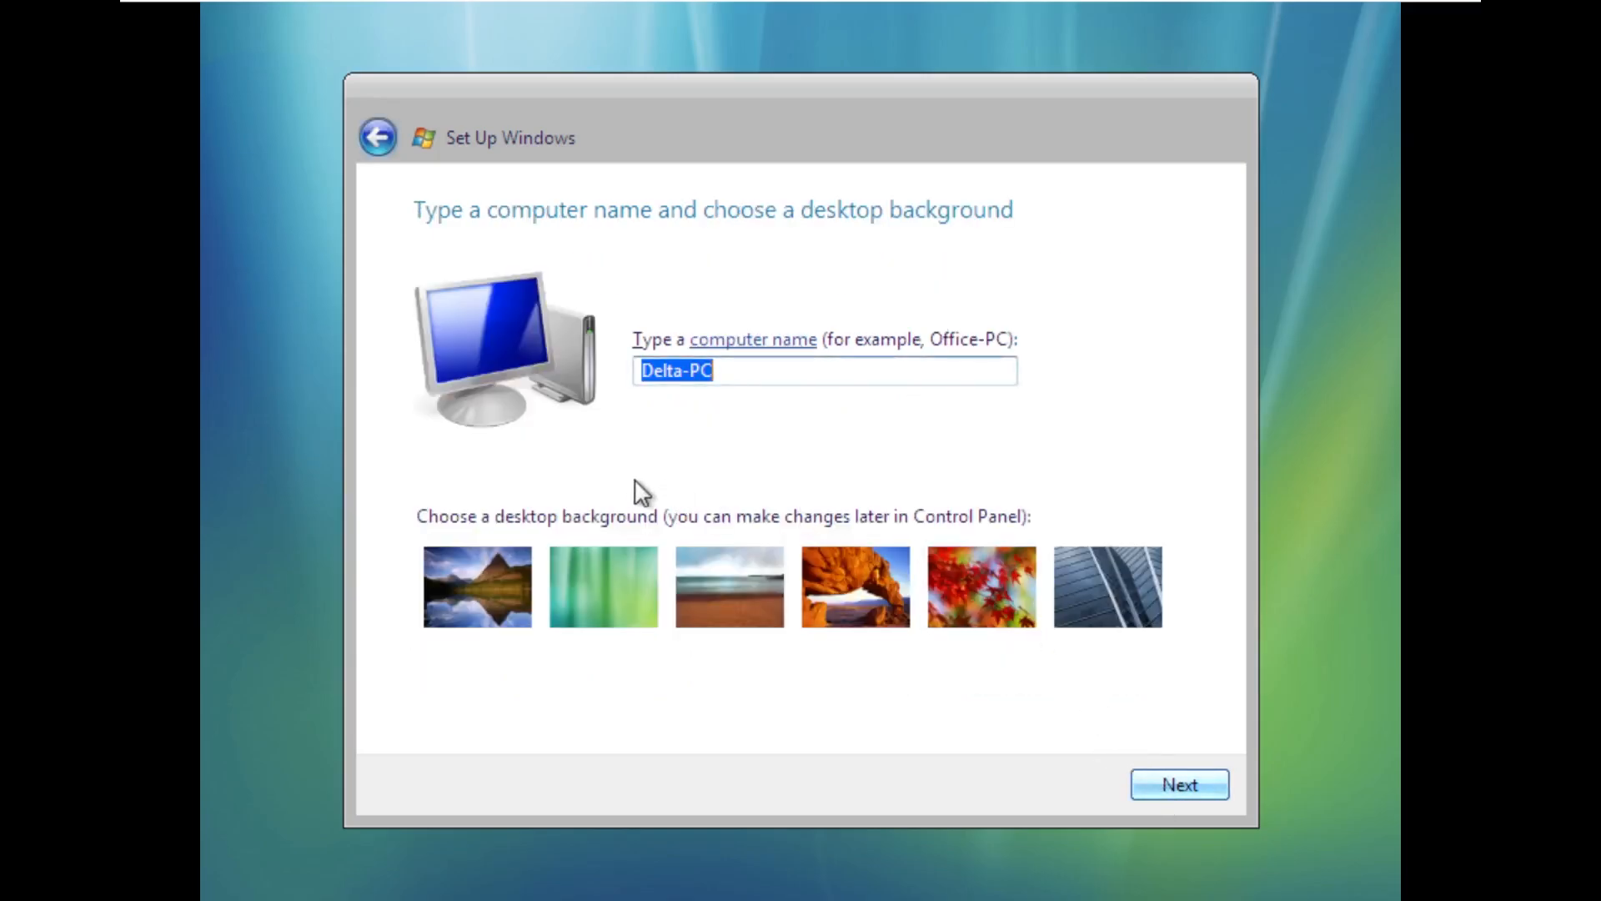
Accept the computer name, pick an update option and confirm the time and date settings.
click(1180, 784)
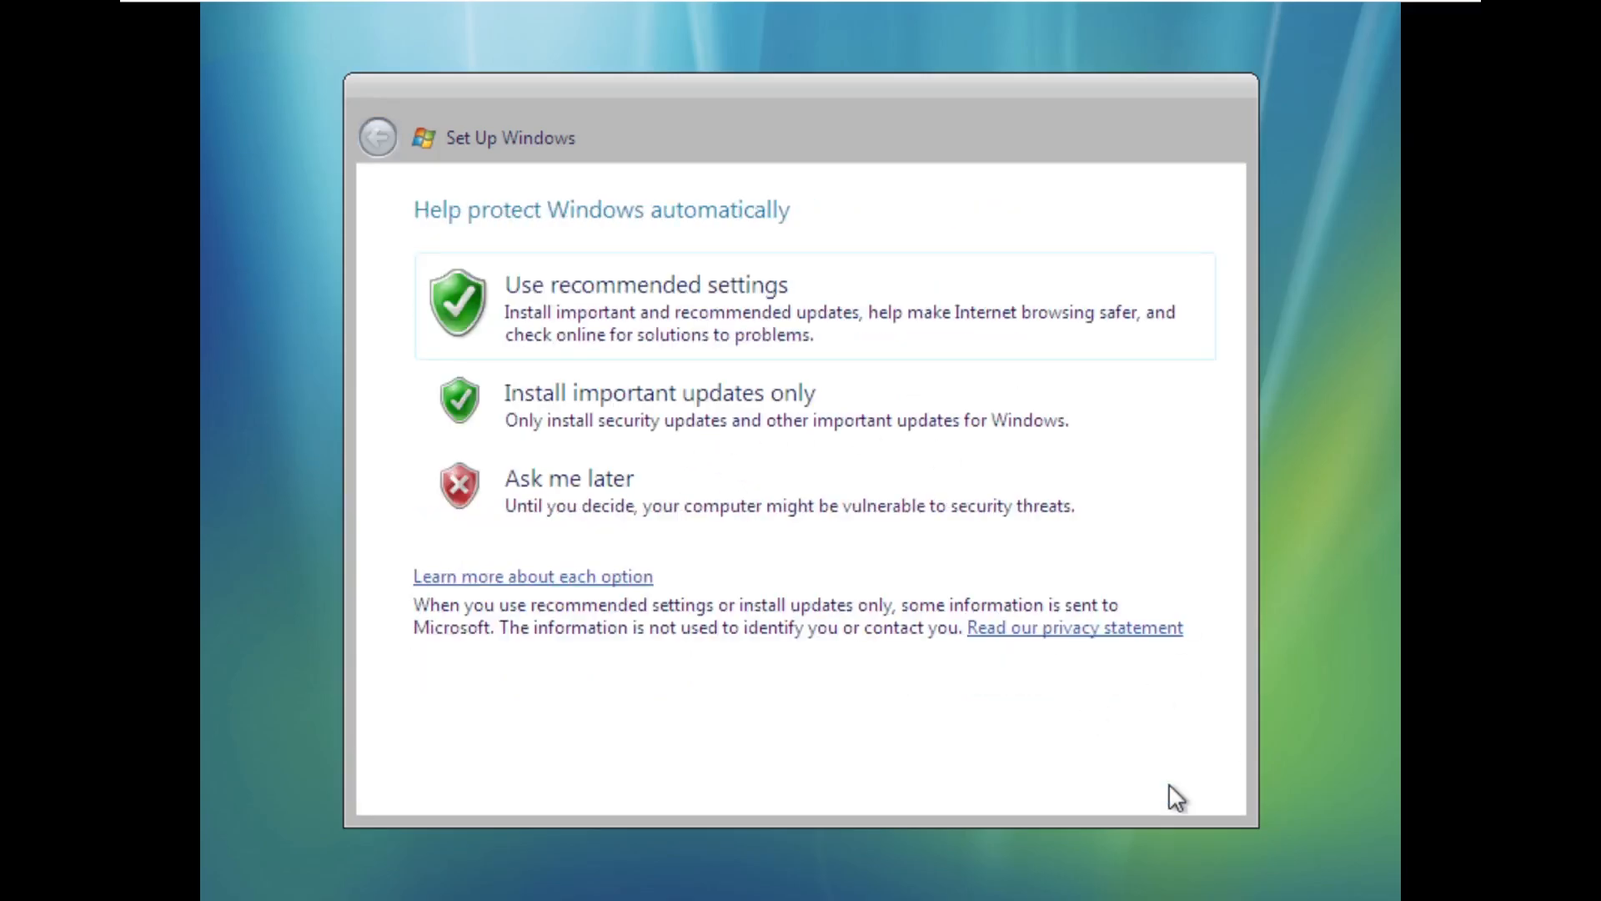
click(645, 307)
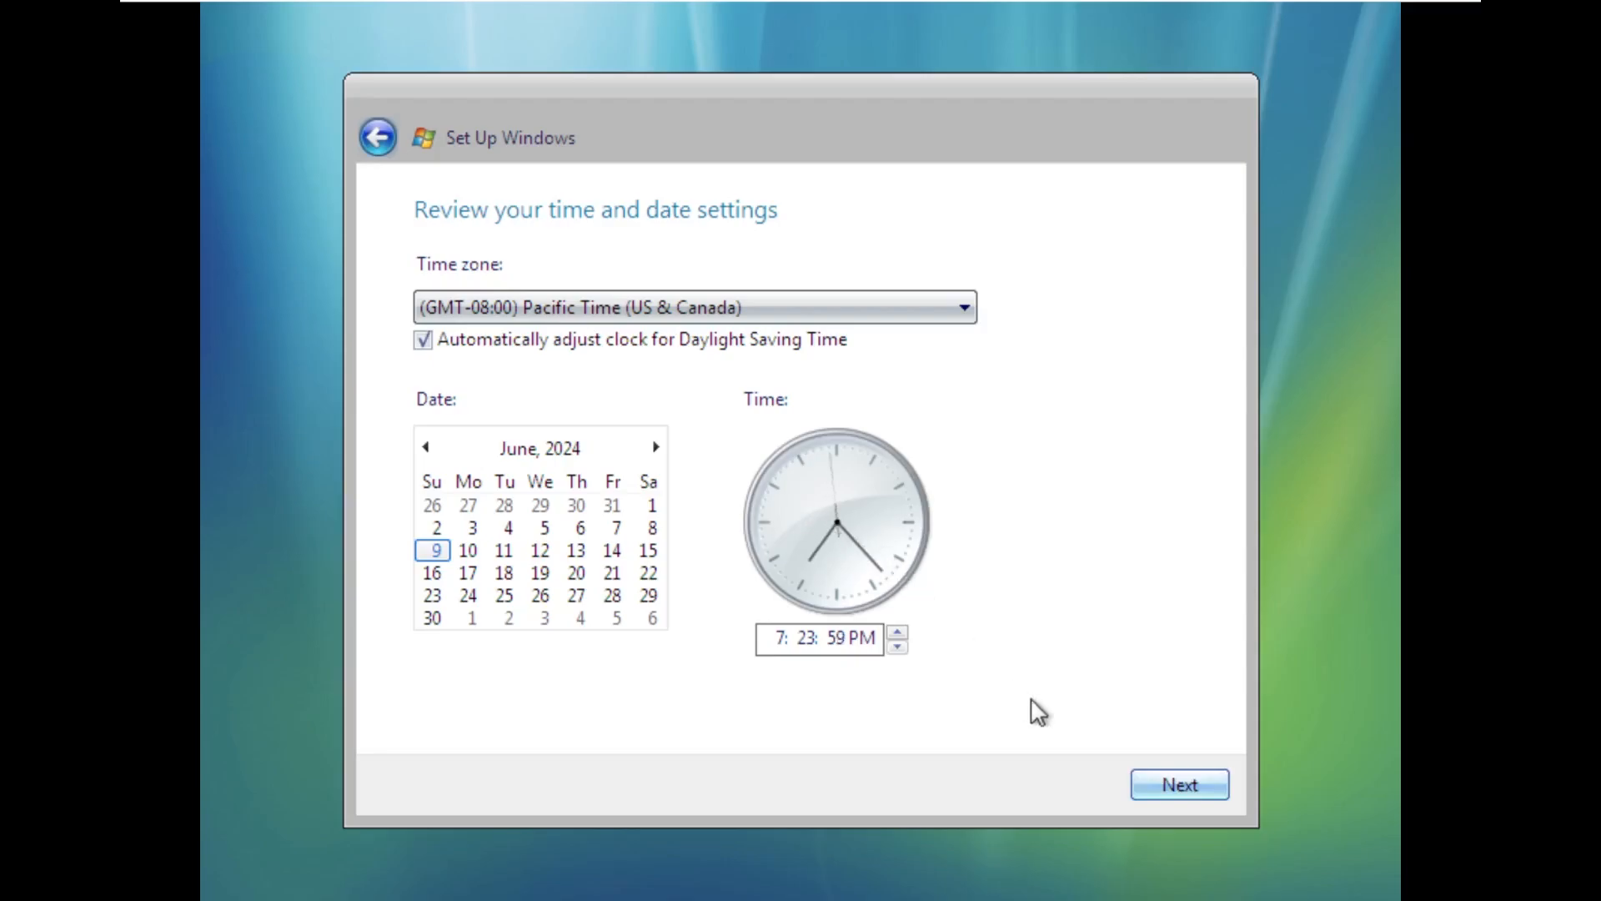
click(1179, 784)
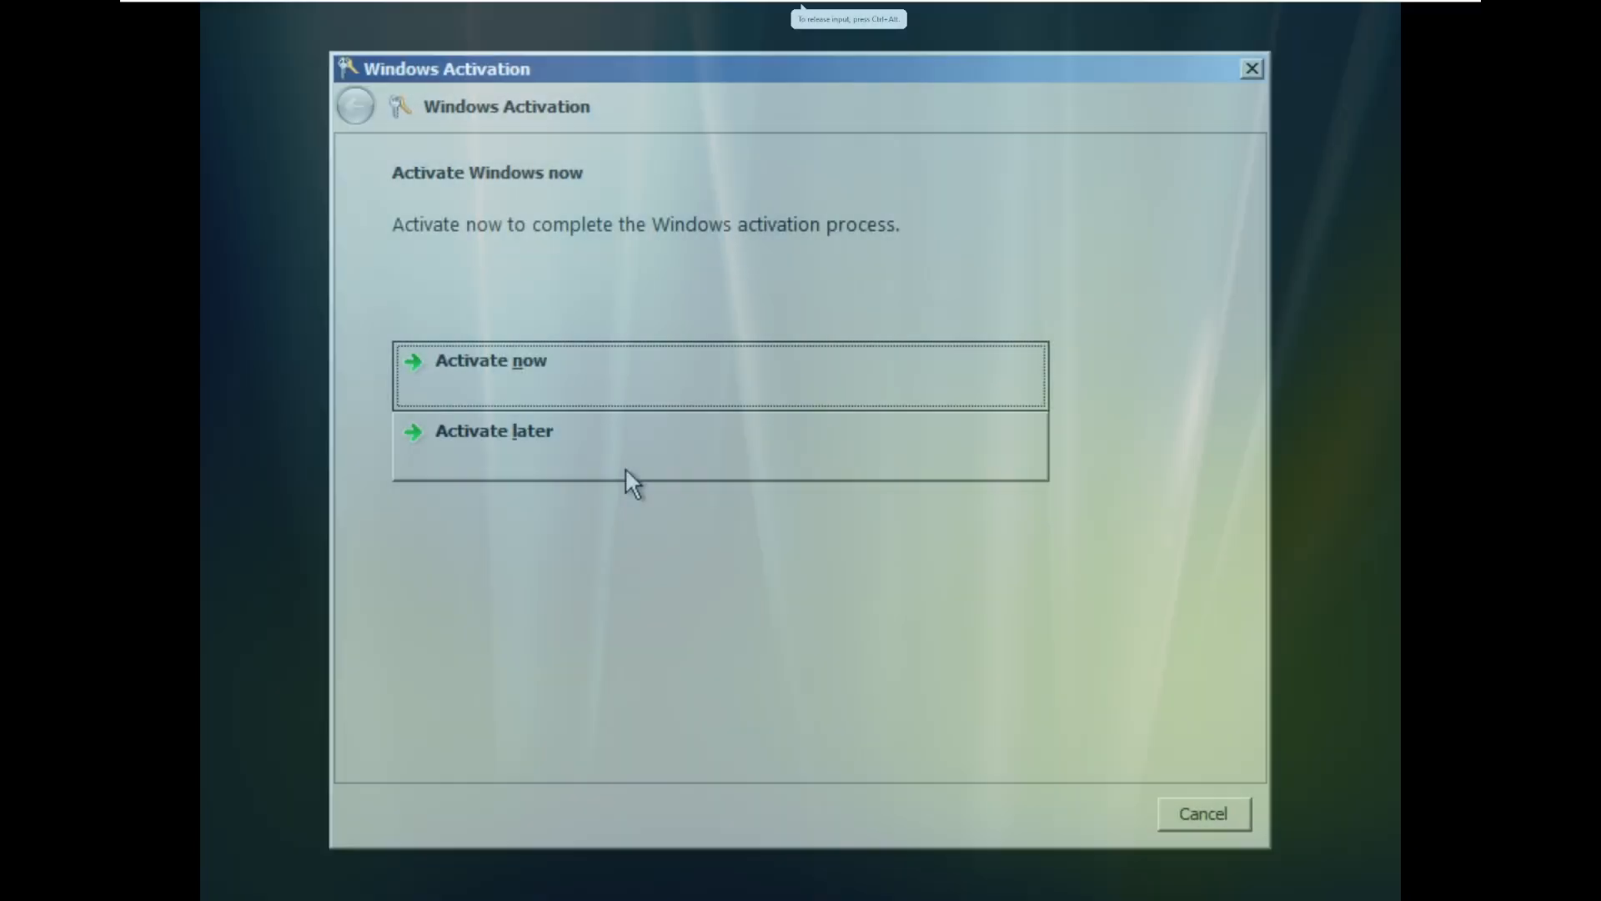
Choose Activate later and close the Welcome Center on the new desktop.
click(494, 431)
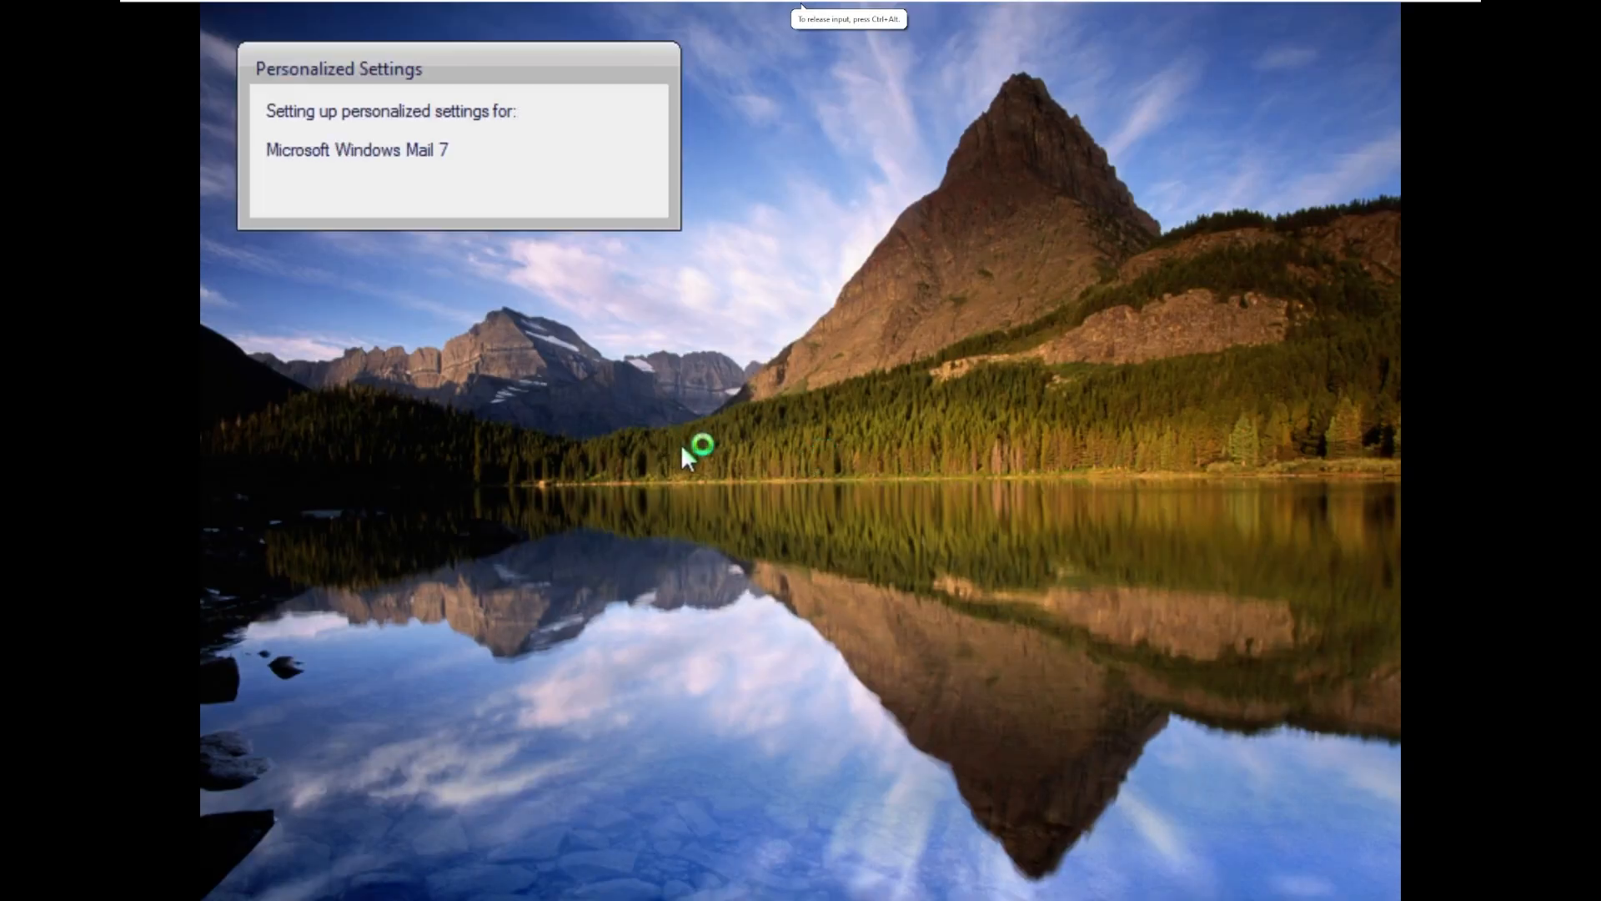
mouse_move(721, 460)
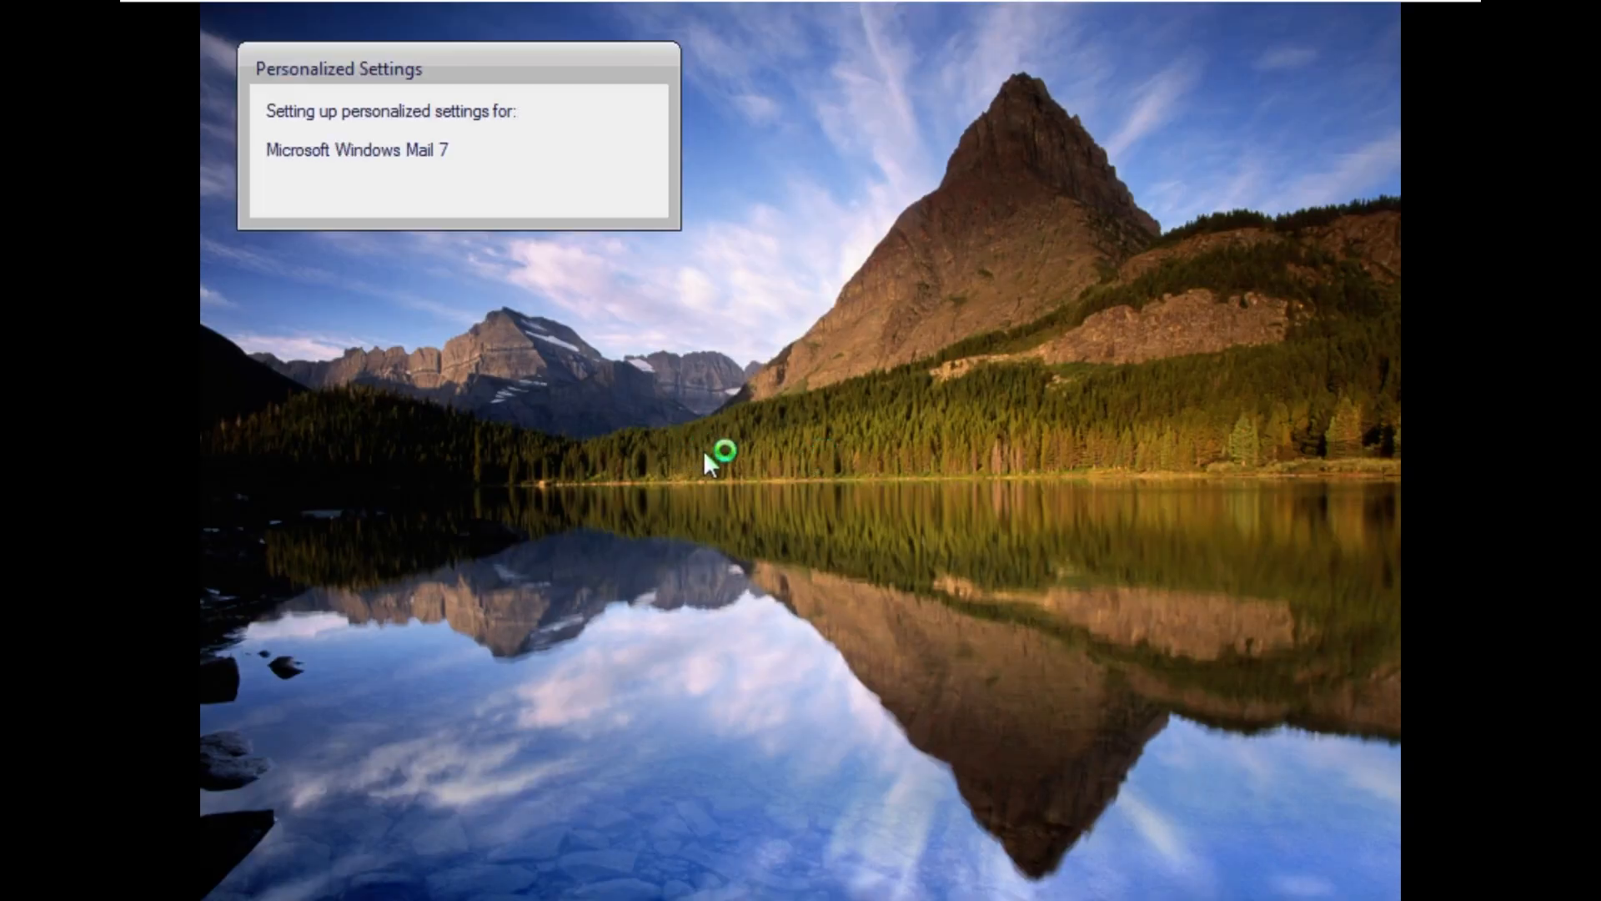
mouse_move(770, 496)
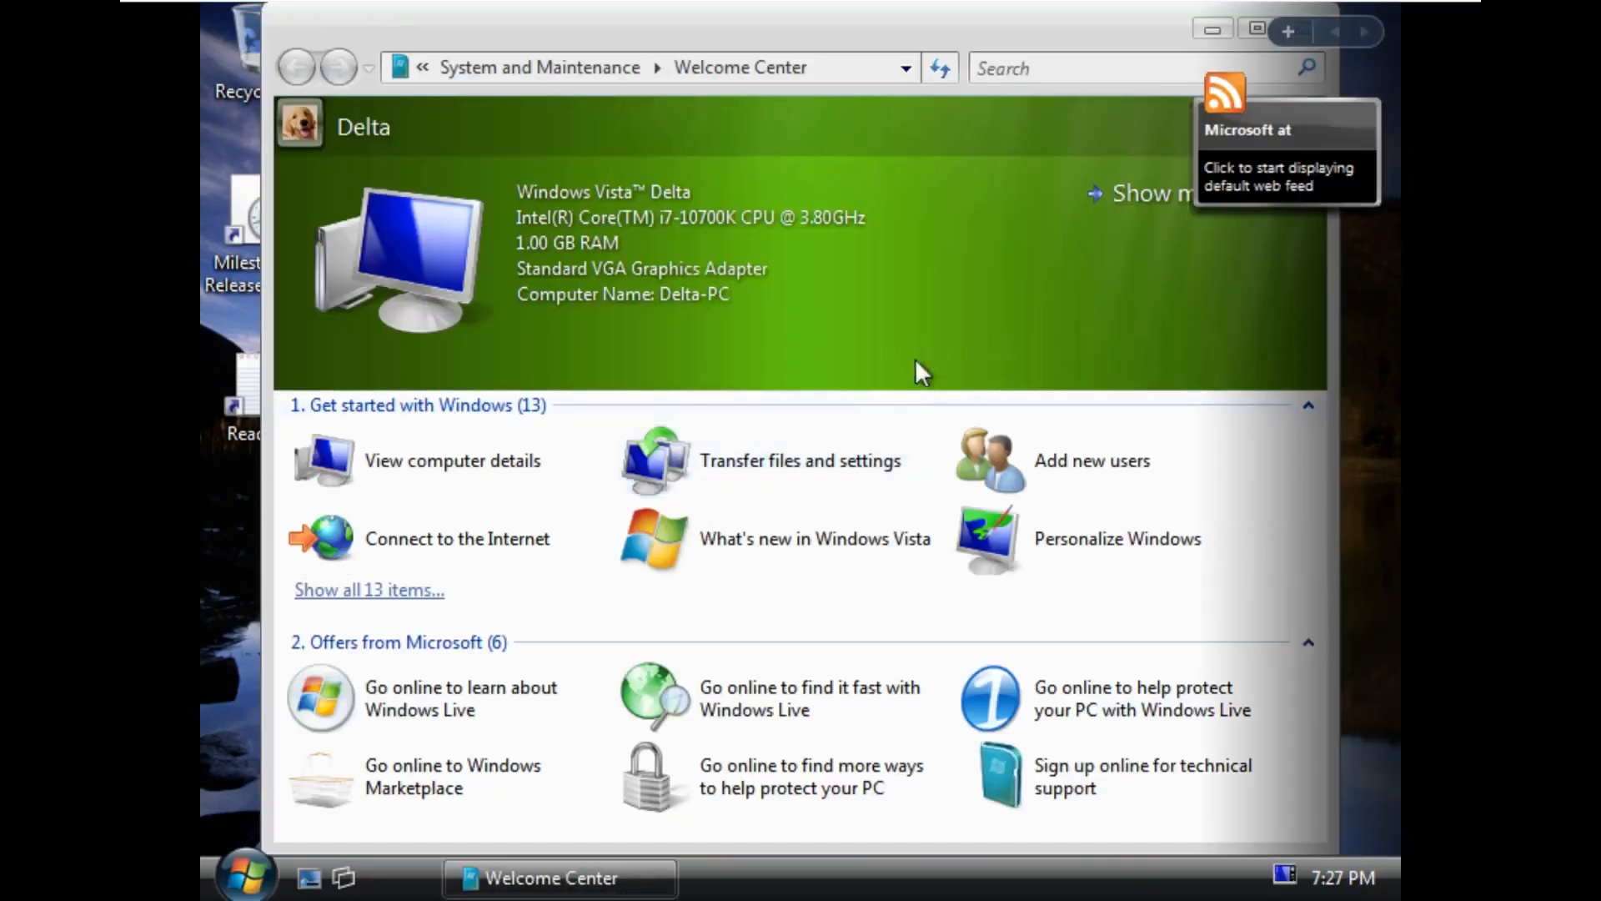
click(1211, 29)
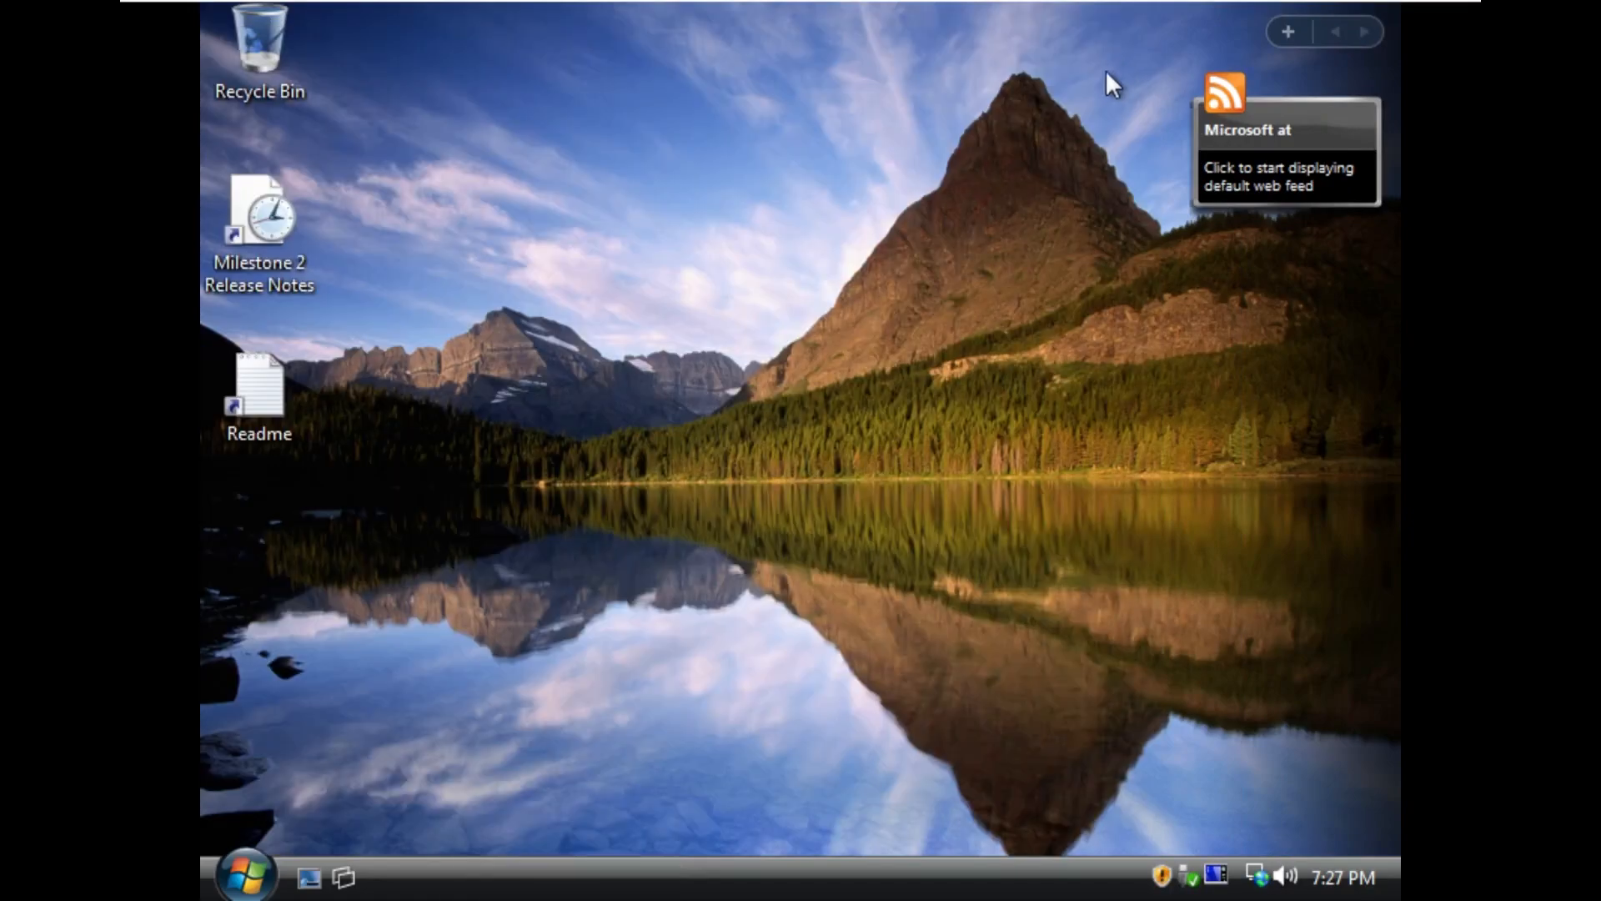
mouse_move(1246, 150)
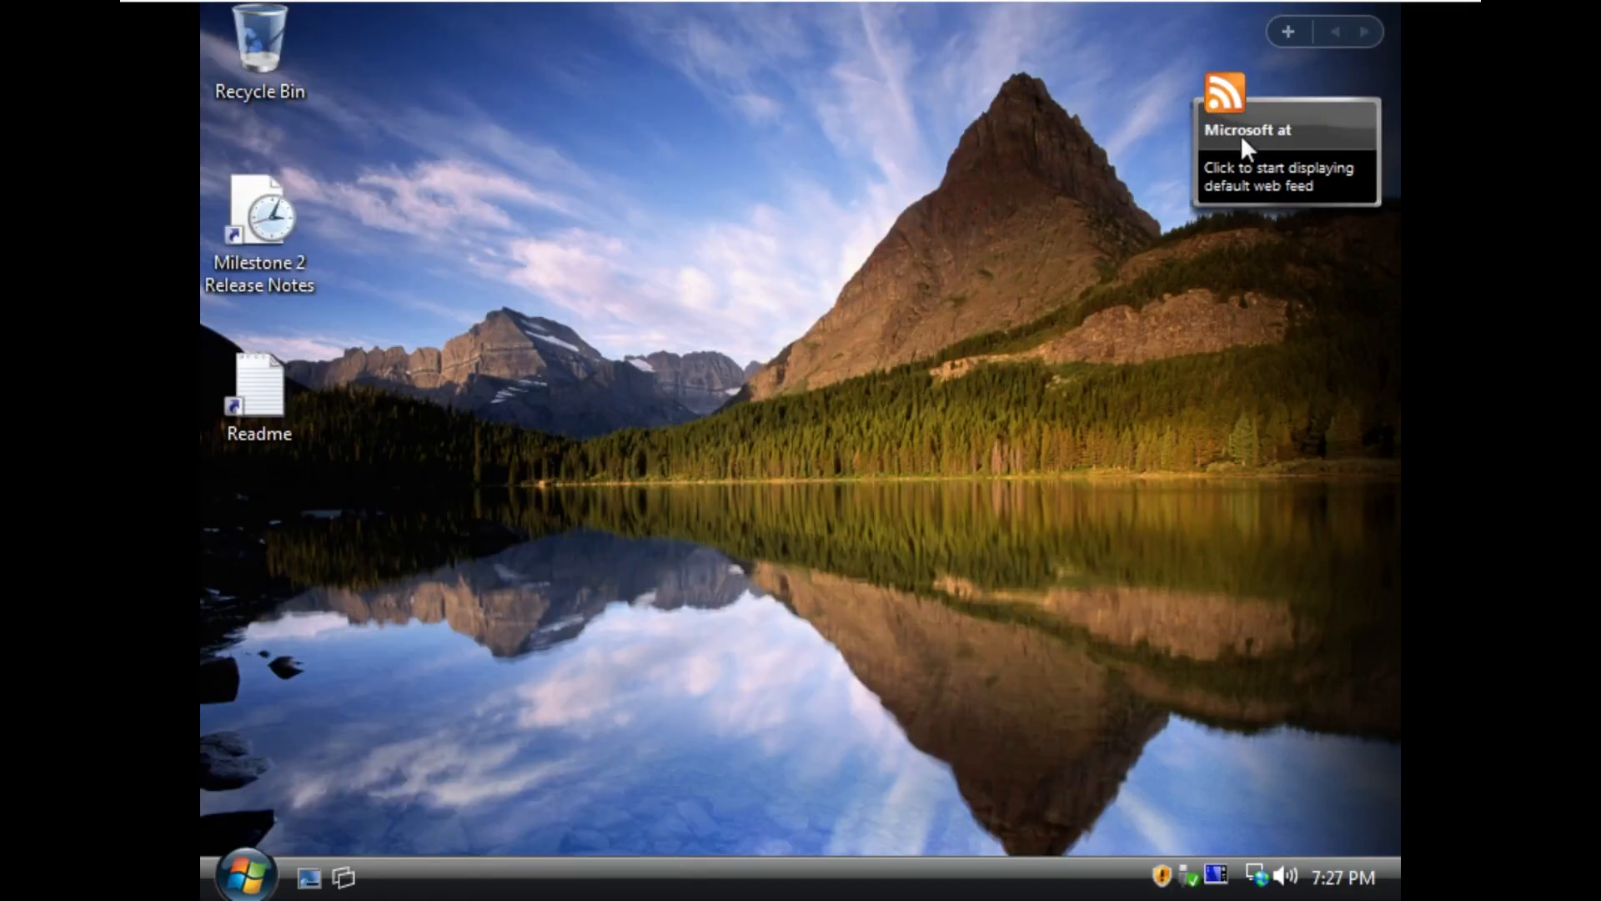
mouse_move(74, 114)
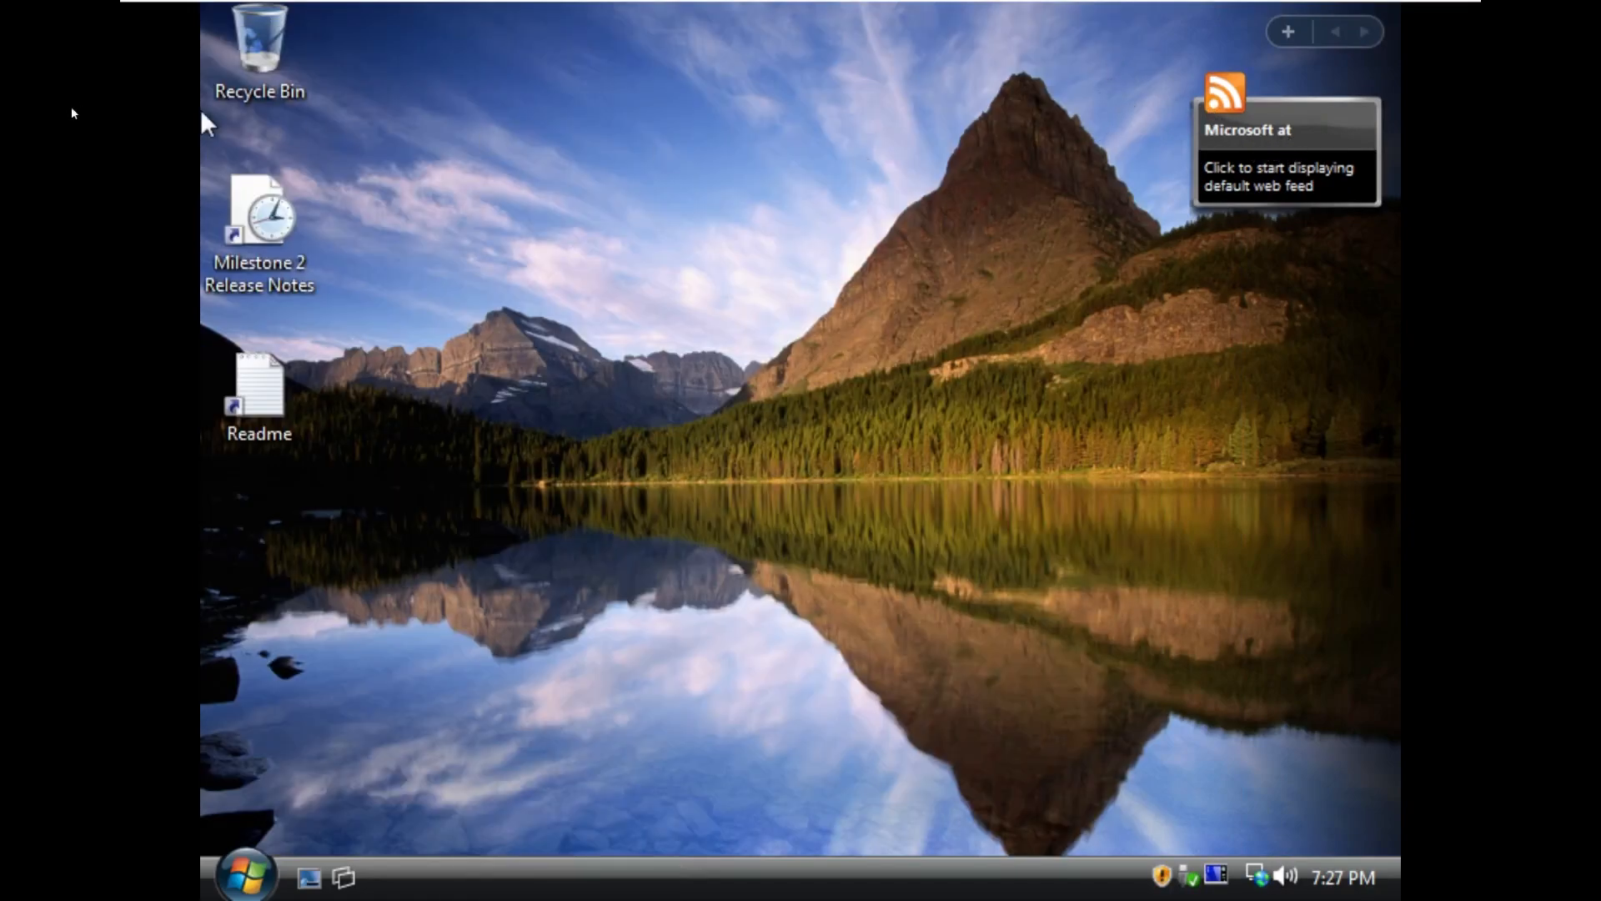
Open and back out of the VM command menu, then close the remaining window.
click(233, 9)
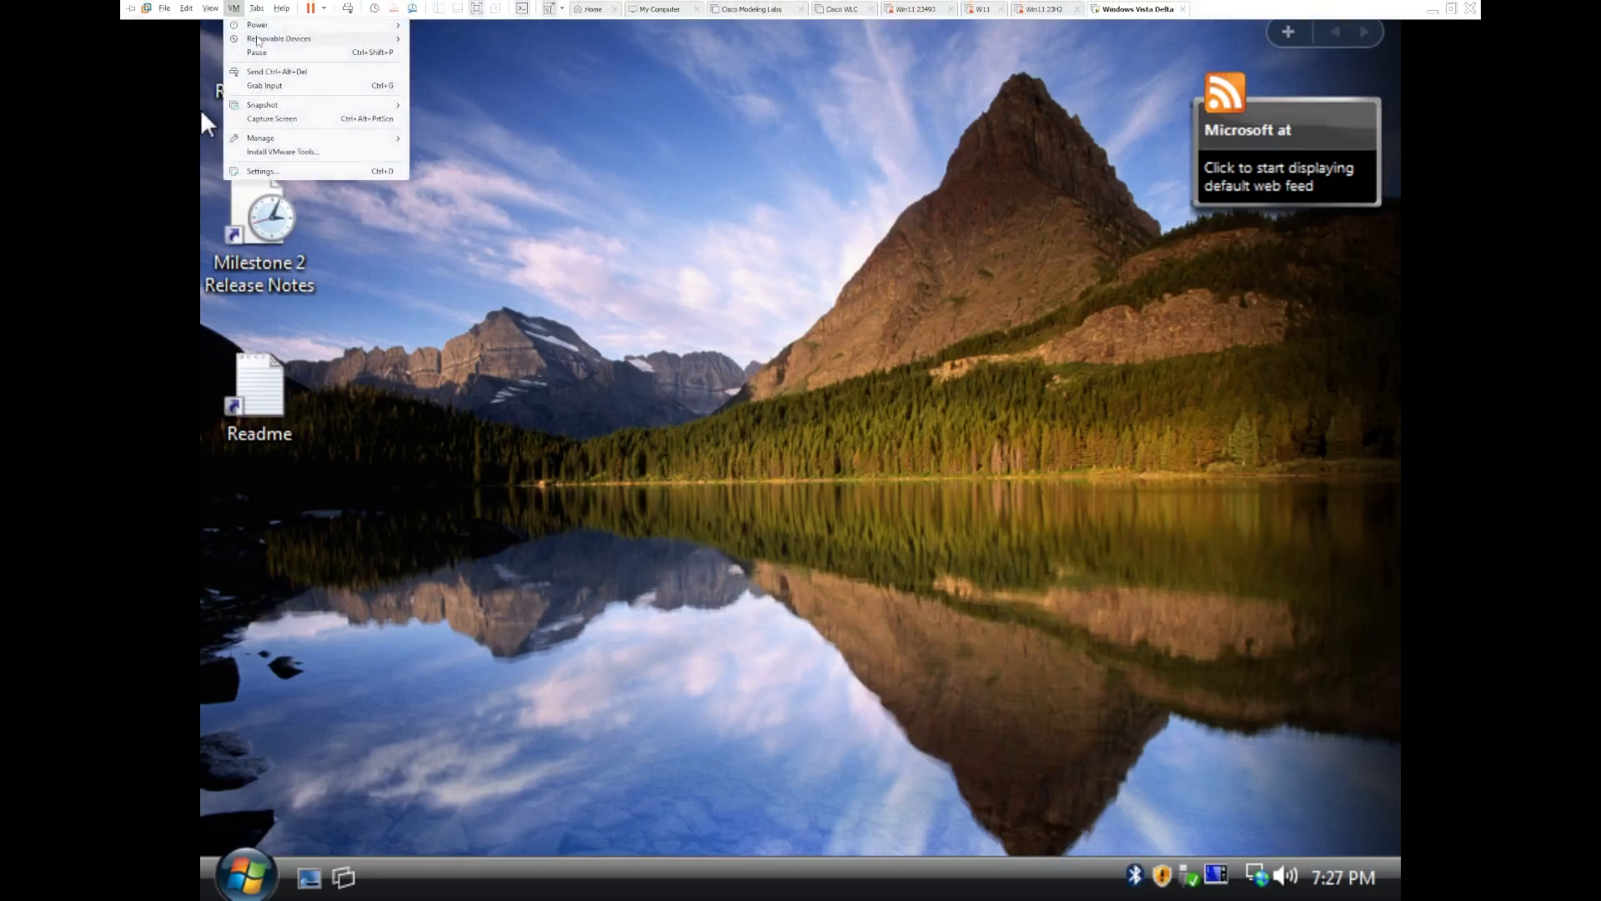
click(887, 114)
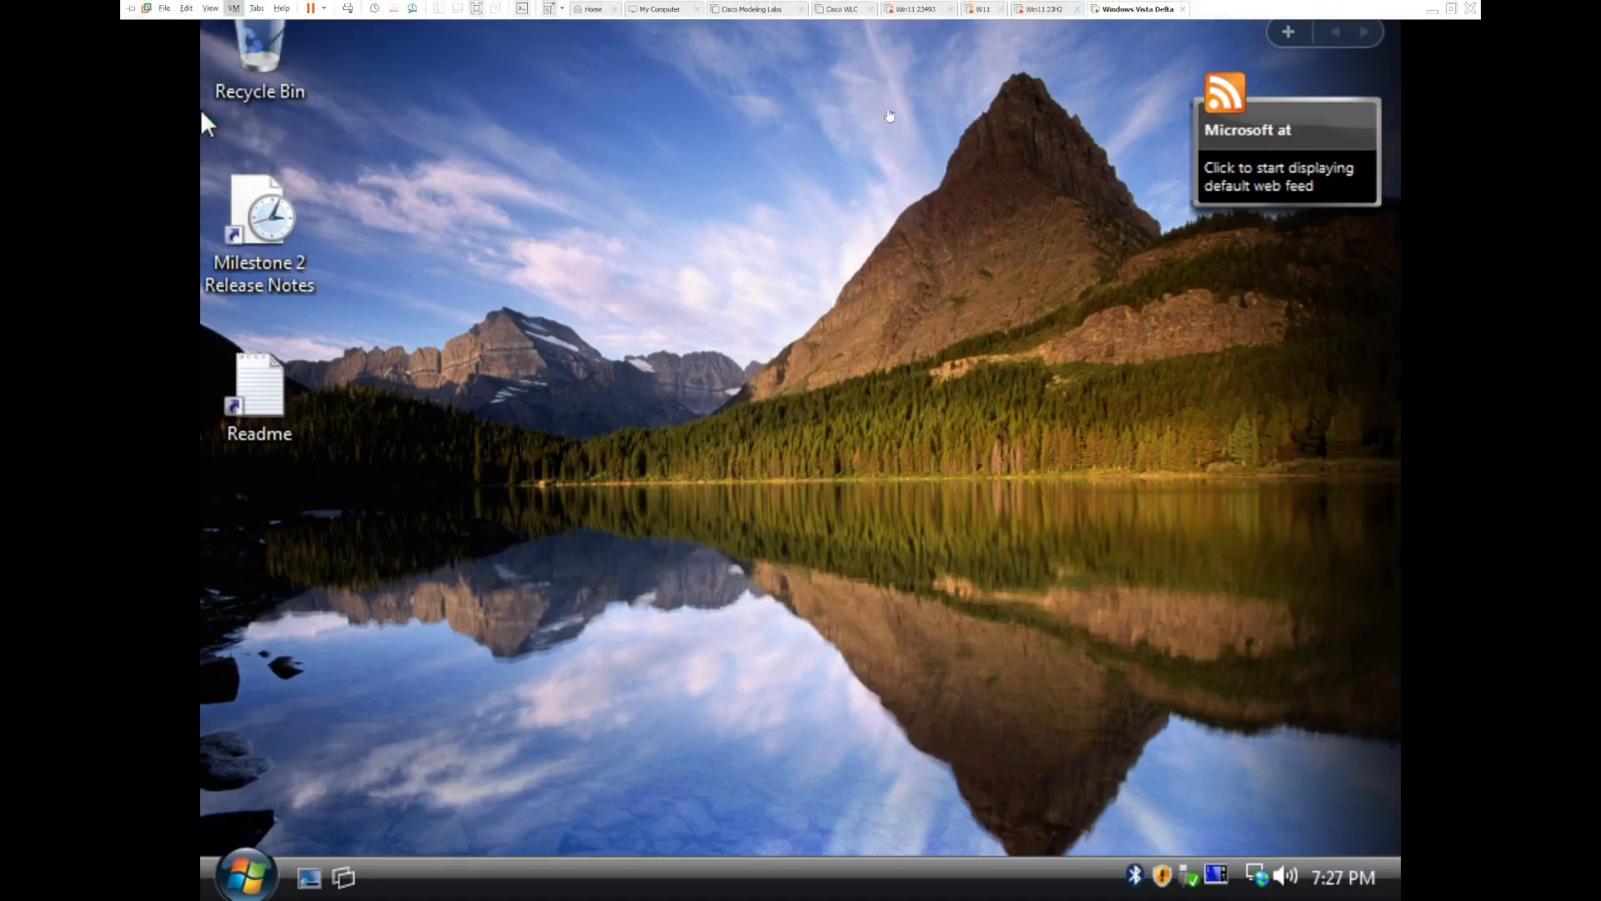
click(1288, 31)
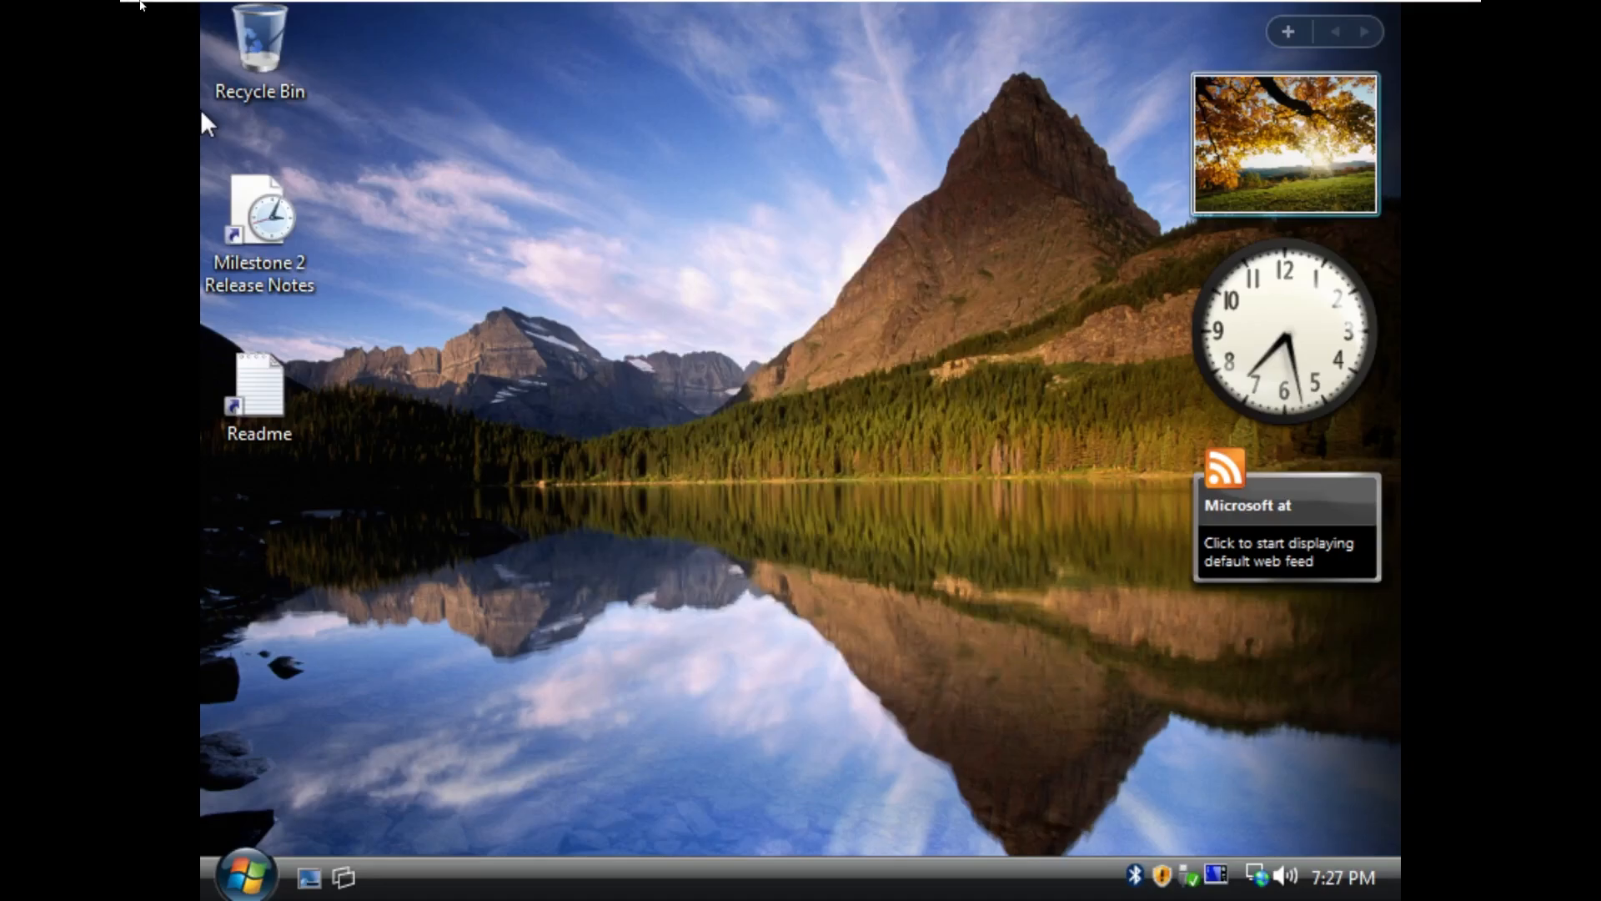
Attempt Install VMware Tools from the VM menu and acknowledge the Windows 7 SP1 requirement error.
click(234, 8)
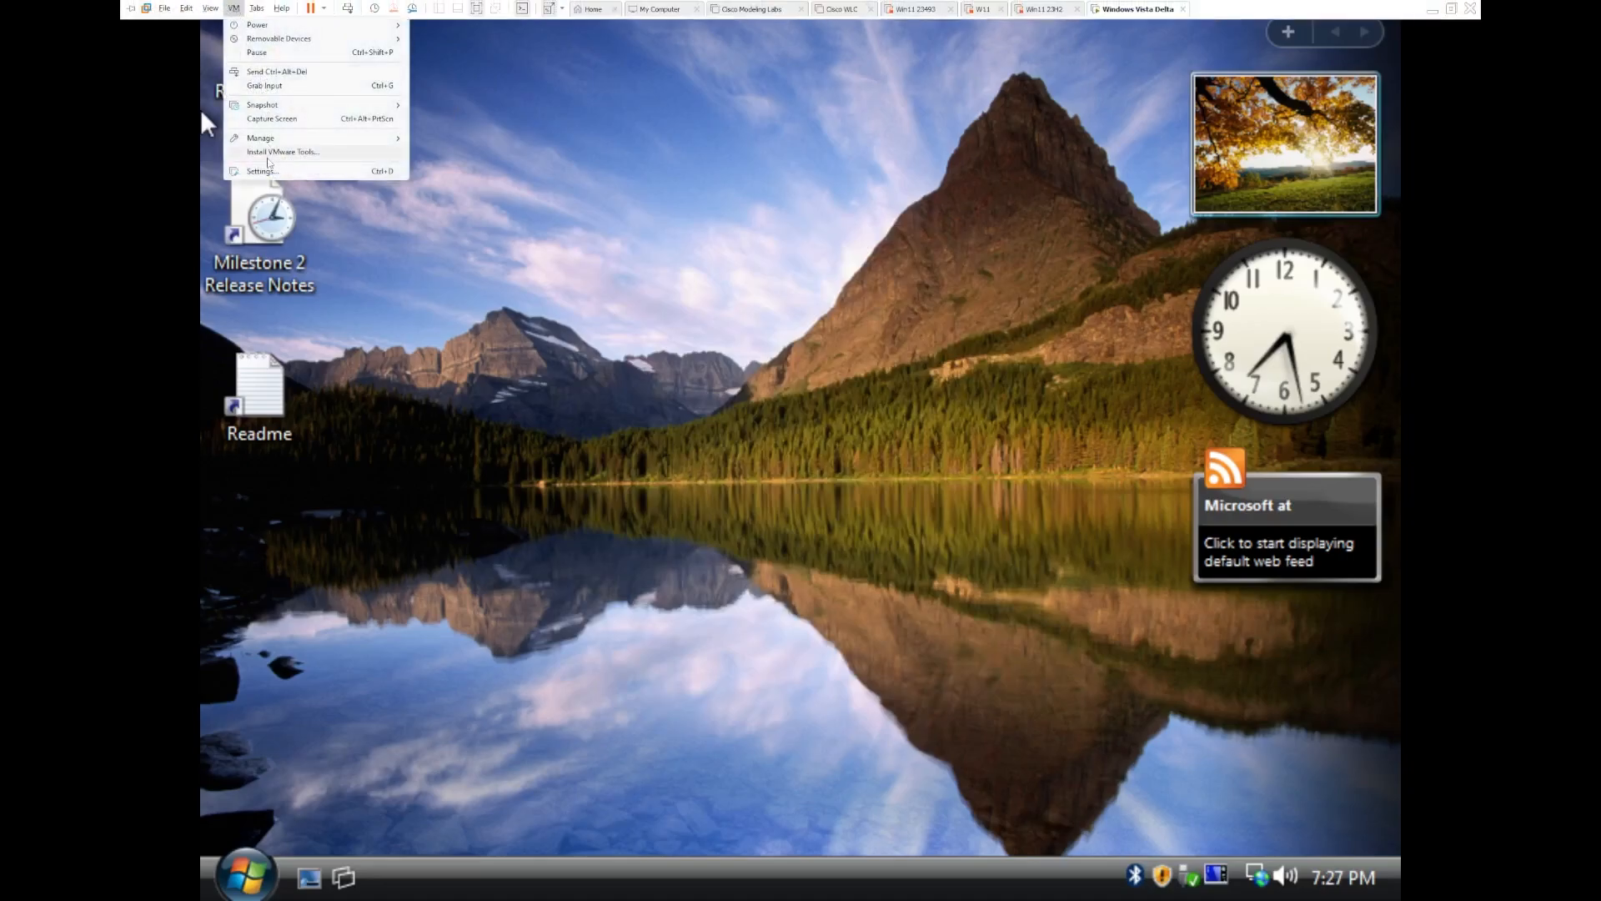
click(751, 652)
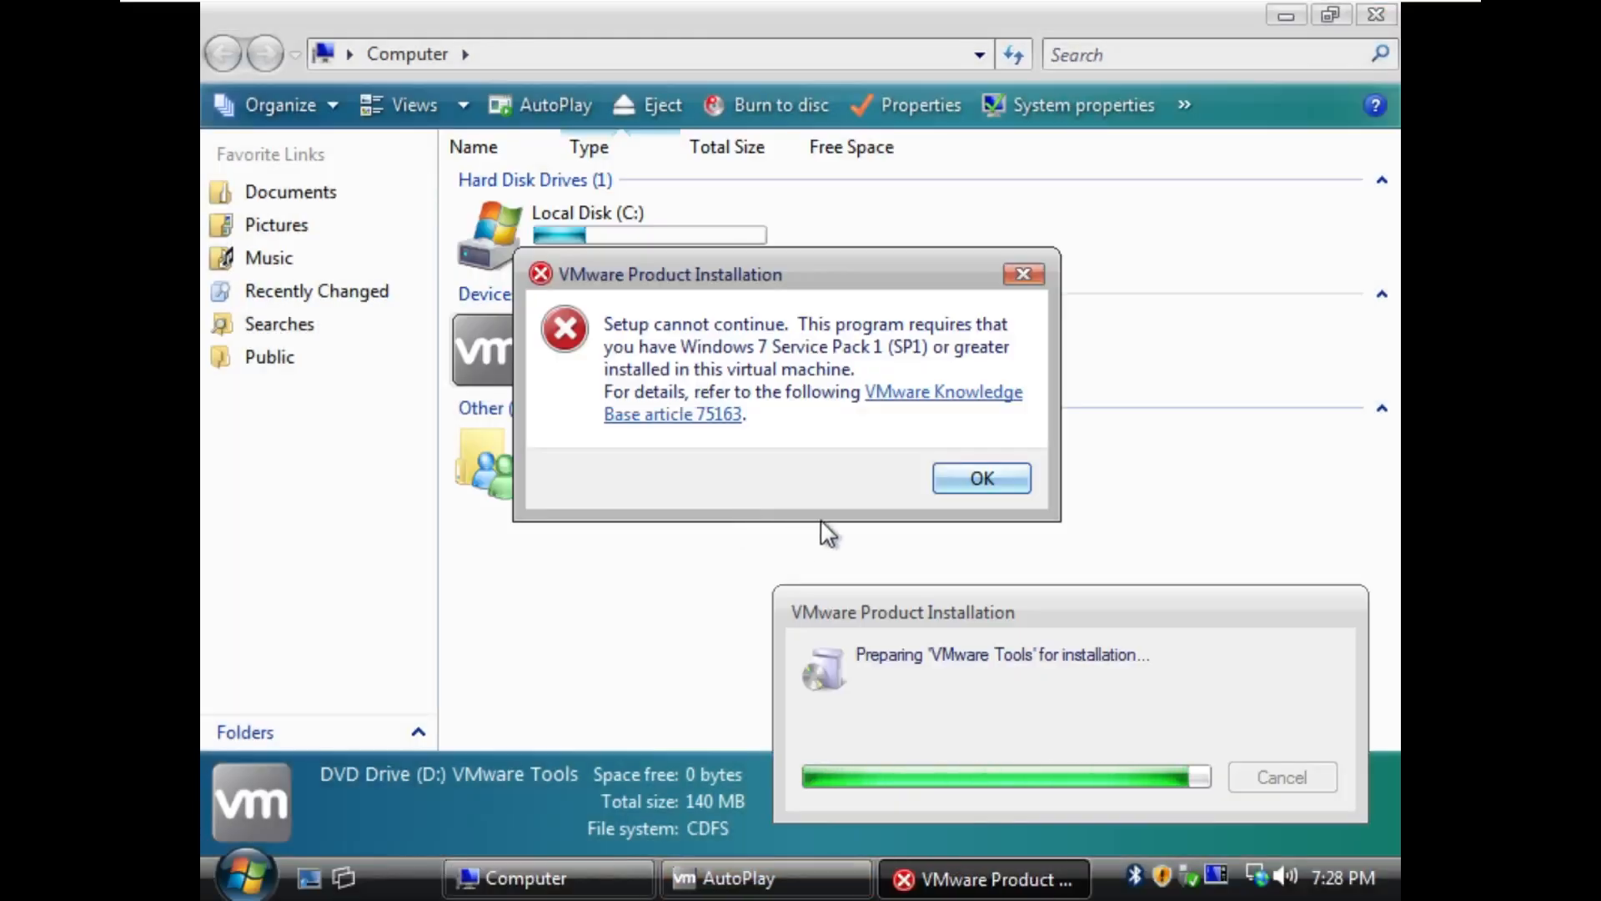
click(245, 876)
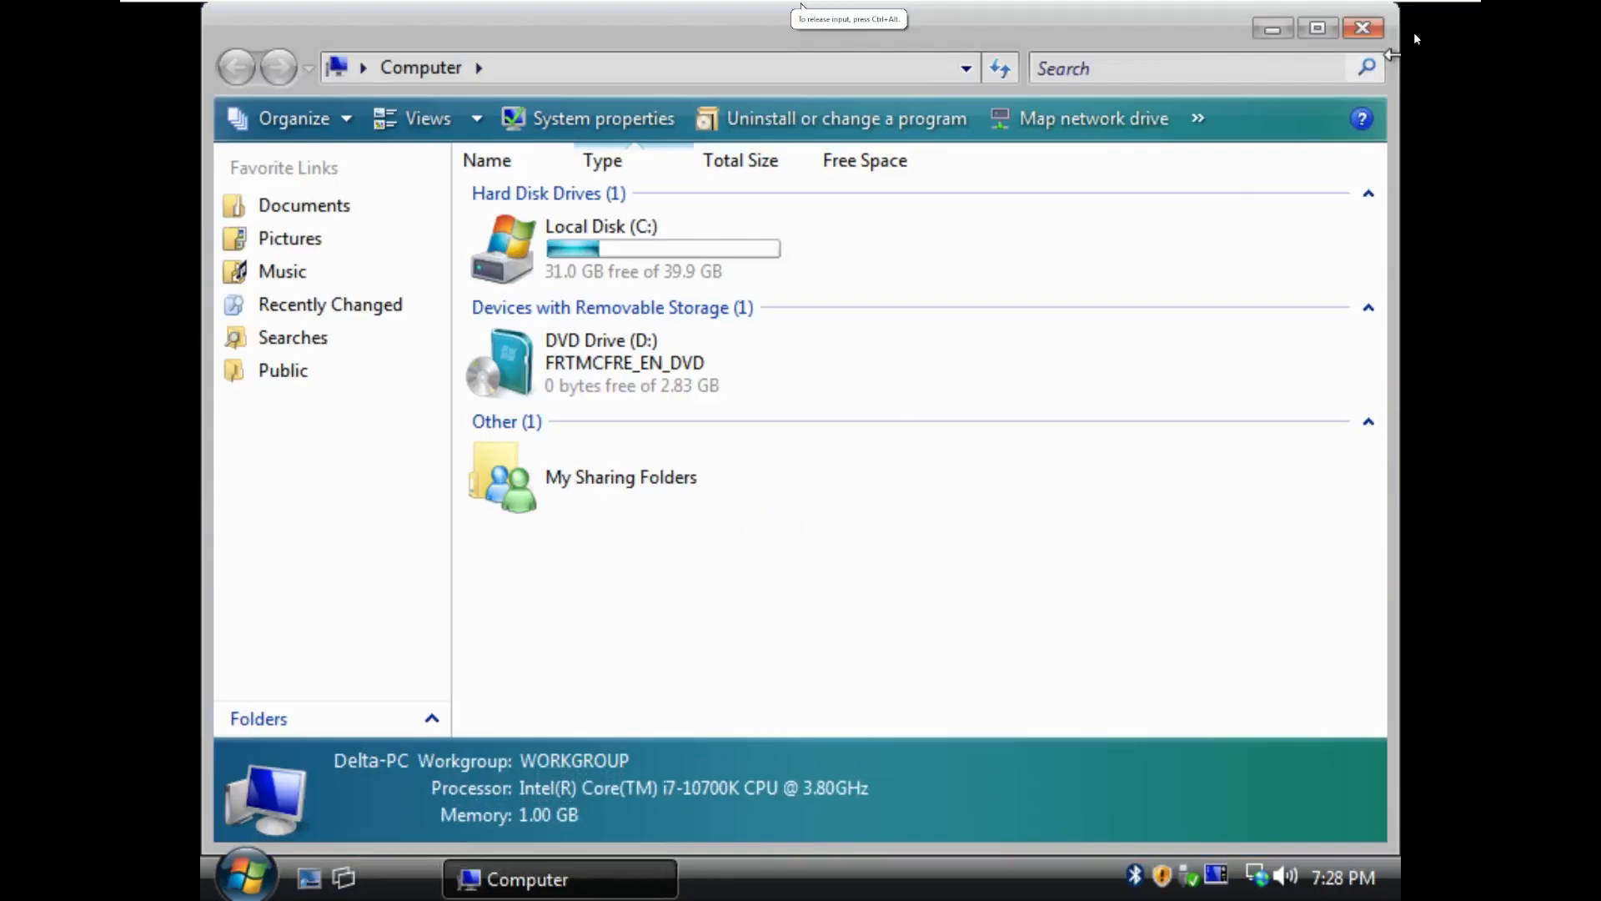
Close the Computer window and open Control Panel's screen resolution settings to raise the resolution.
click(245, 876)
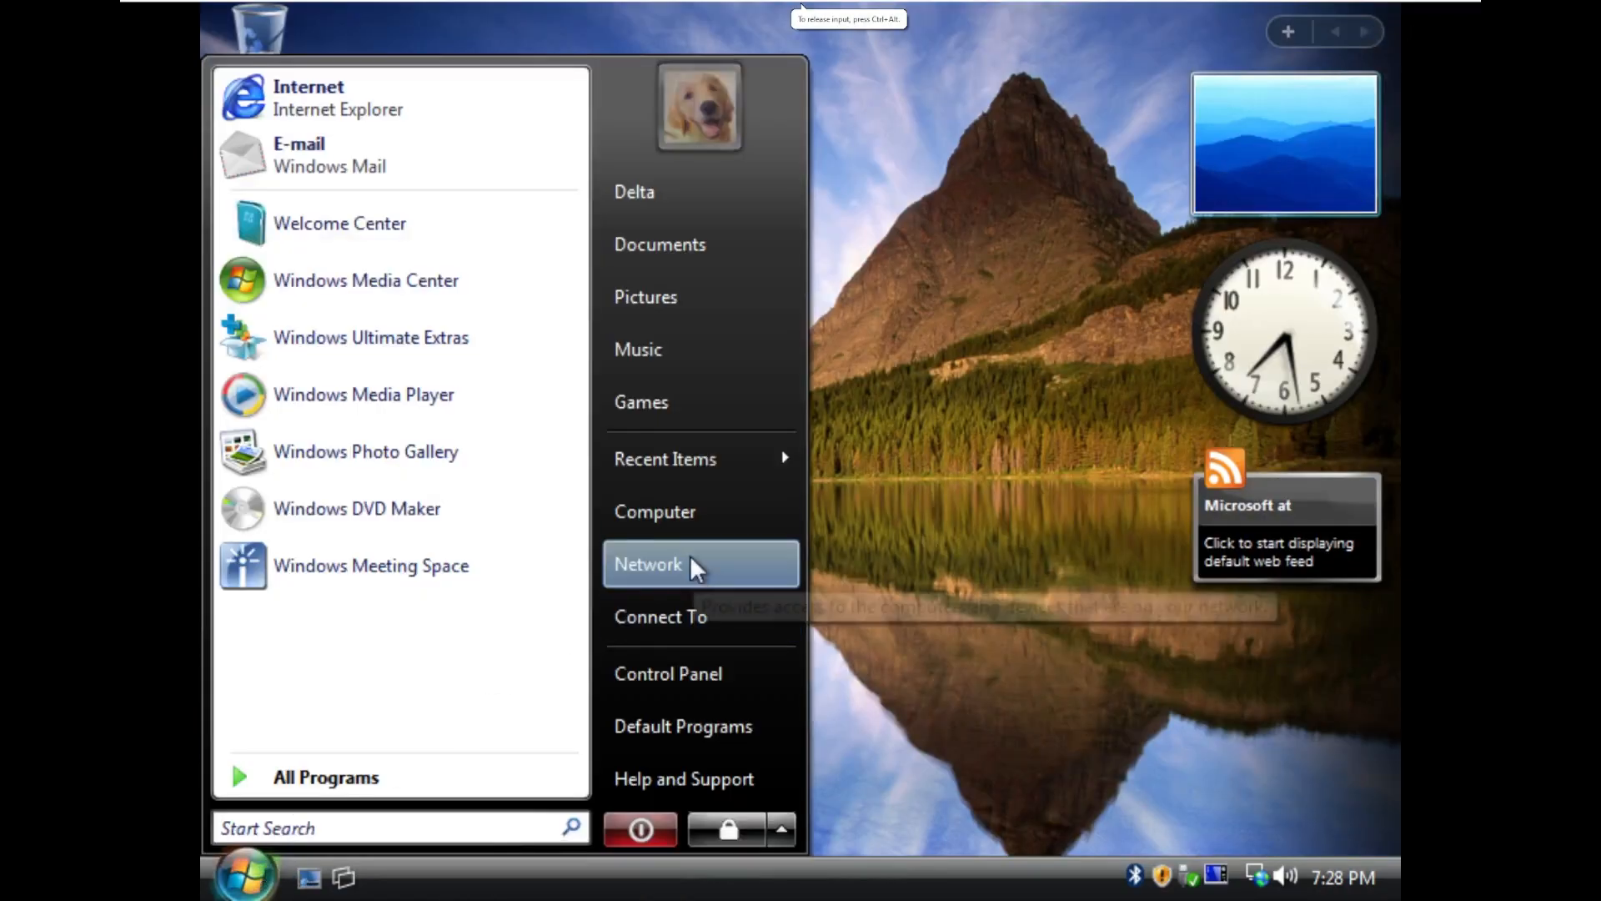
click(667, 672)
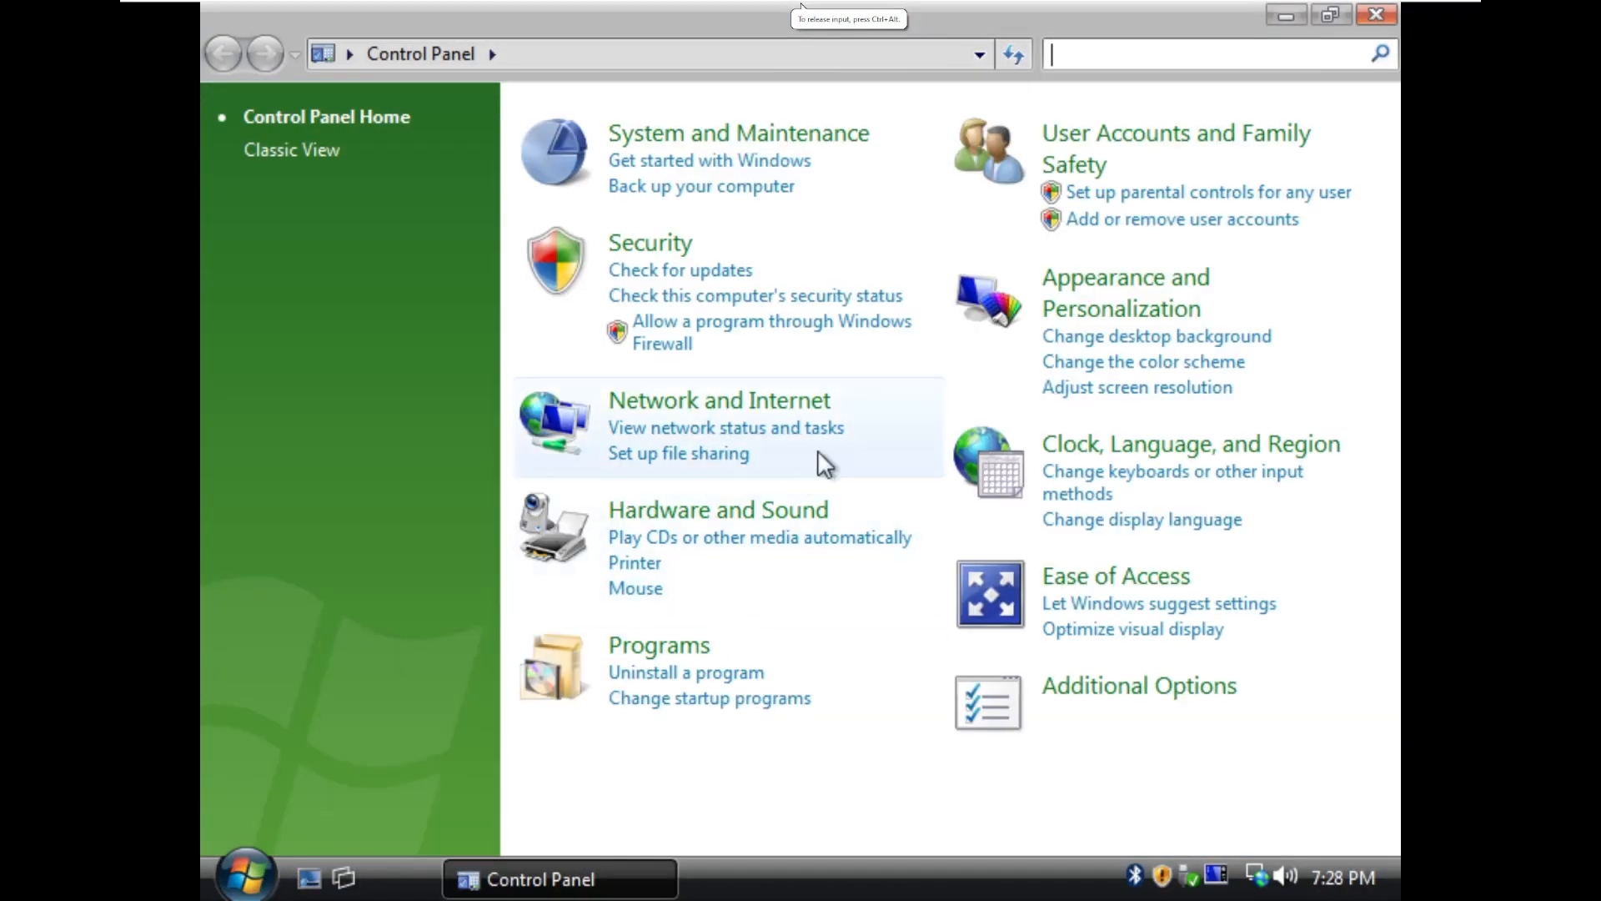
mouse_move(1136, 376)
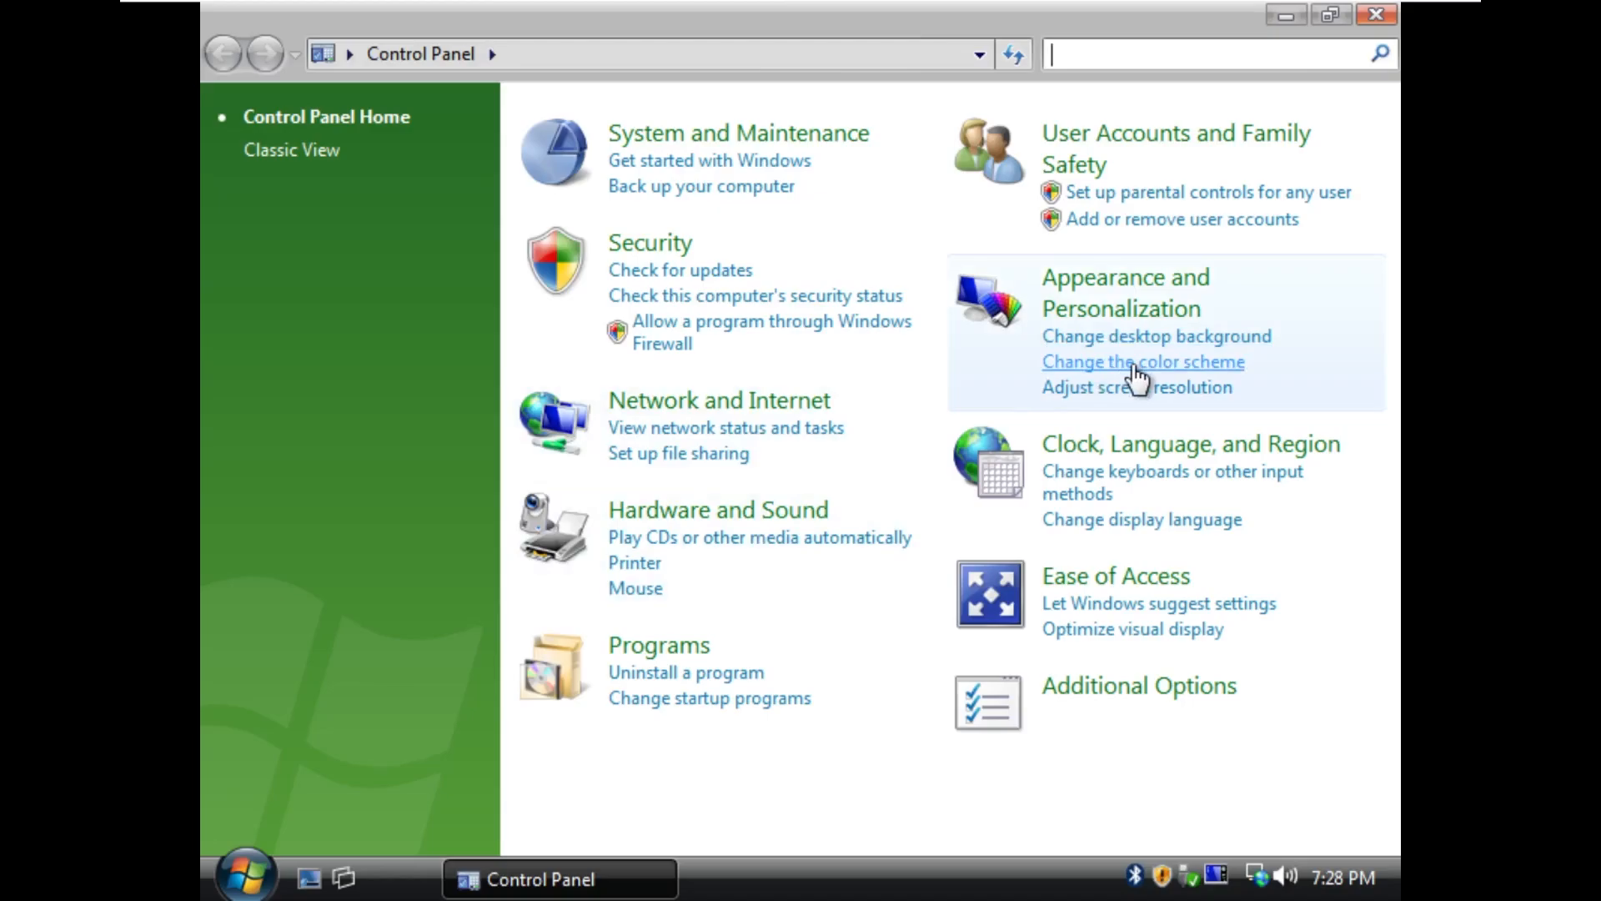
click(1136, 385)
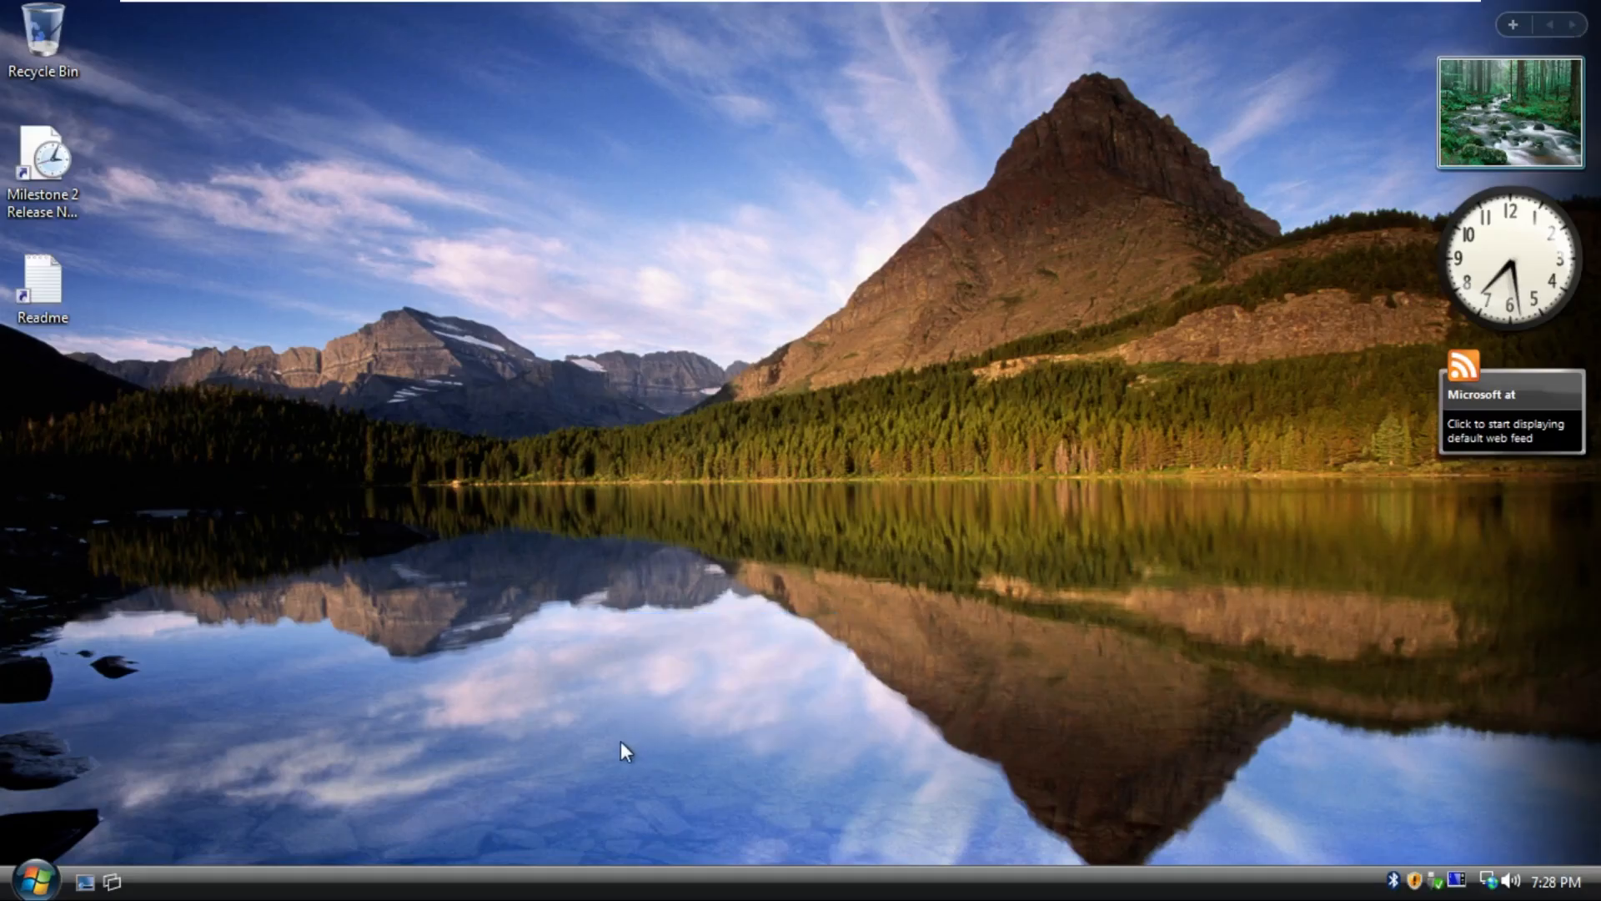
mouse_move(607, 726)
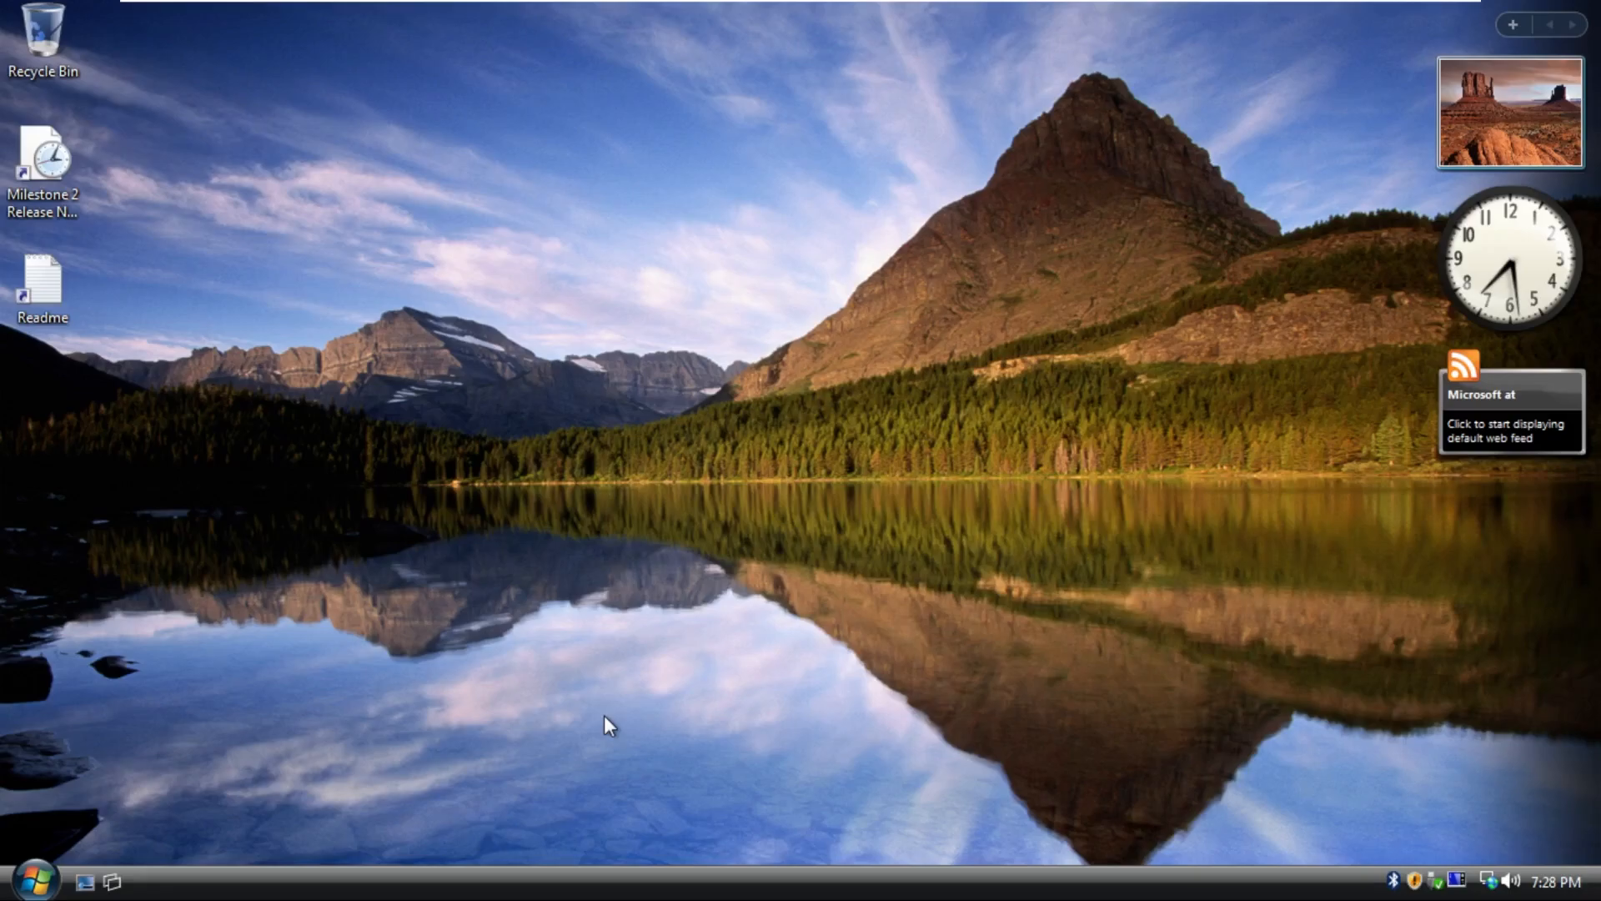
double_click(42, 290)
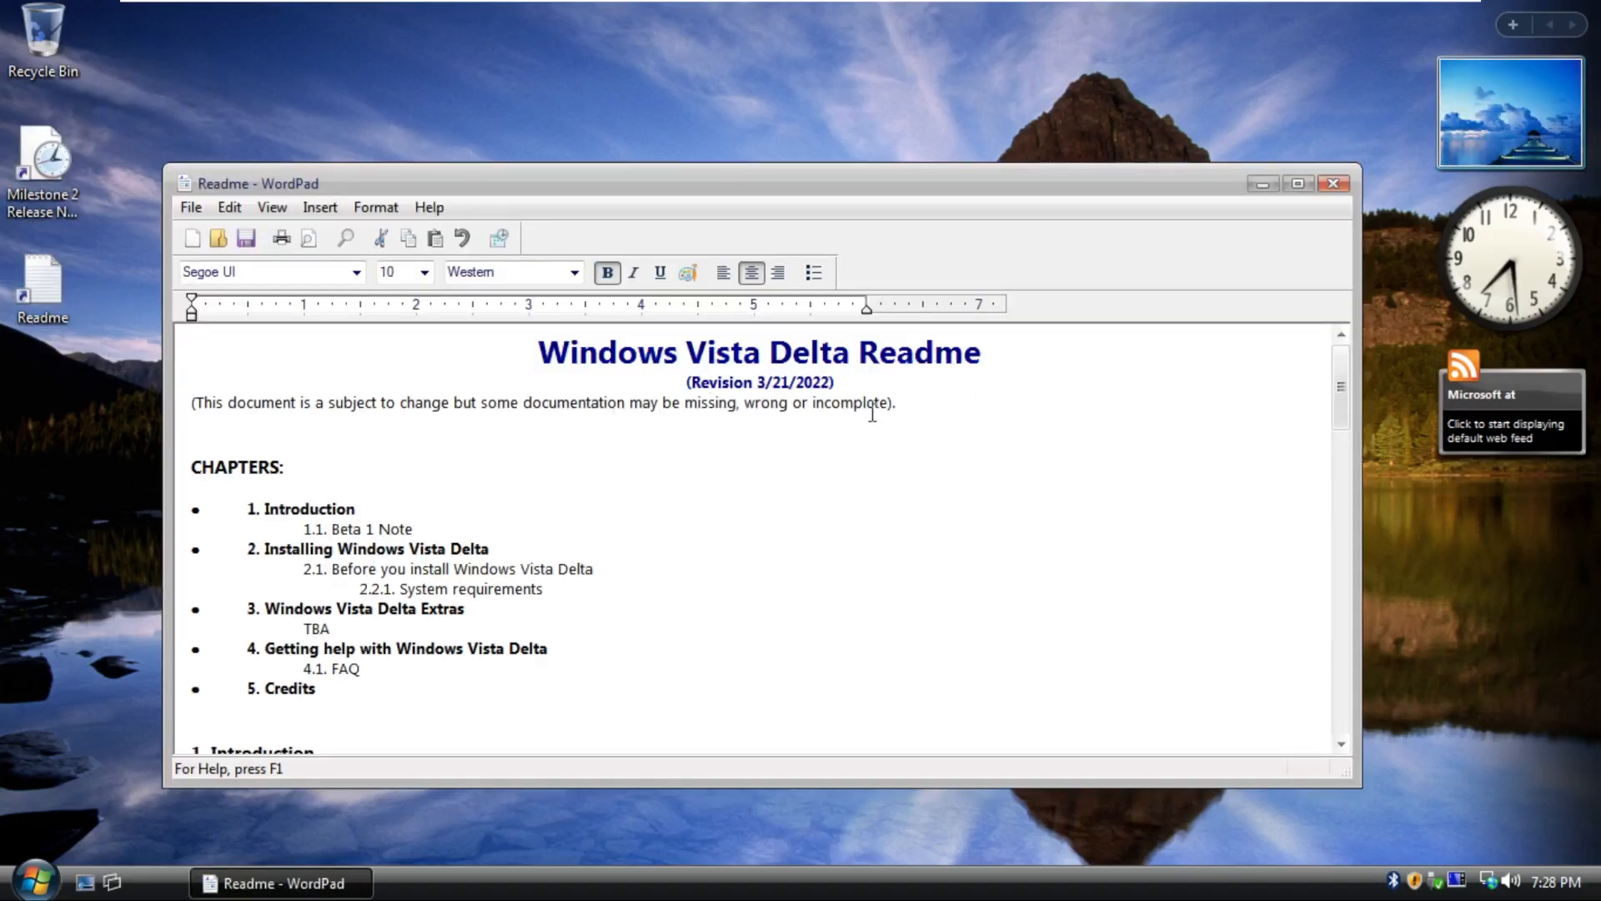
scroll(down, 3)
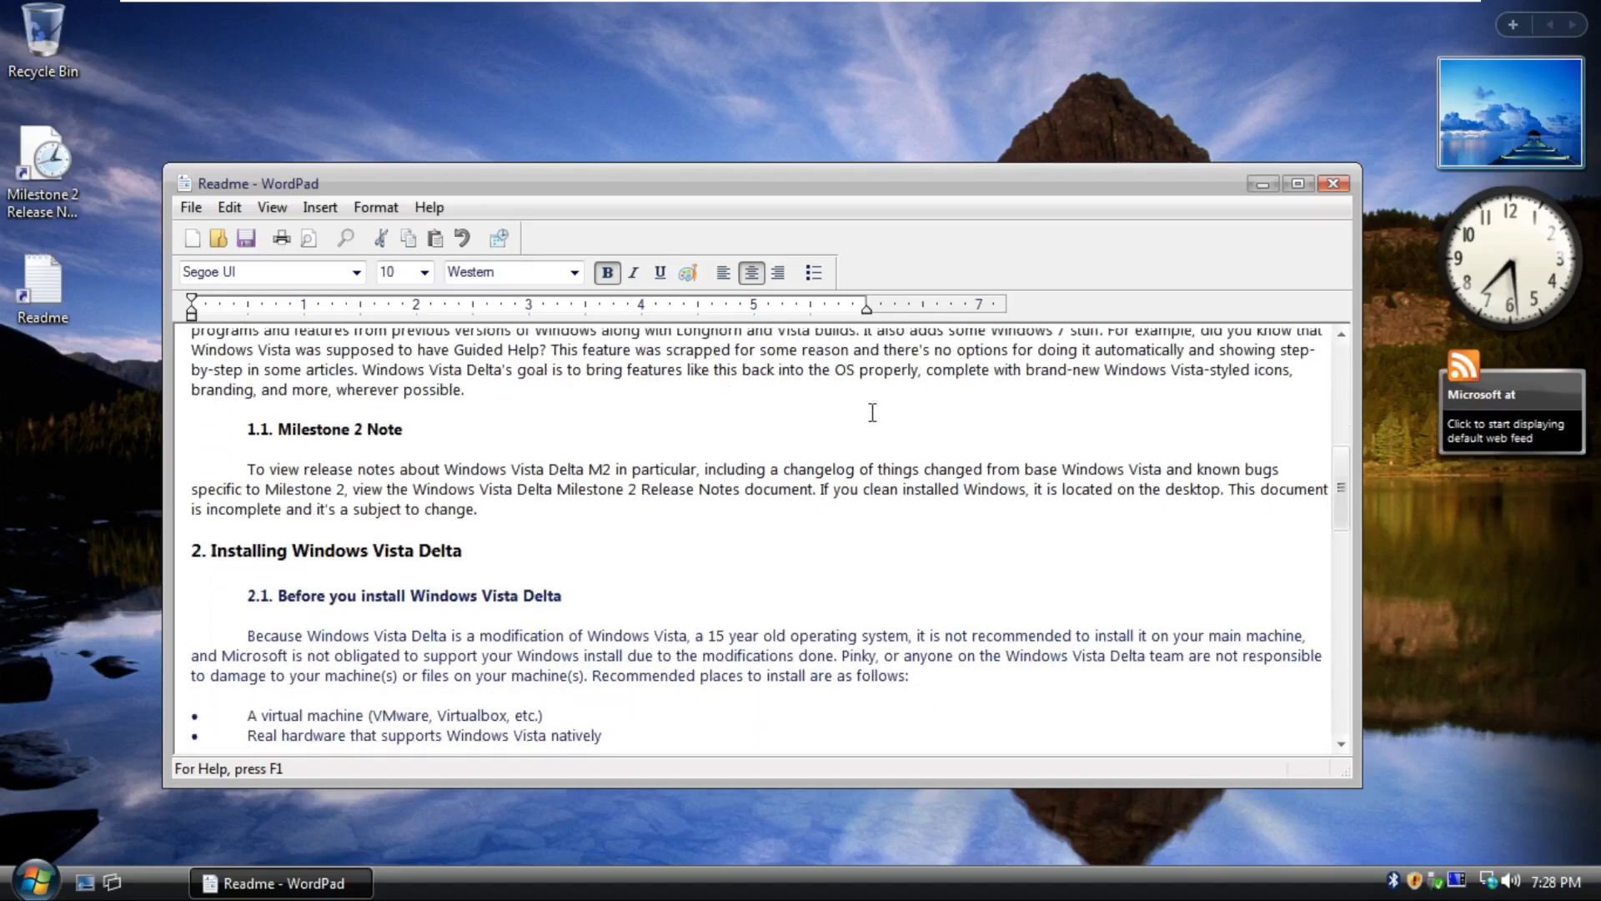
scroll(down, 3)
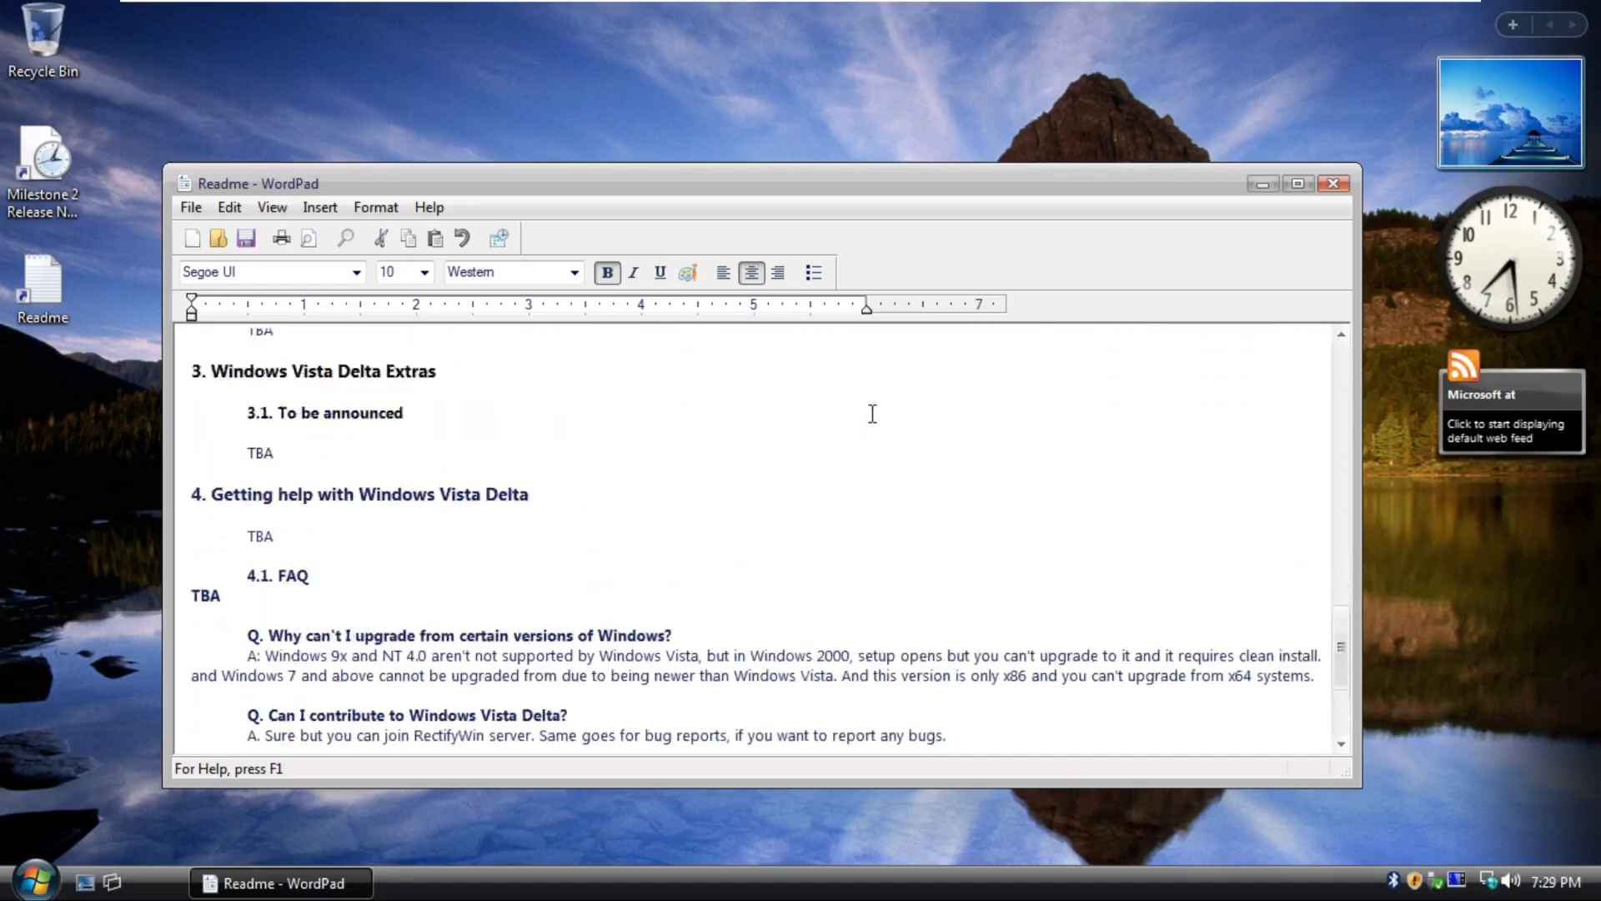
scroll(down, 3)
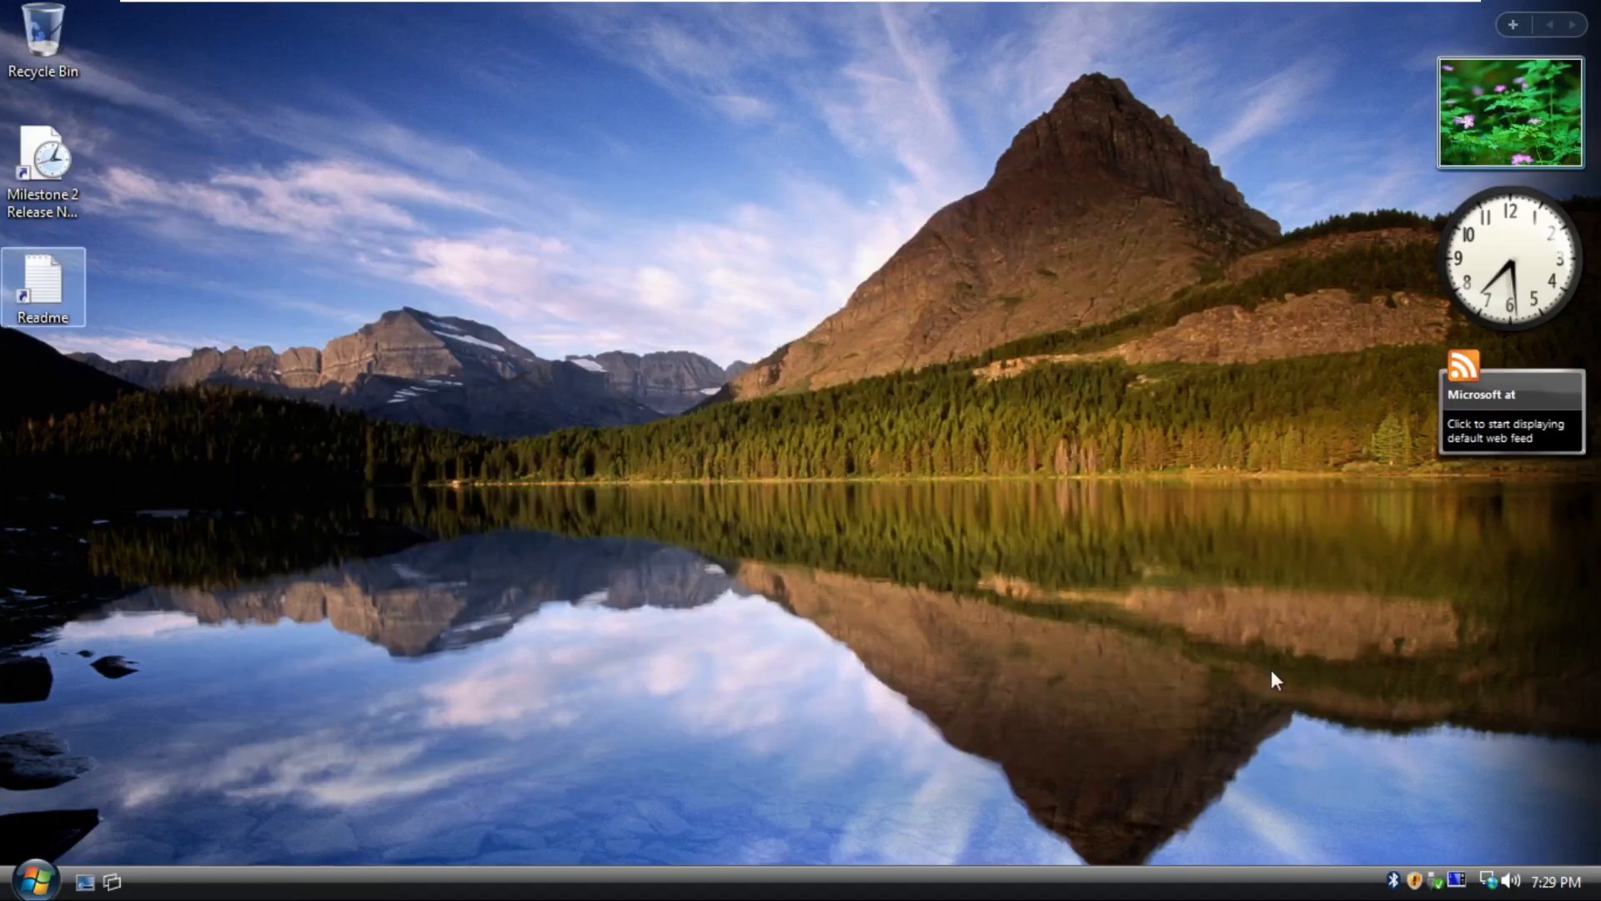
mouse_move(1118, 697)
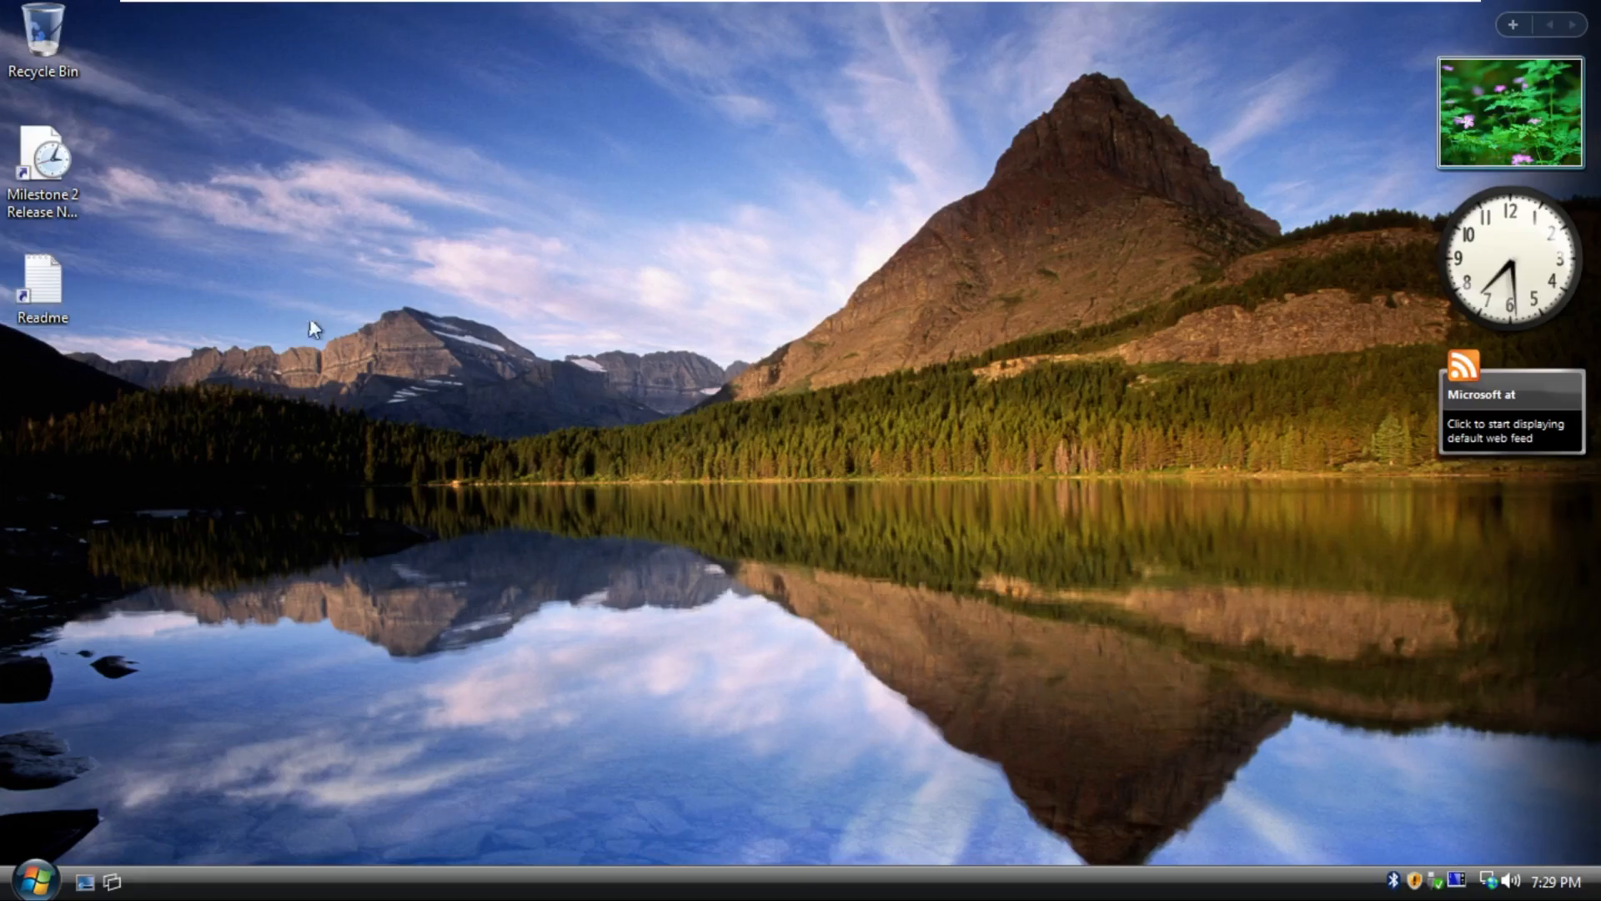
Open the Milestone 2 Release Notes in WordPad, scroll through them and close the document.
click(44, 38)
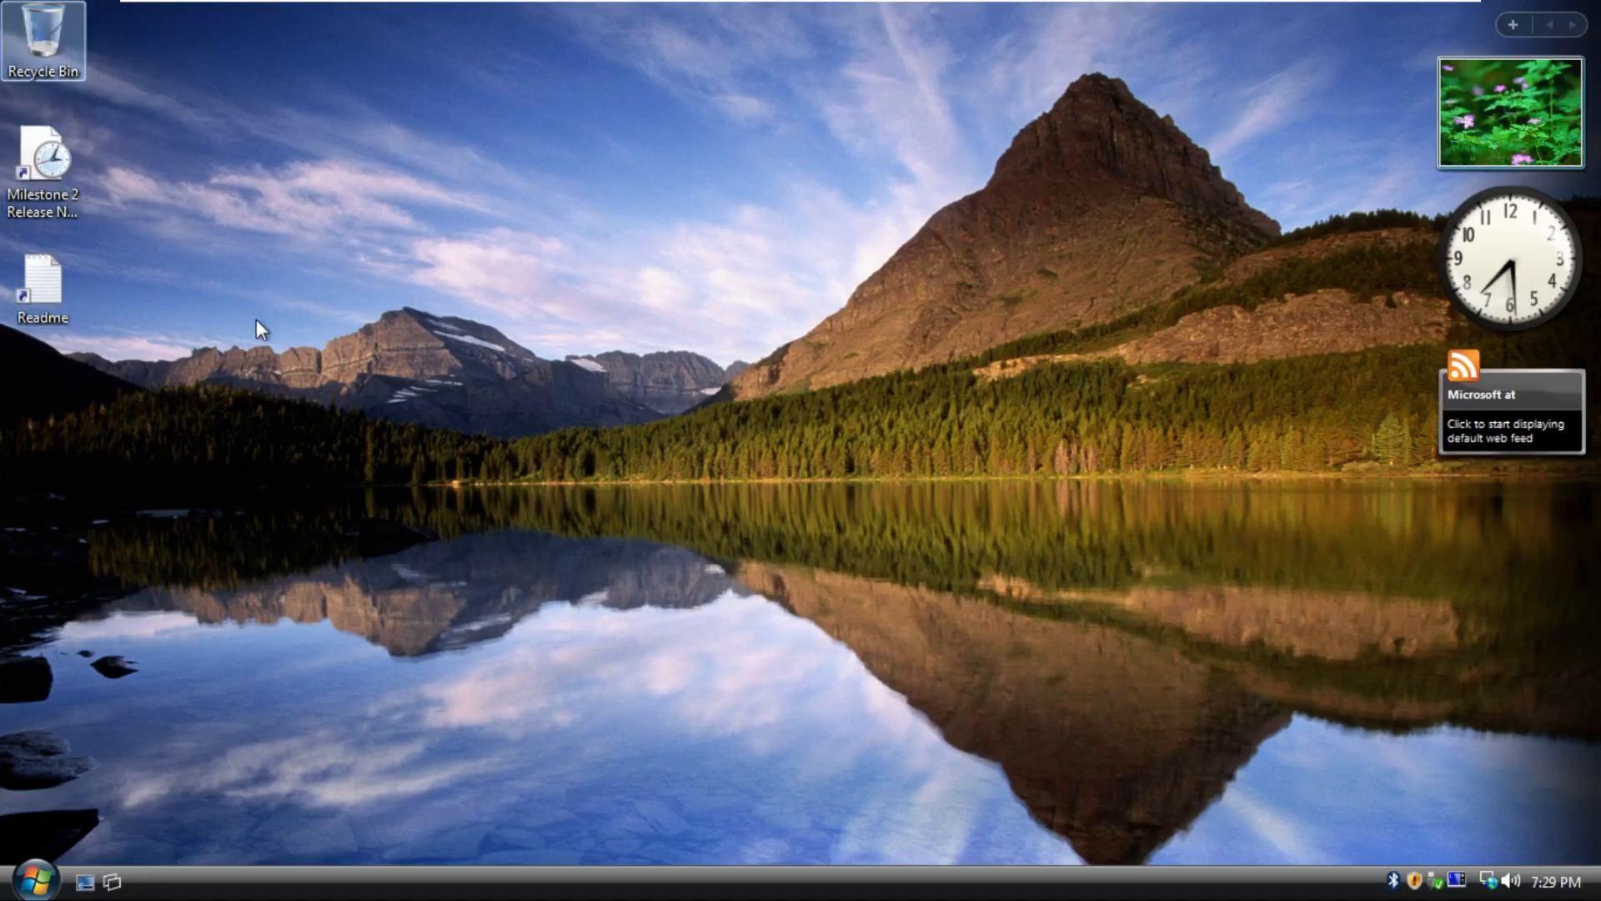
click(44, 158)
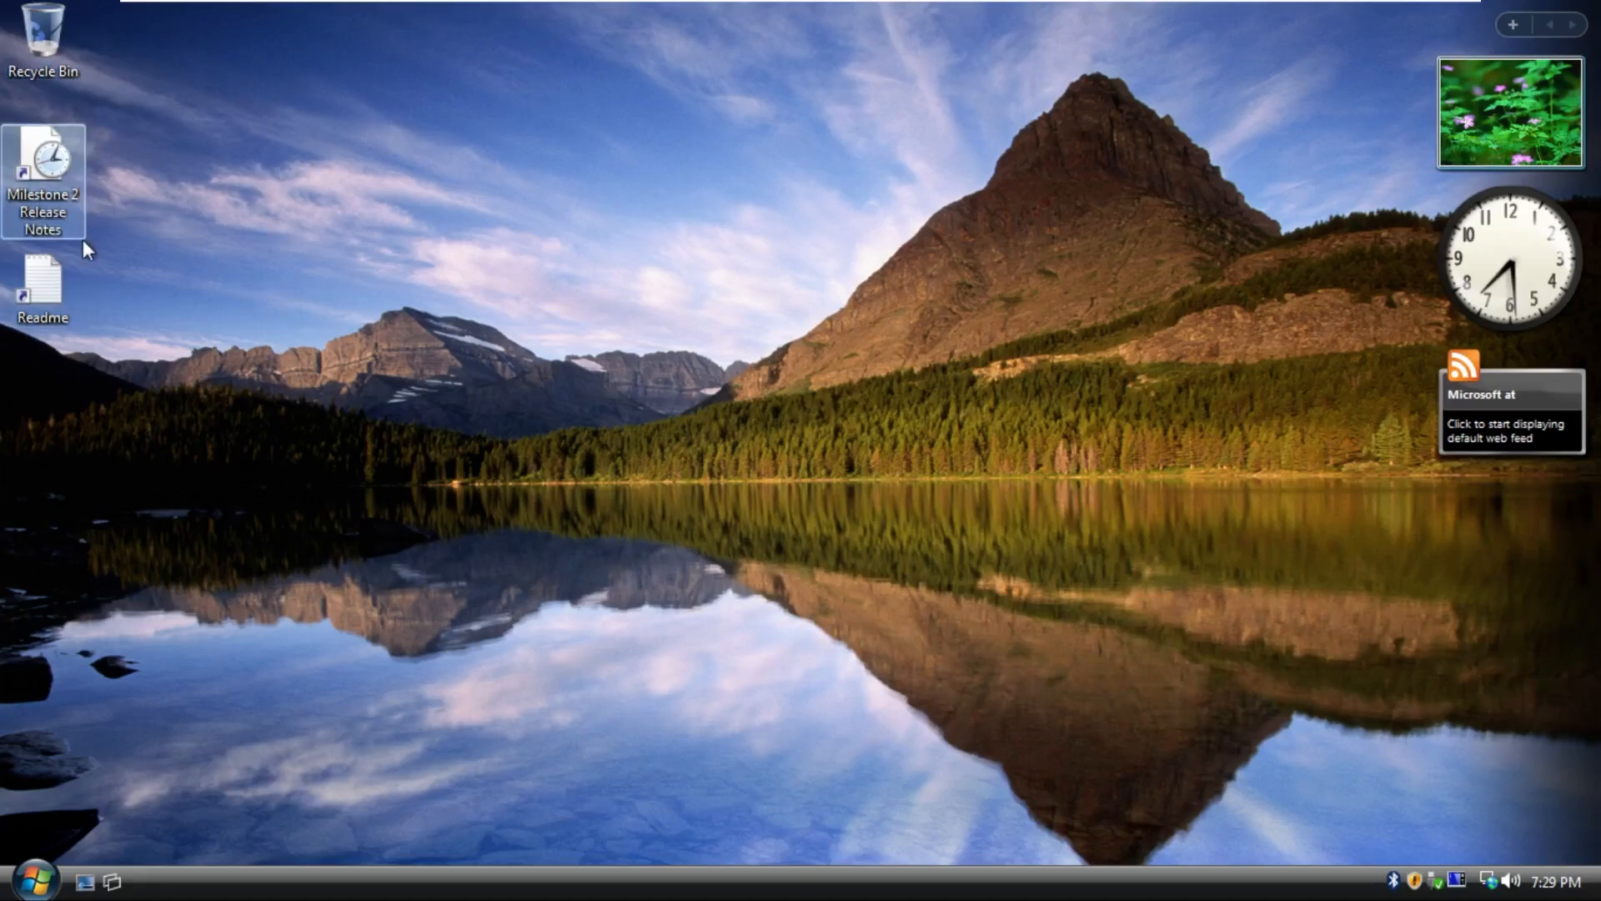
double_click(42, 153)
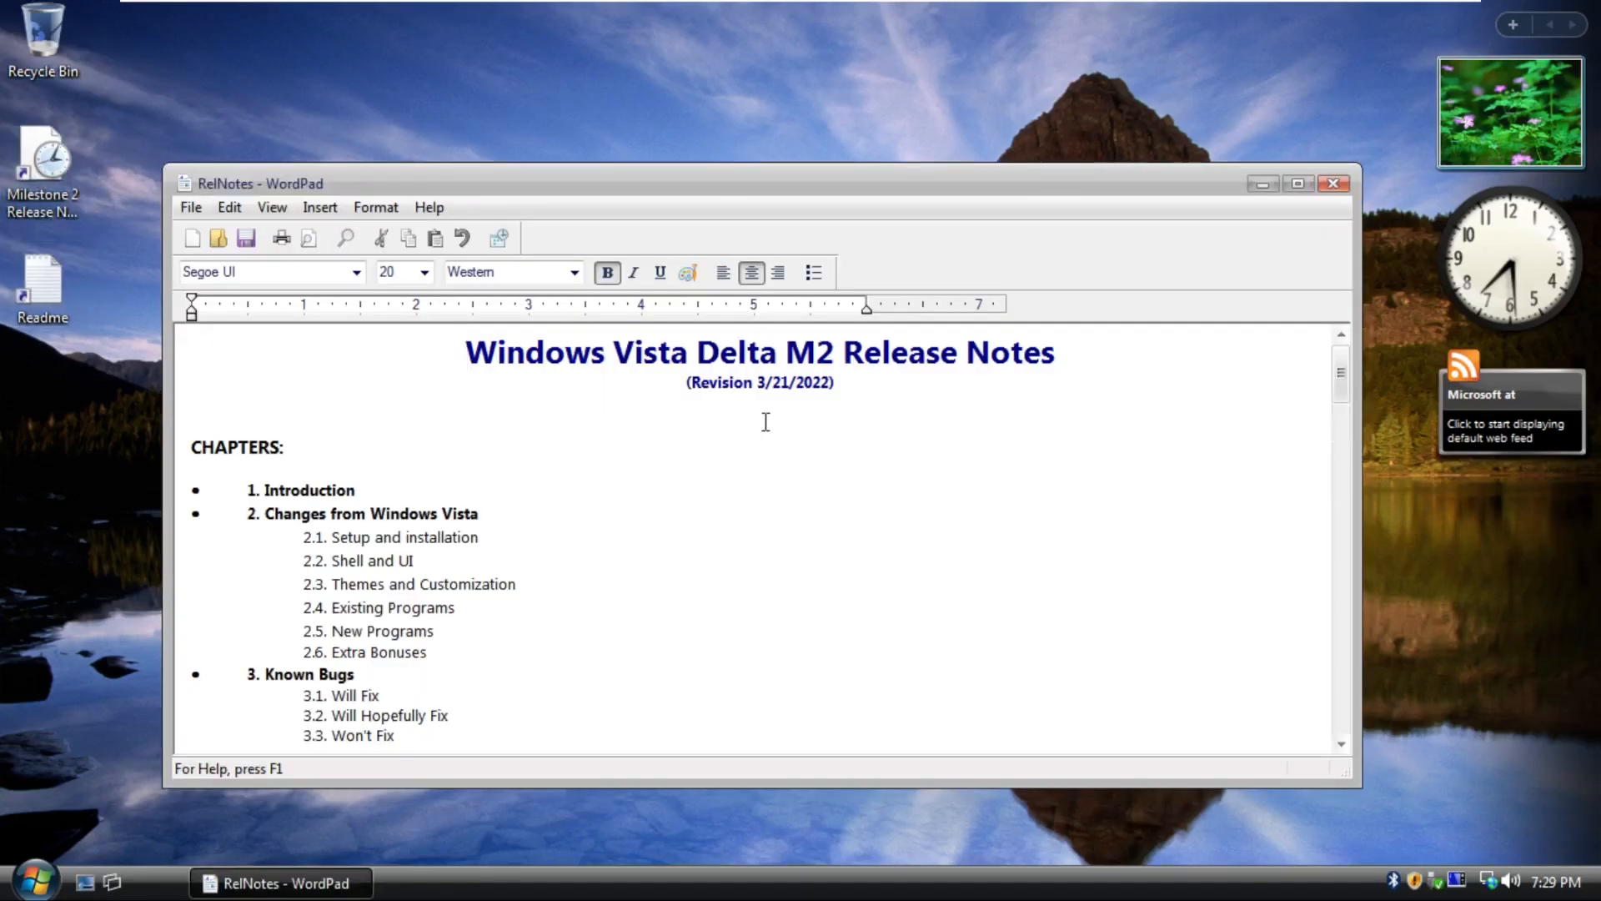
scroll(down, 3)
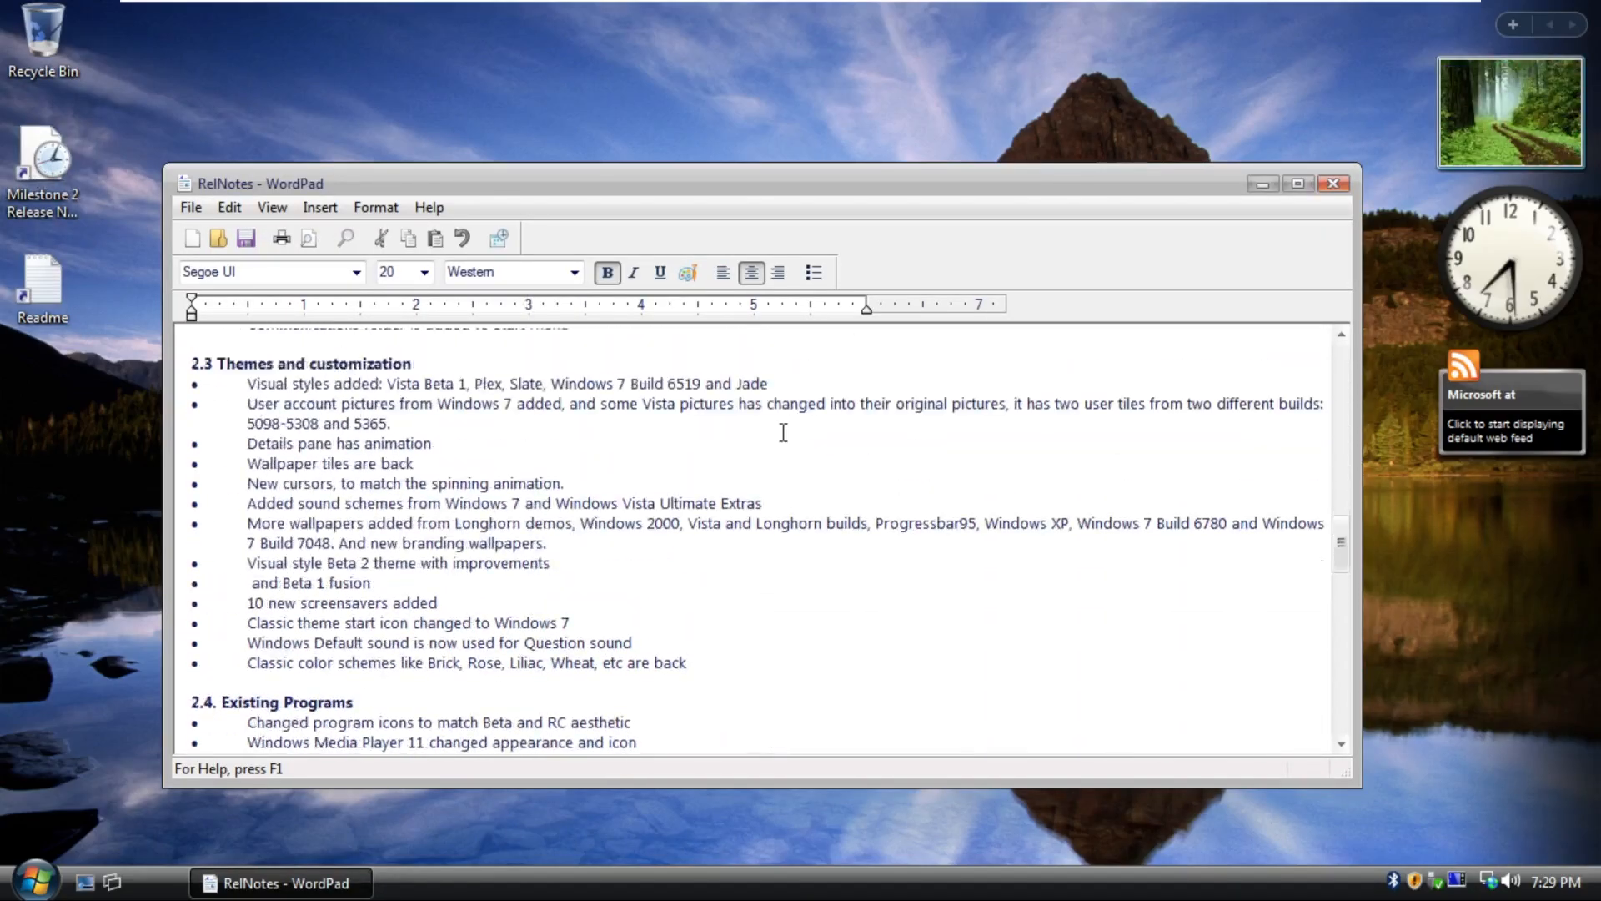
click(1333, 184)
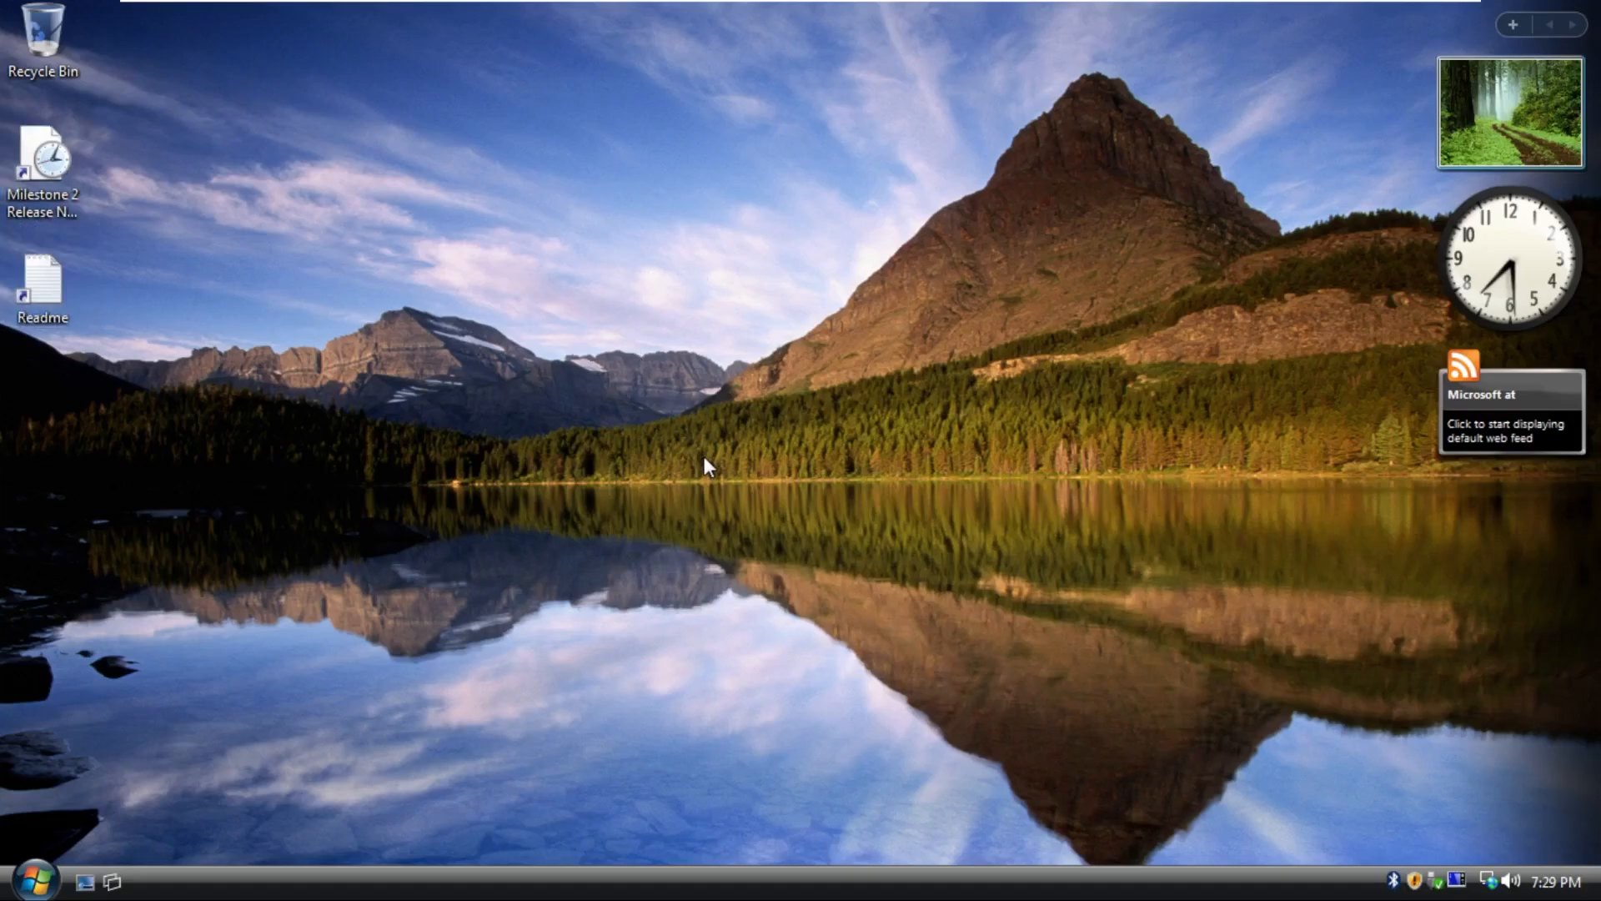
mouse_move(1511, 112)
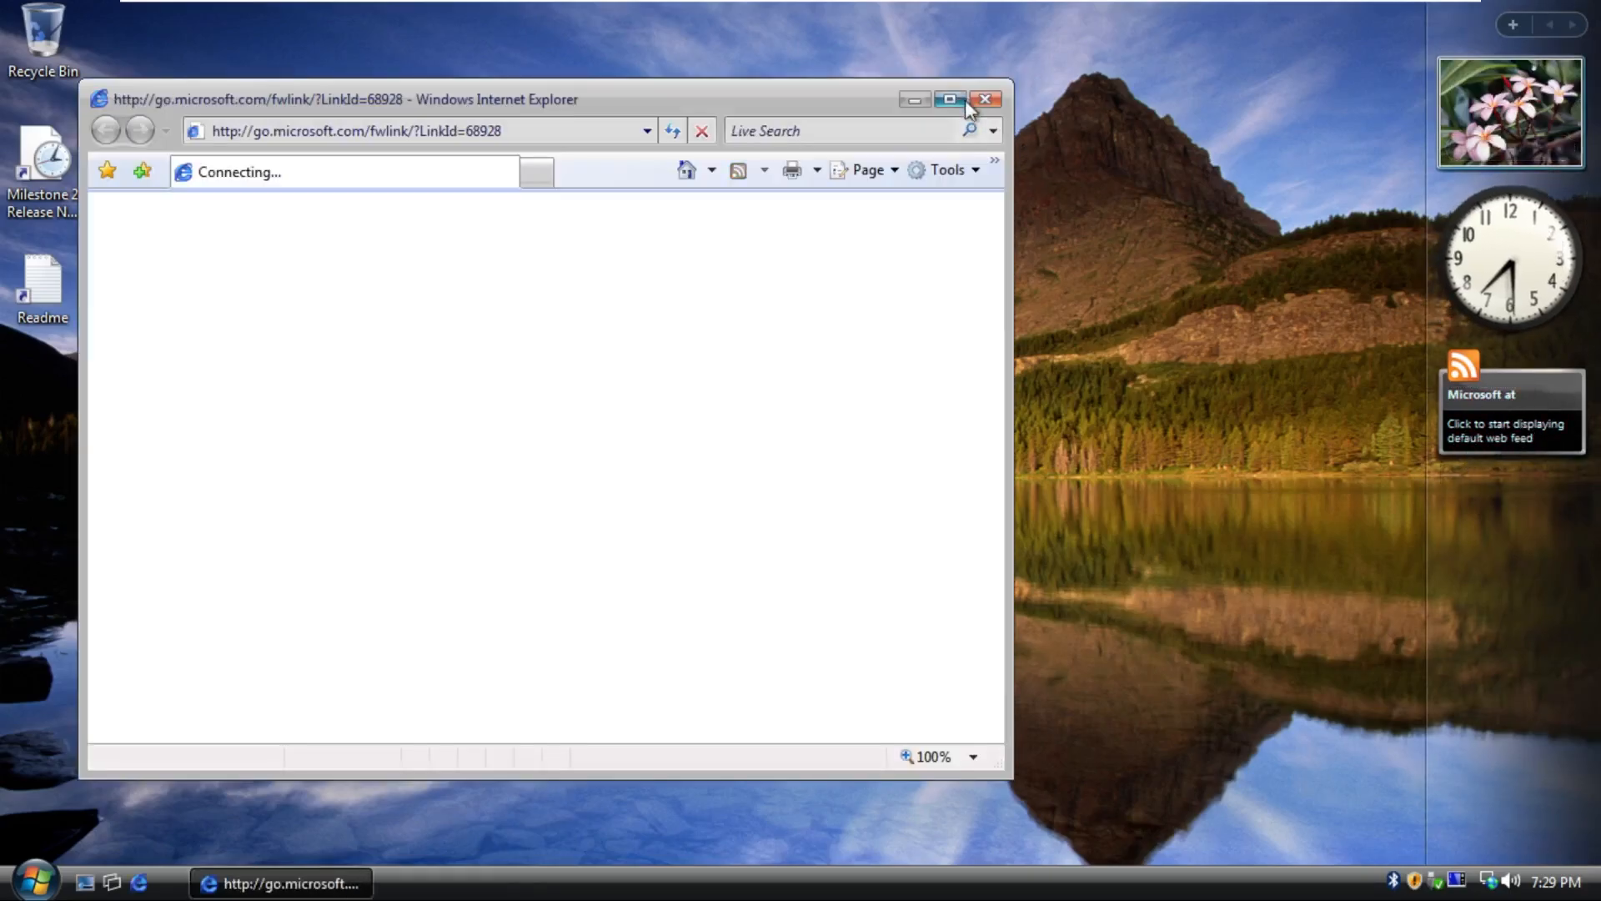
Reopen Internet Explorer, view its Tools menu on the cannot-display error page, and close it.
click(985, 99)
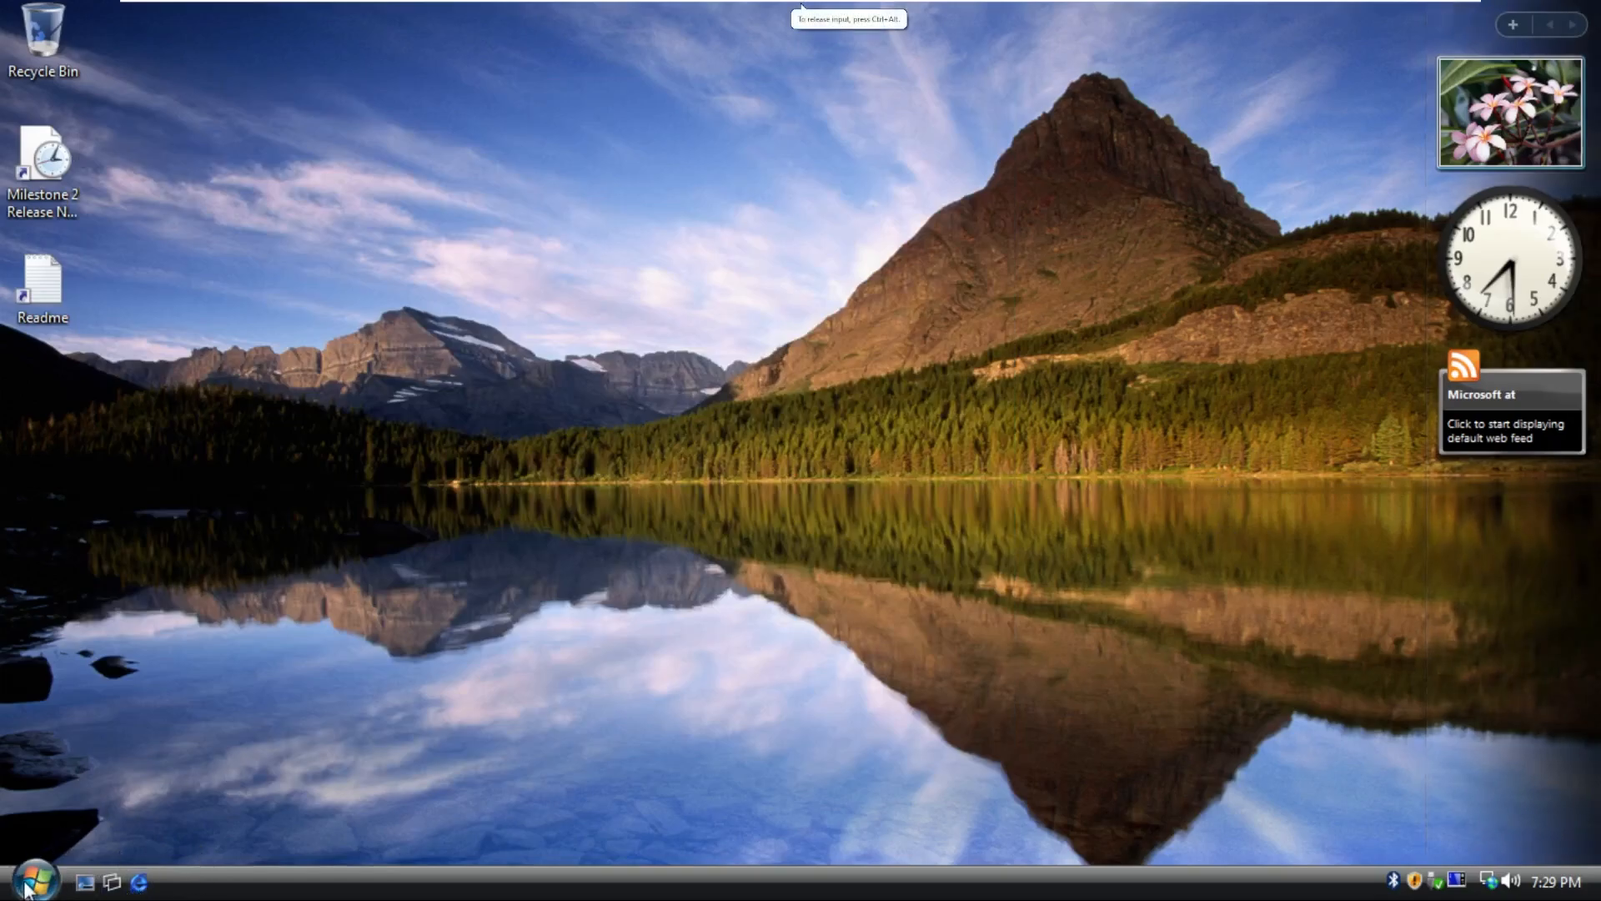
mouse_move(110, 885)
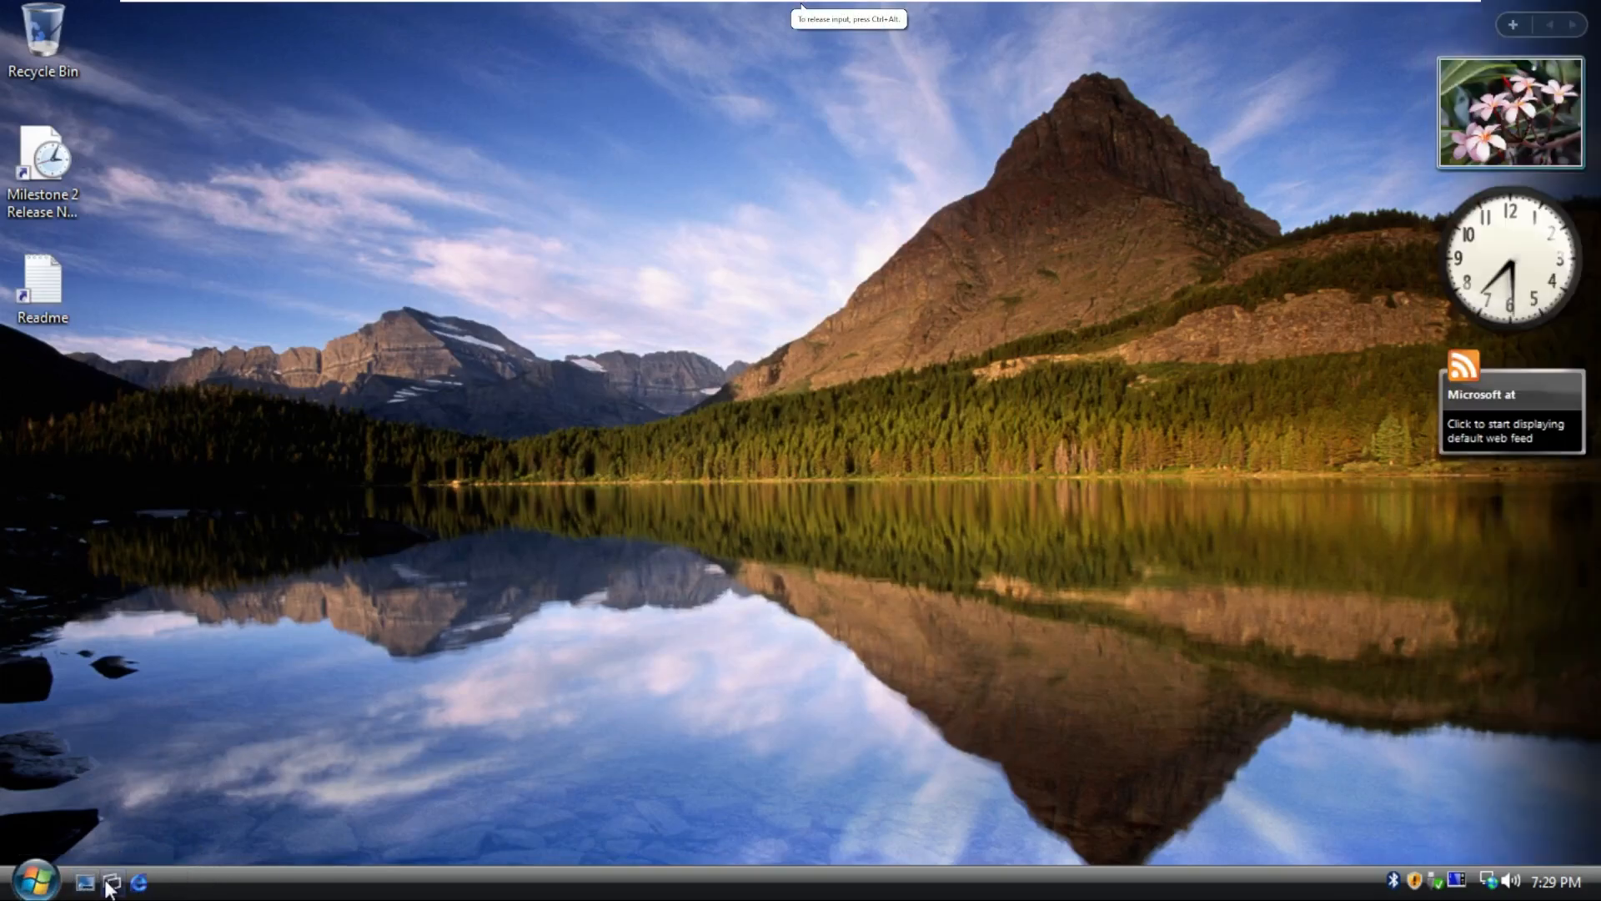
mouse_move(597, 834)
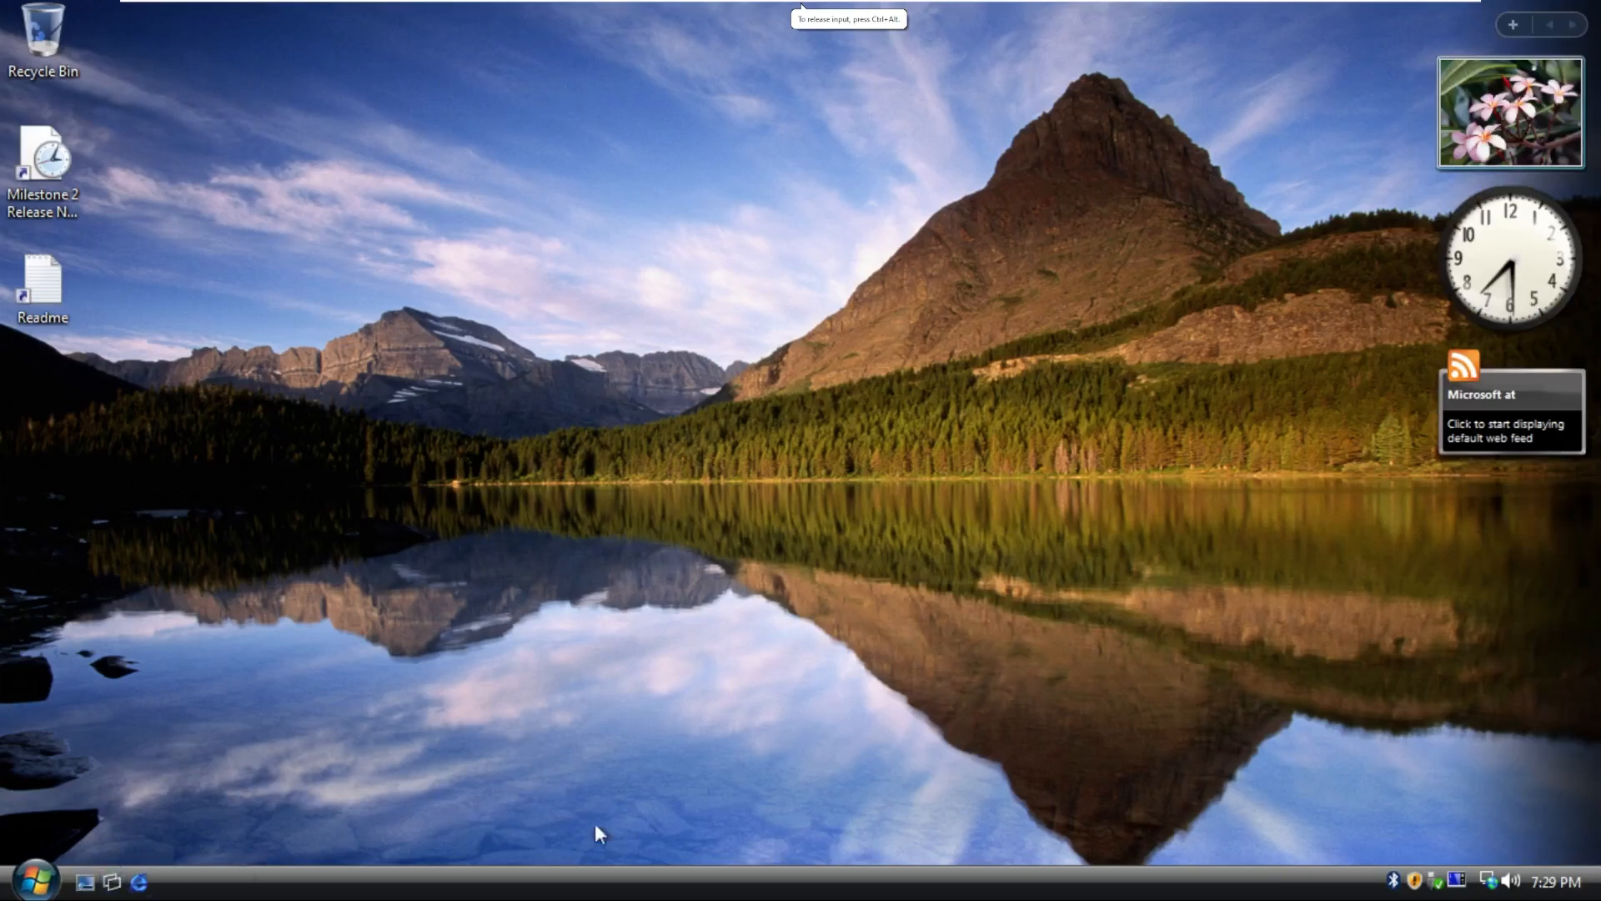
click(138, 881)
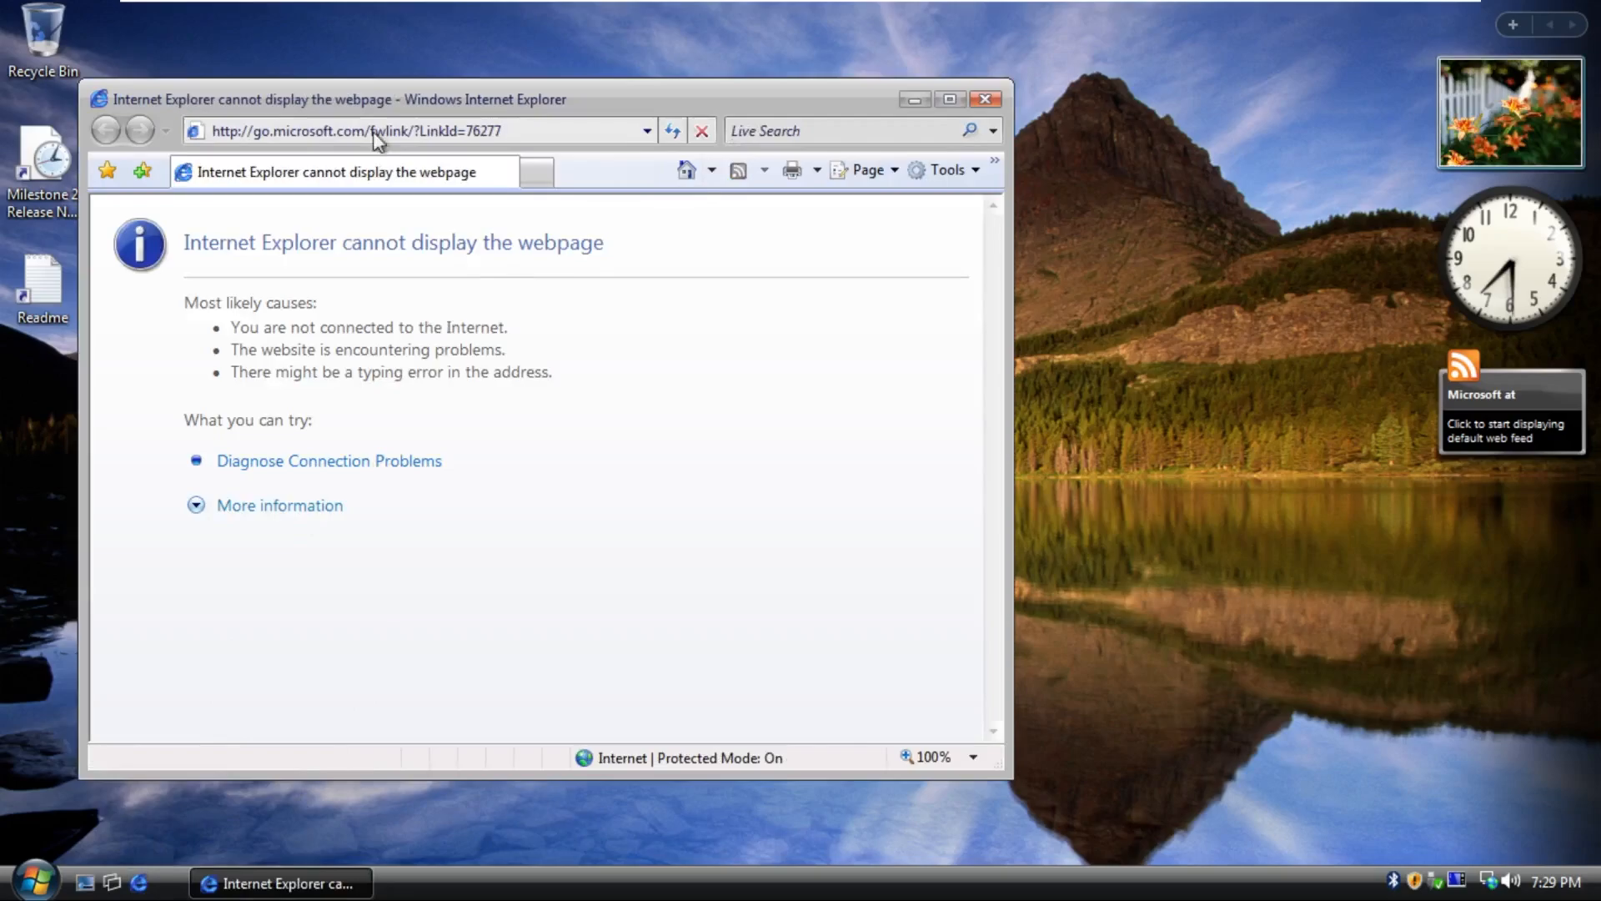
click(941, 170)
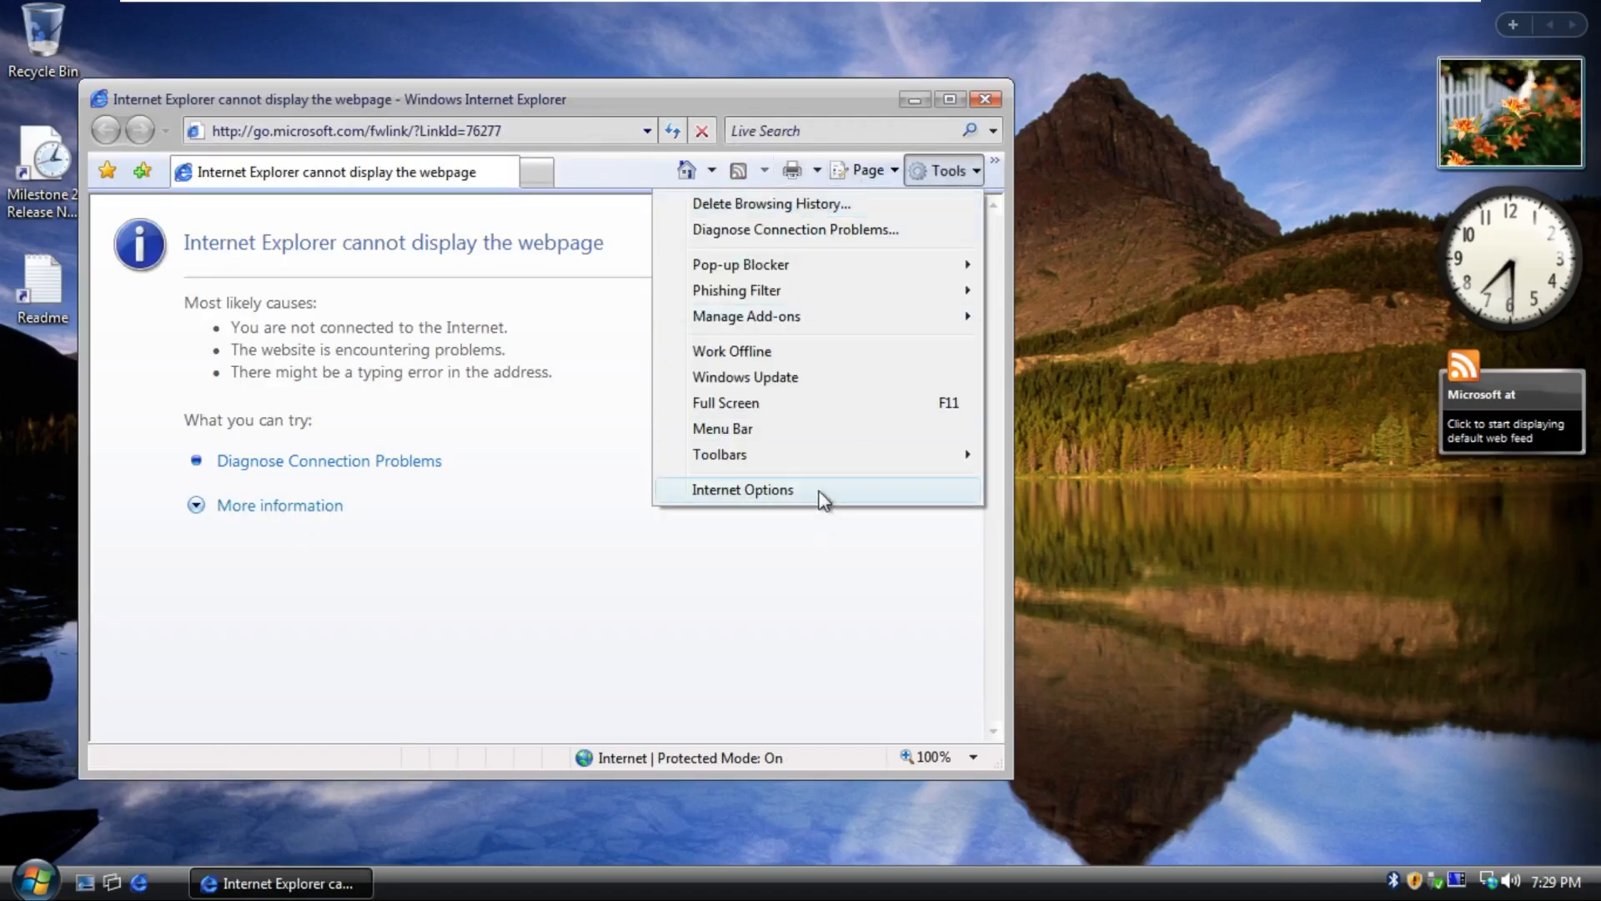
mouse_move(822, 352)
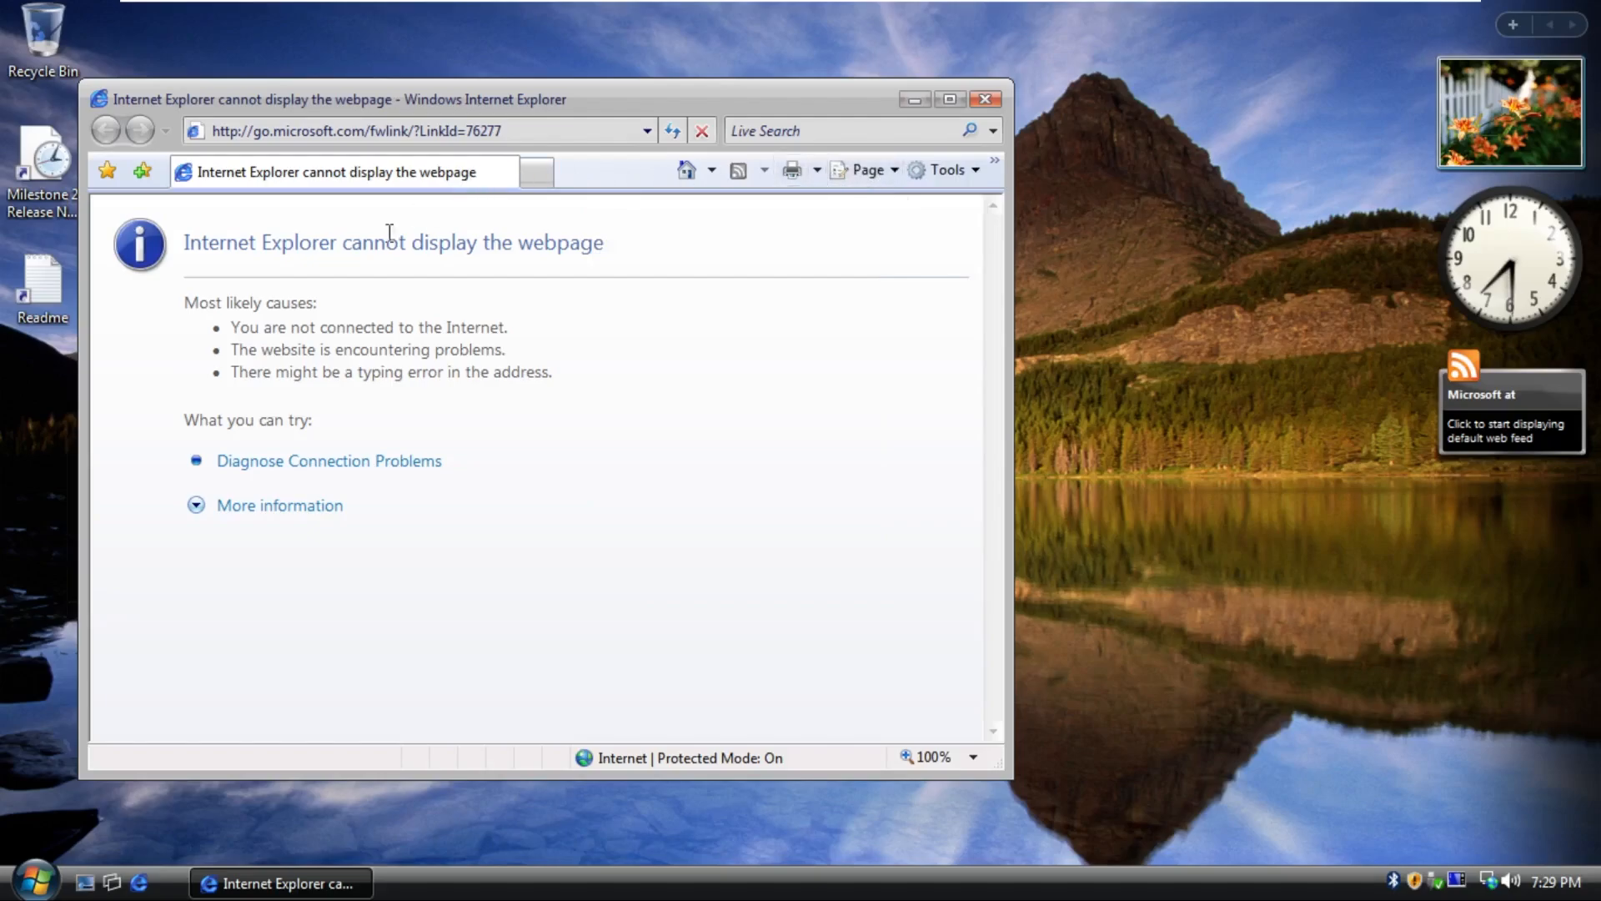
click(985, 98)
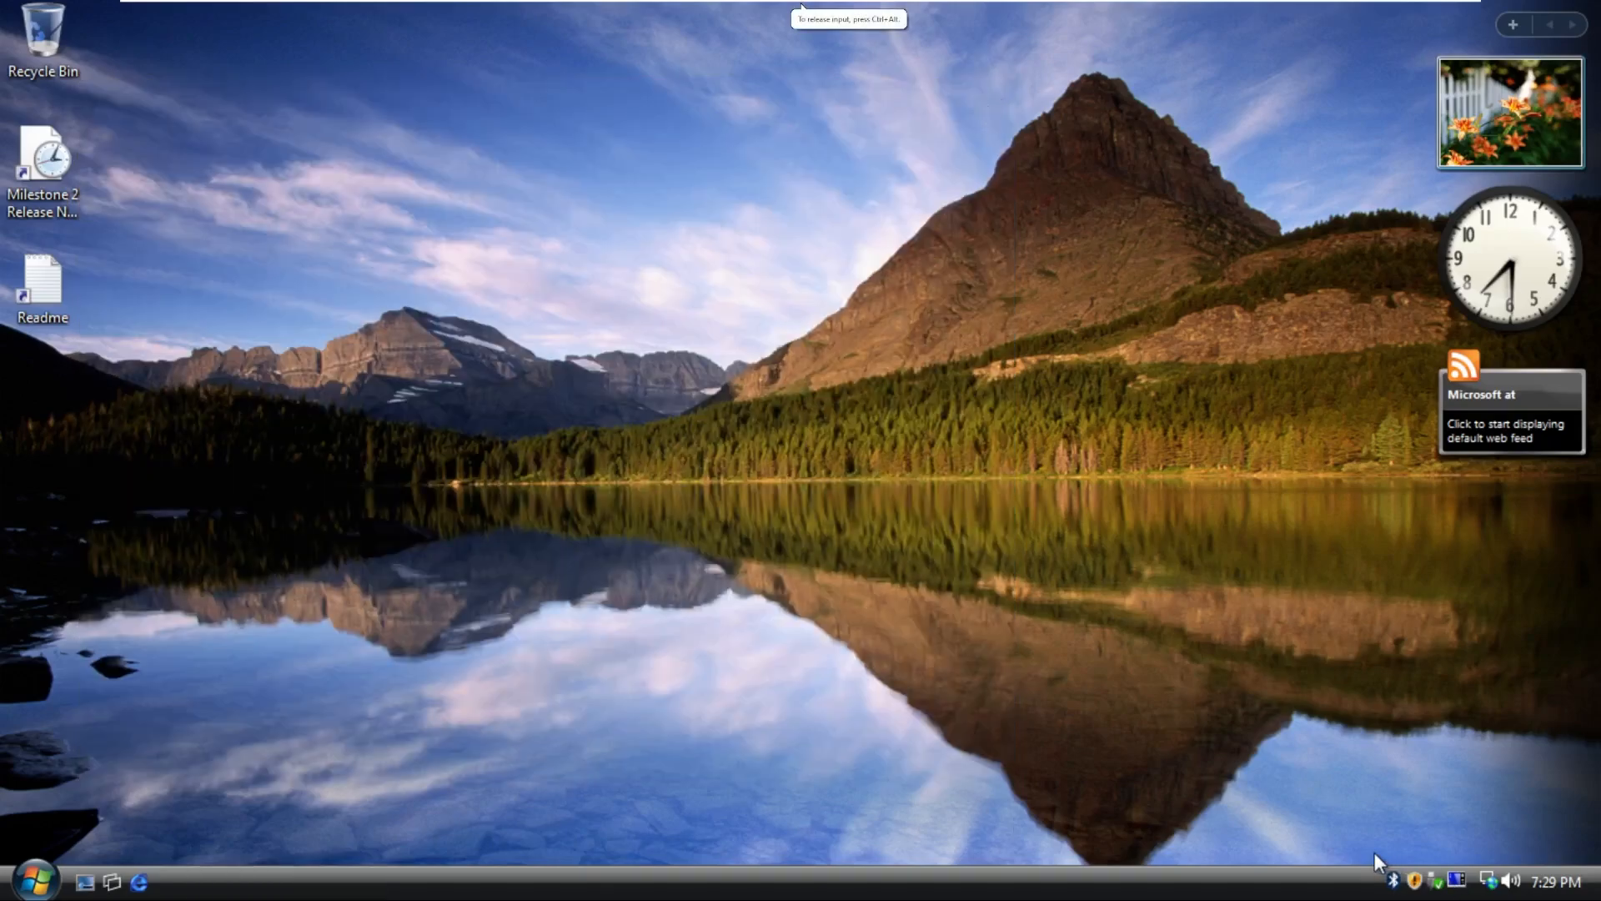
mouse_move(1435, 879)
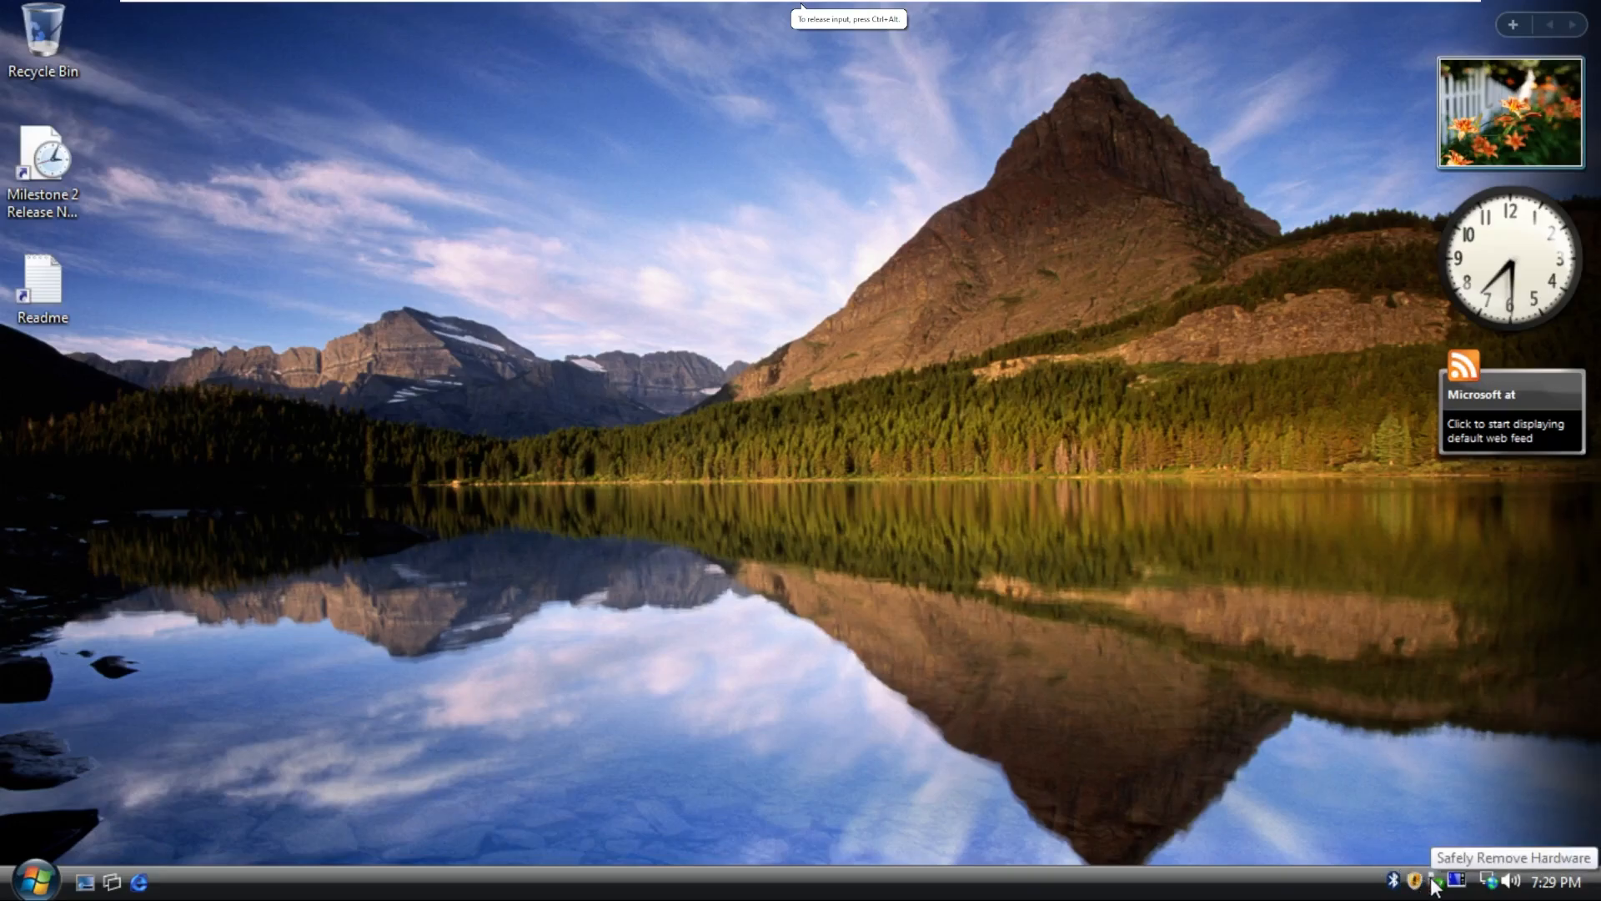
Check the tray volume level and Volume Mixer, then show the calendar and clock flyout.
right_click(1486, 879)
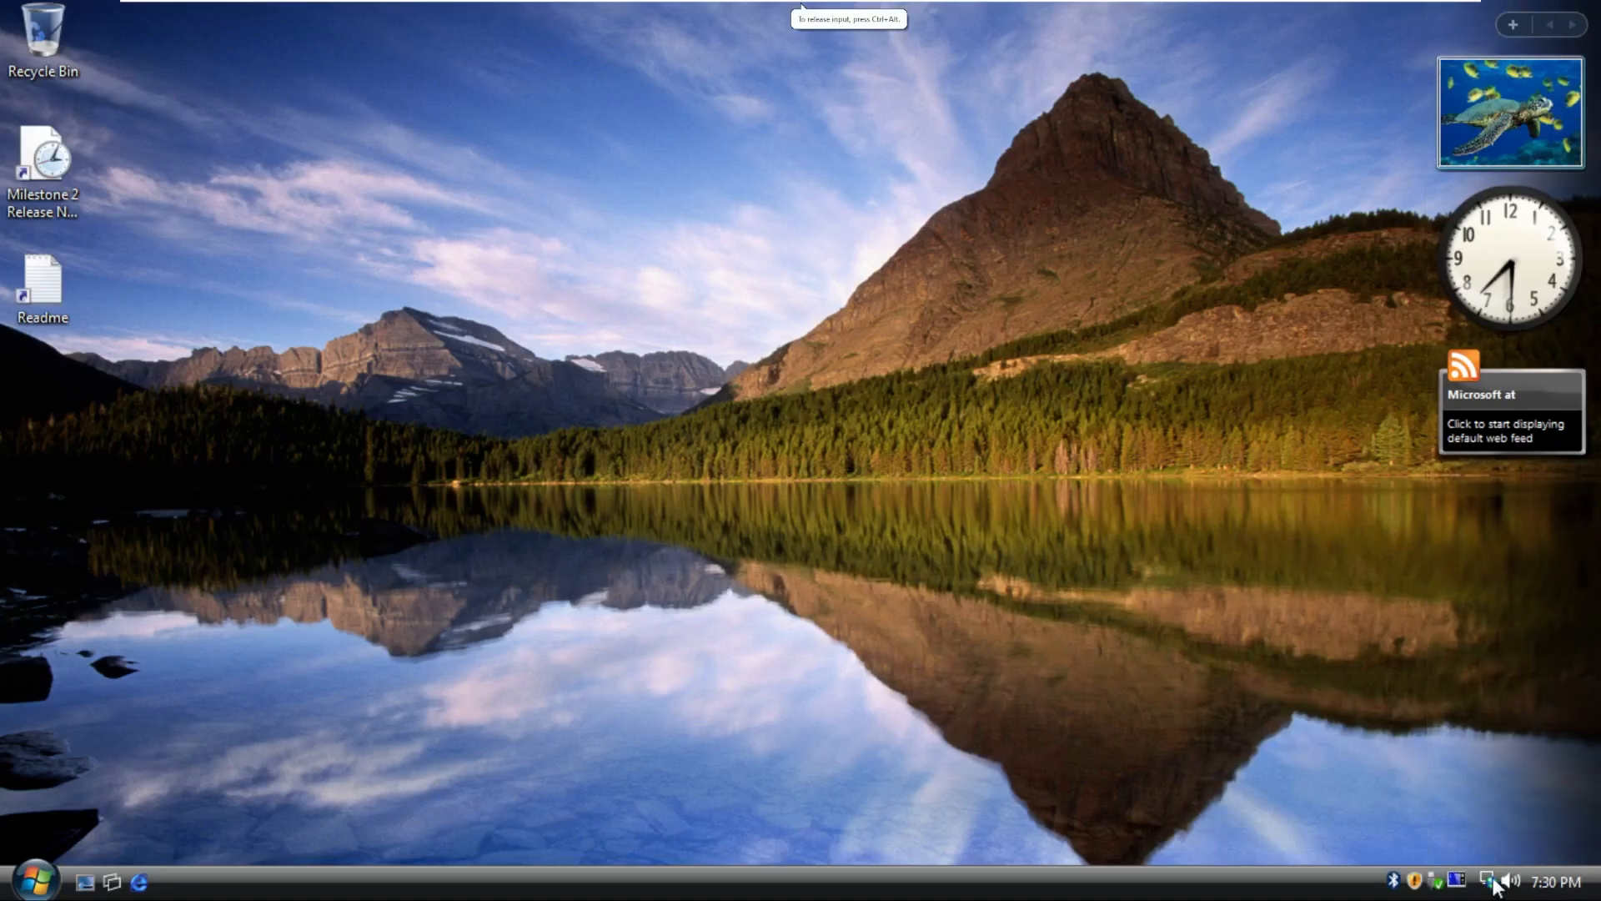
mouse_move(1491, 876)
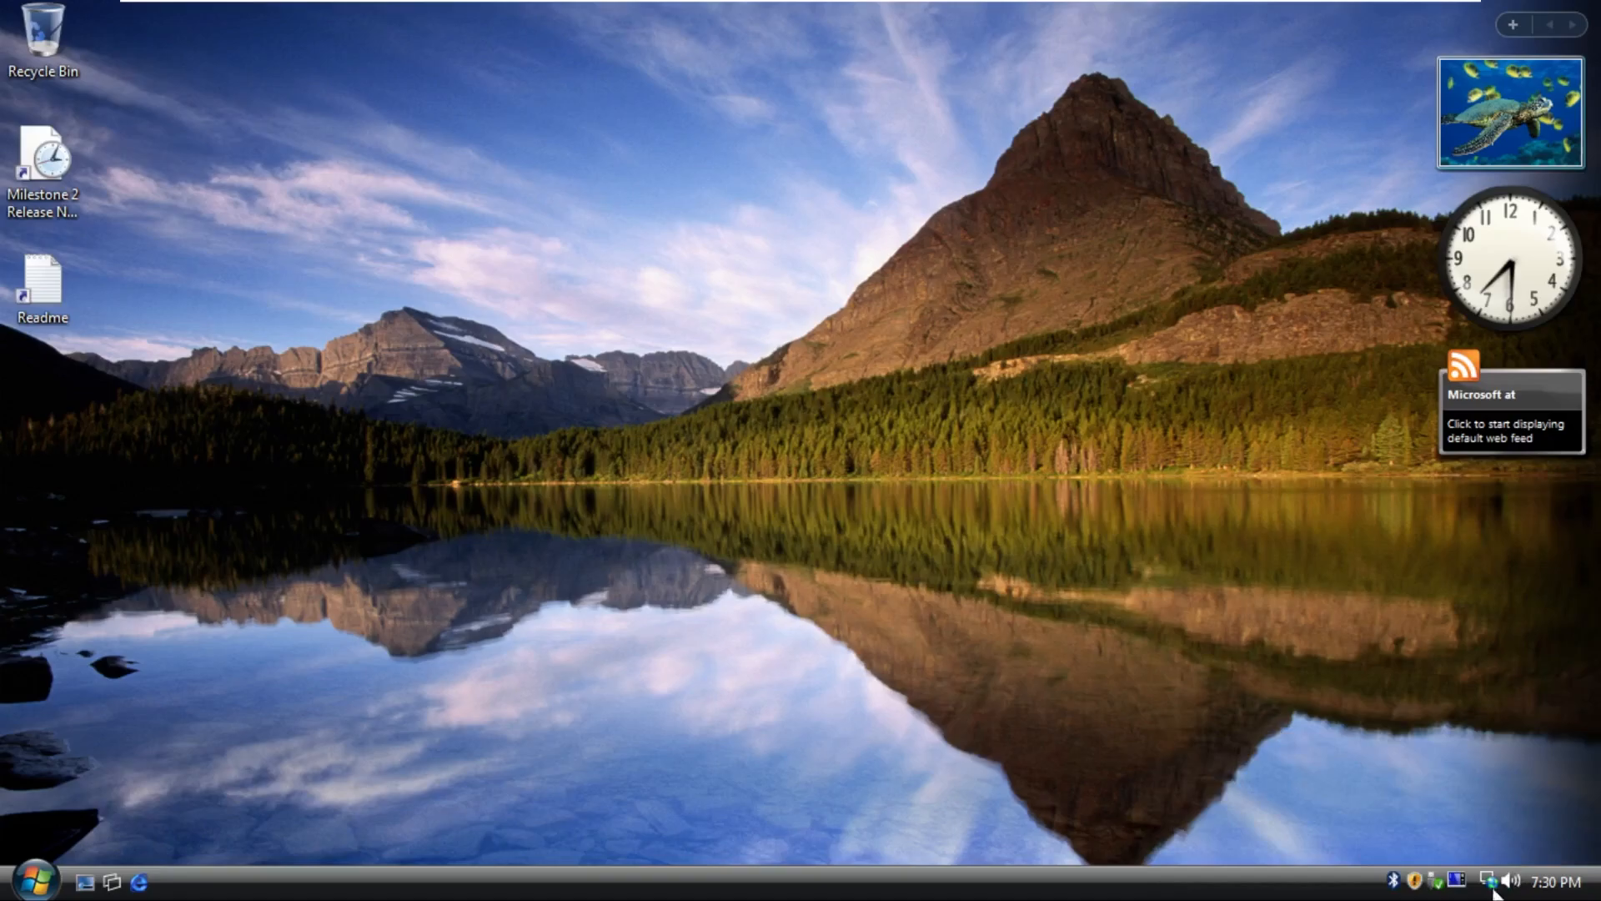
click(1516, 879)
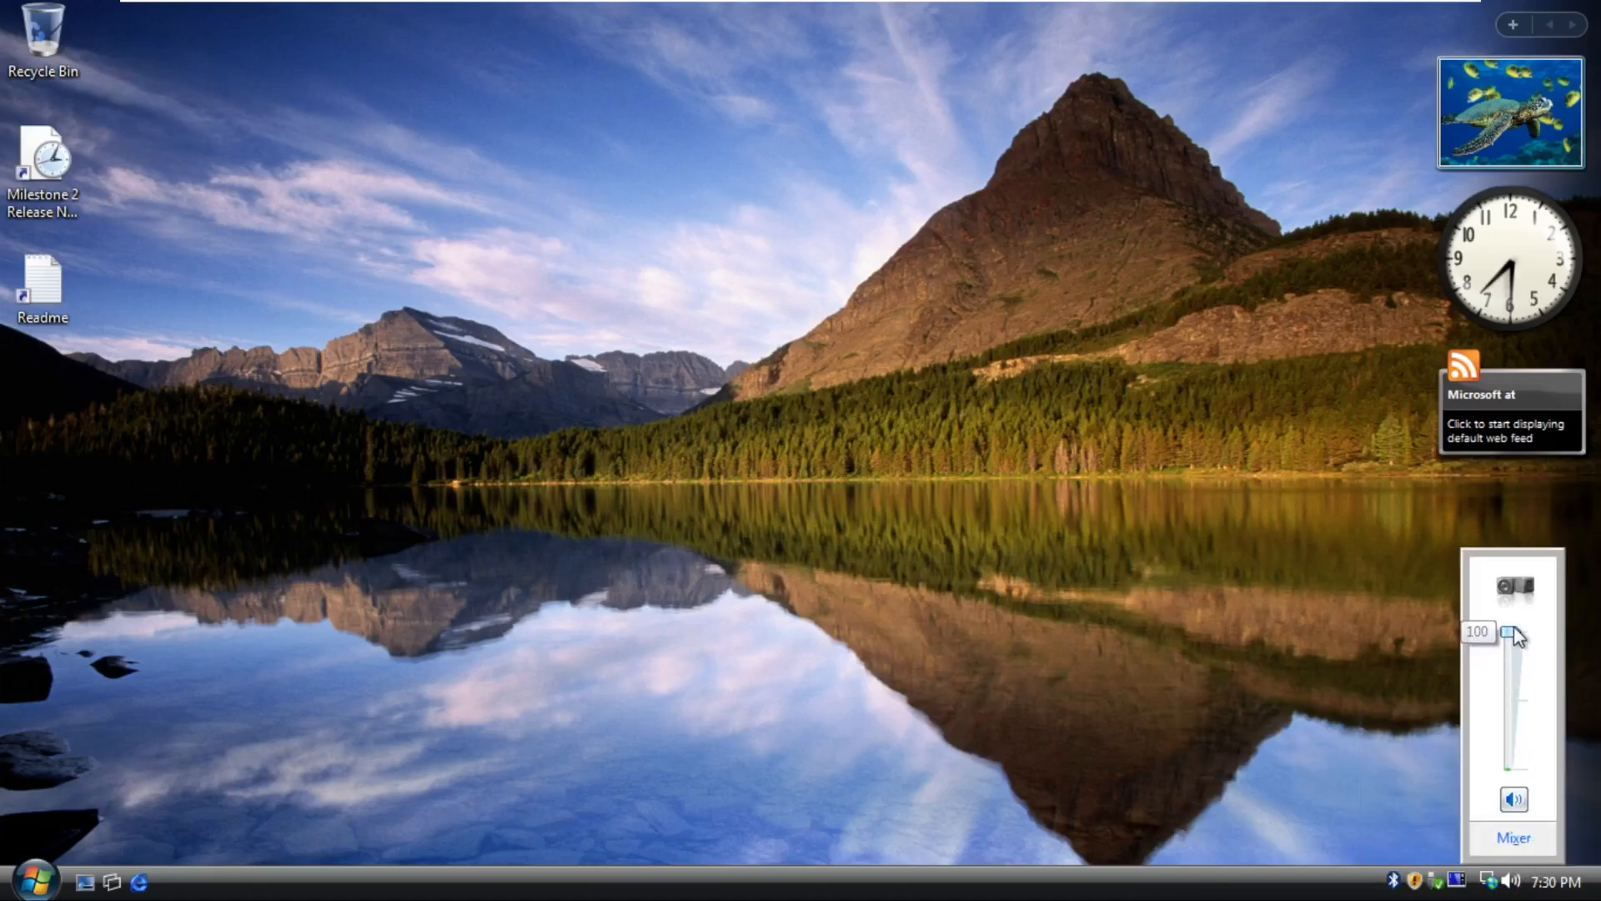
click(1512, 837)
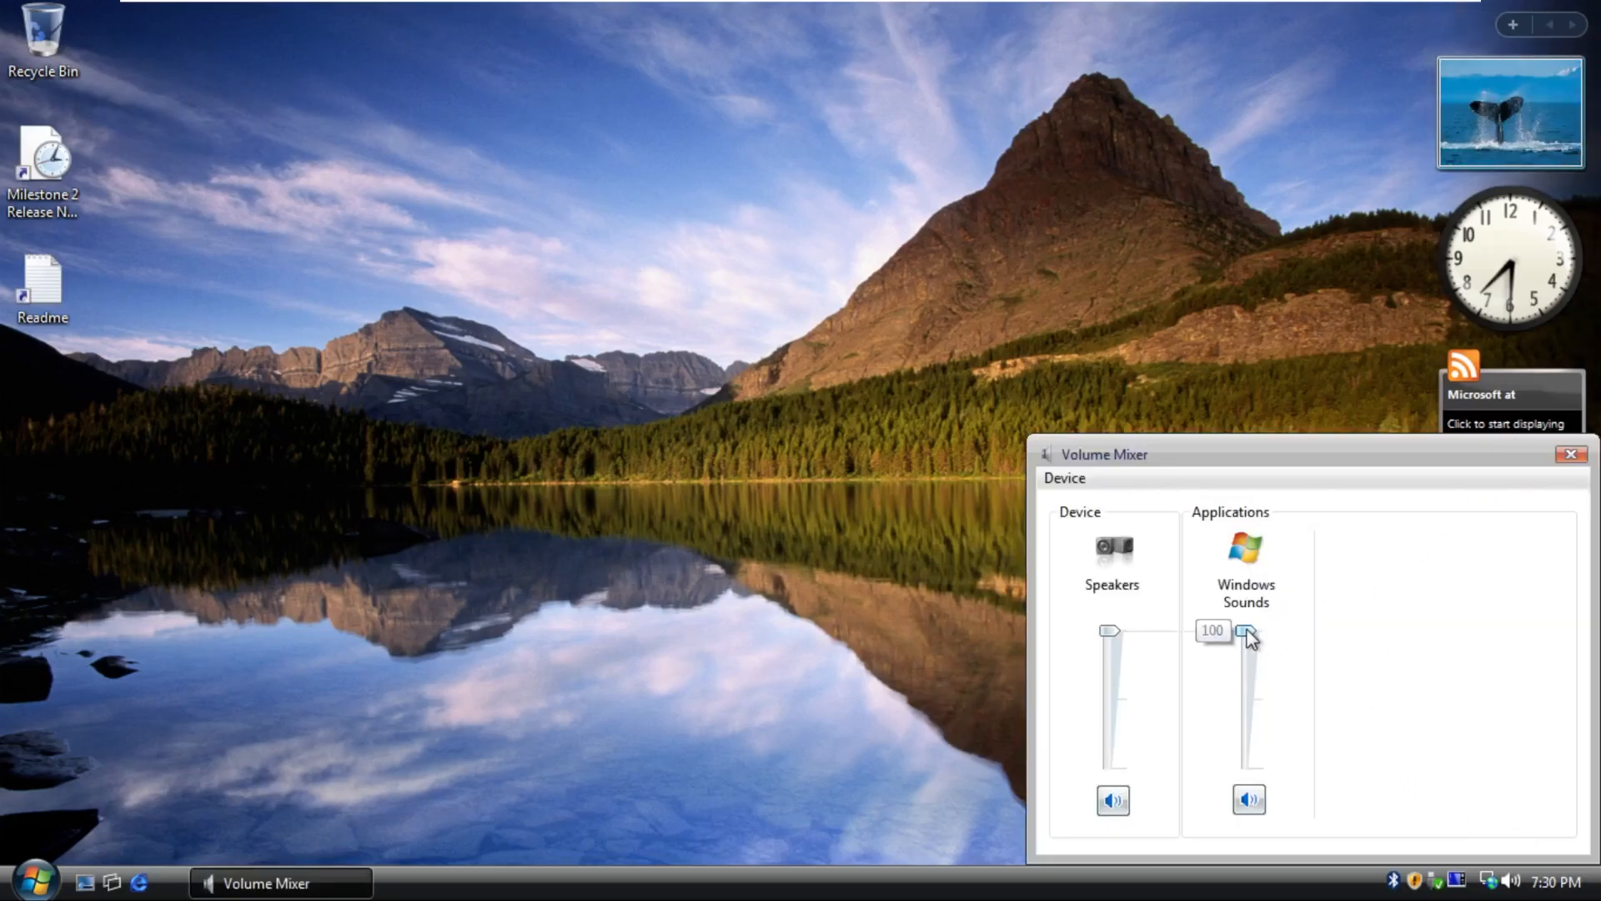
click(1571, 454)
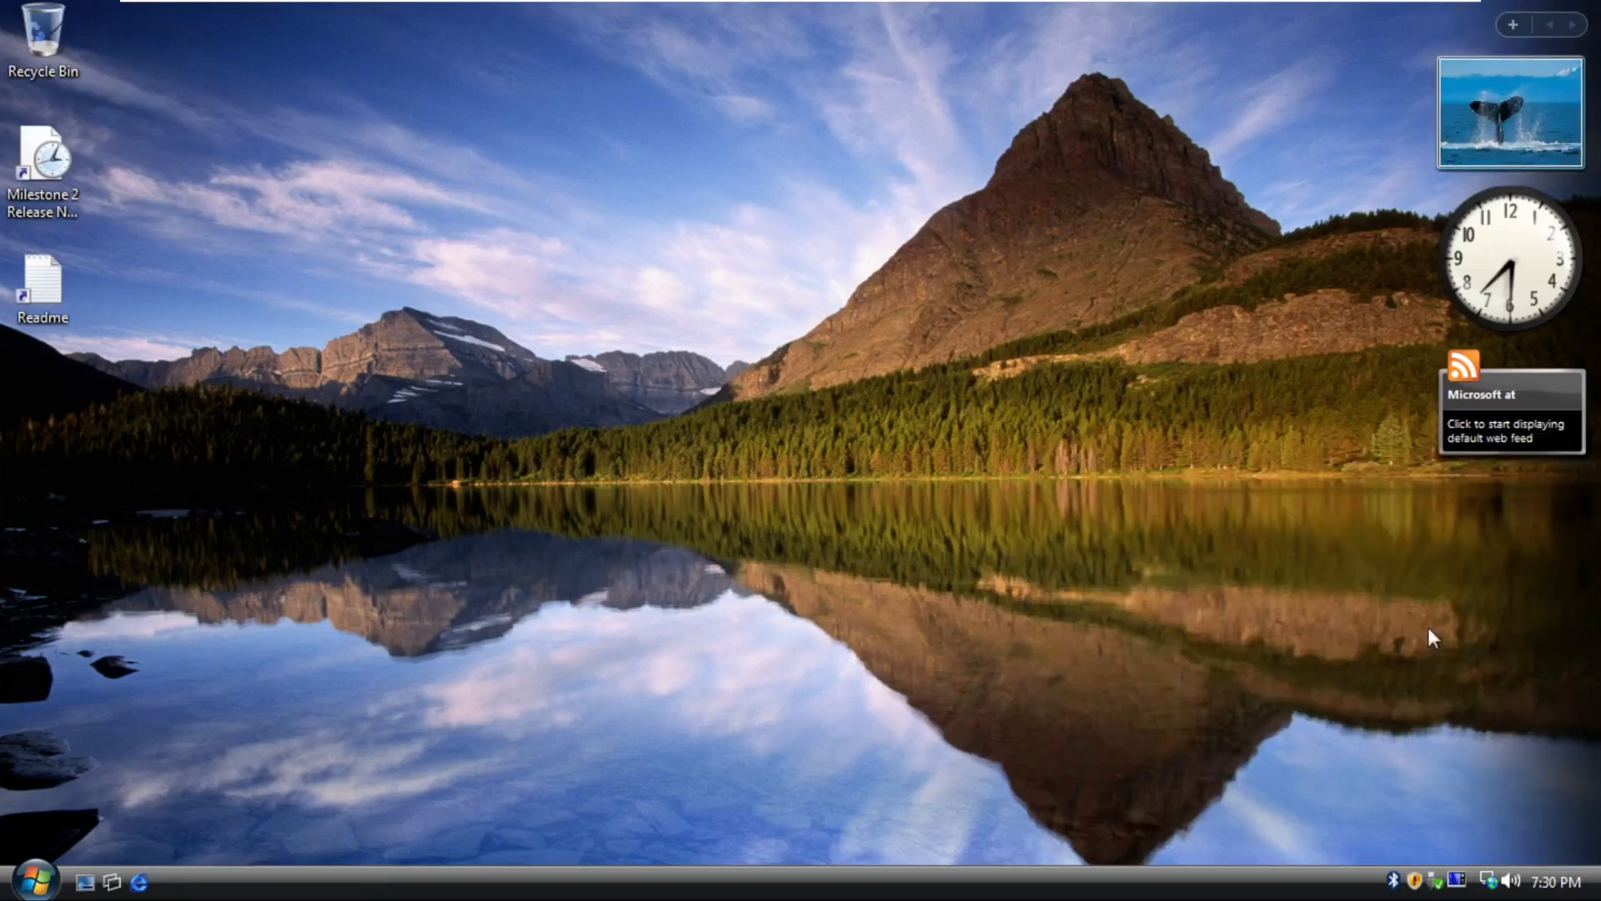
click(1553, 879)
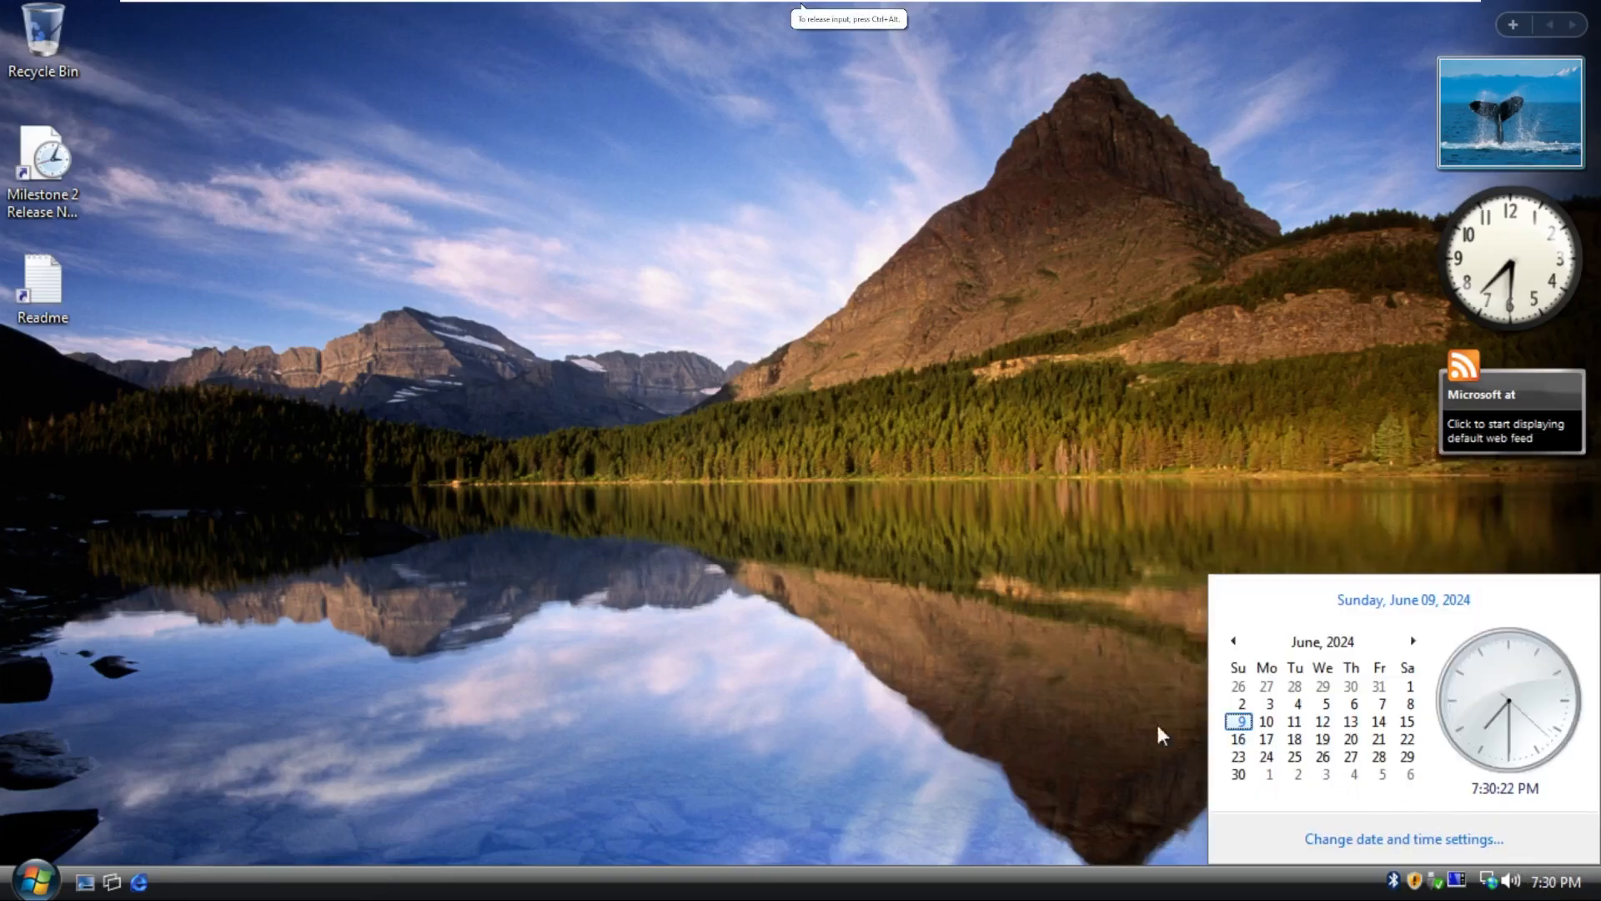
Launch Windows Media Player from the Start menu, then reopen the Start menu.
click(37, 879)
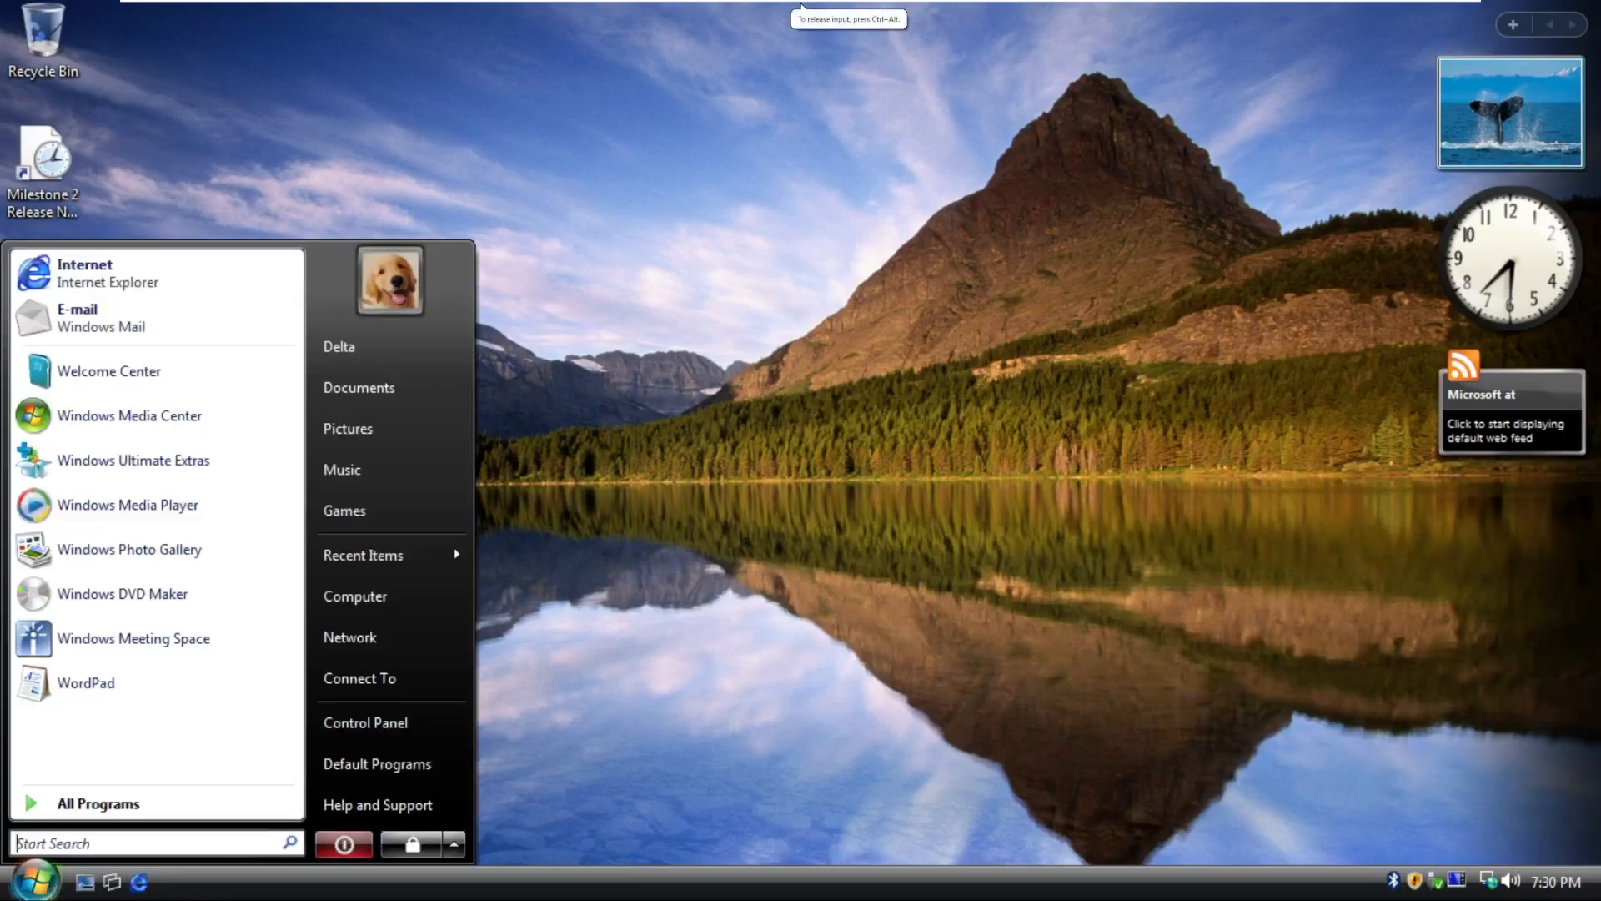
mouse_move(204, 280)
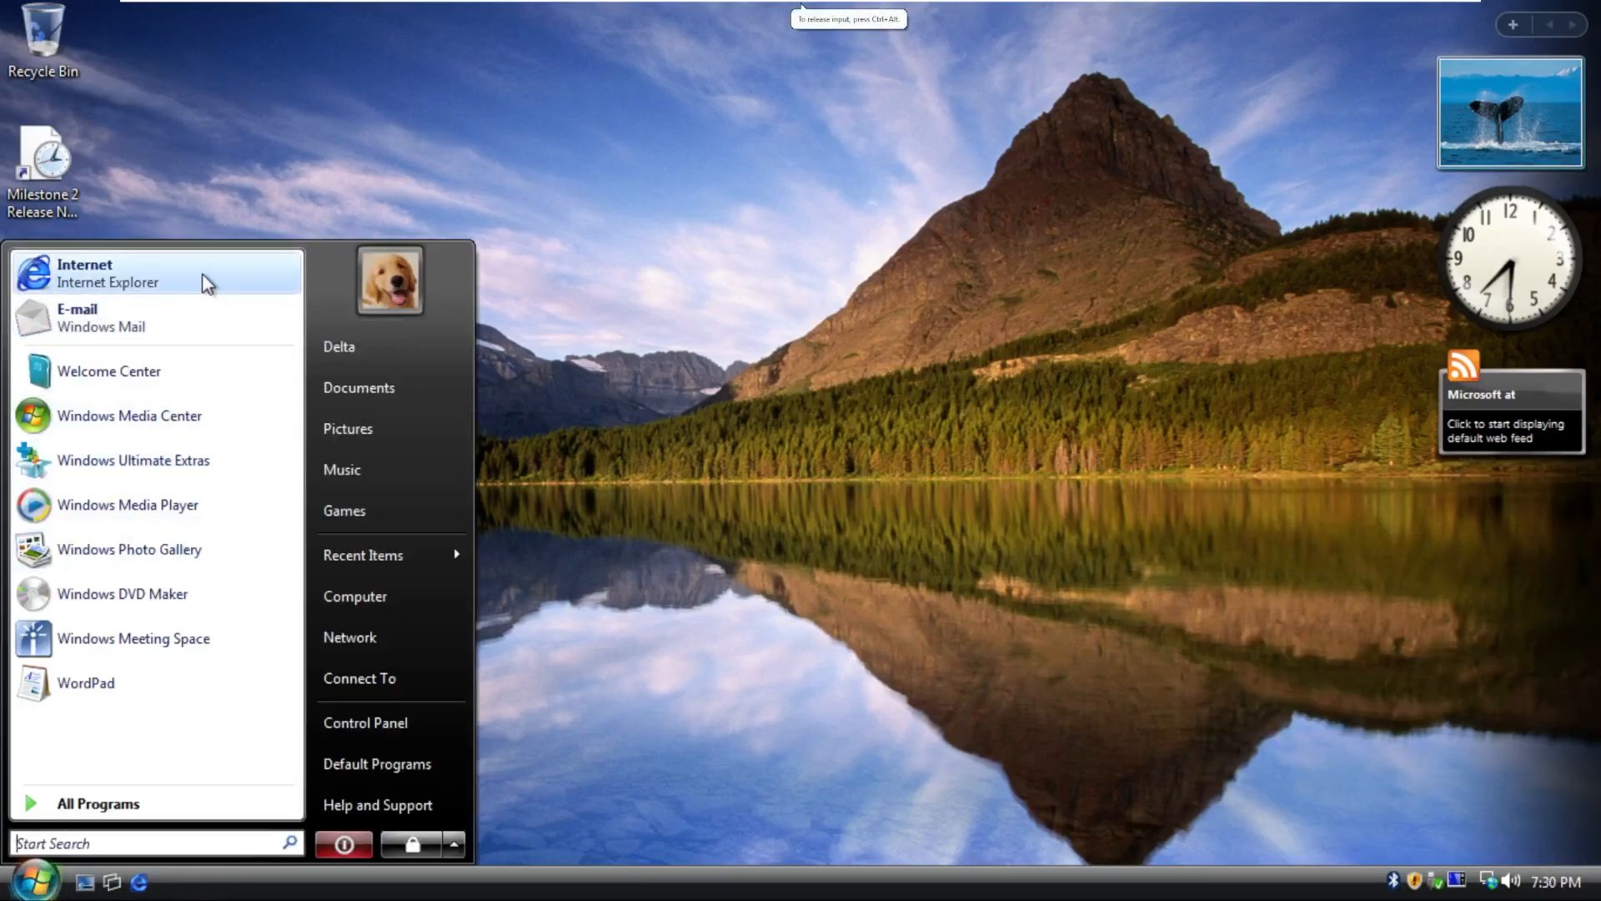
mouse_move(128, 415)
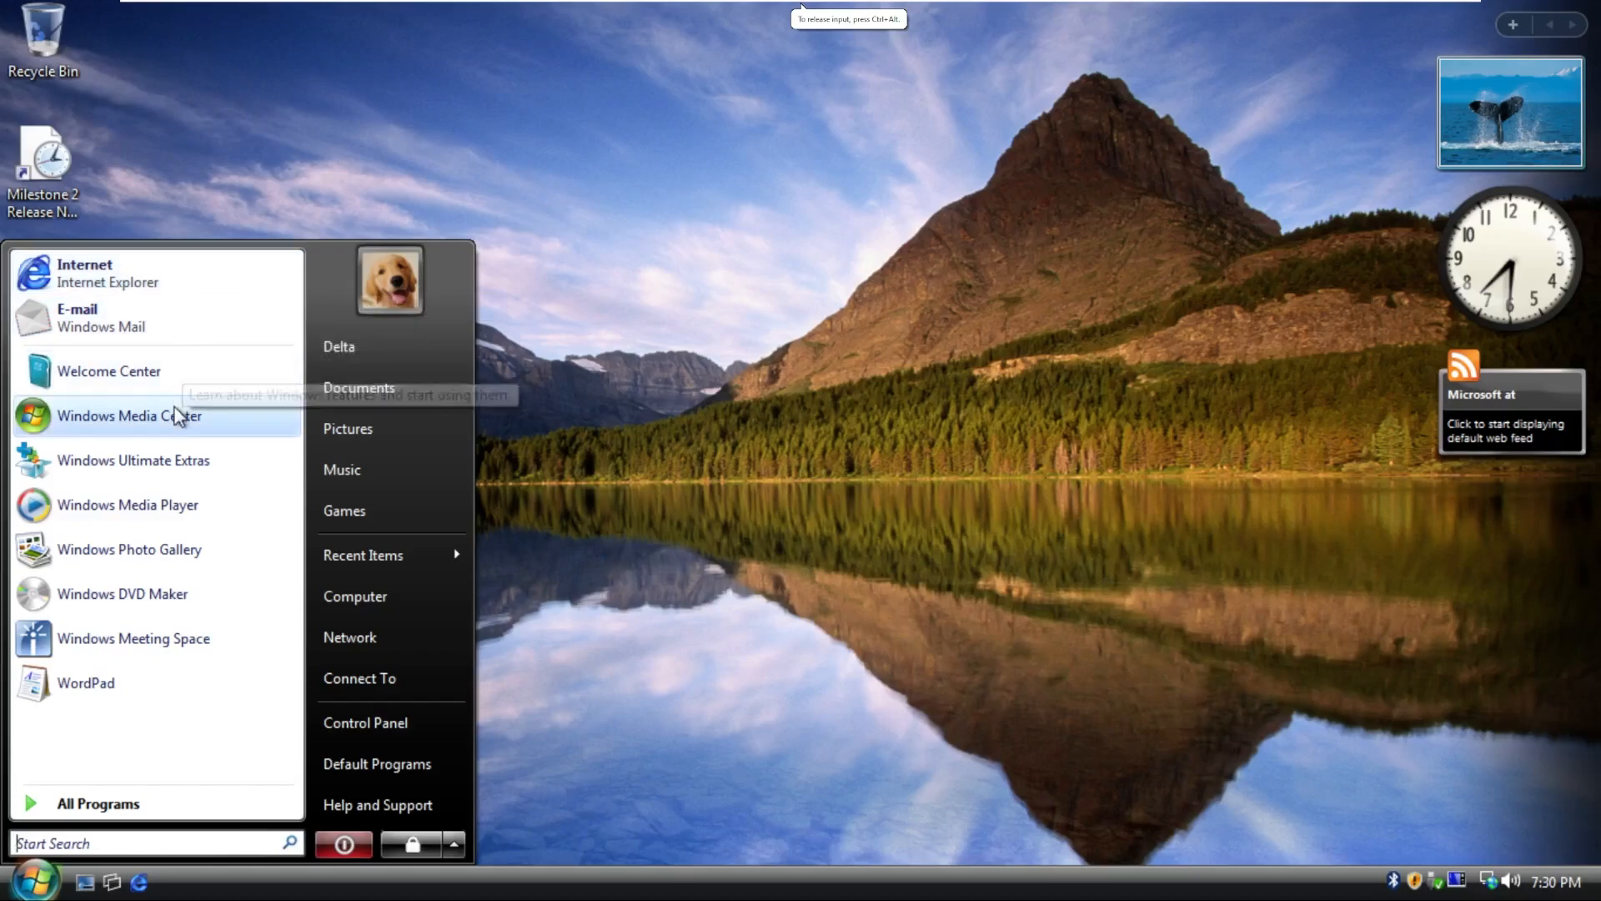
mouse_move(174, 467)
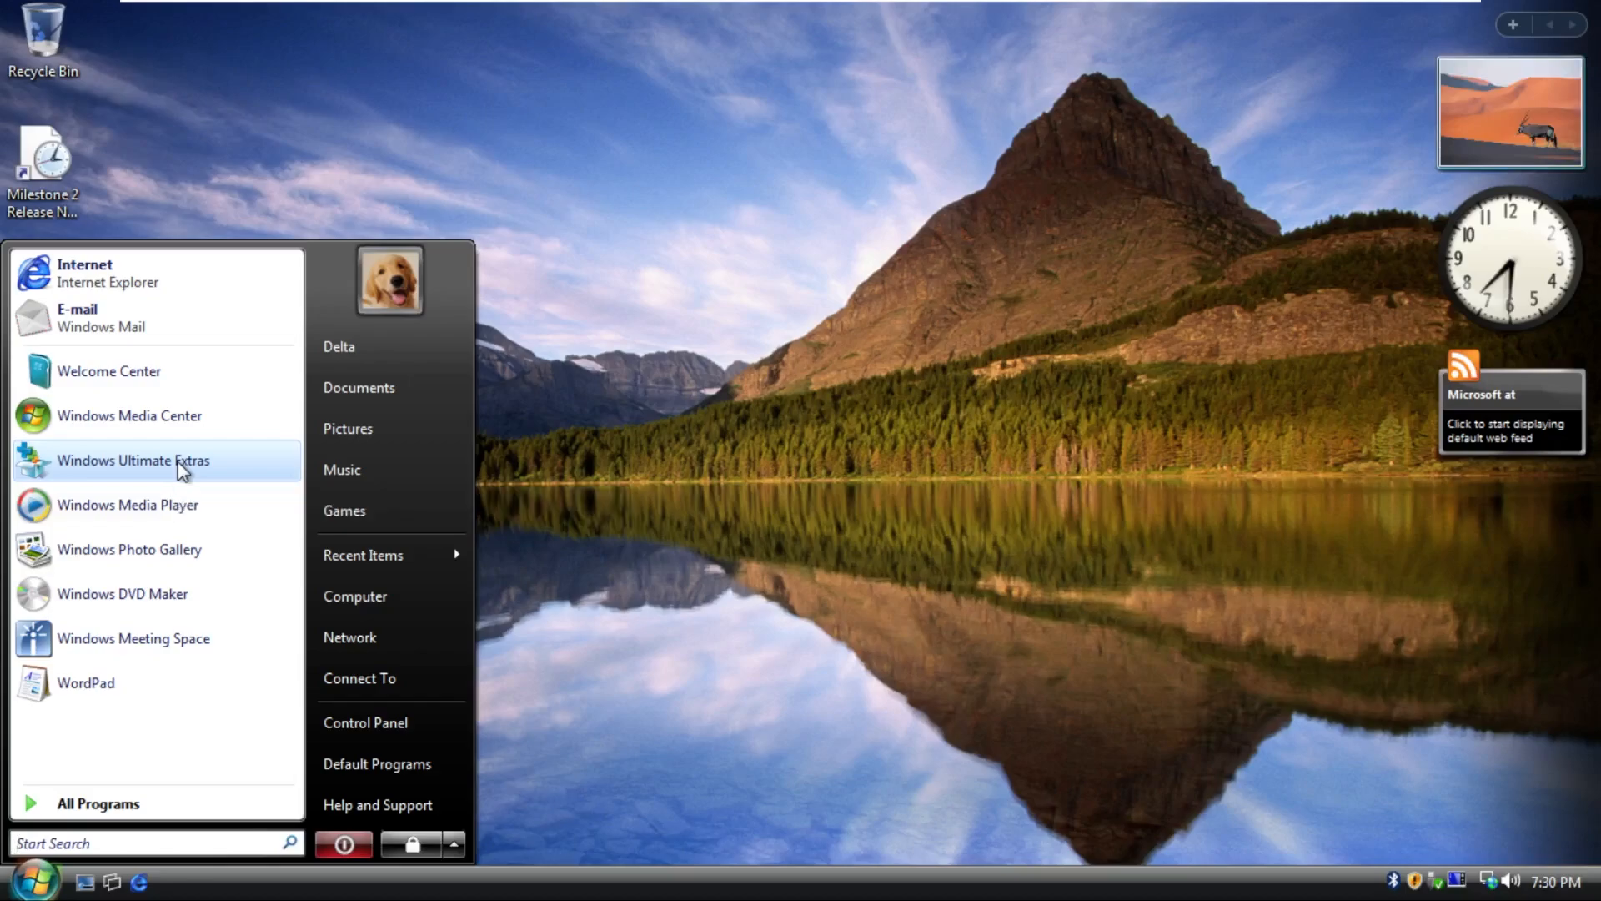
click(129, 504)
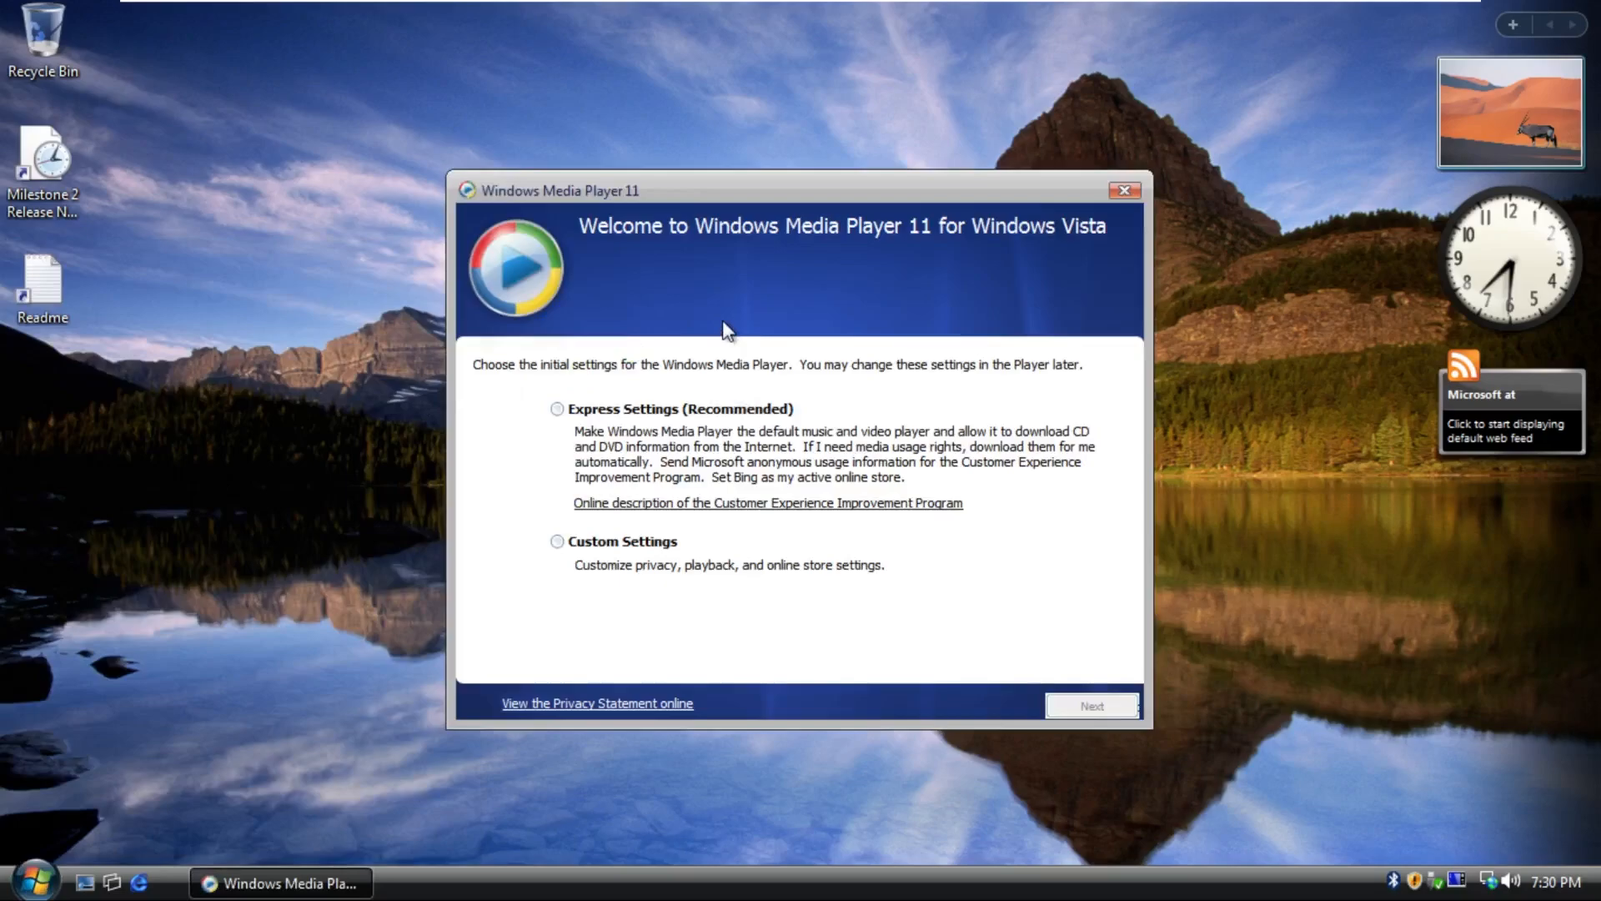
mouse_move(751, 380)
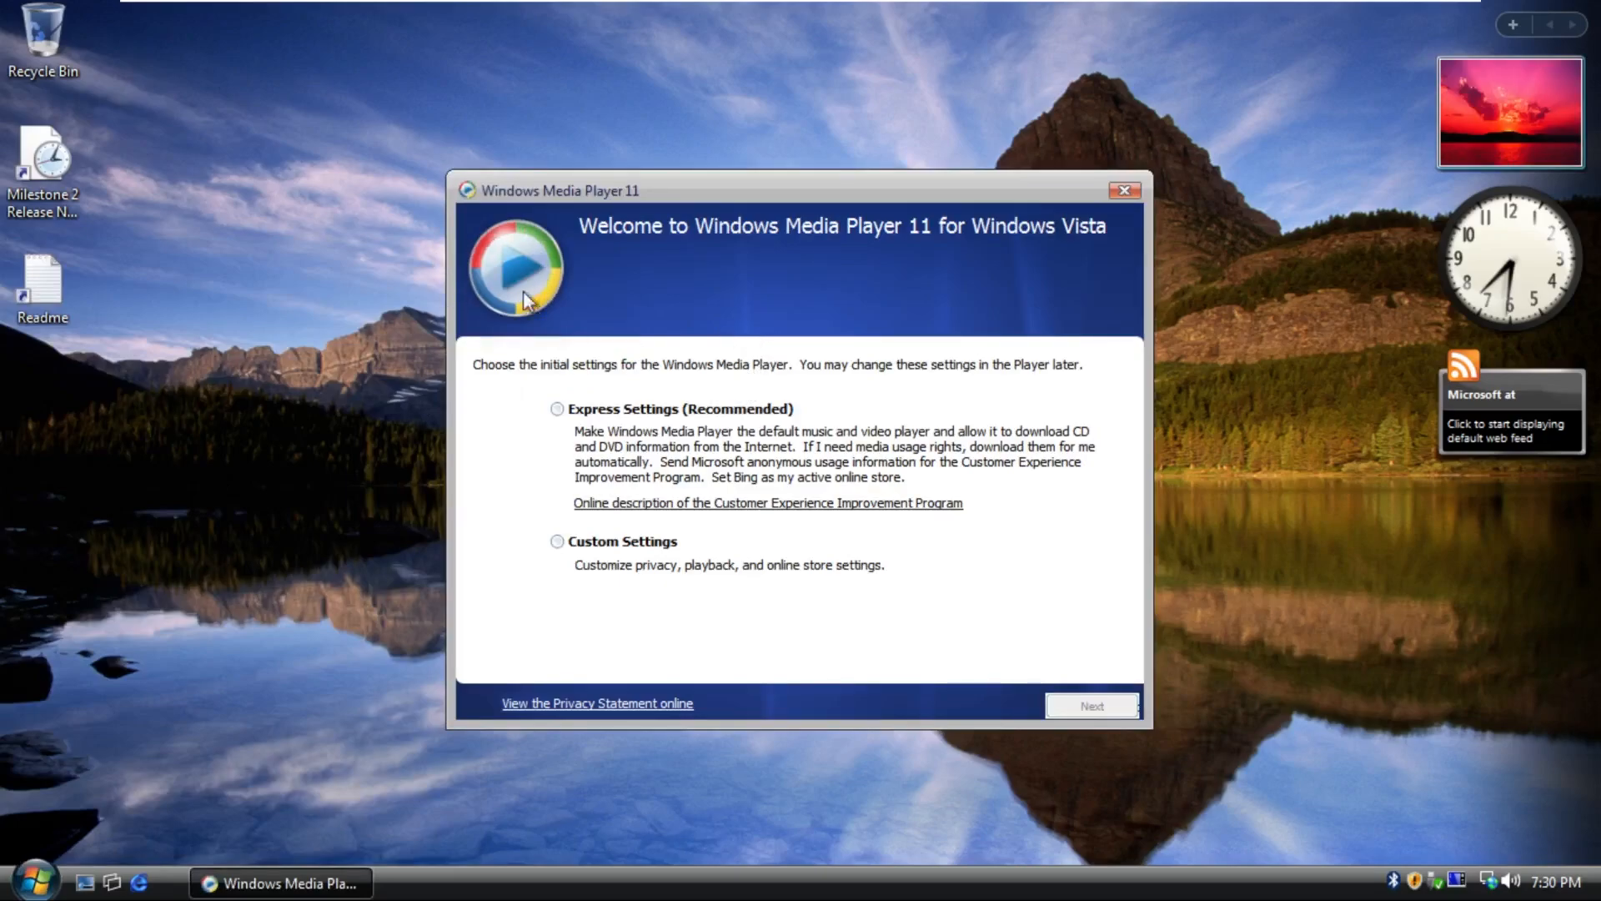
click(35, 881)
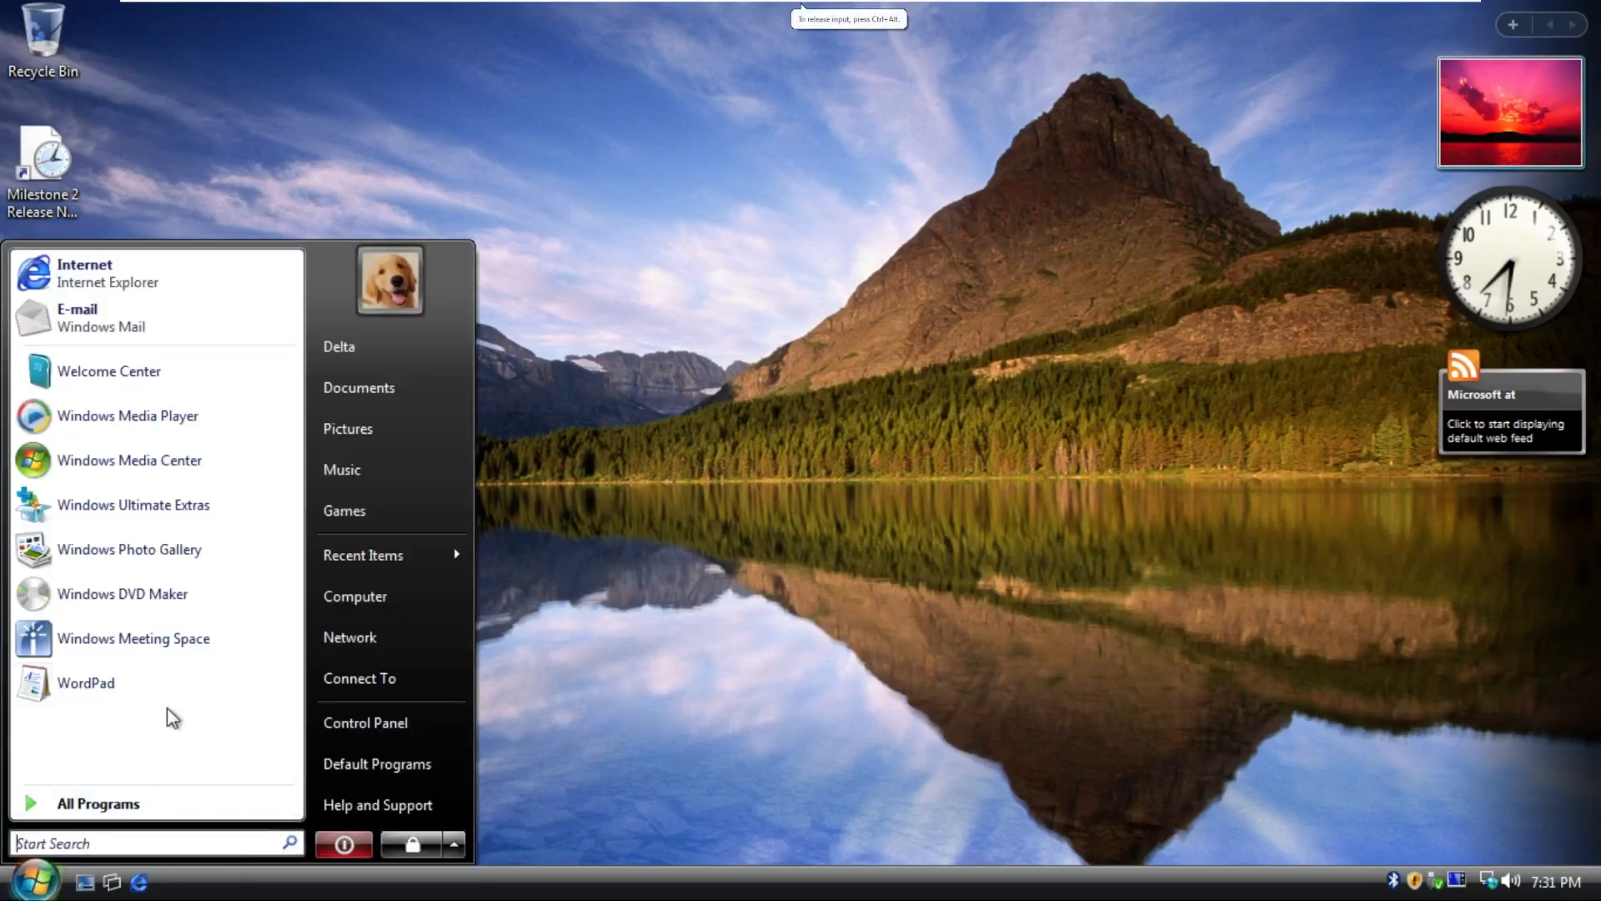
mouse_move(167, 489)
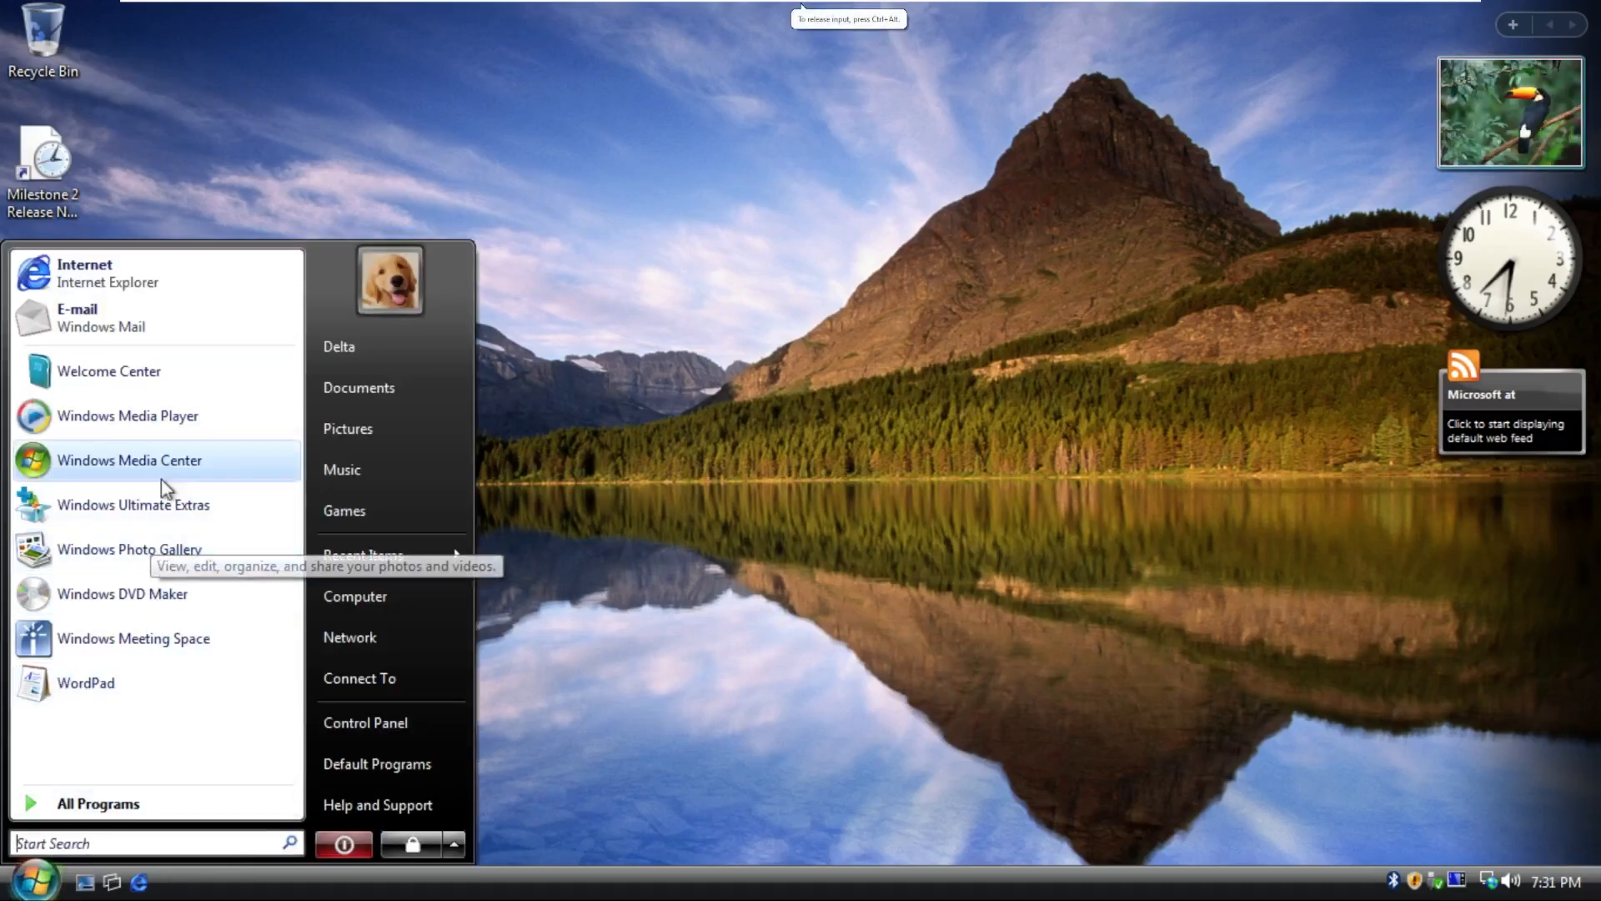
mouse_move(156, 549)
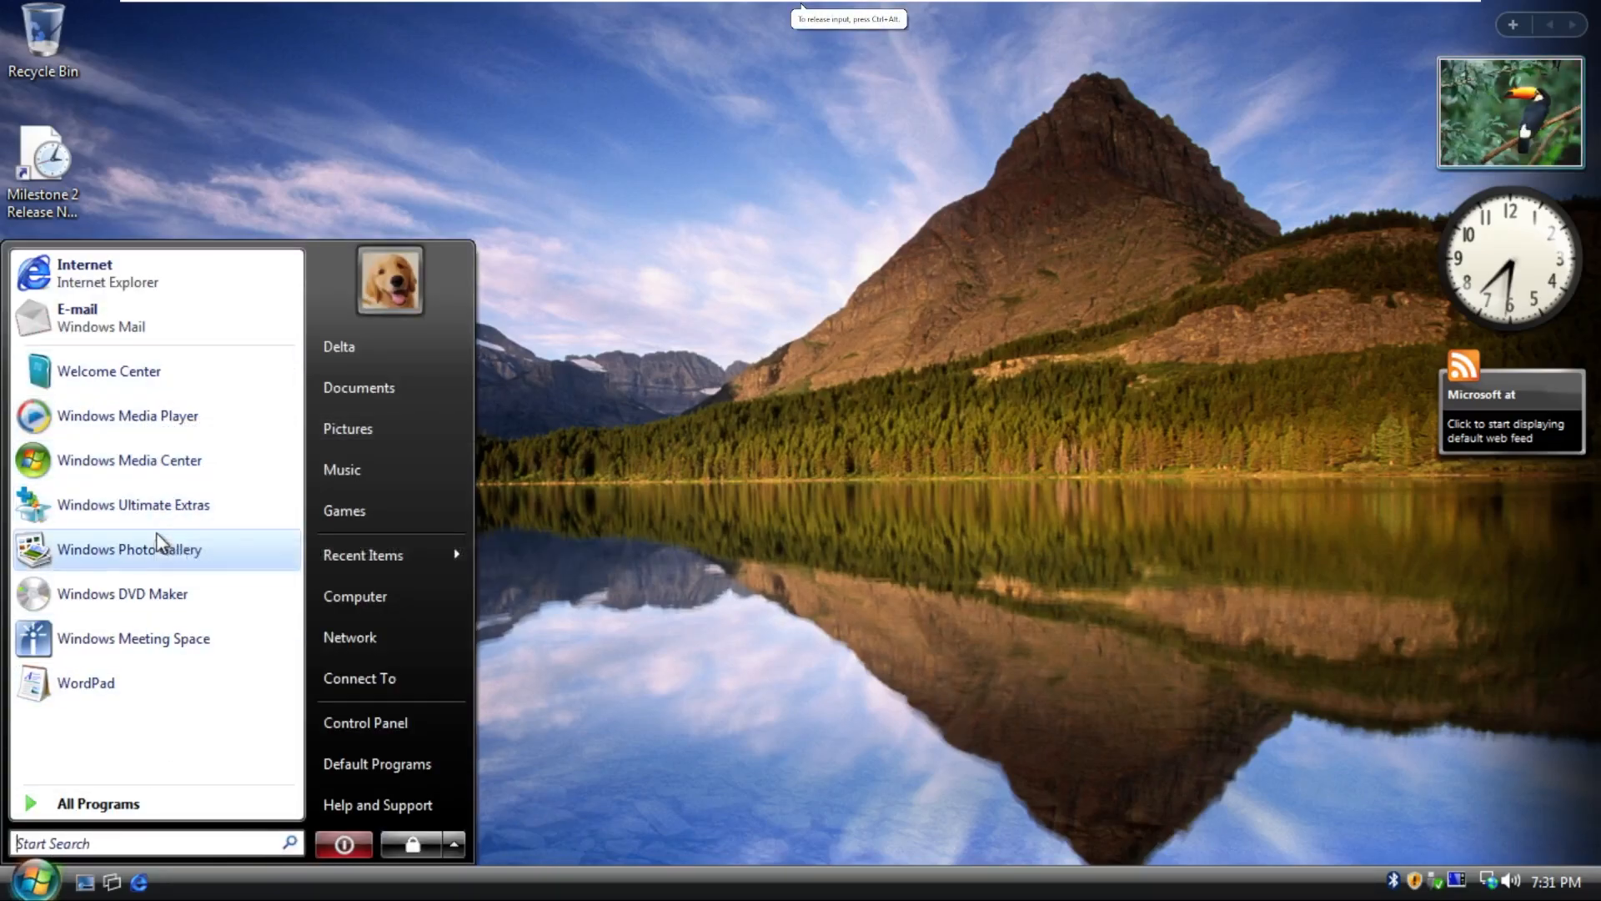
mouse_move(164, 683)
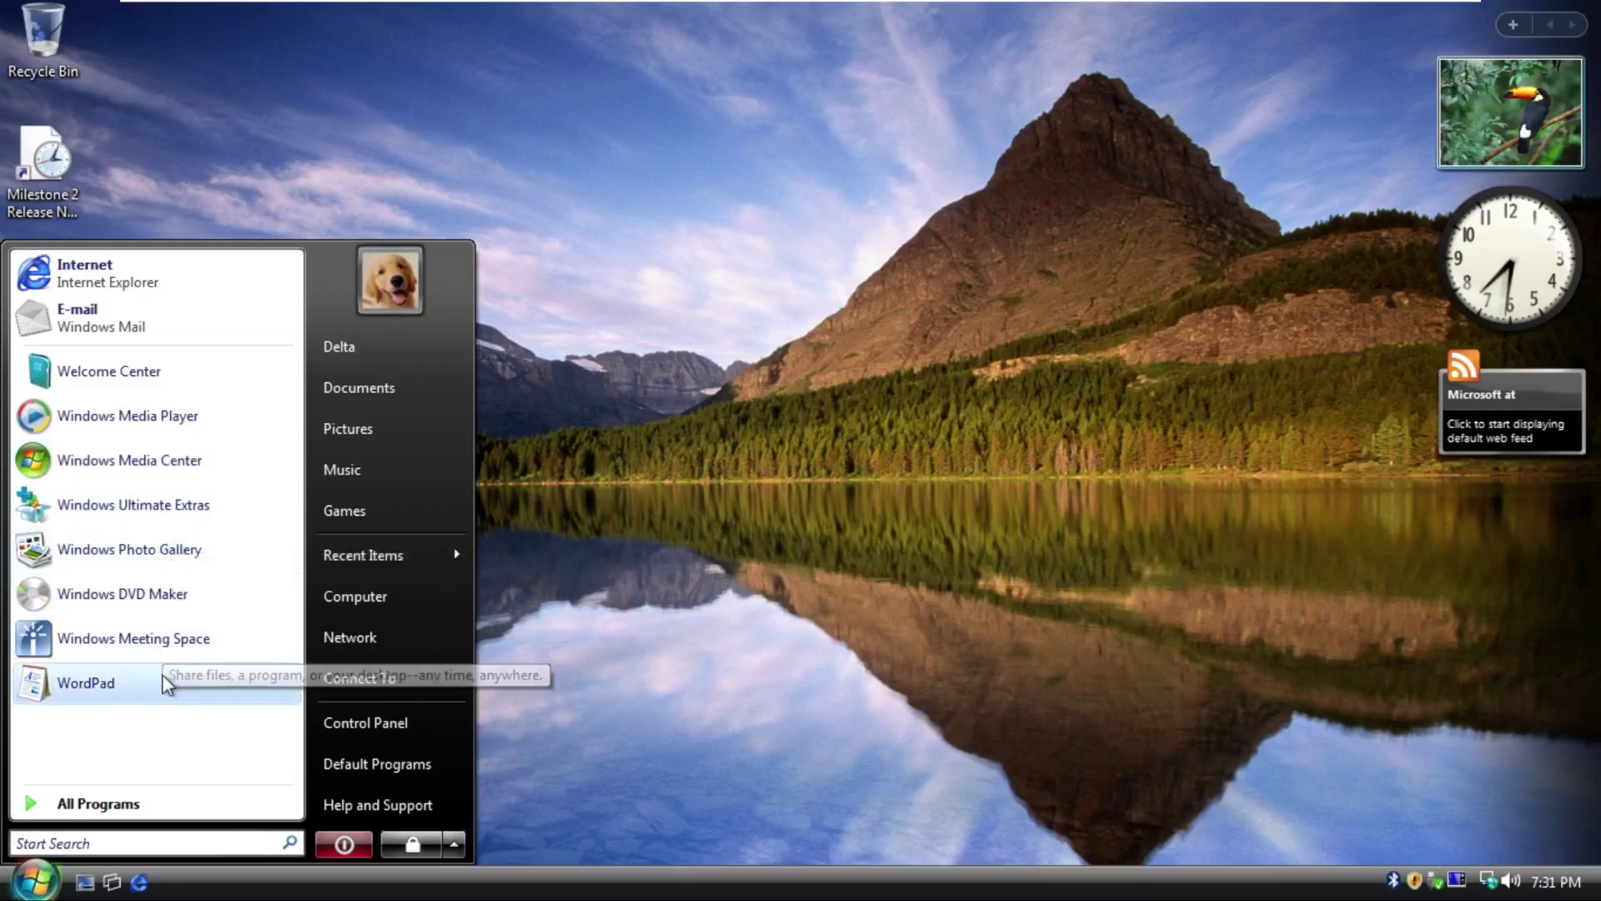
click(96, 802)
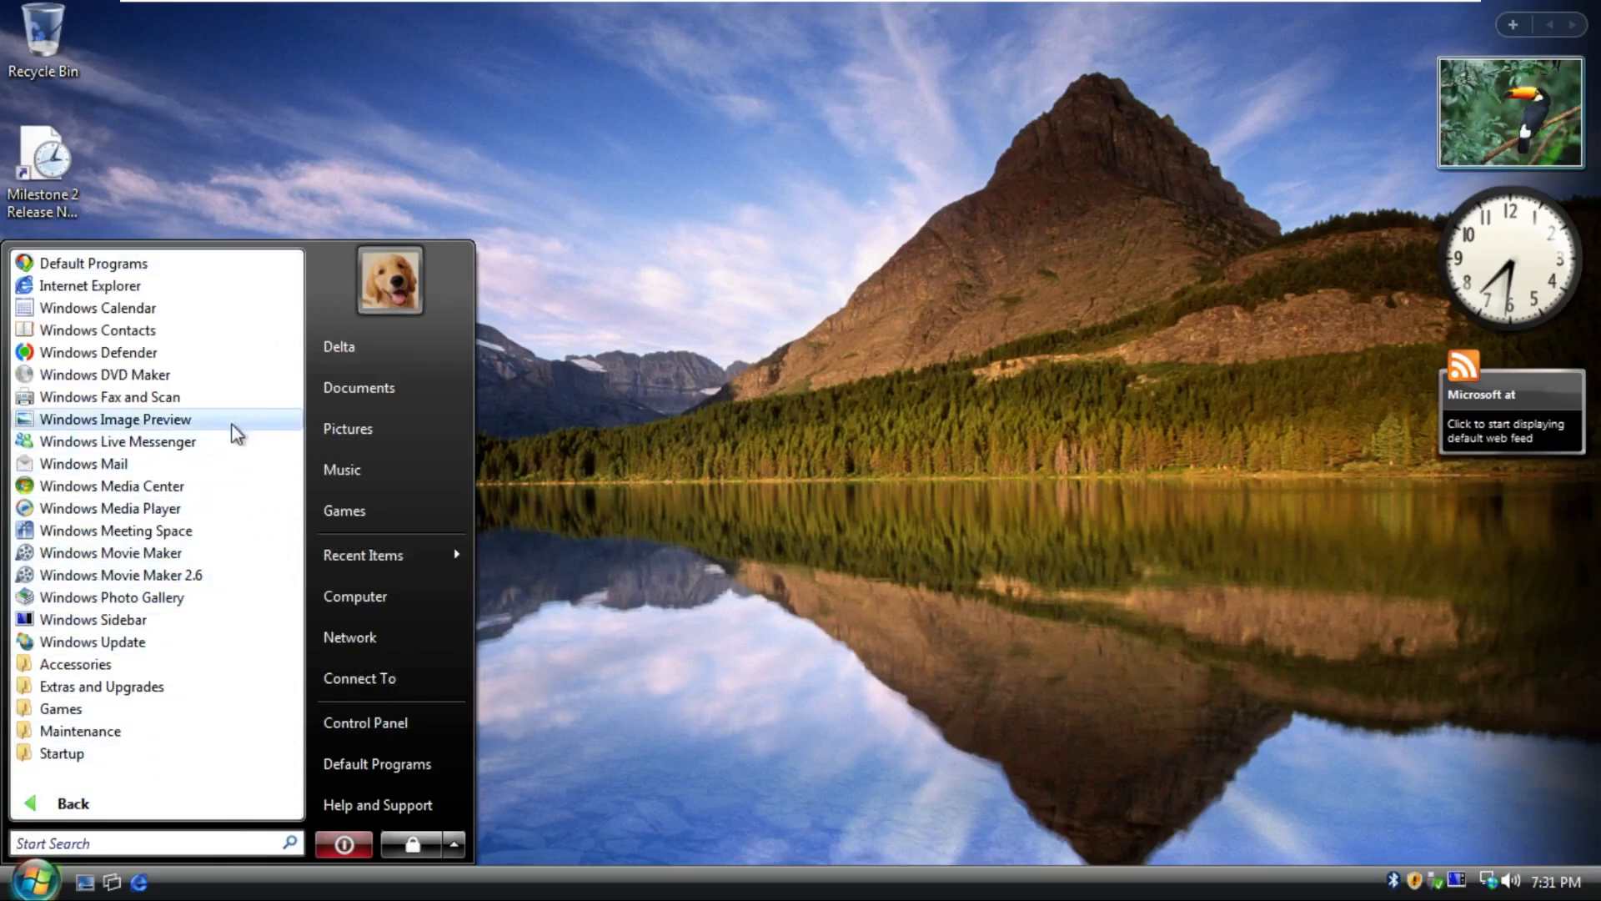
mouse_move(280, 399)
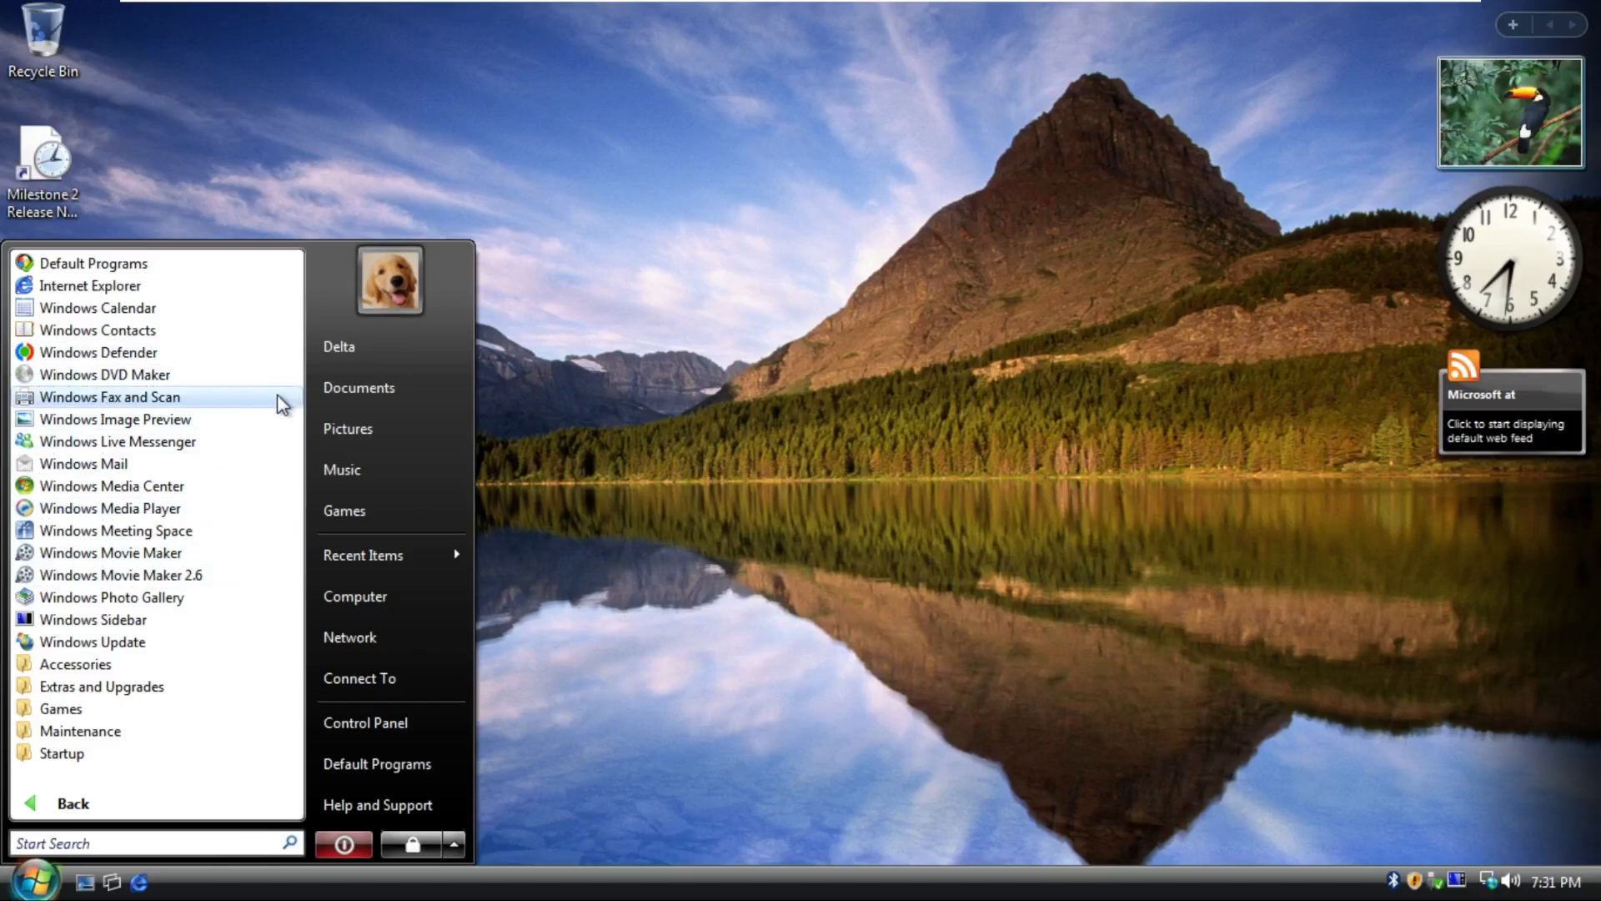
mouse_move(280, 408)
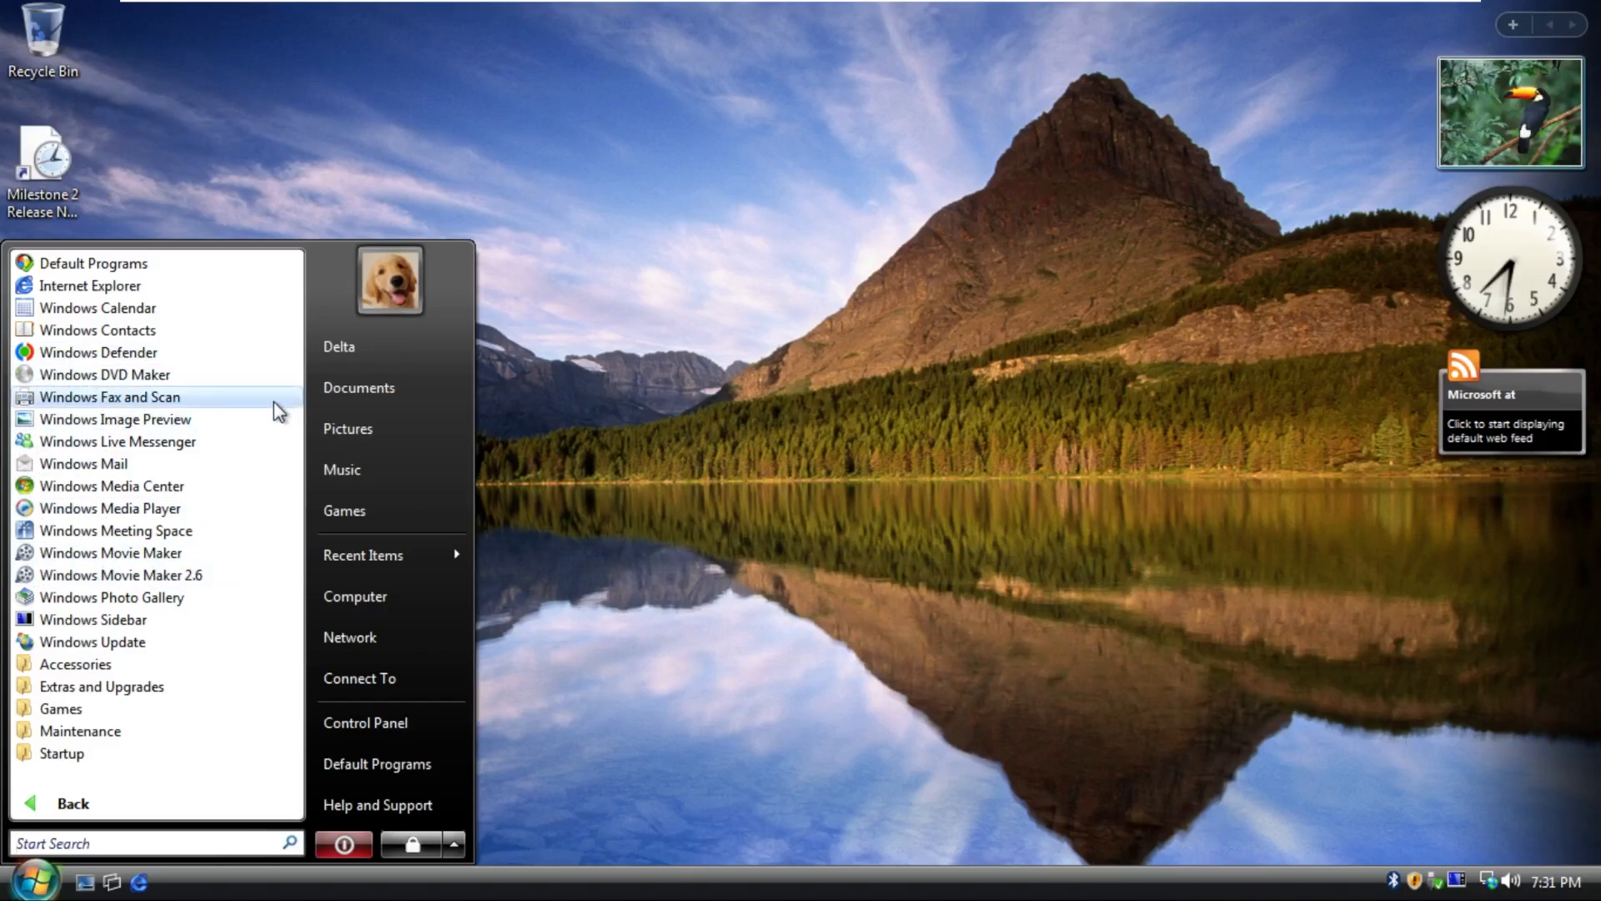
mouse_move(227, 307)
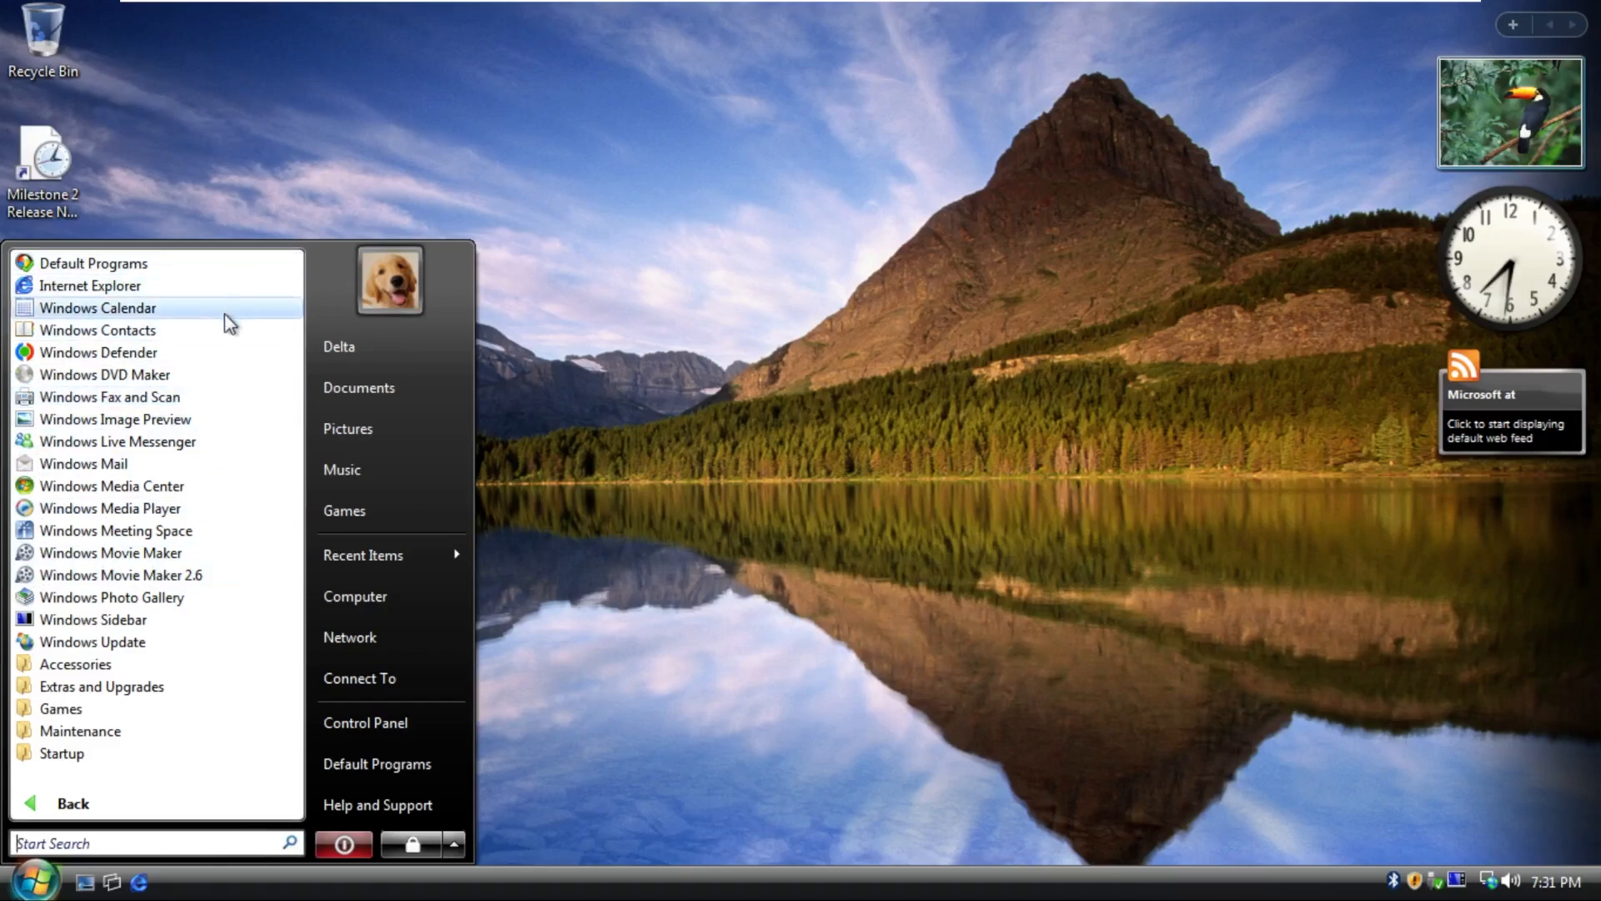
click(102, 352)
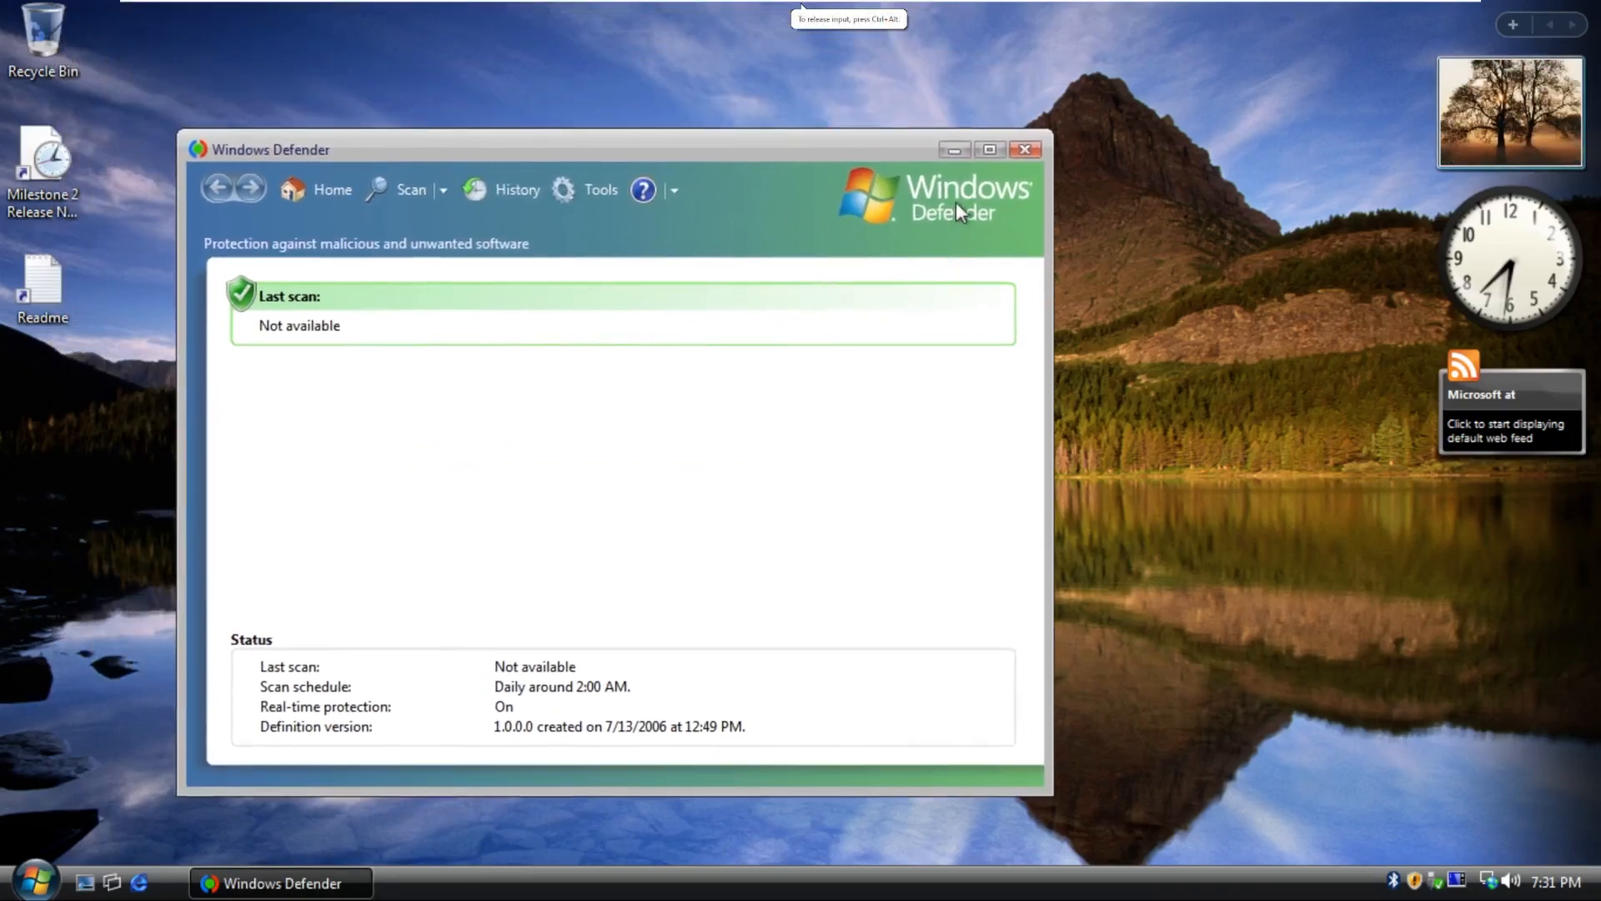
mouse_move(376, 791)
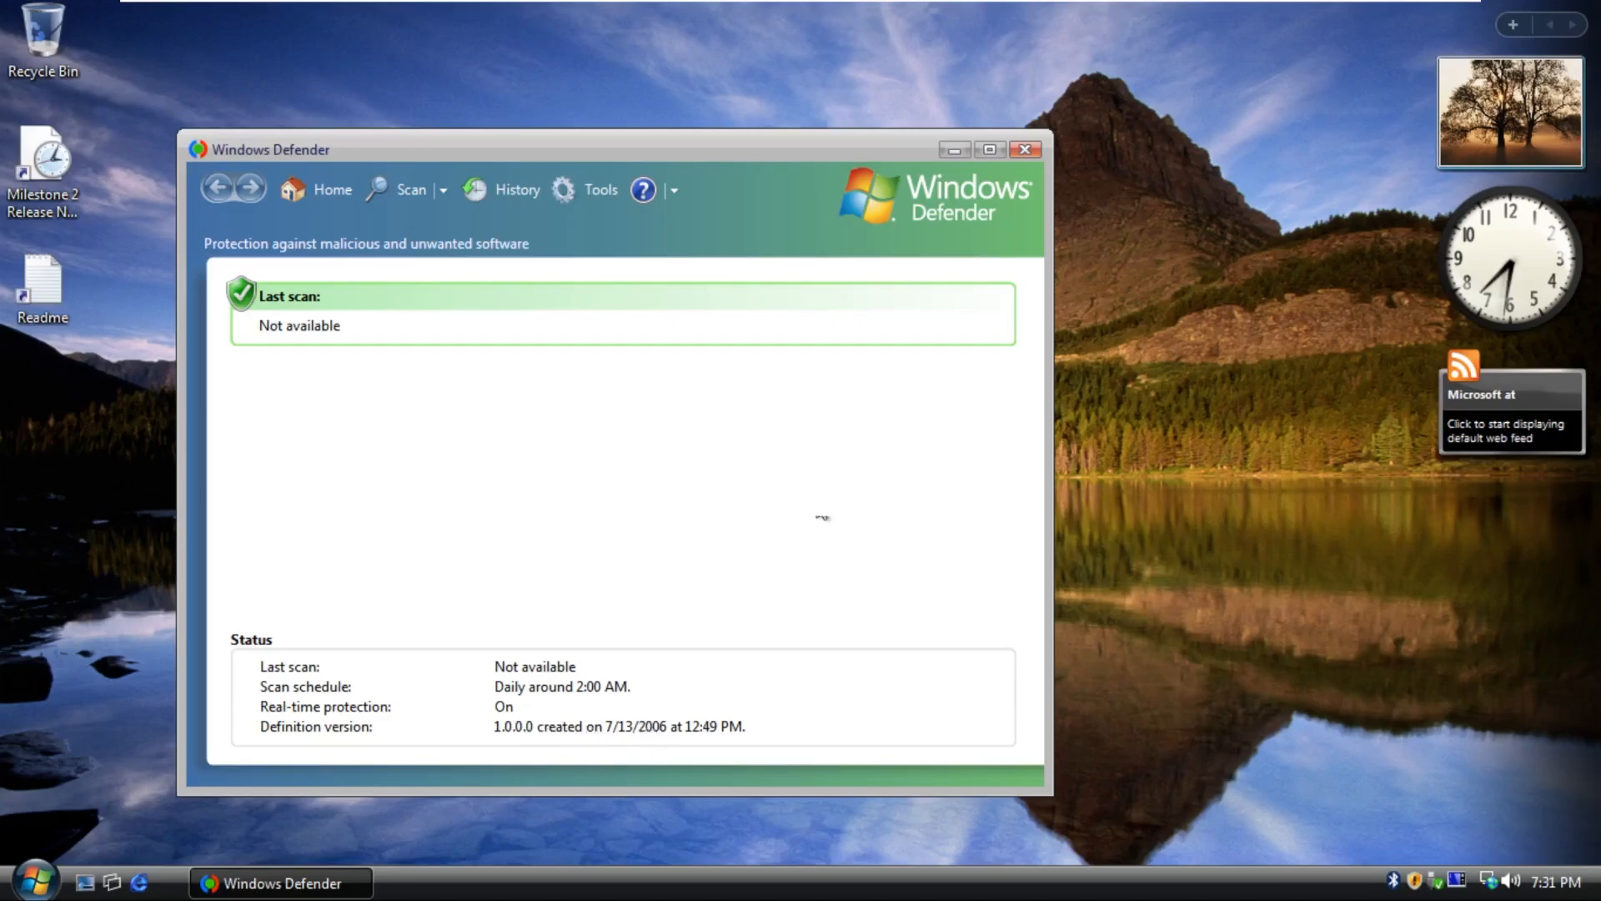
click(35, 879)
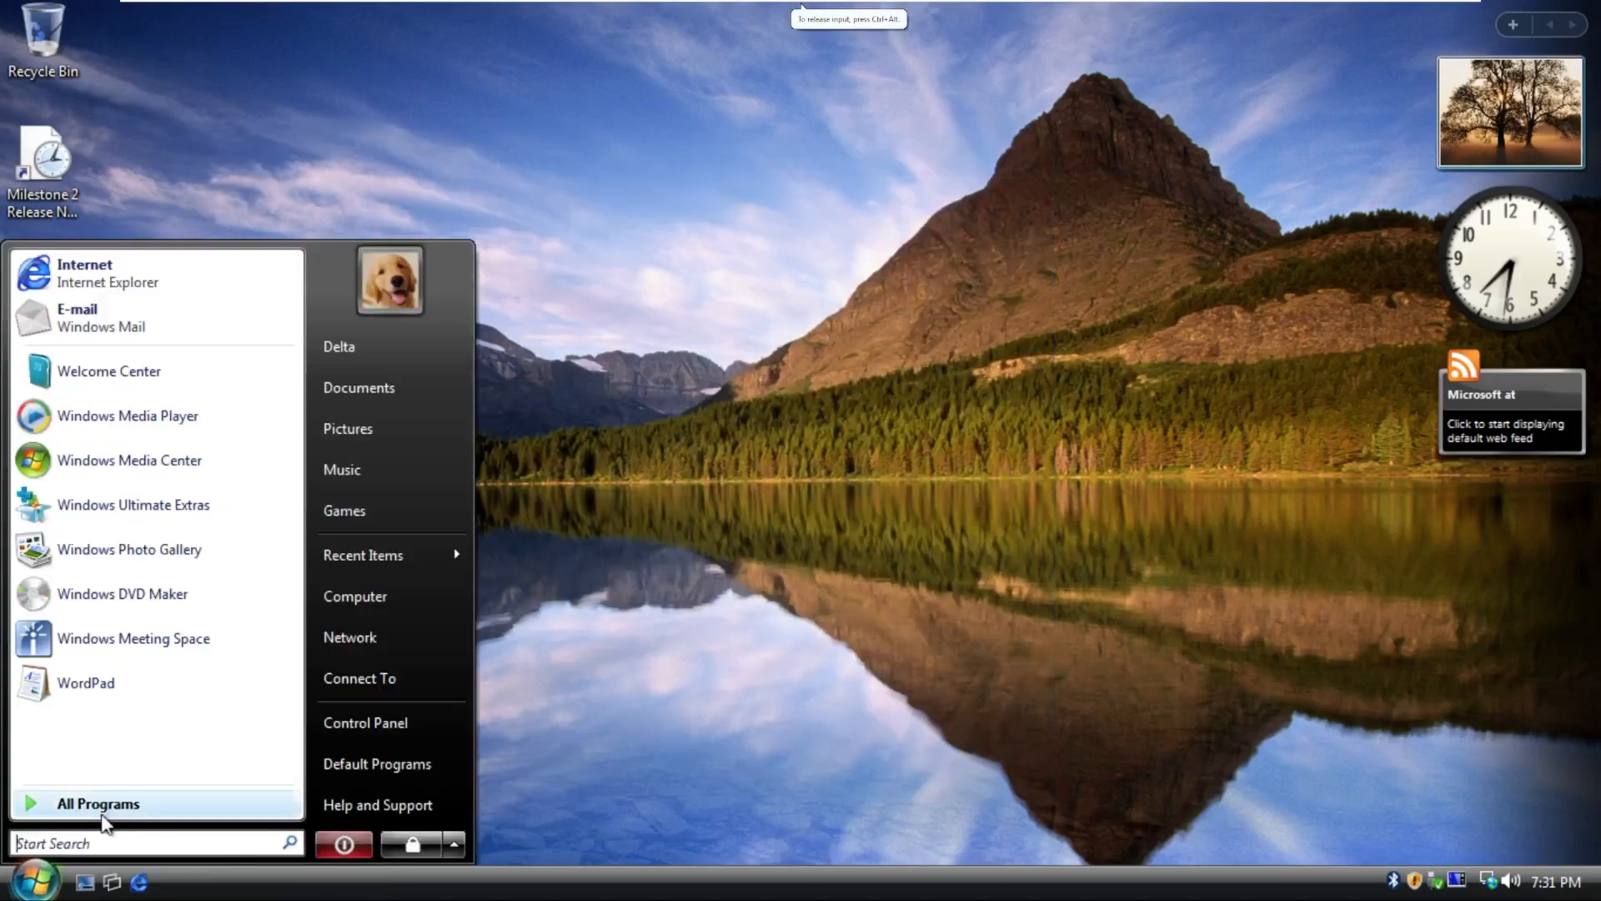
click(98, 803)
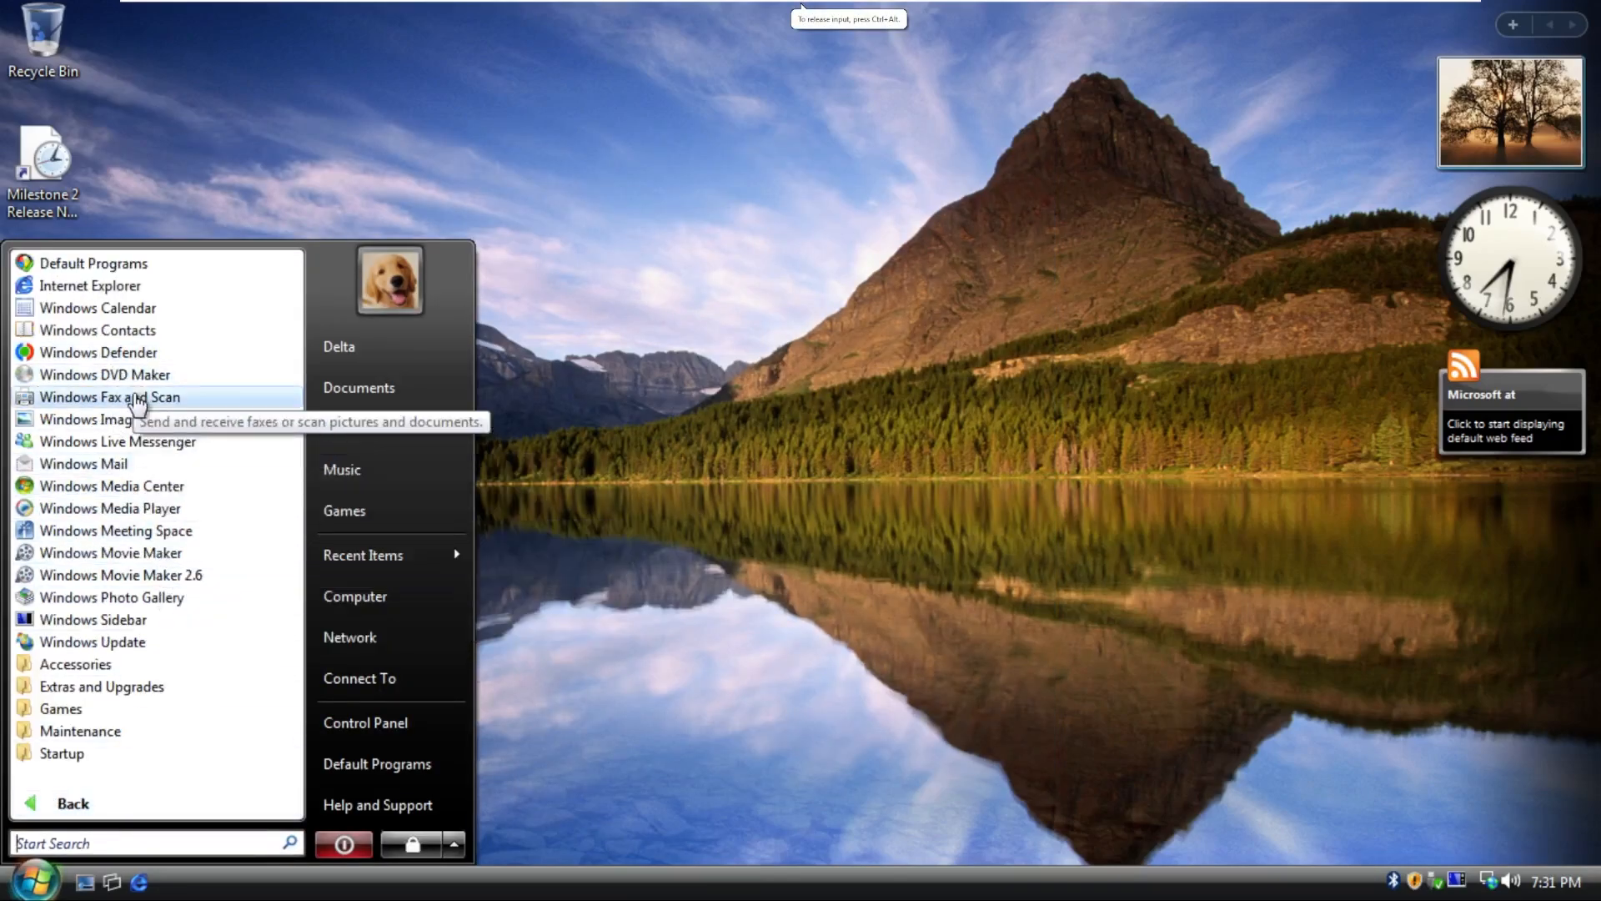
mouse_move(222, 447)
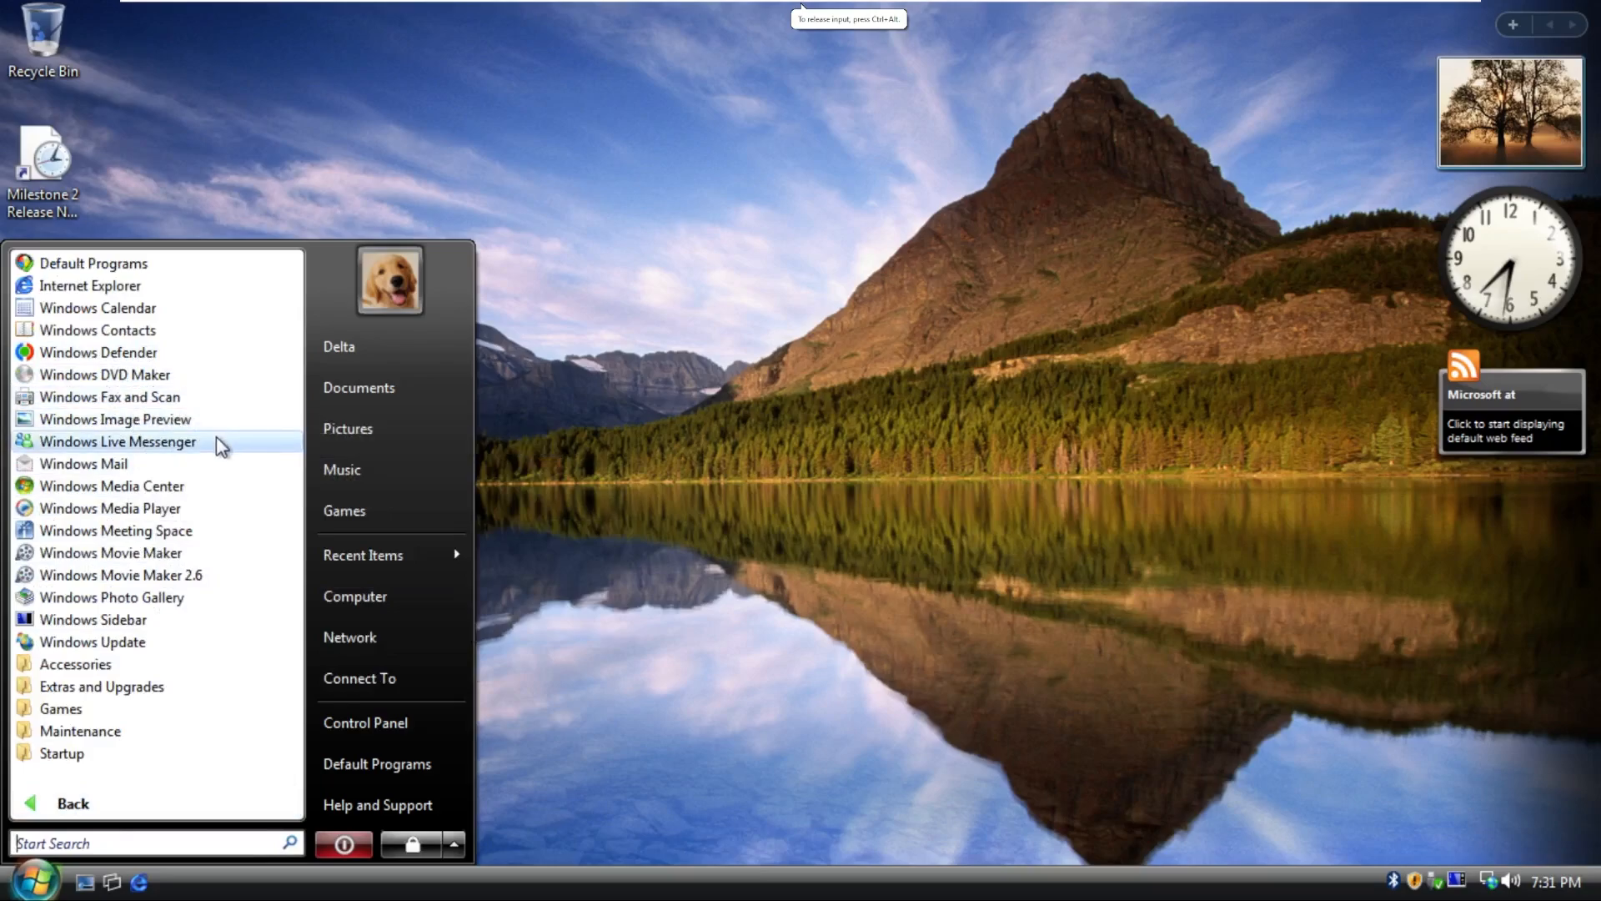
click(118, 440)
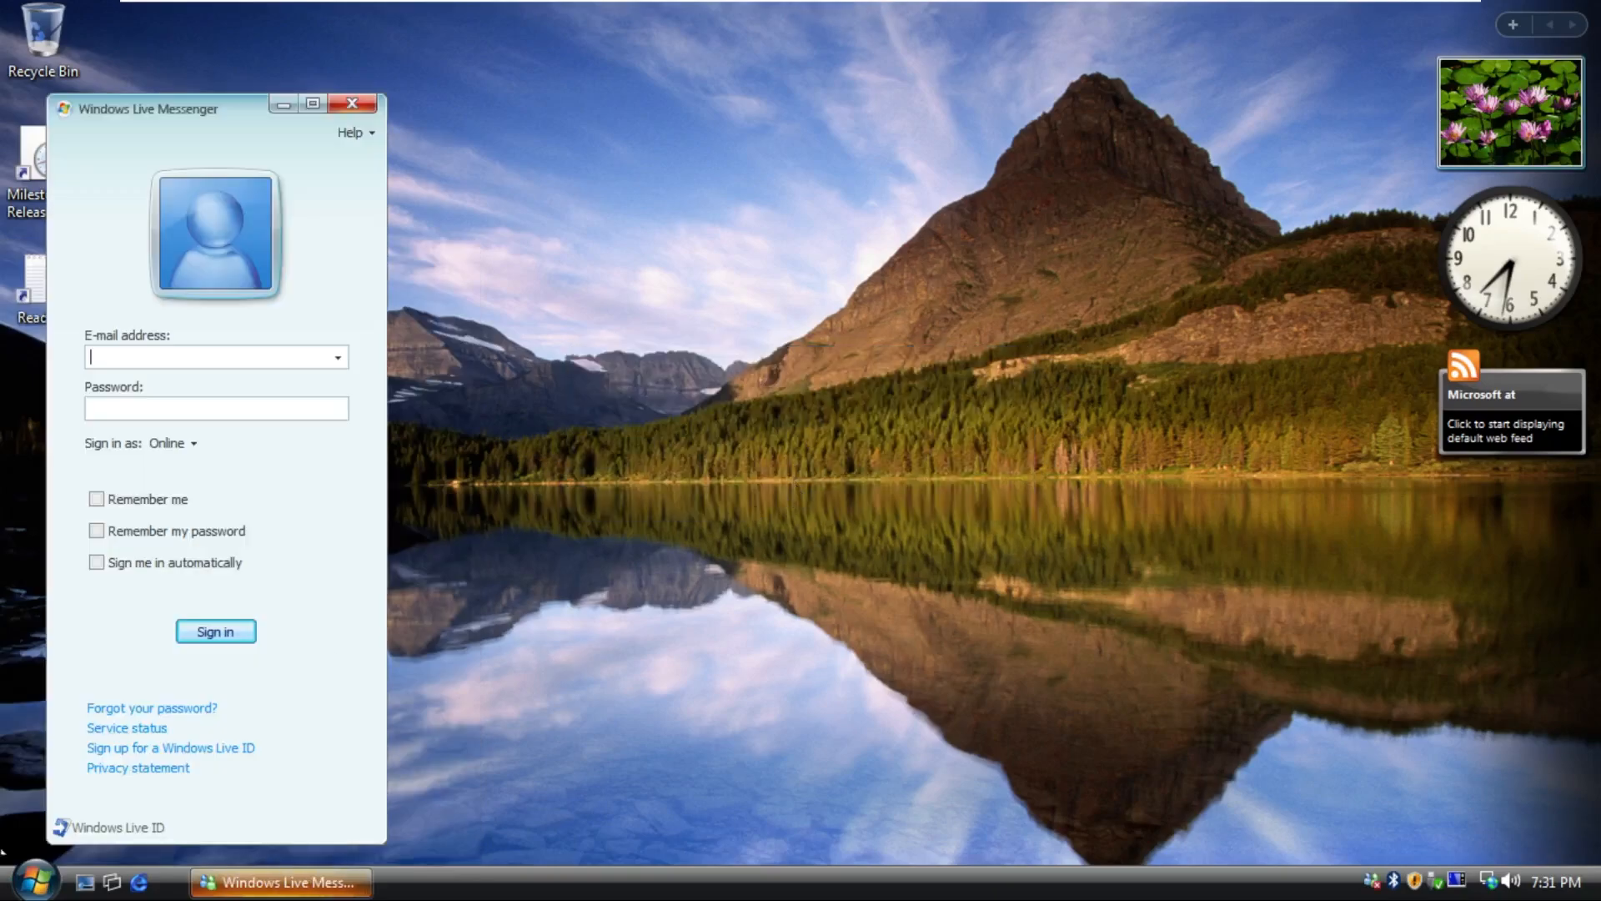
click(352, 103)
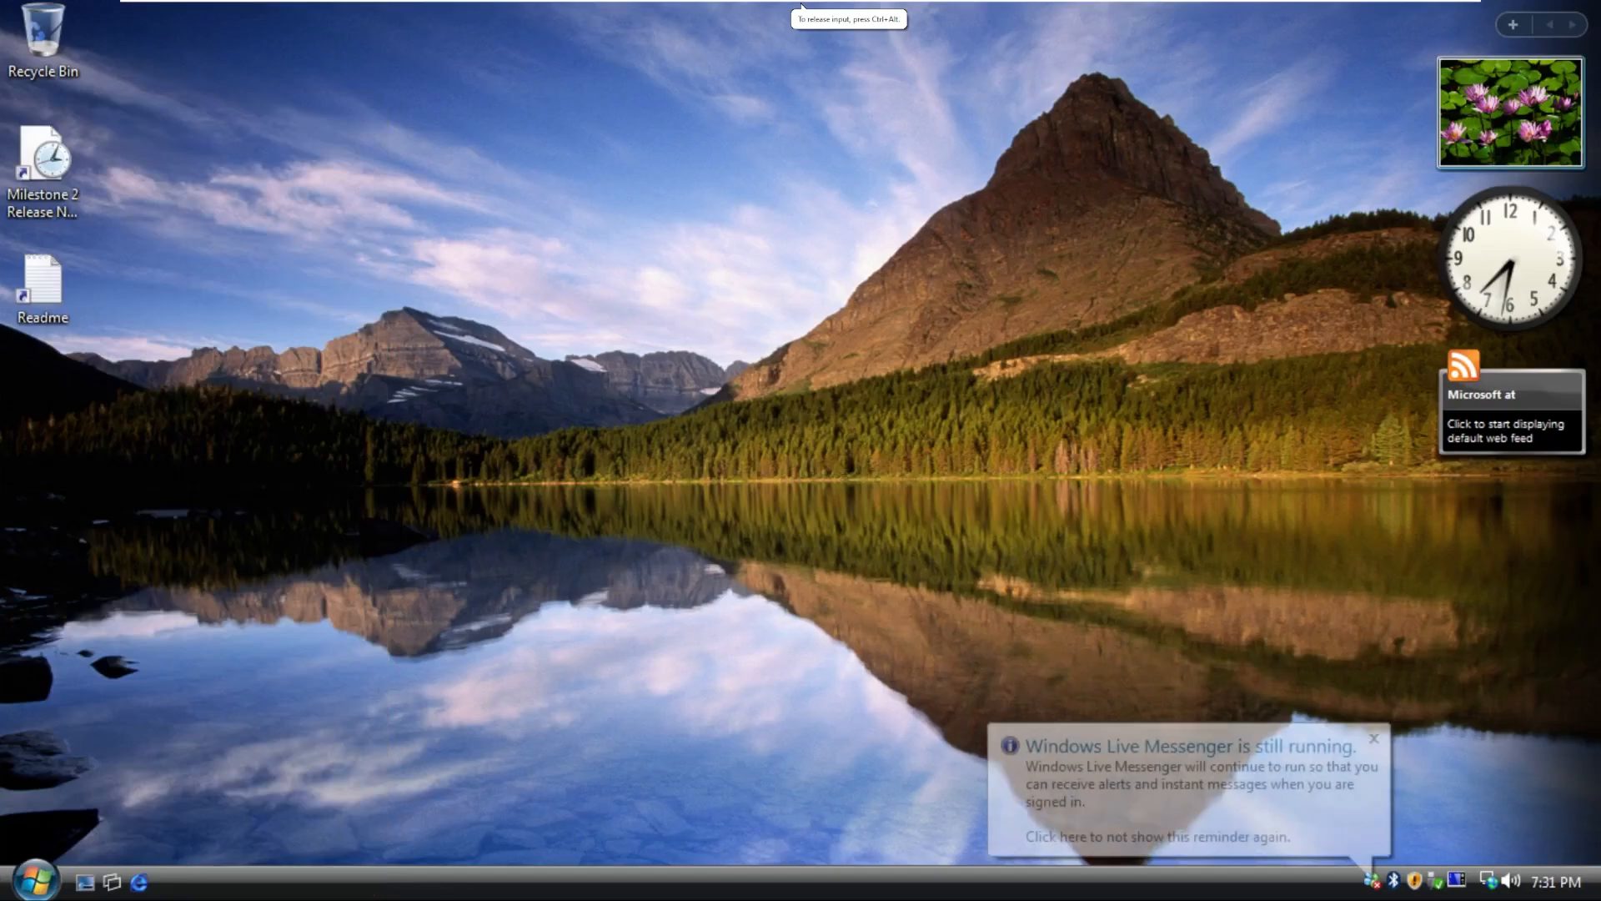
click(36, 876)
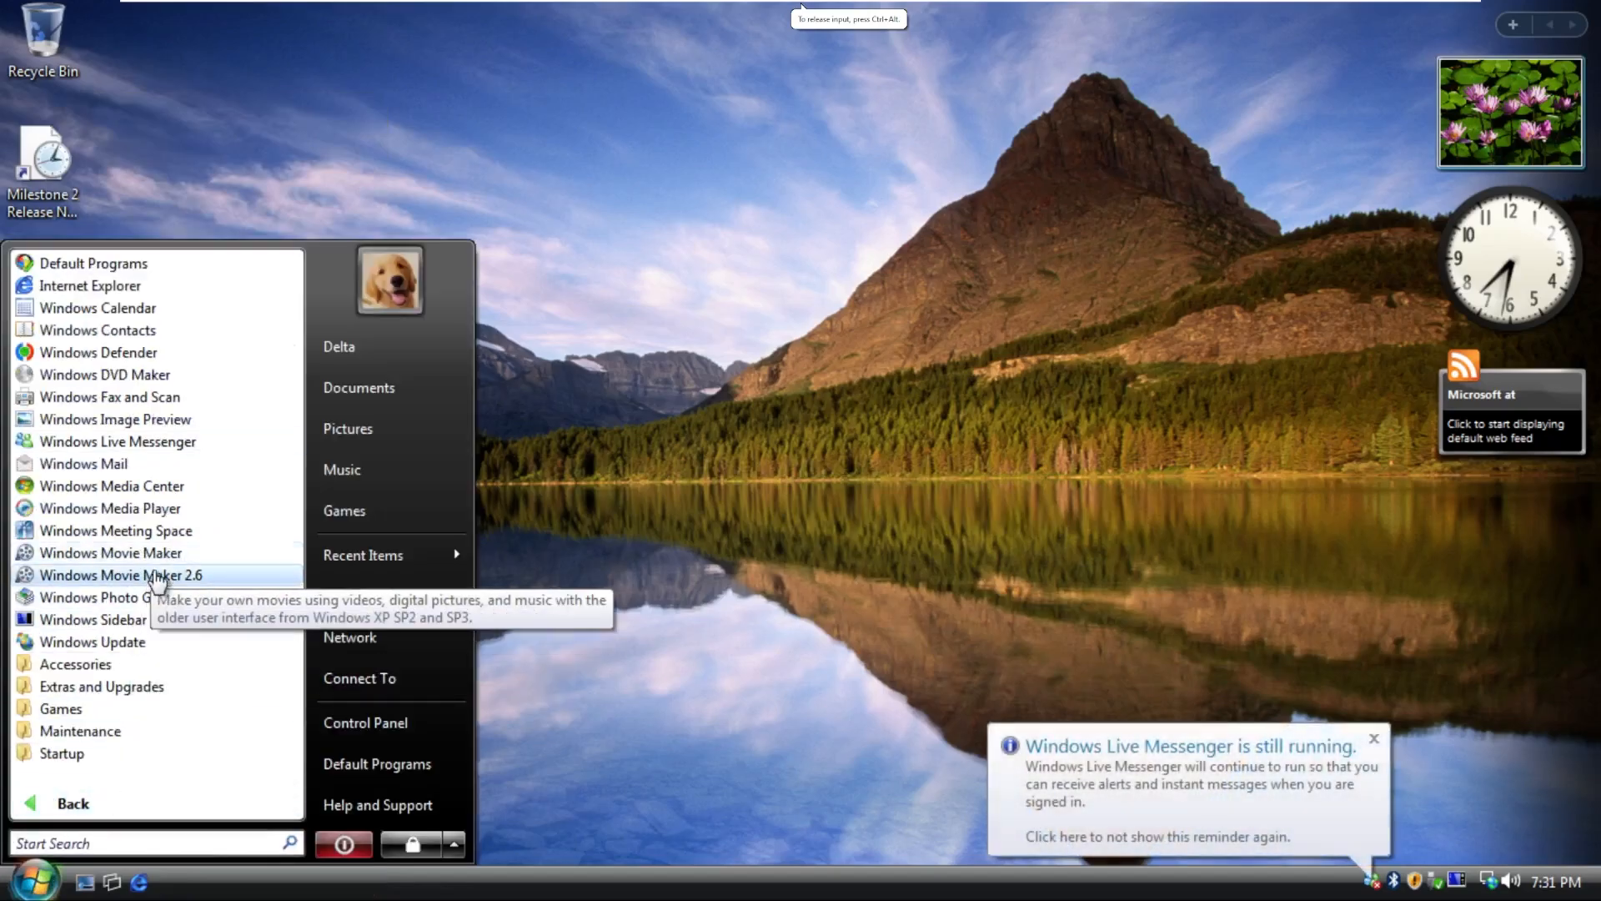
click(121, 574)
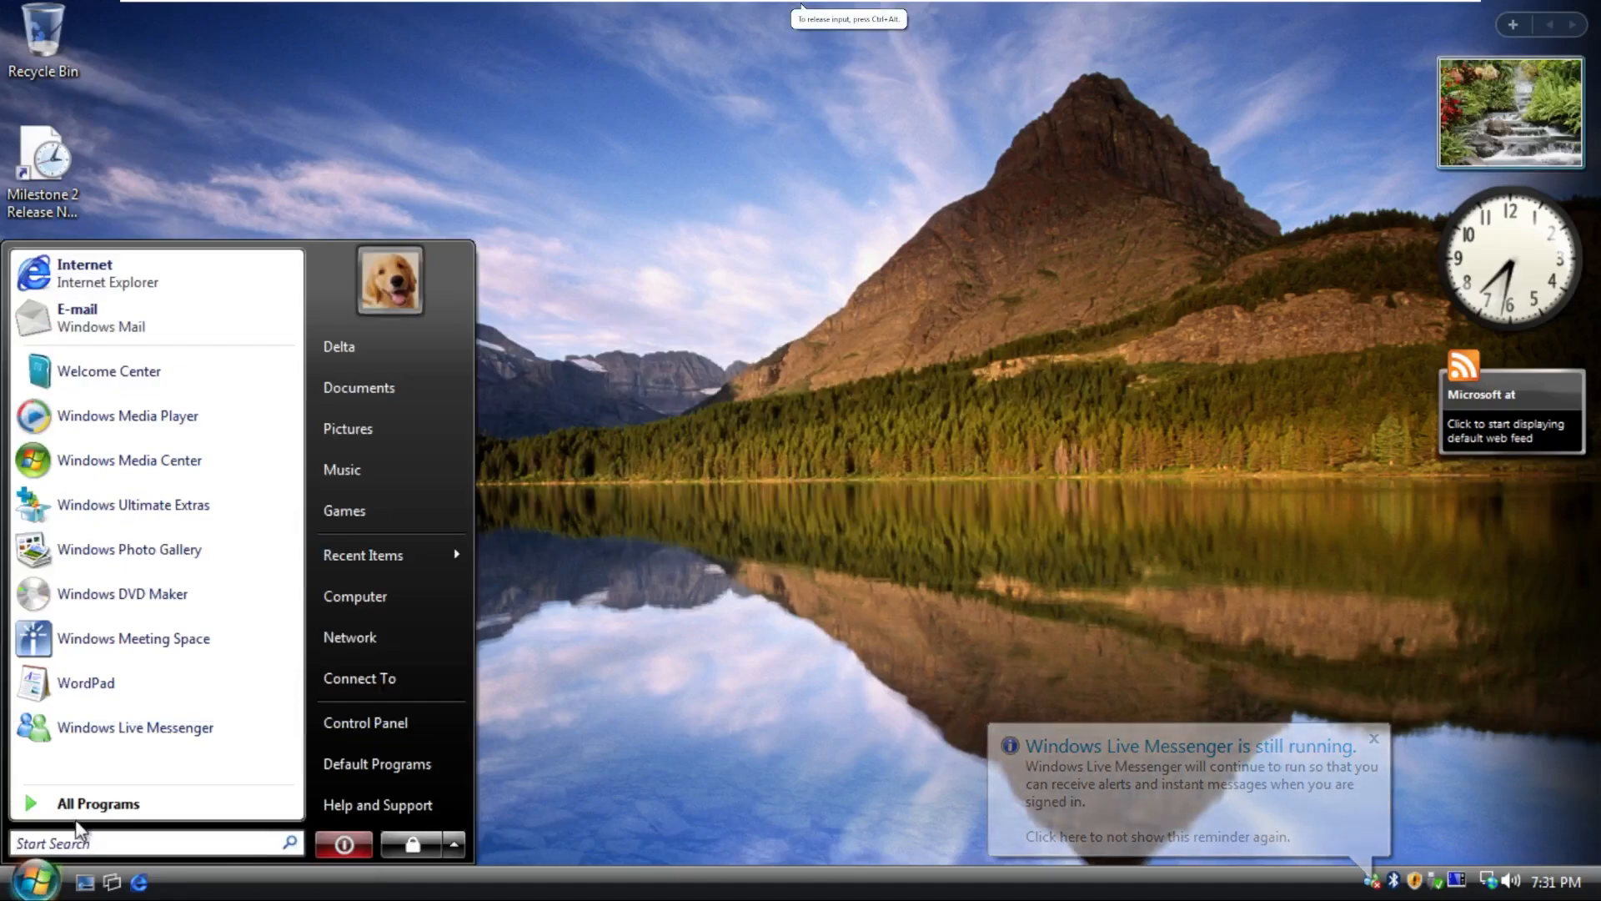
click(98, 802)
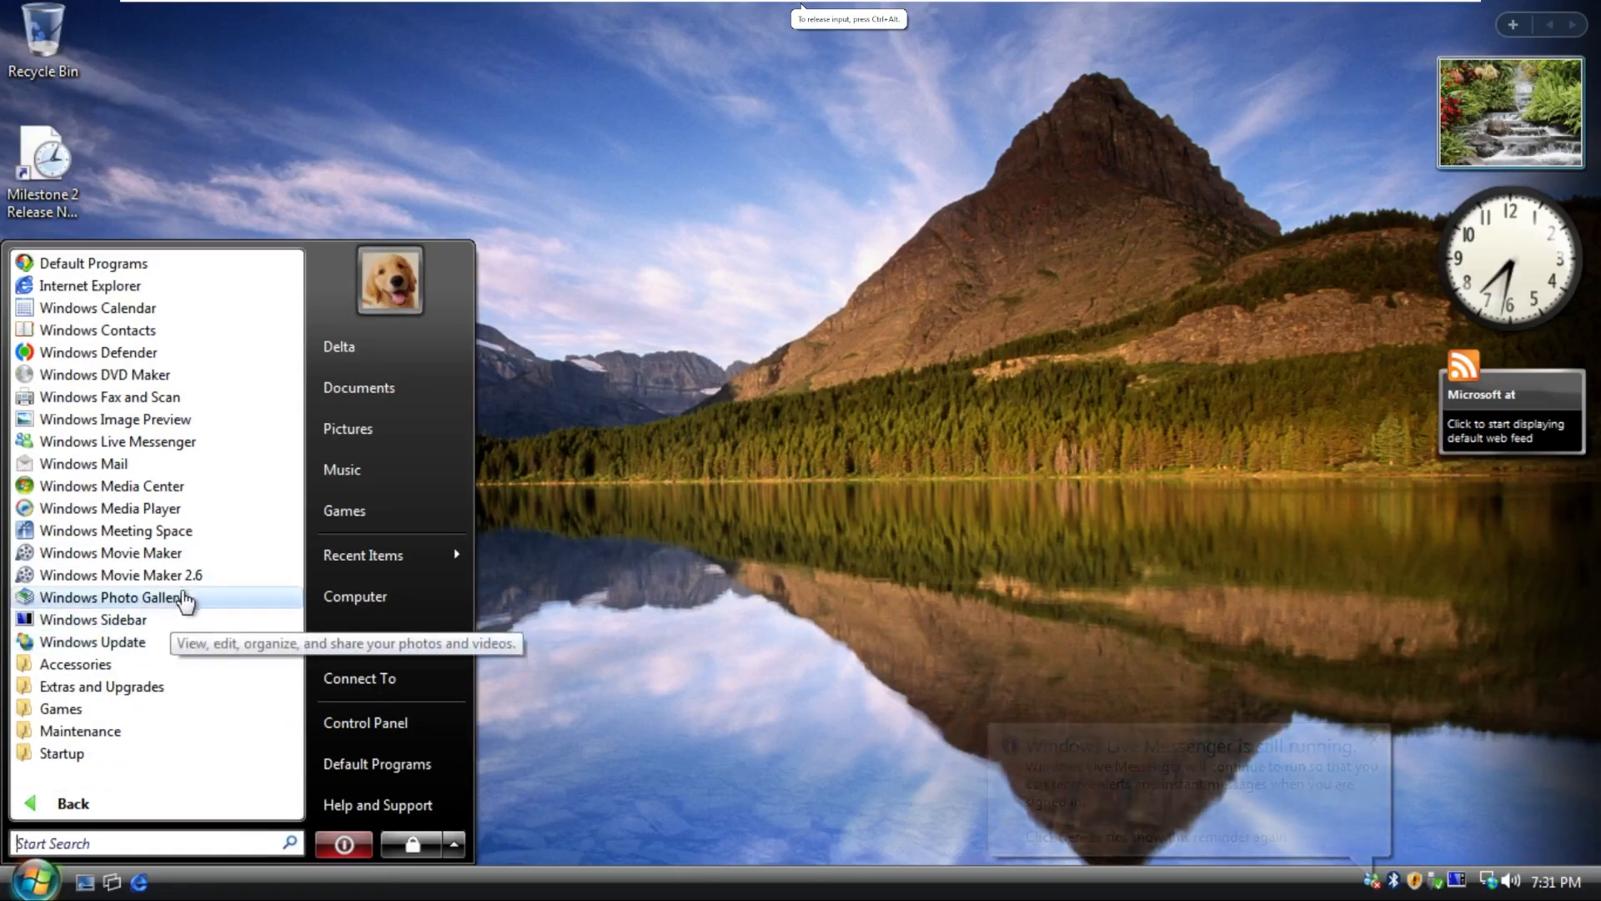
Launch Calculator from the Accessories group and move it to the middle of the desktop.
click(73, 664)
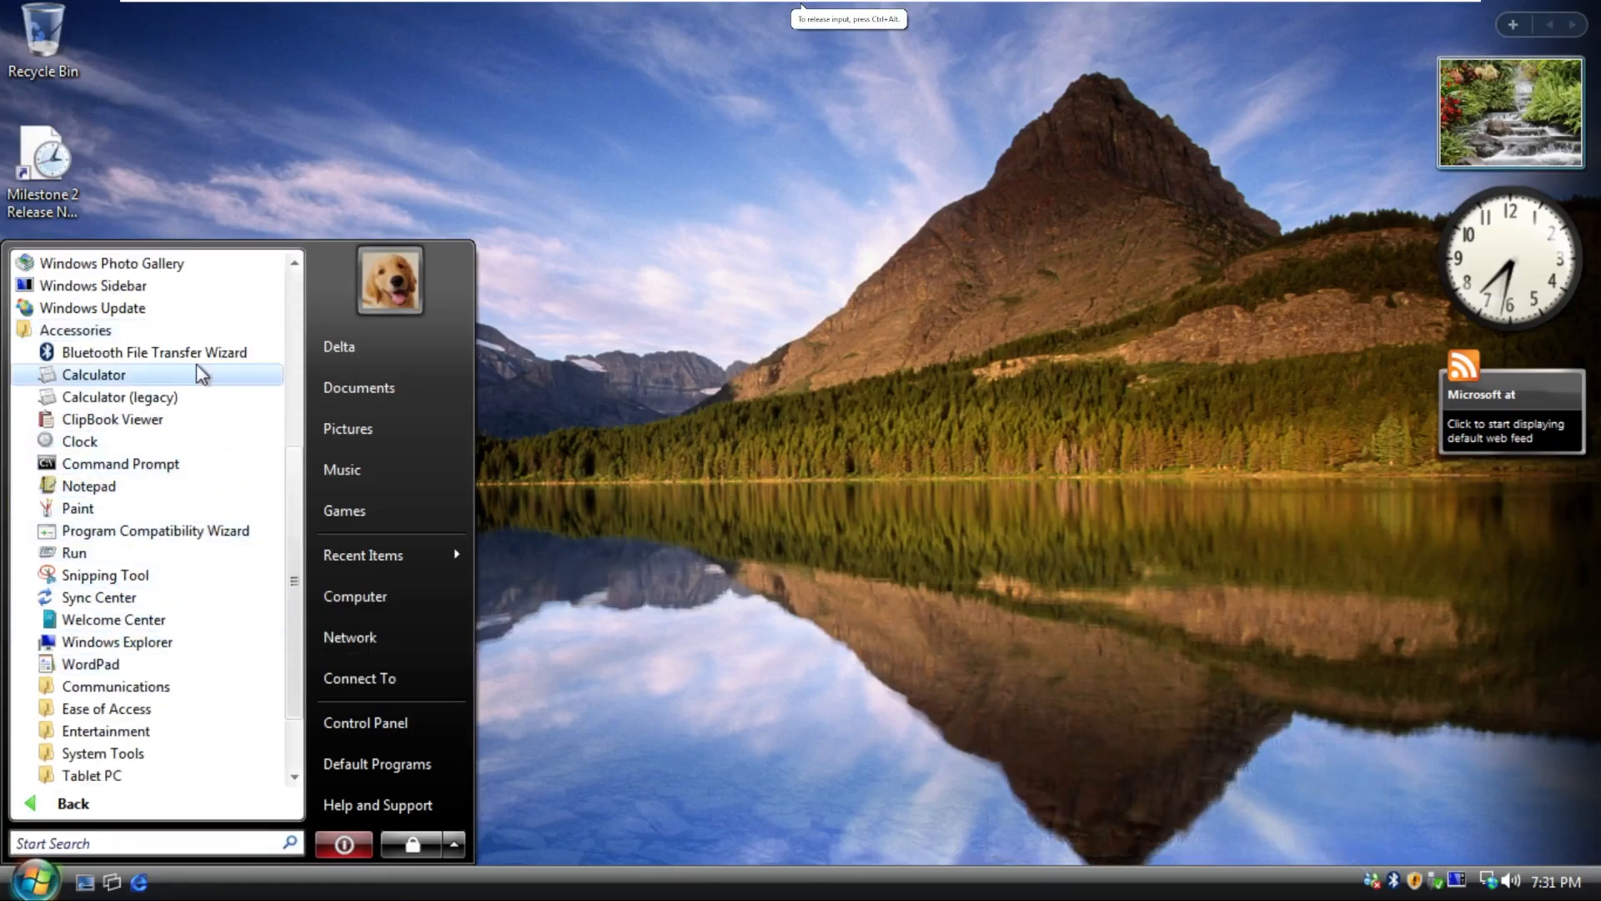
click(96, 375)
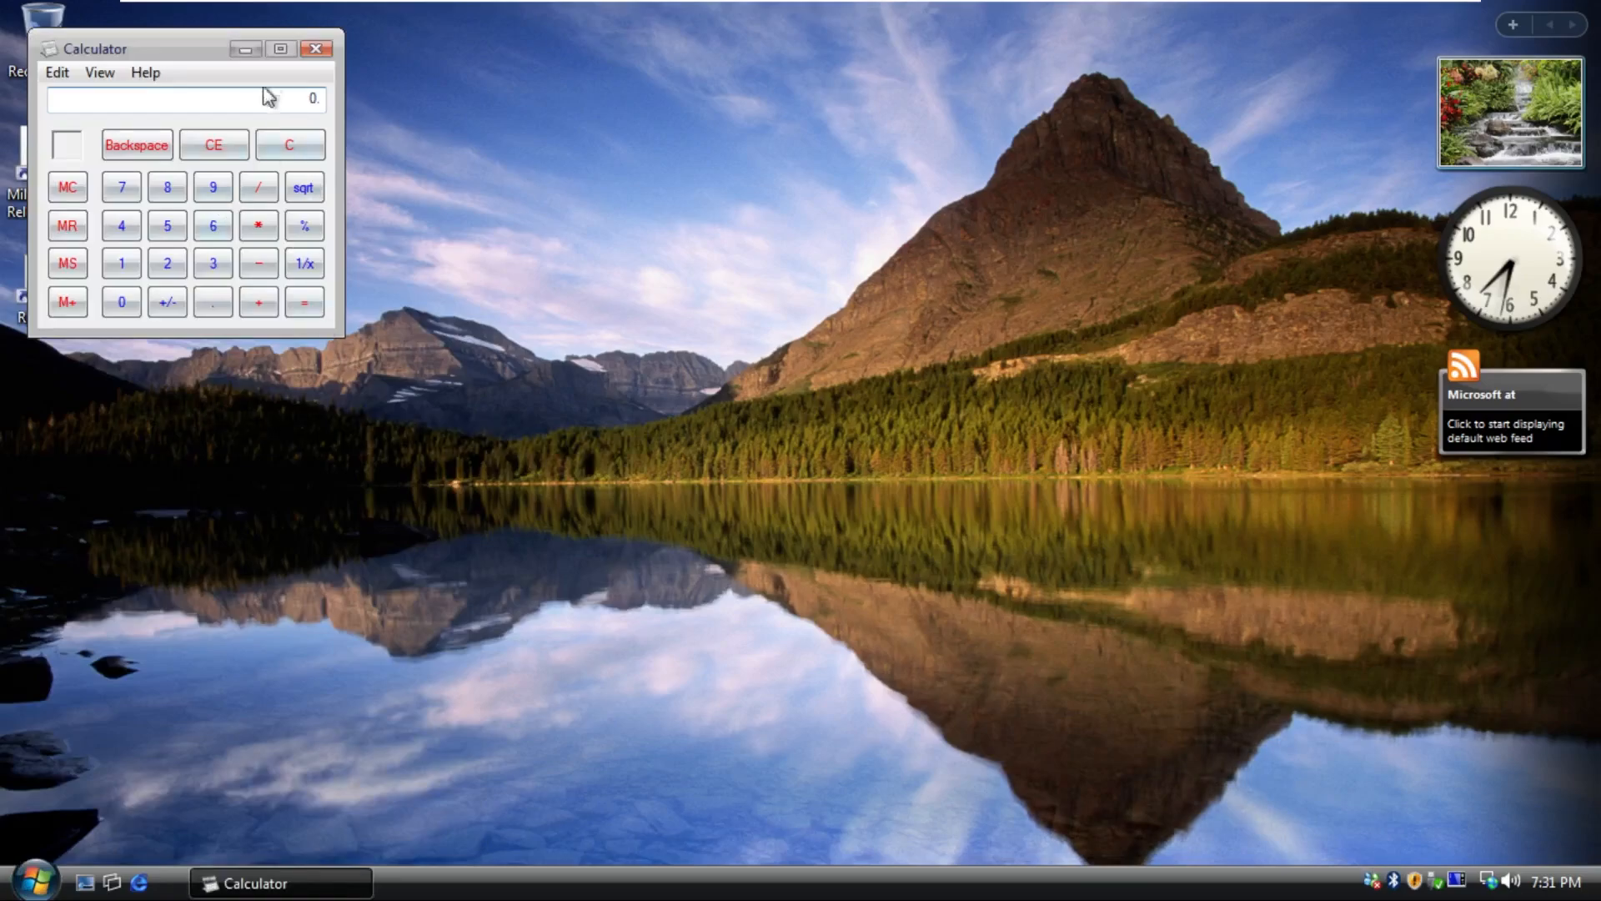
click(35, 879)
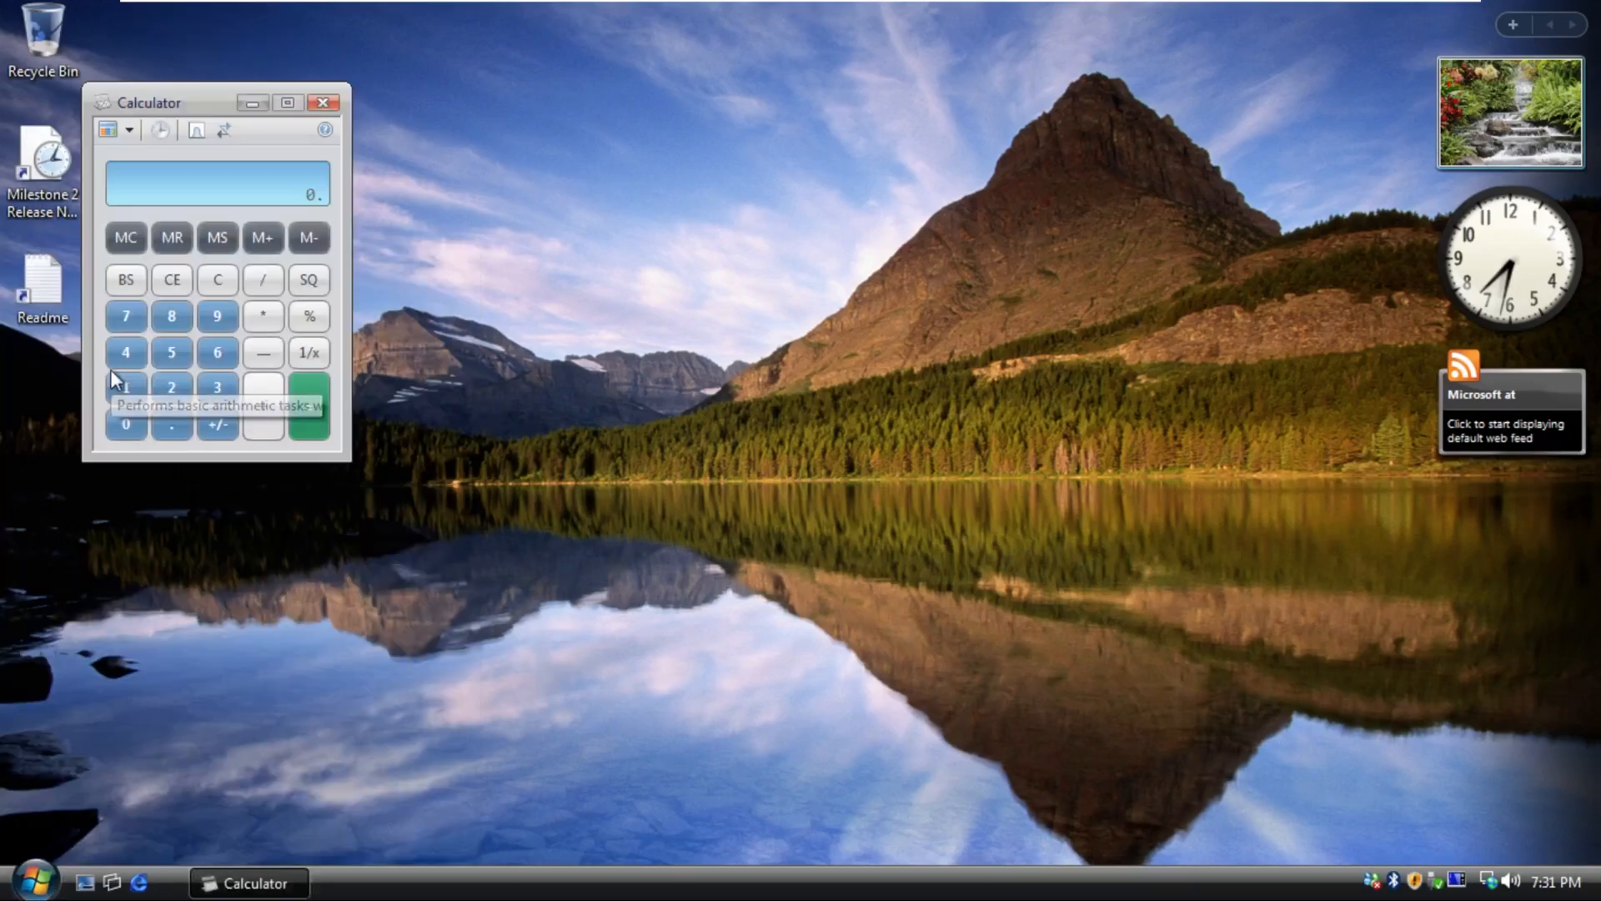
drag(155, 102, 744, 165)
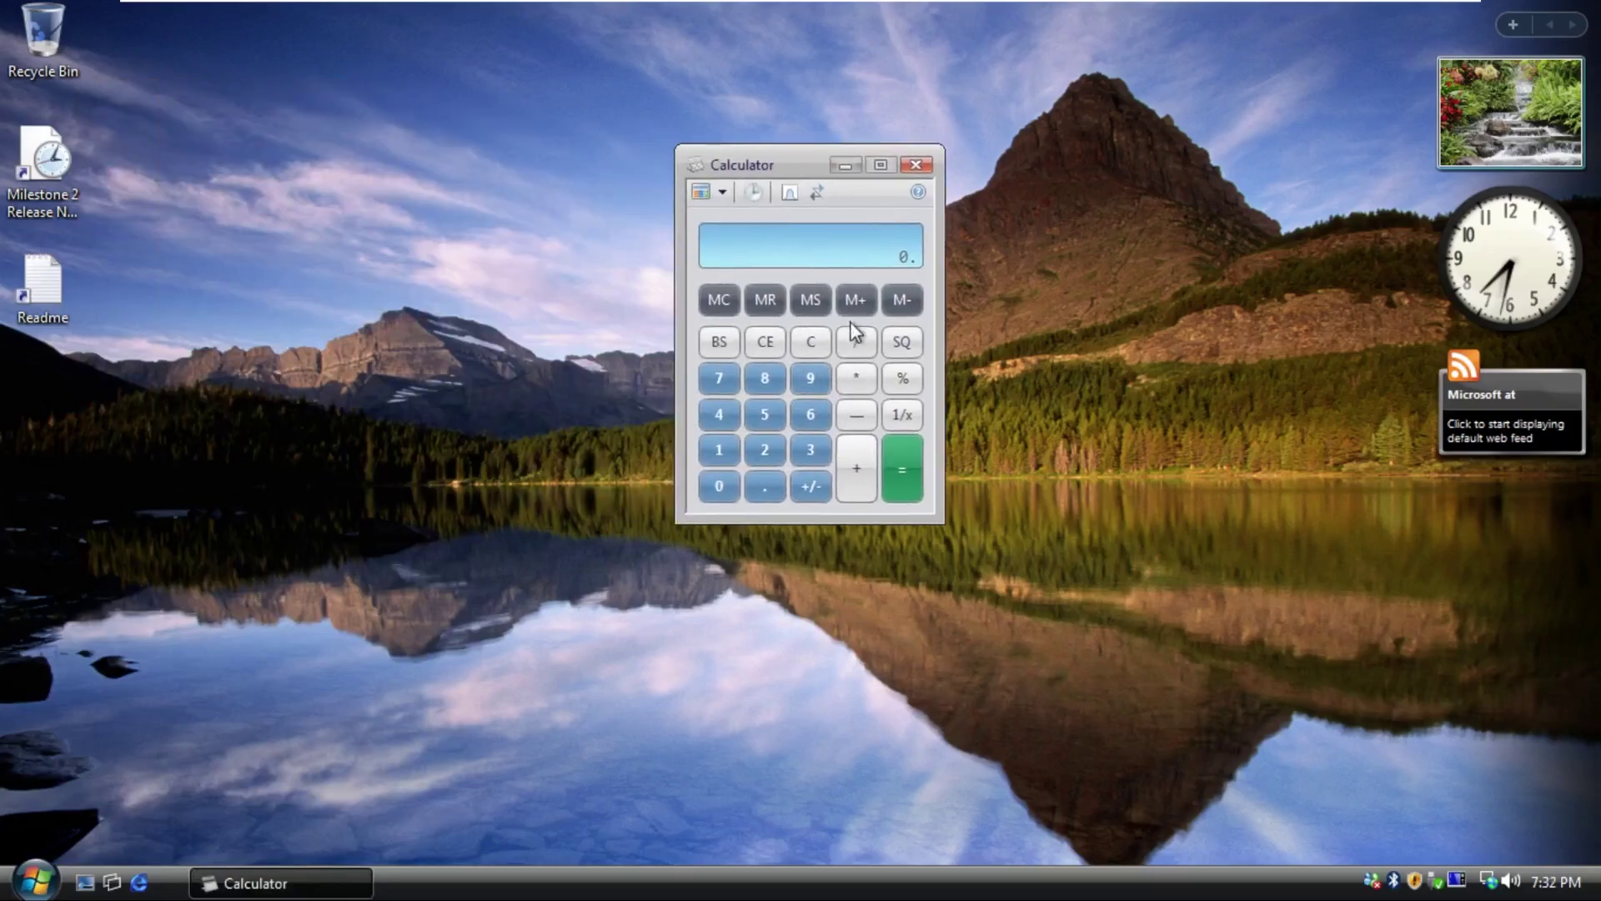
Switch Calculator to Programmer mode and back to Standard, close it, and reopen the programs list.
click(699, 191)
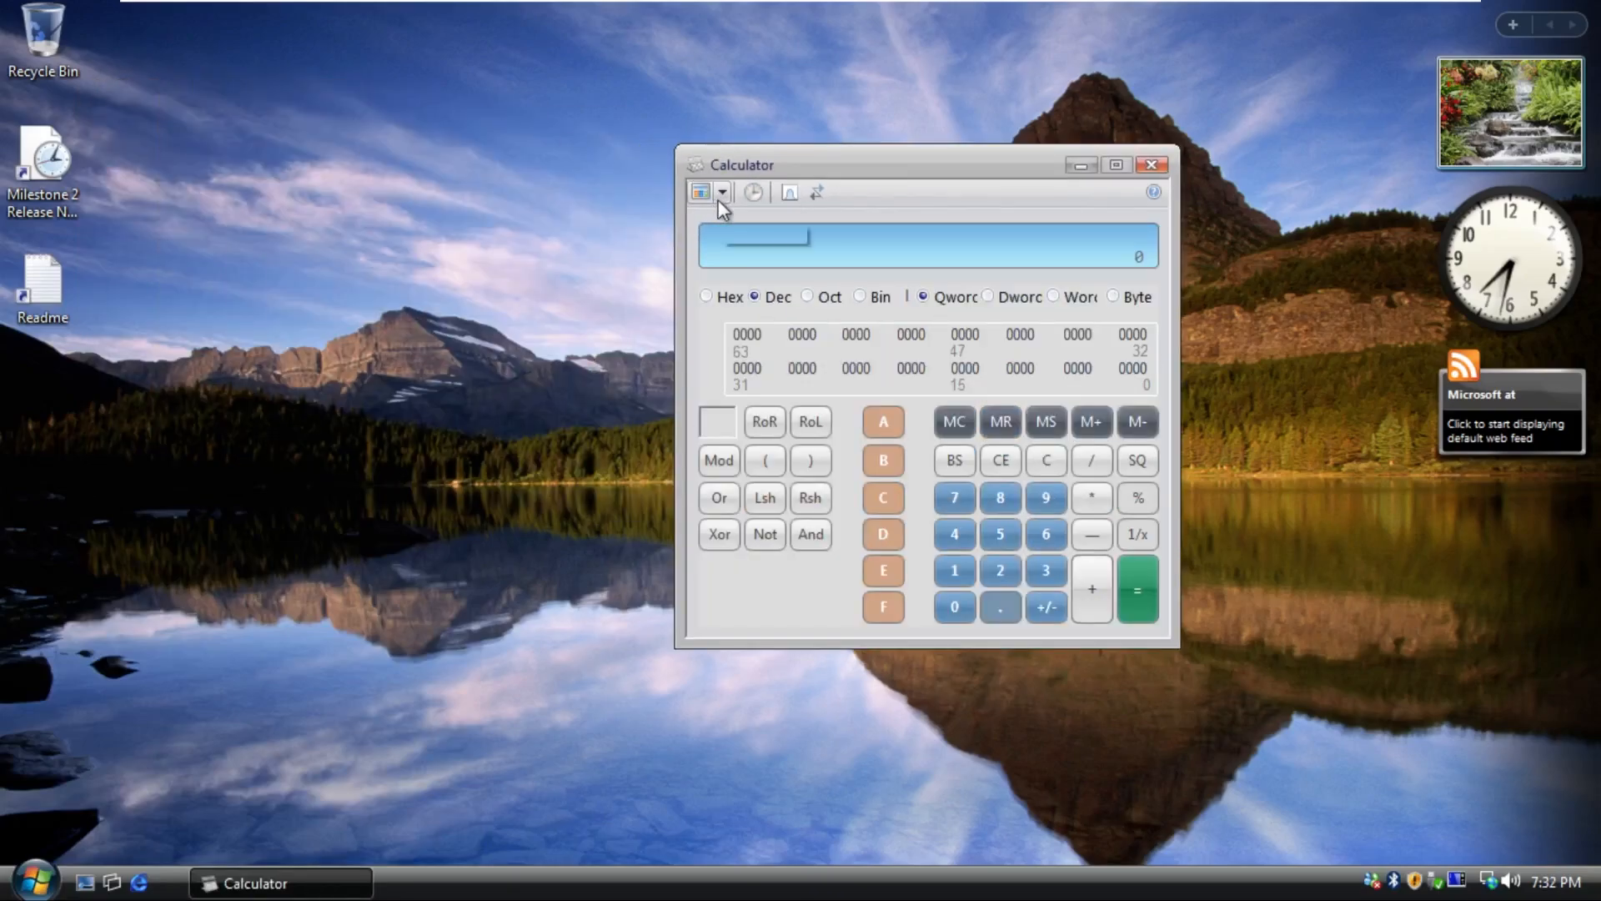
click(722, 192)
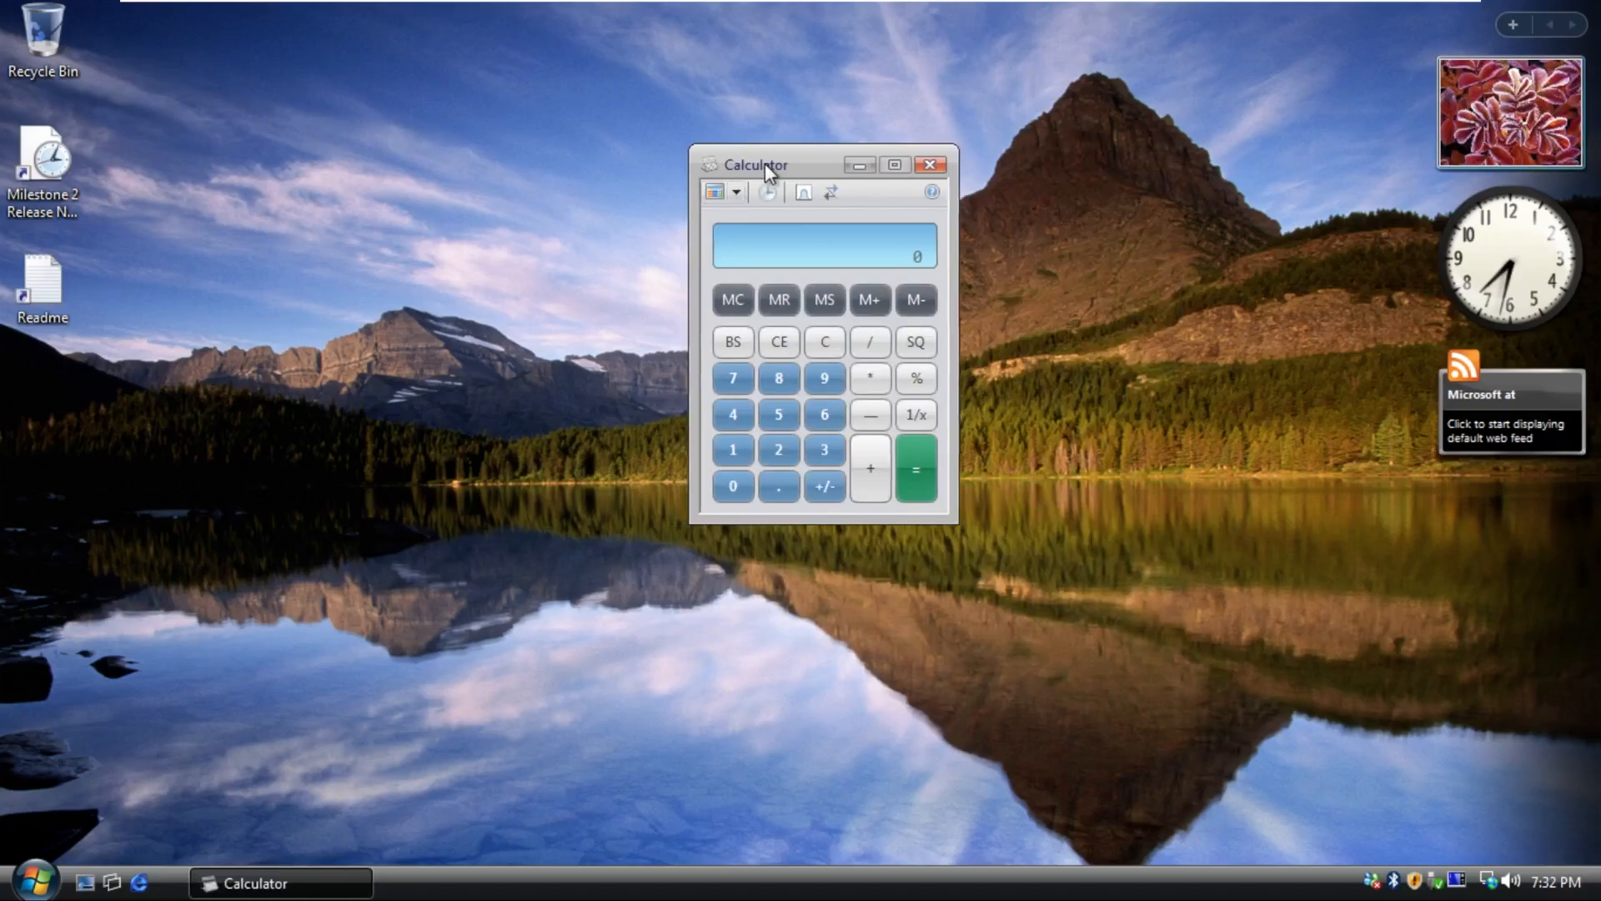
click(930, 165)
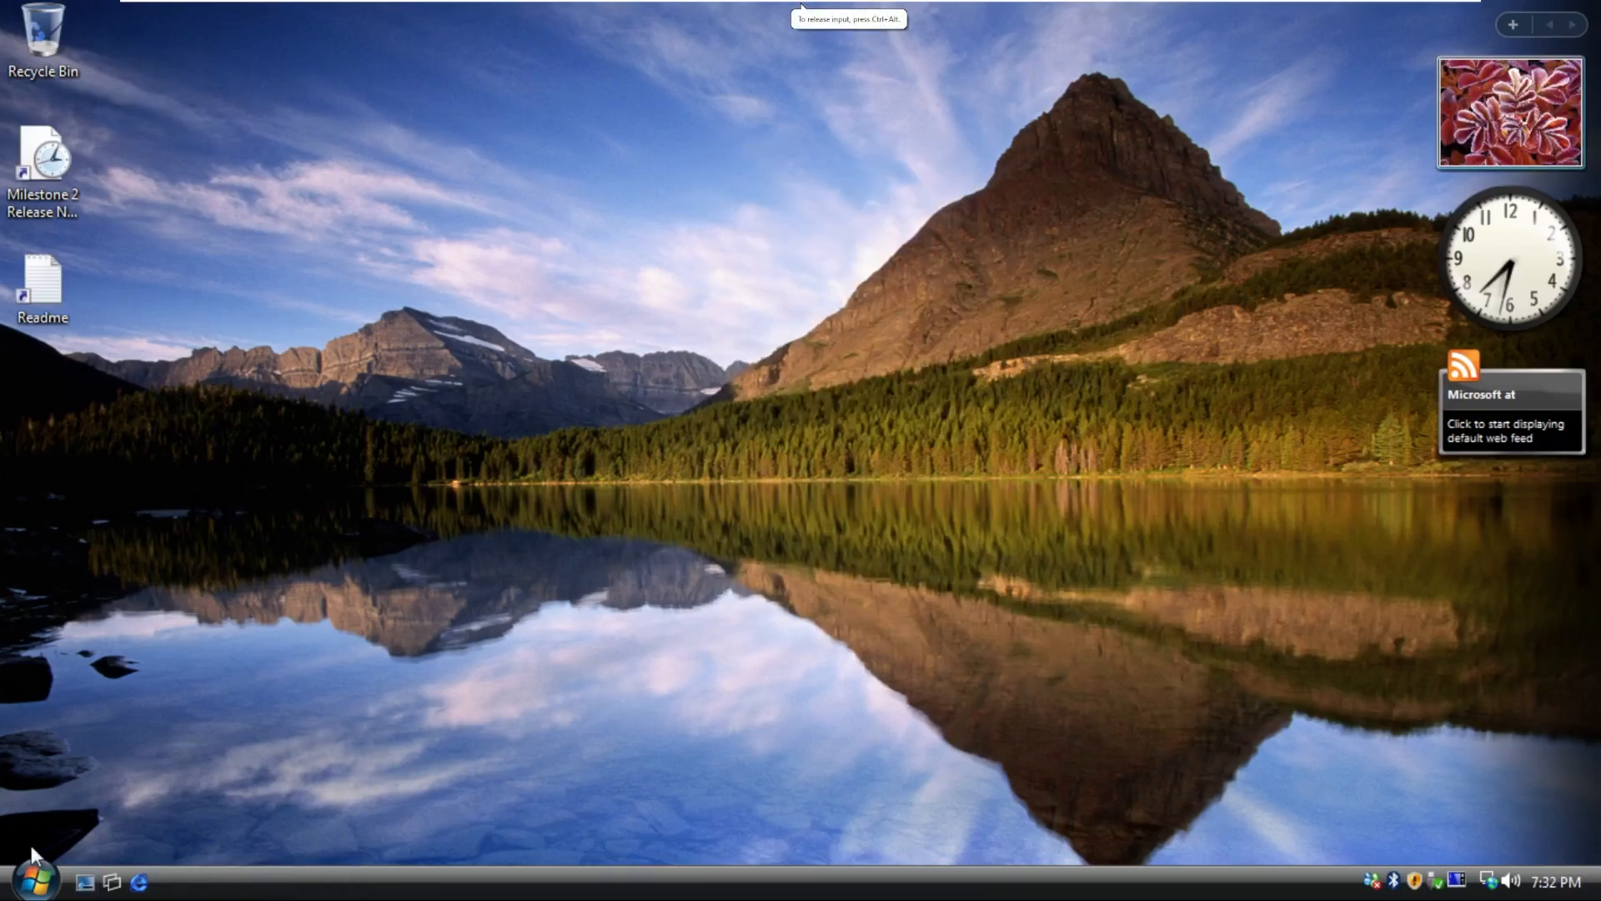
click(33, 876)
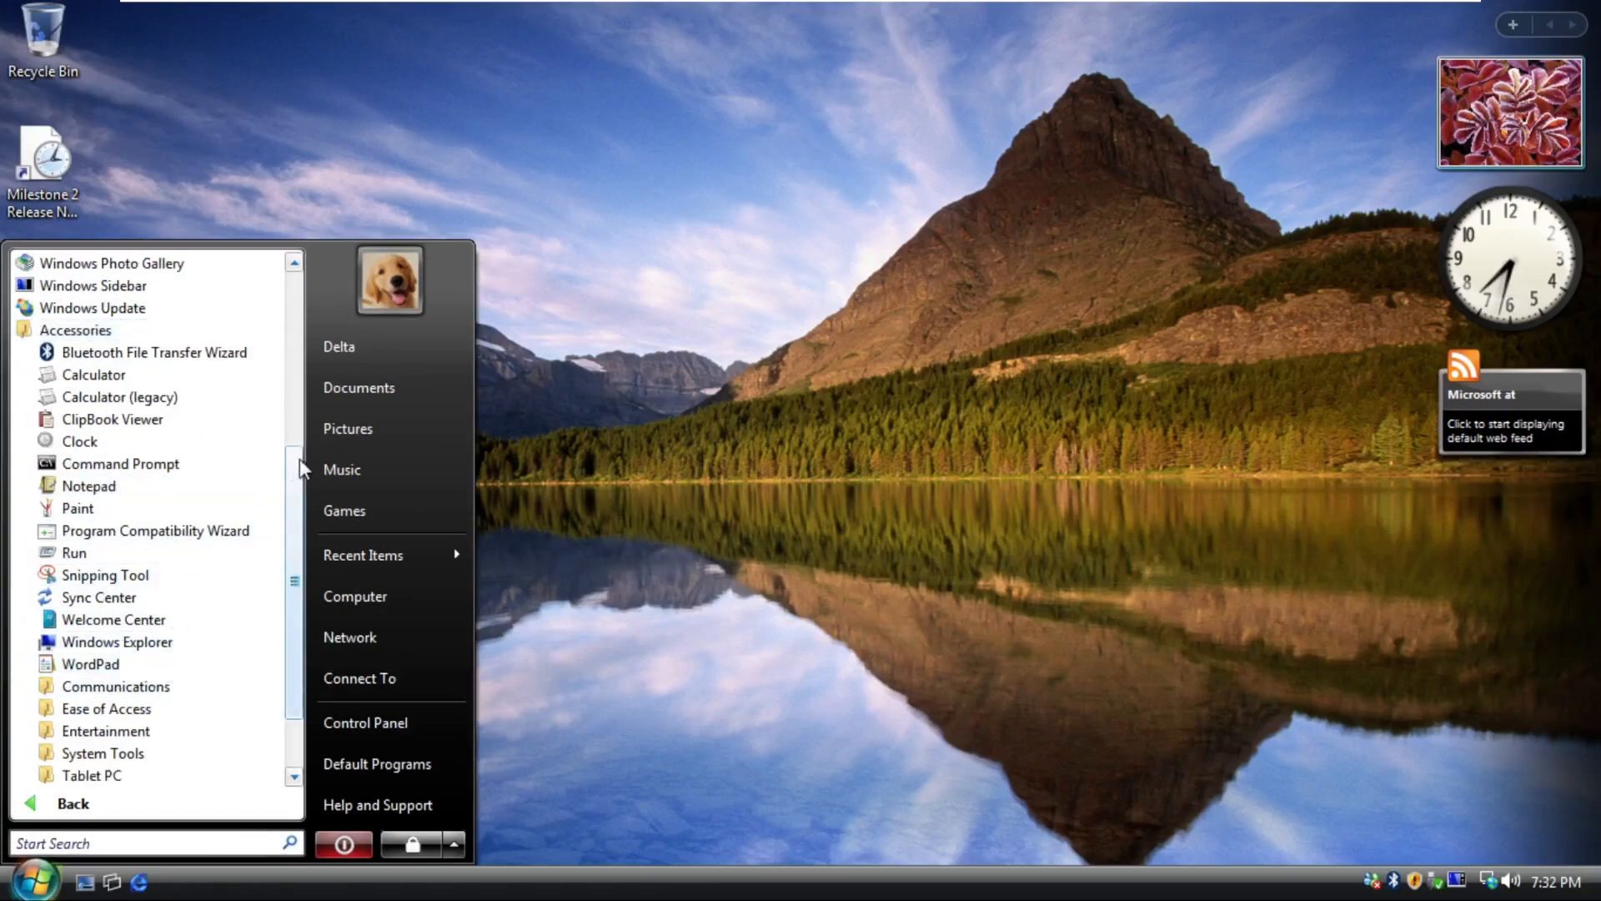
click(88, 485)
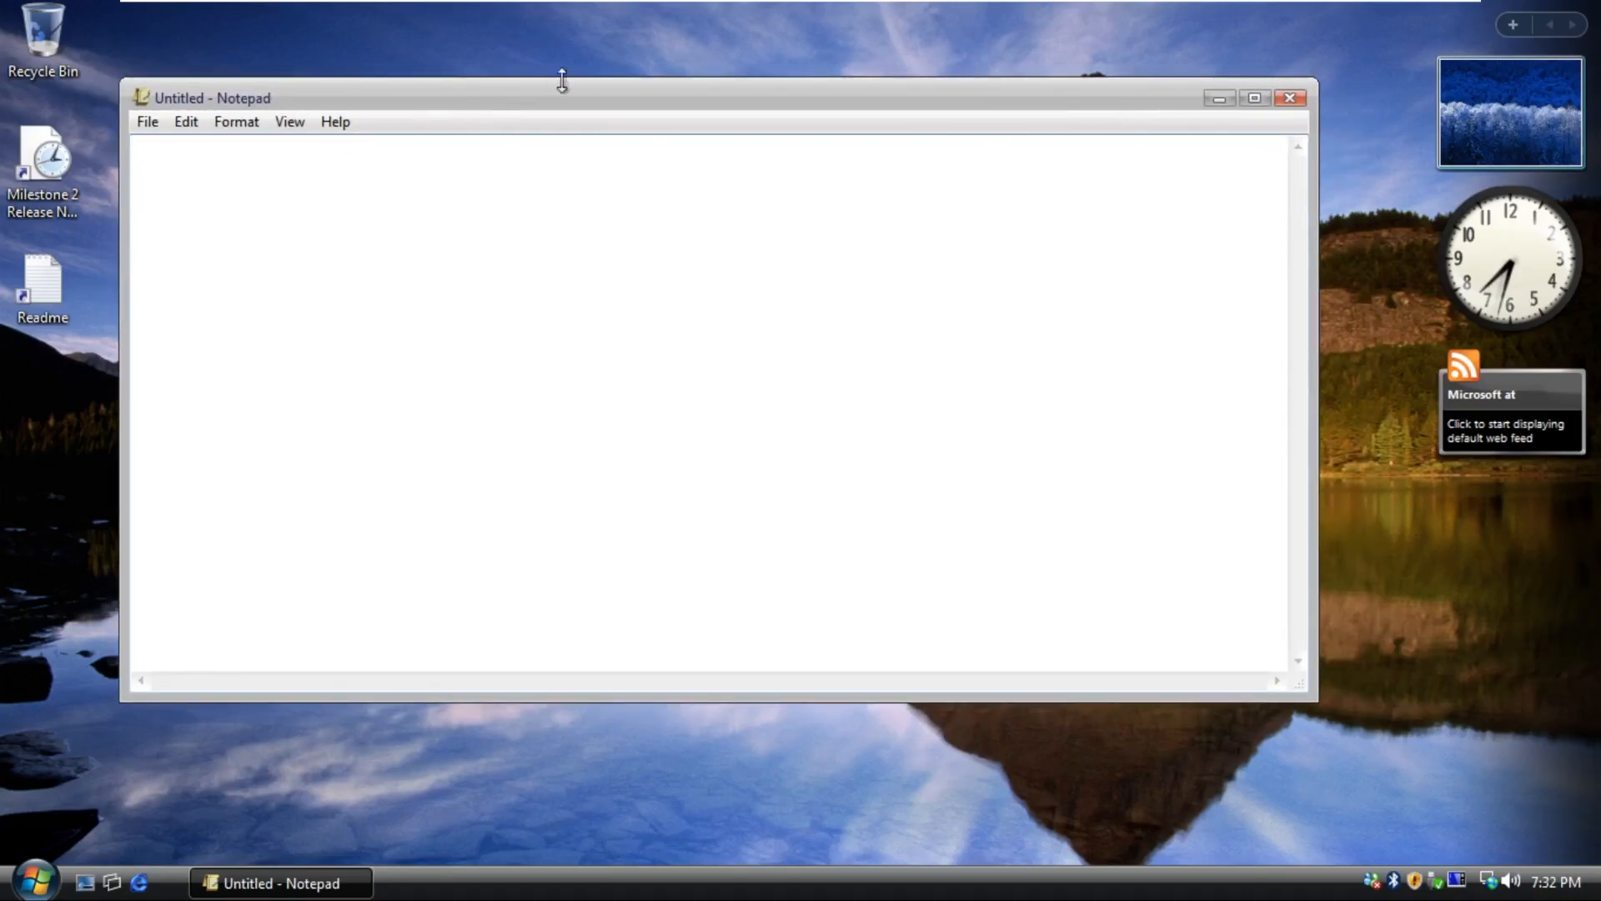
mouse_move(1290, 98)
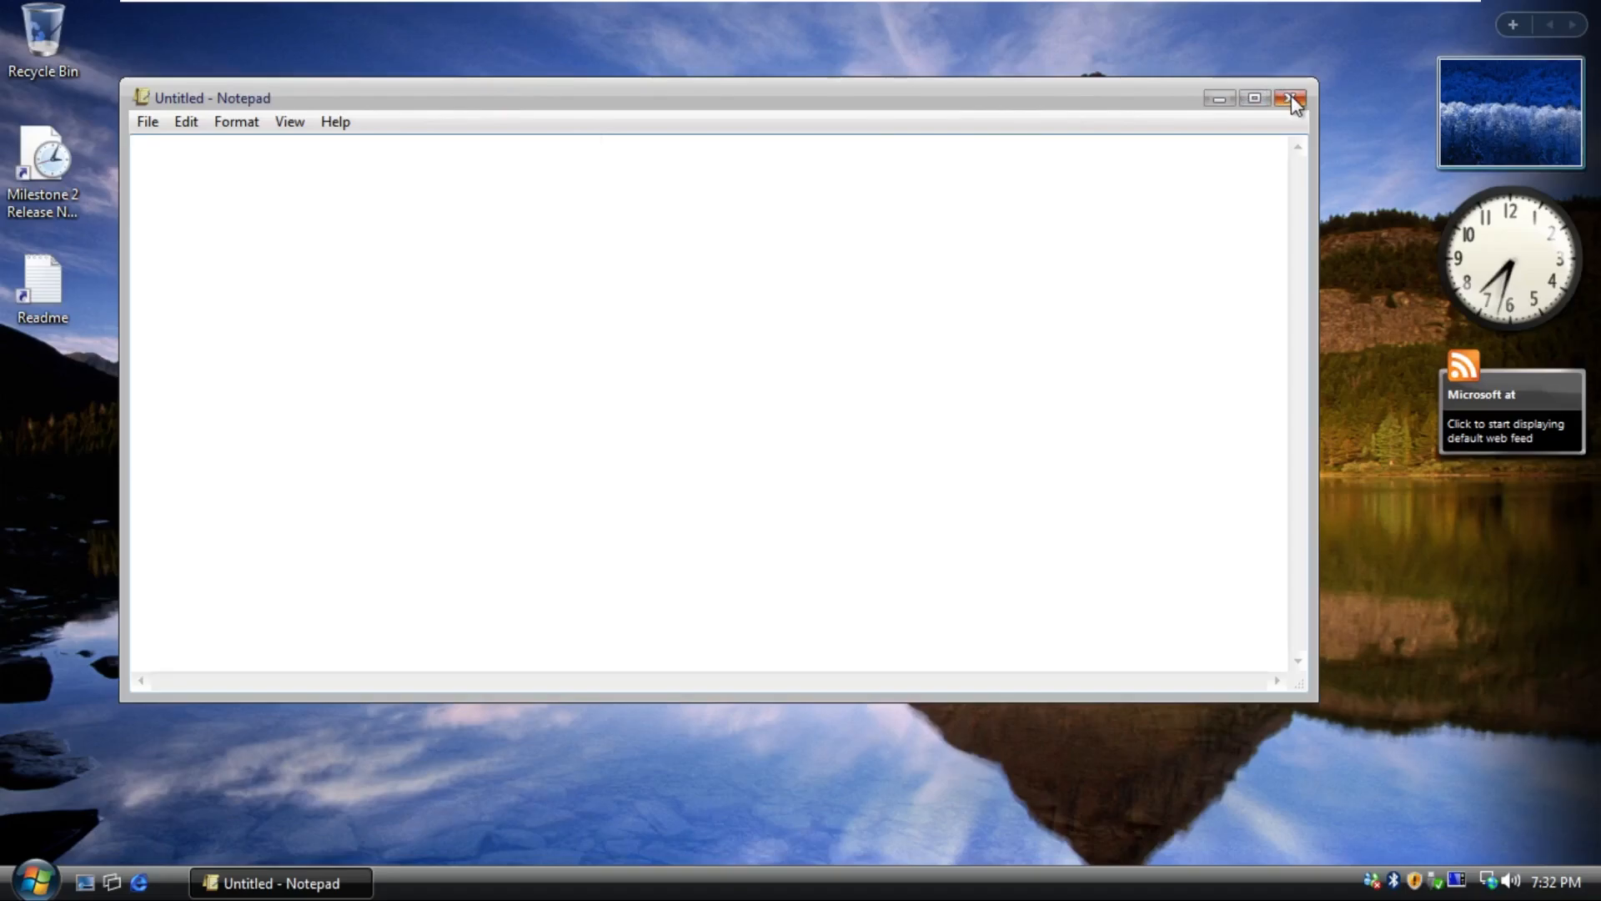
click(34, 879)
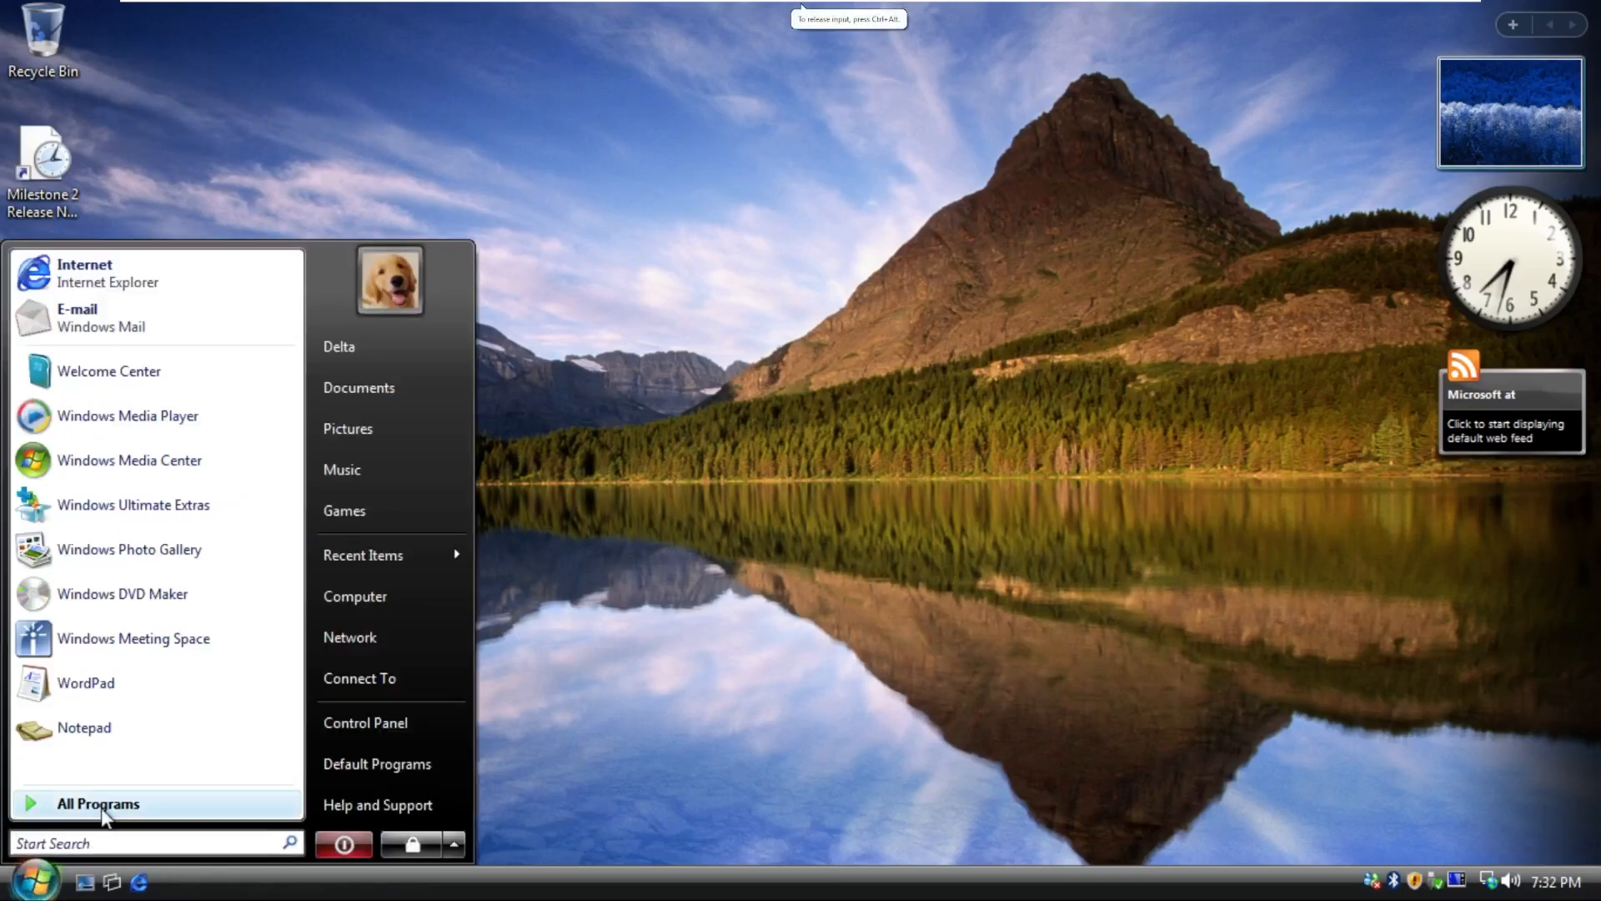
click(97, 804)
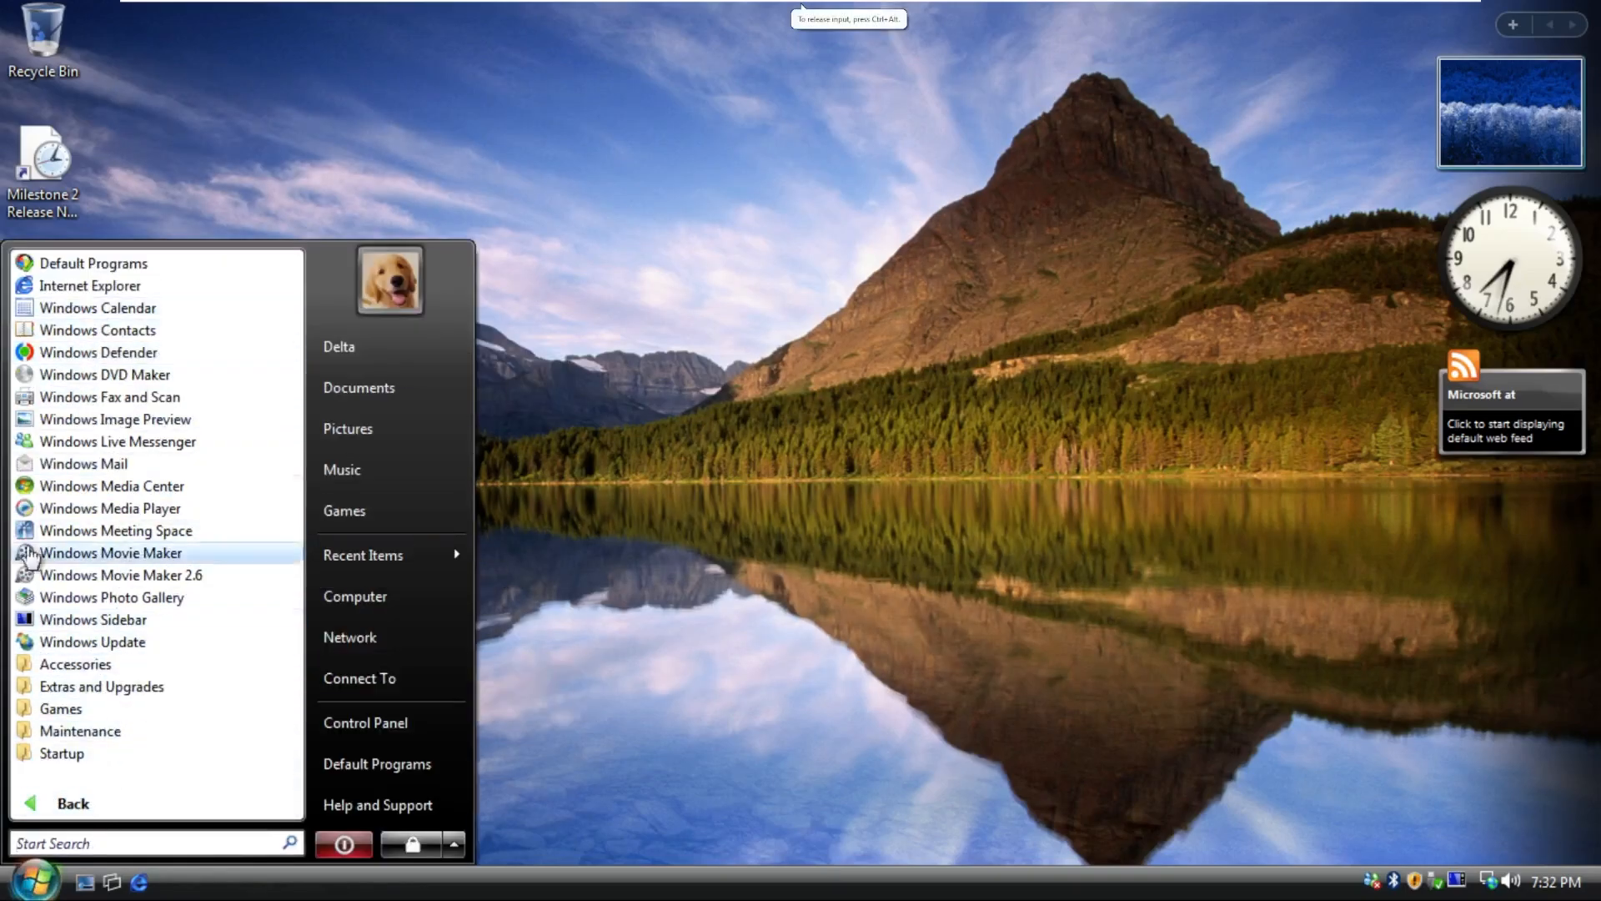
click(75, 662)
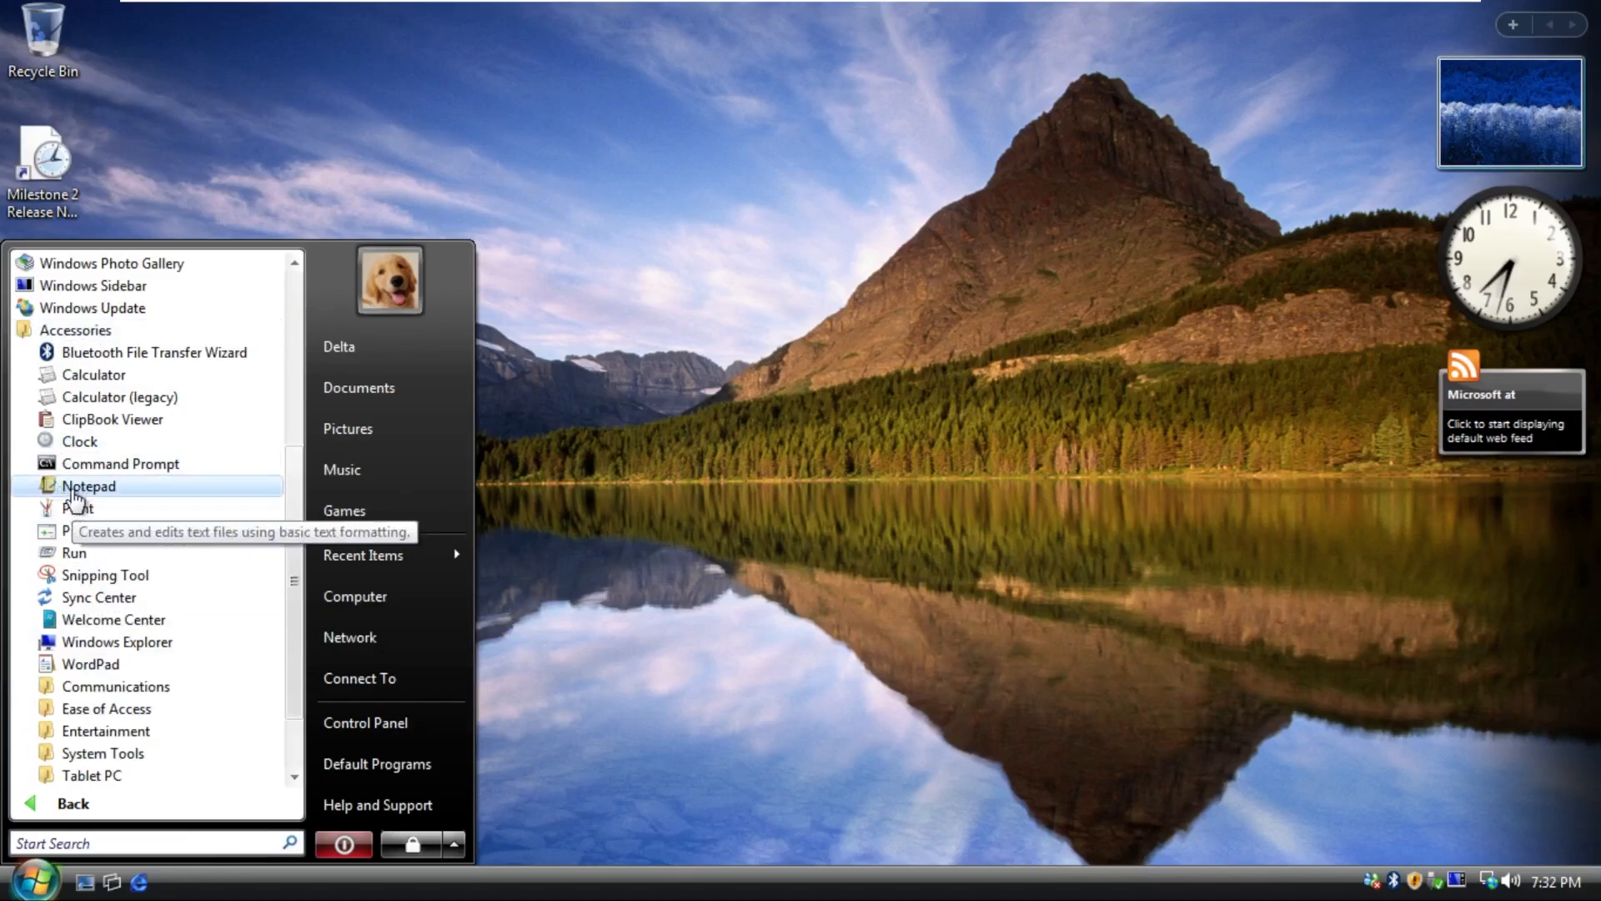
click(80, 507)
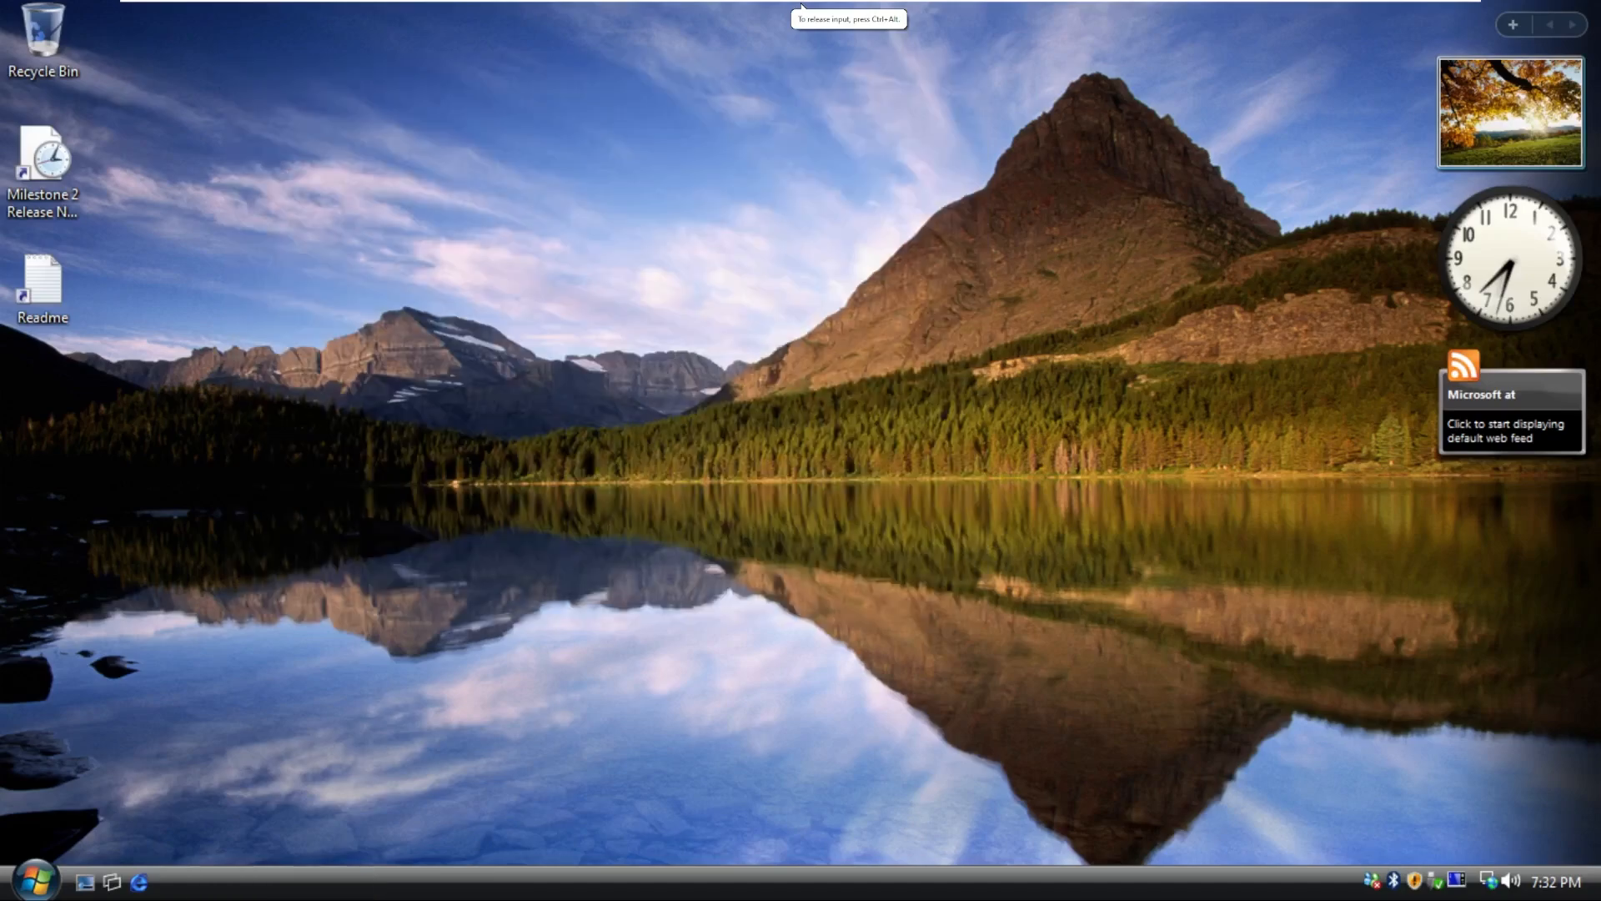
Open Small Business Resources from the programs list and close its page-cannot-be-displayed browser window.
click(37, 878)
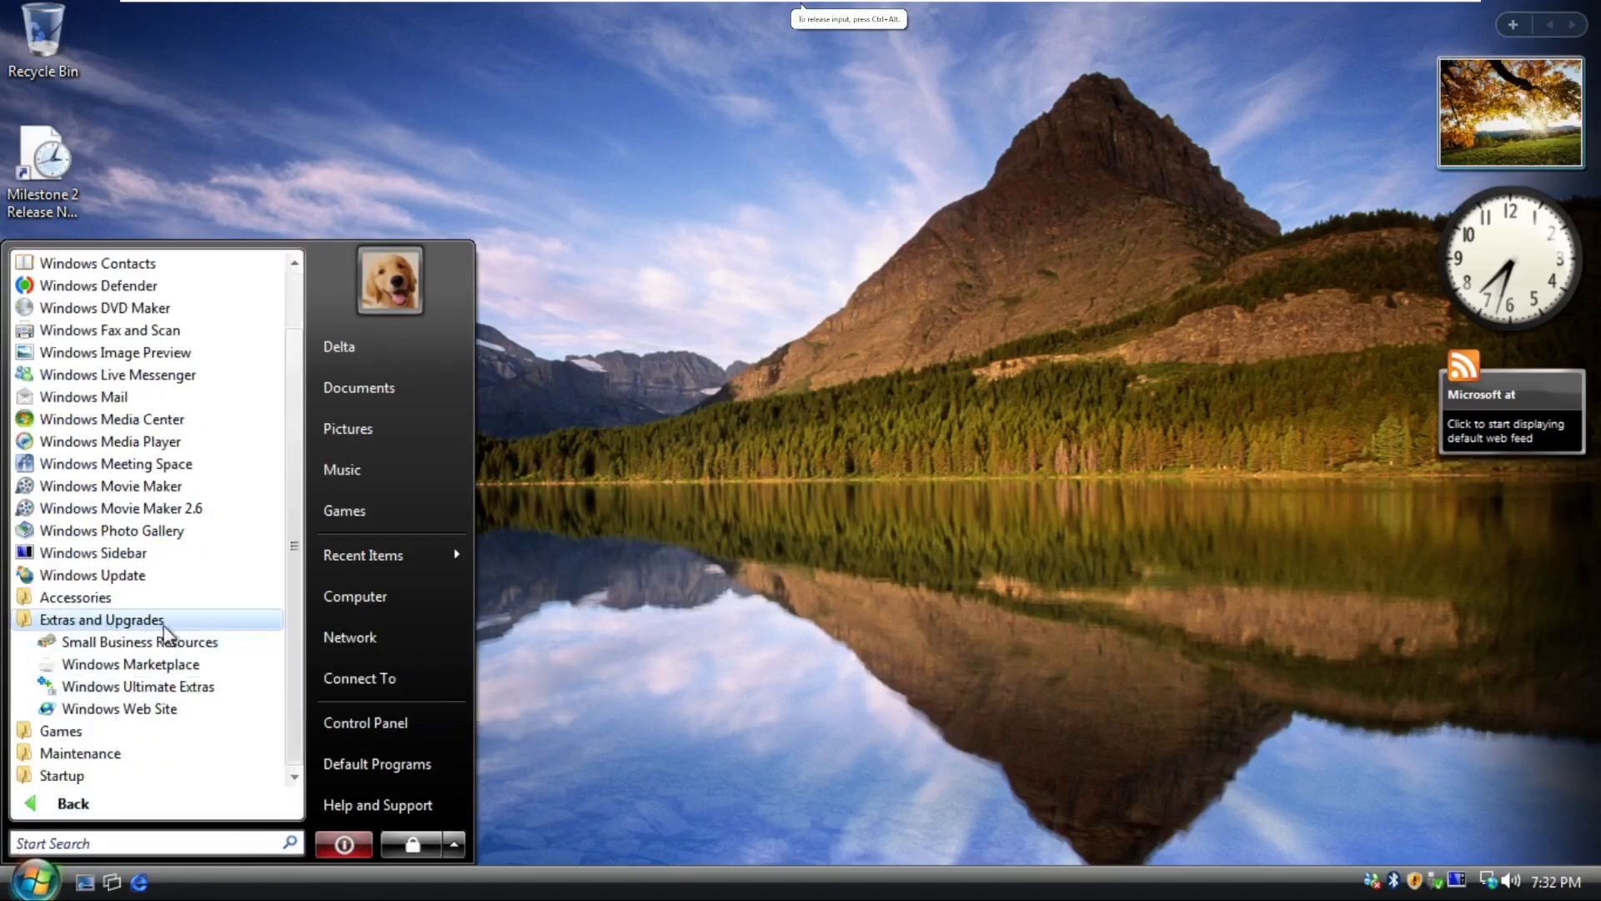
mouse_move(140, 641)
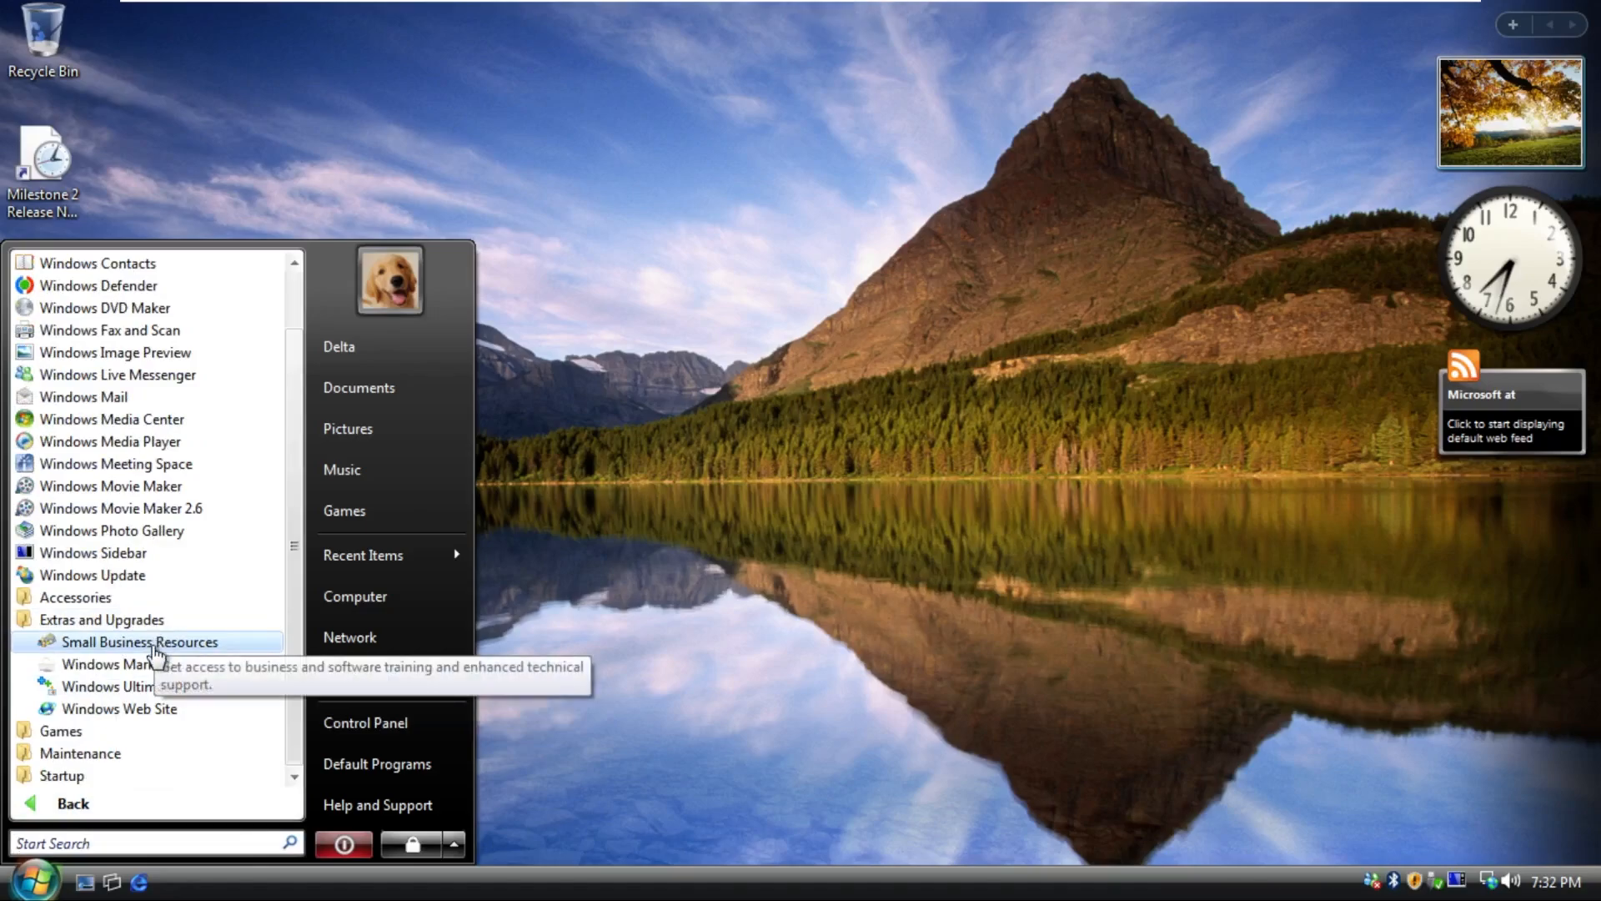
mouse_move(130, 734)
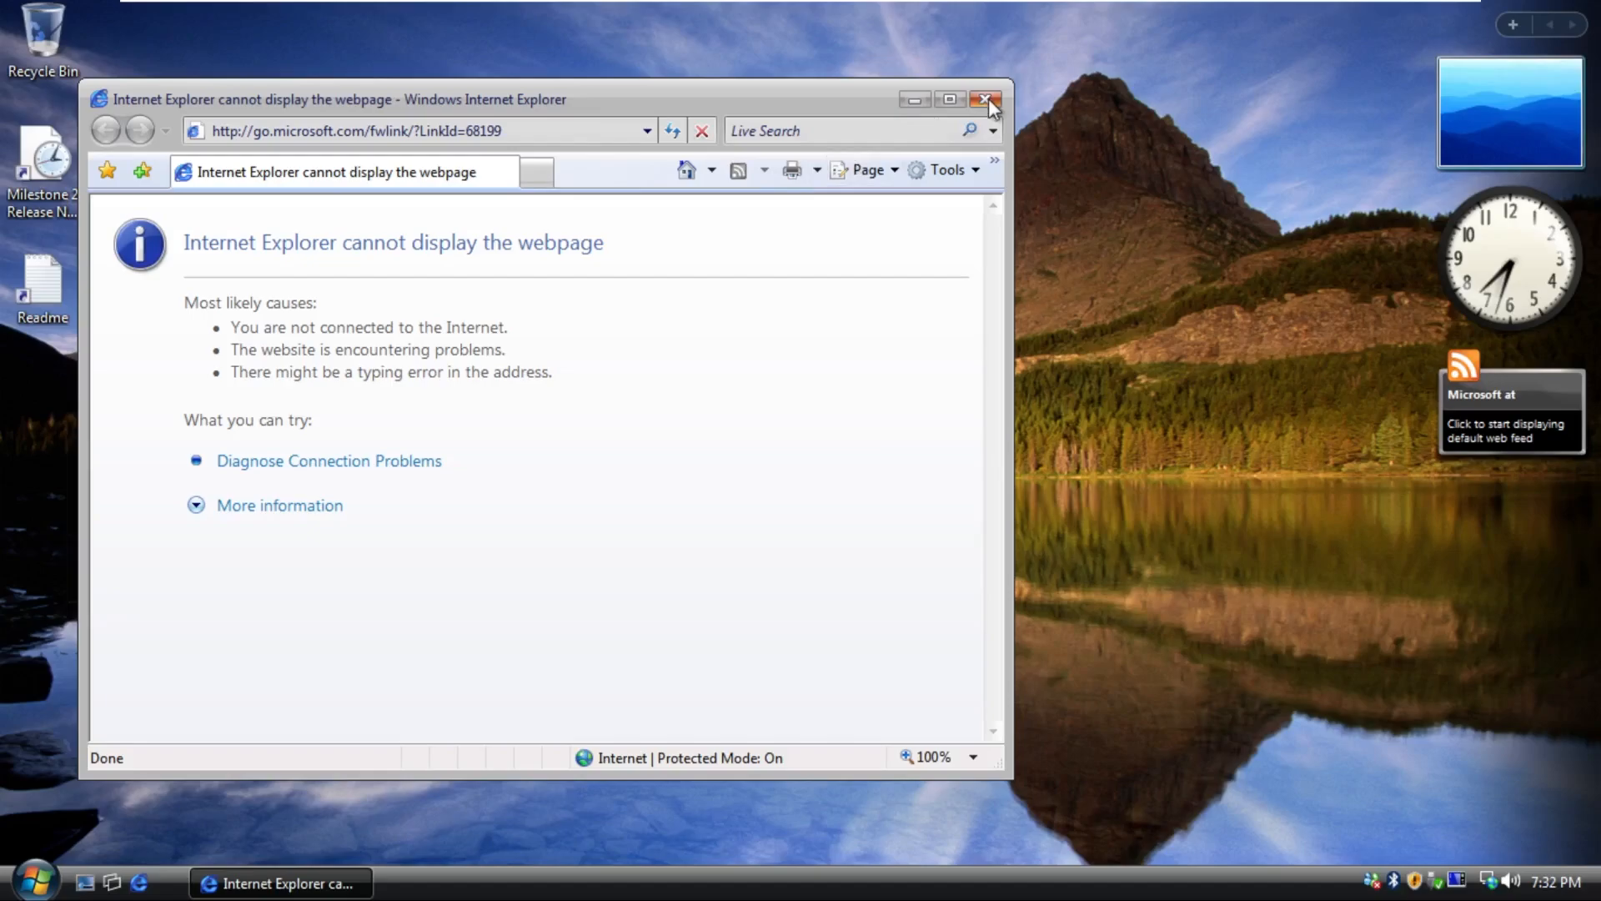
click(35, 879)
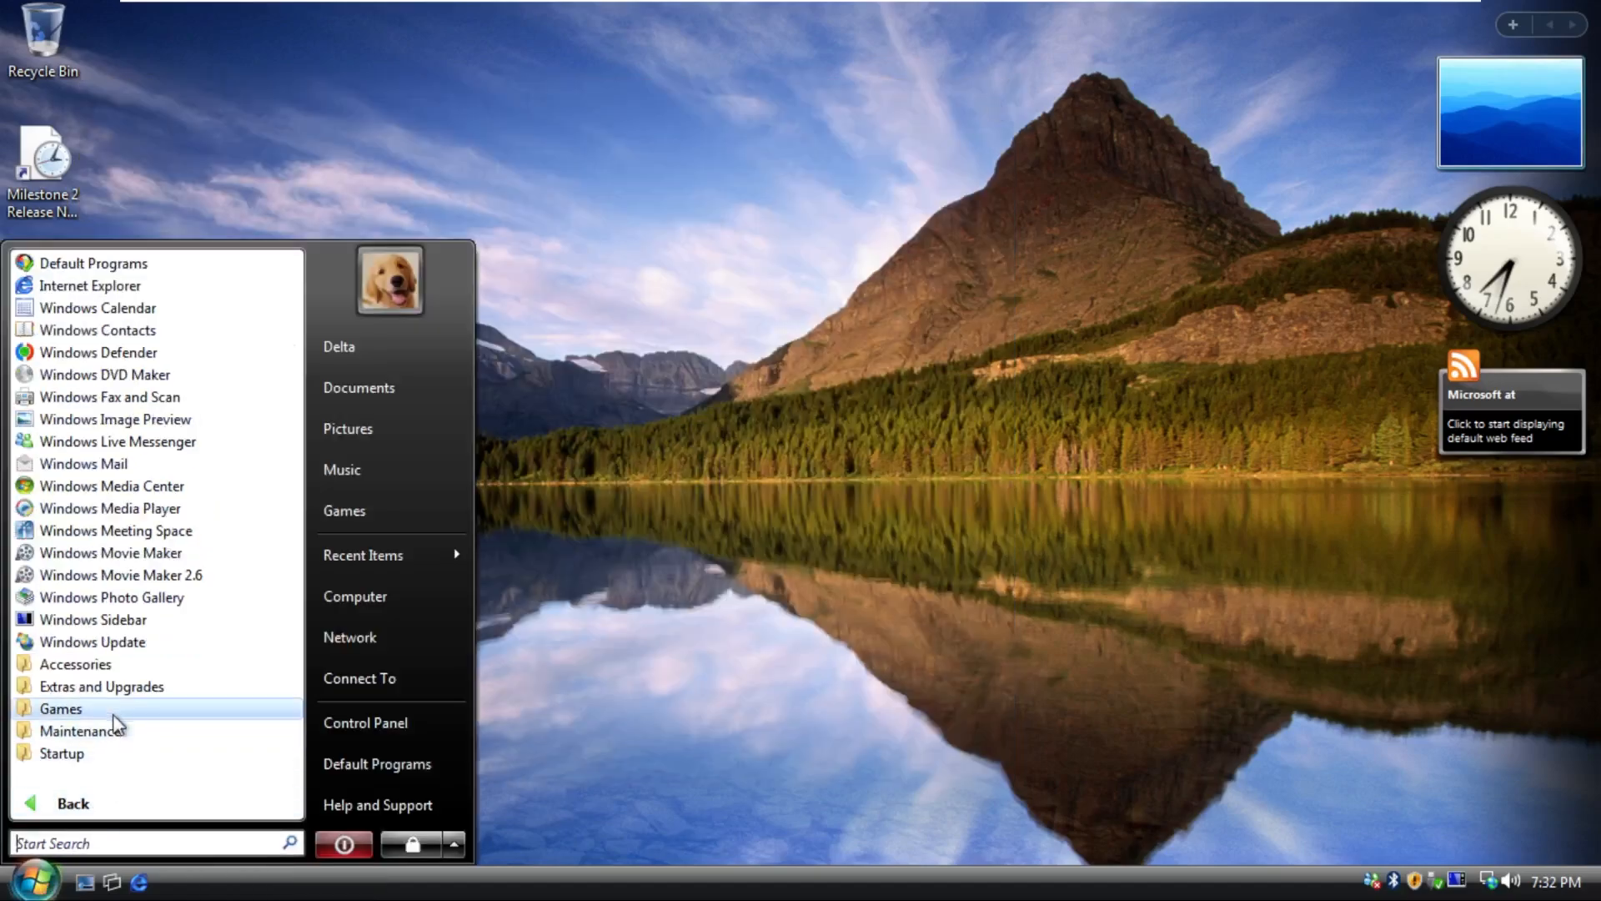
Launch Hold 'Em from the Games list and quit it without saving.
click(58, 707)
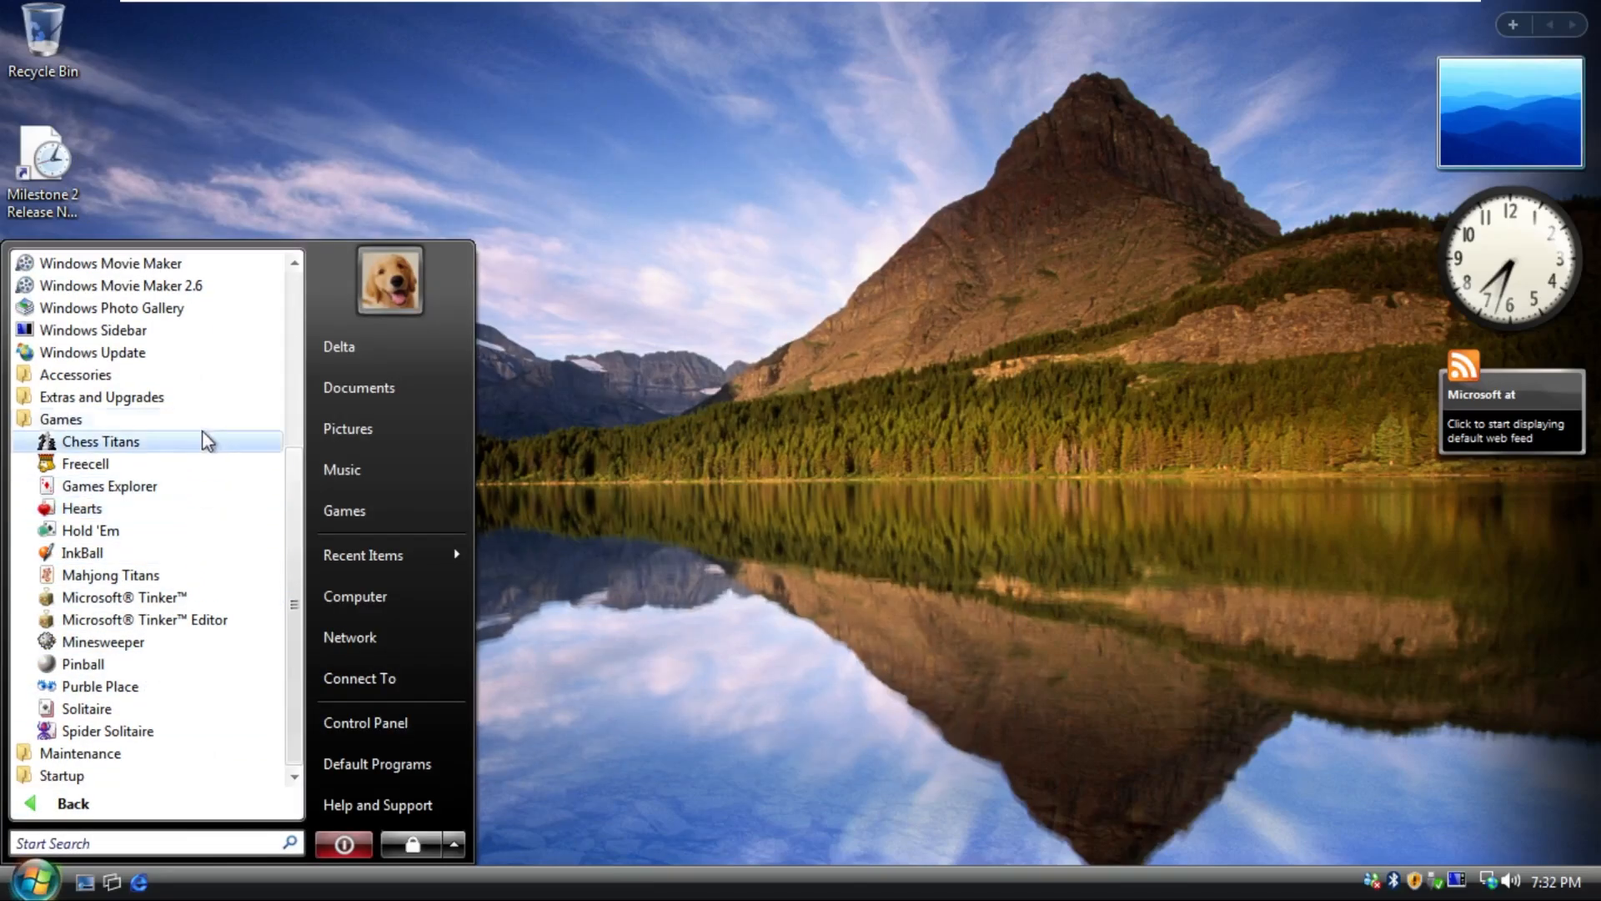
mouse_move(195, 604)
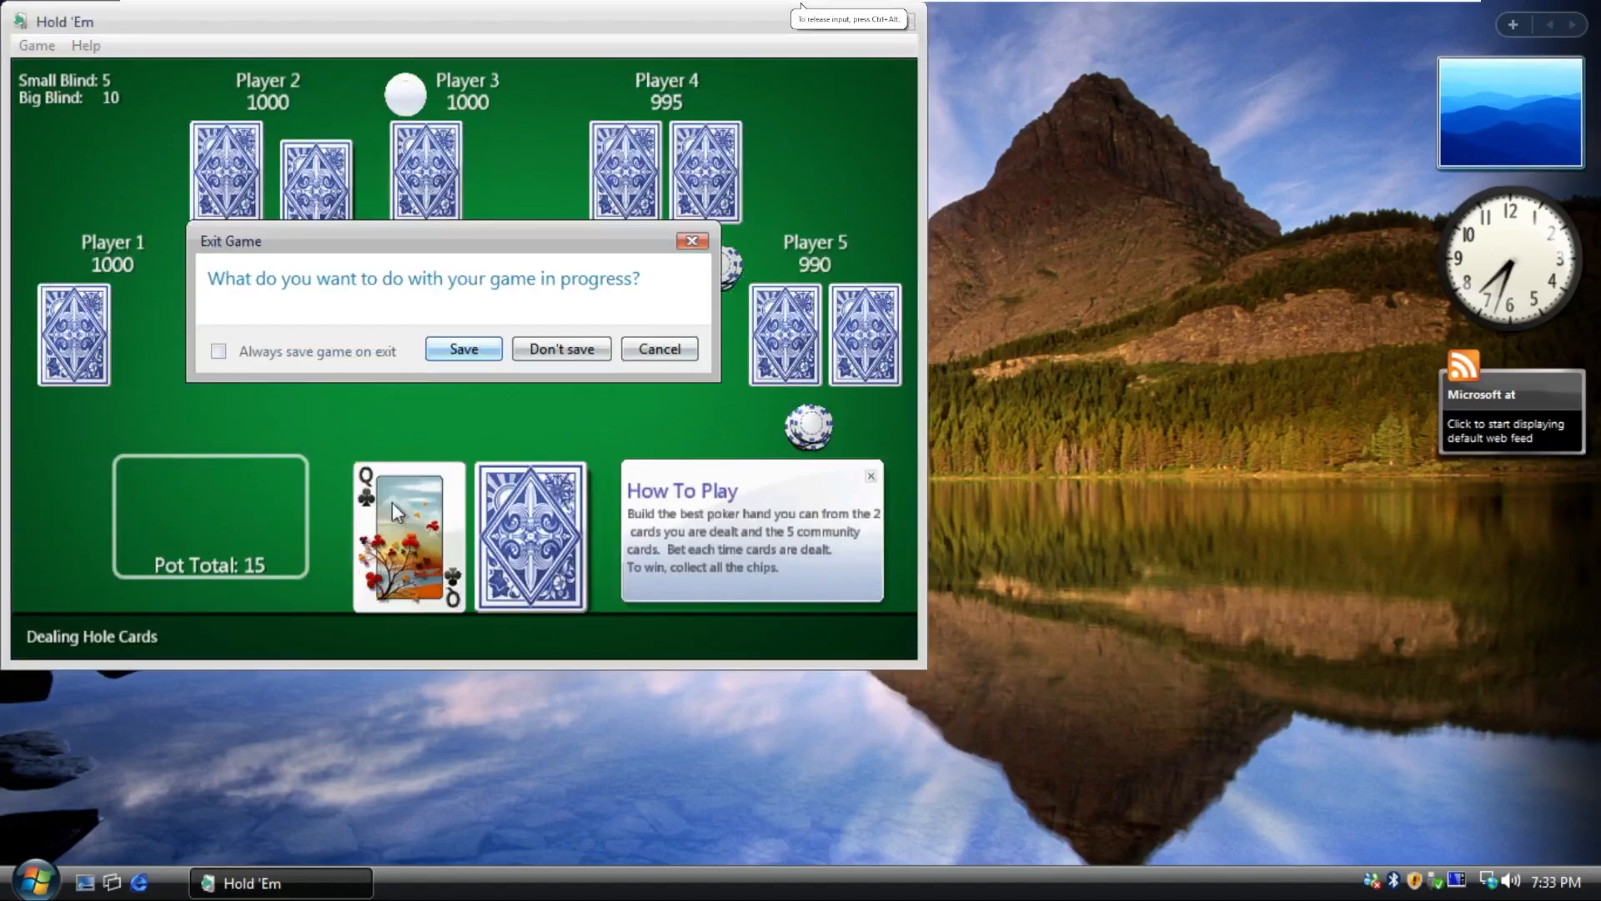
click(37, 879)
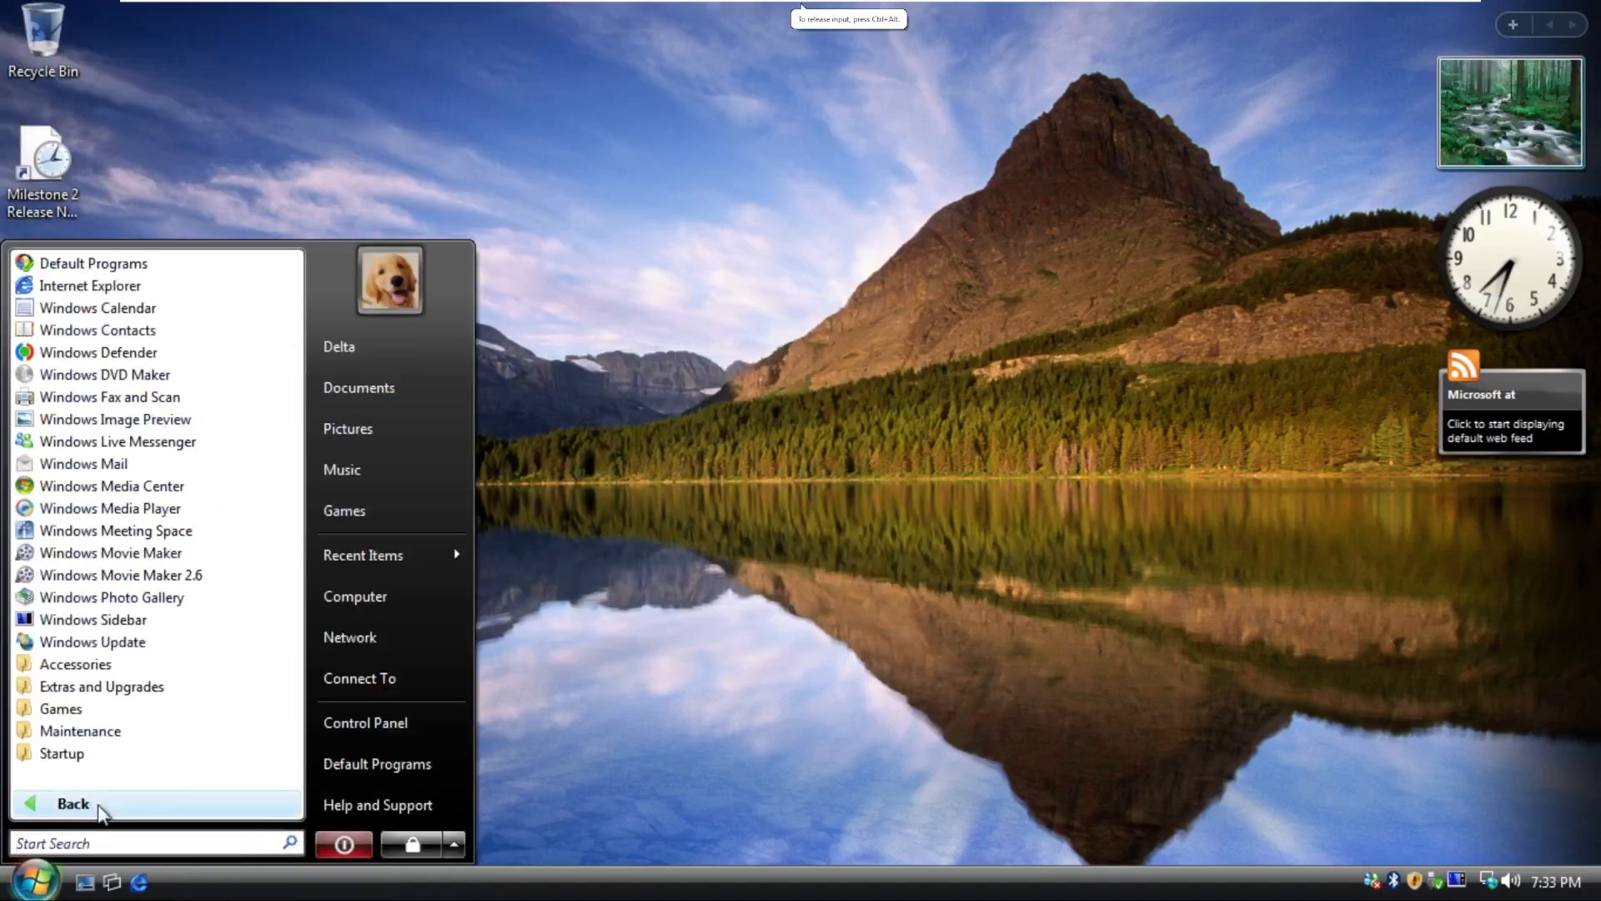
Launch Purble Place from the Games list and close it, leaving the desktop empty.
click(60, 708)
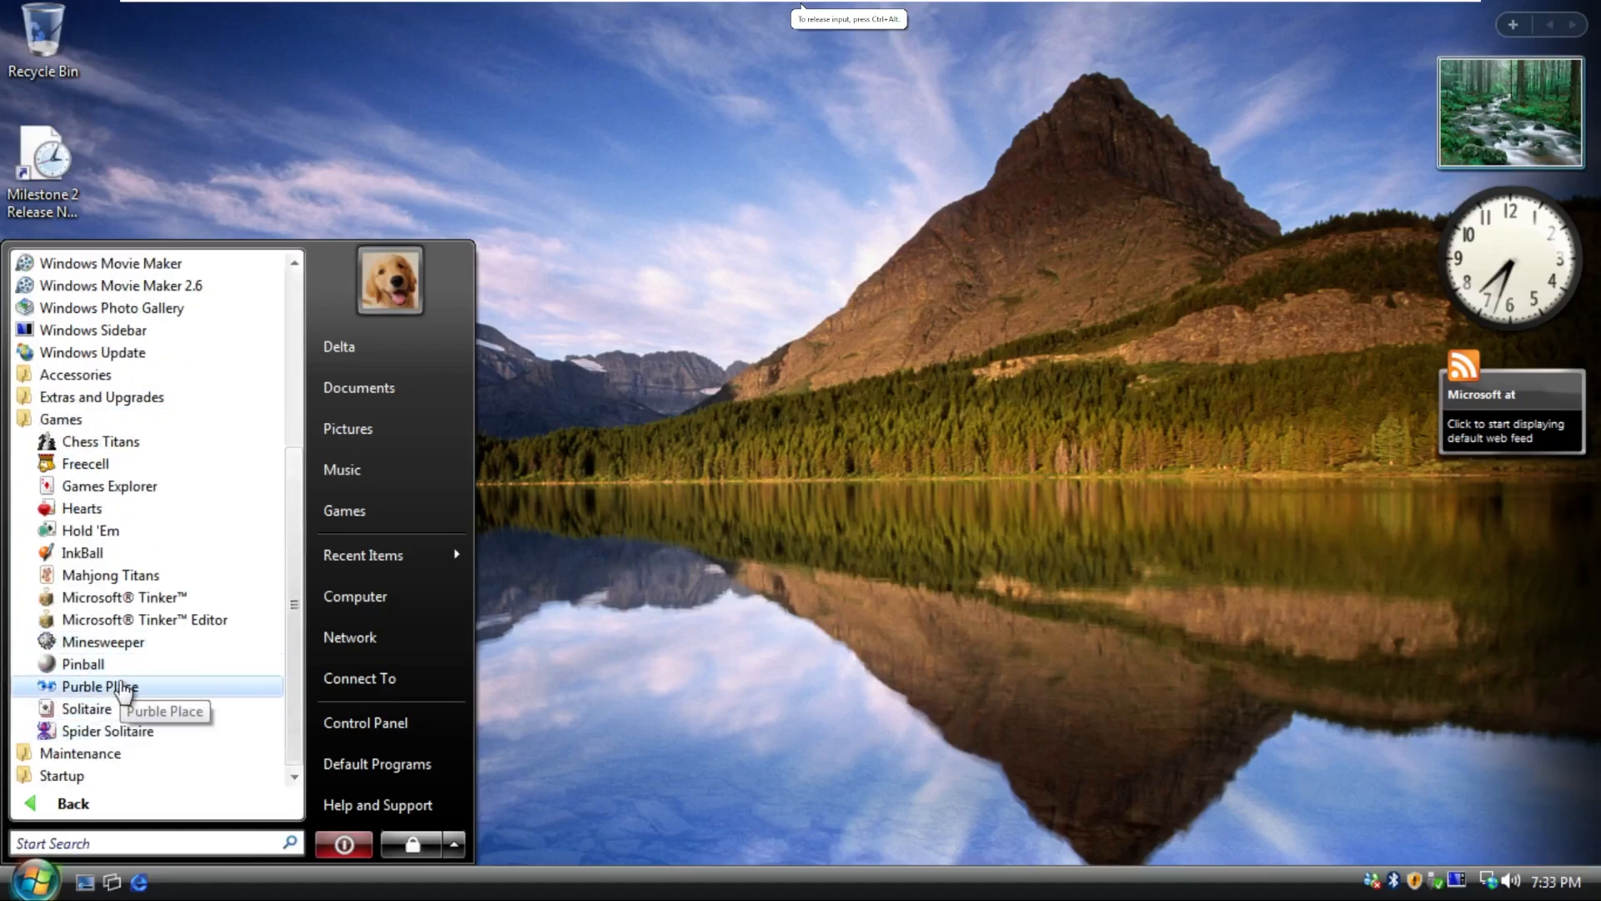
click(98, 685)
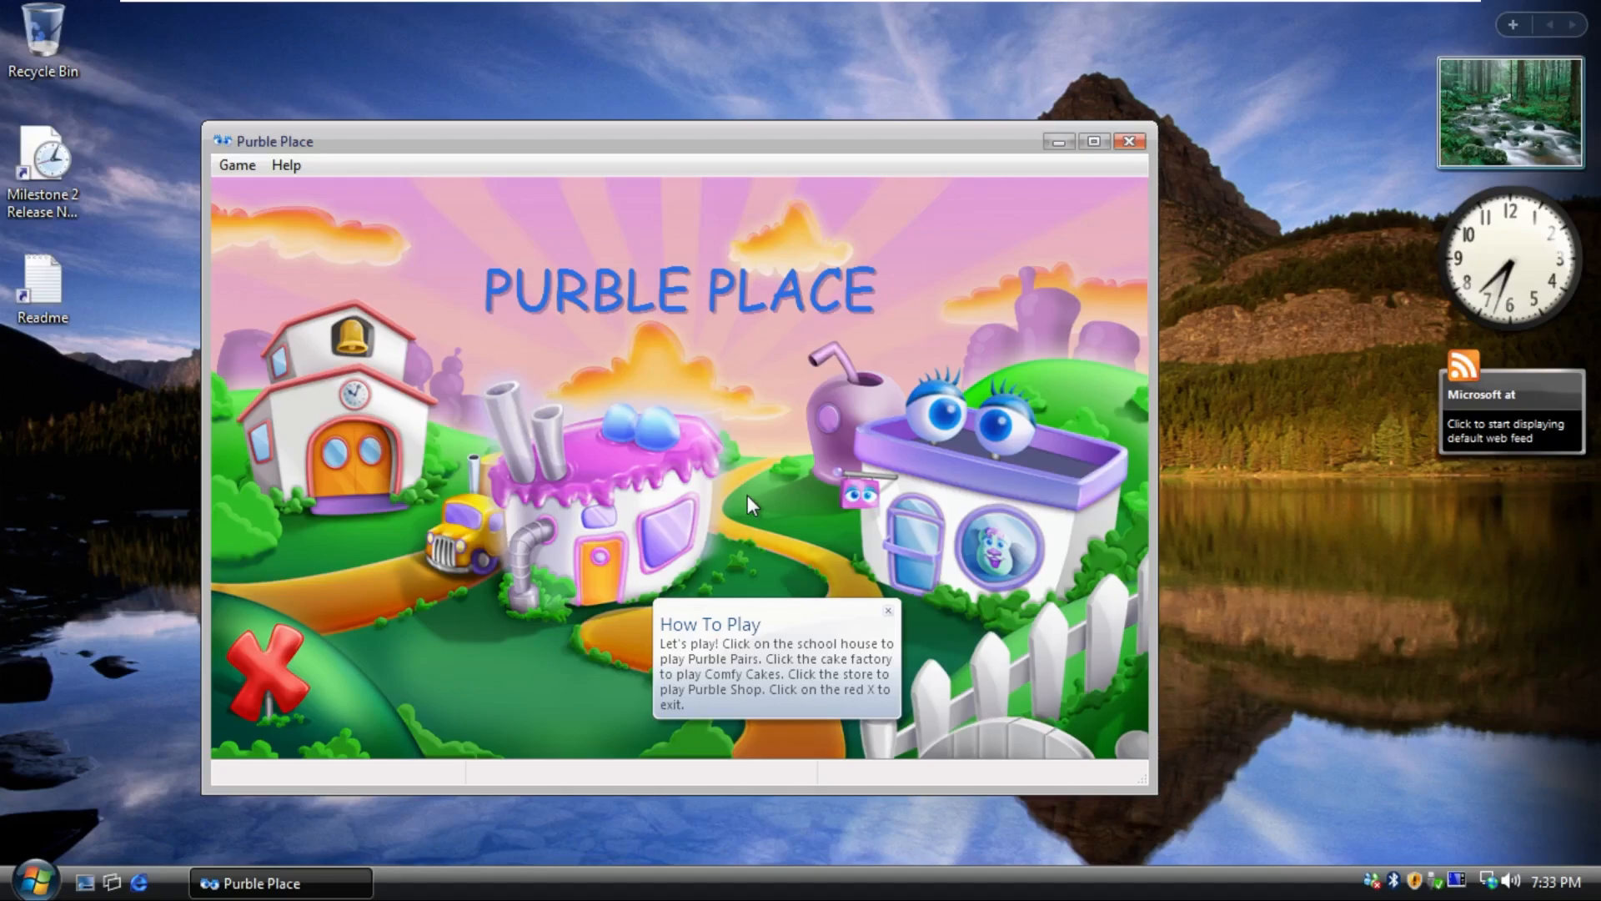
click(612, 480)
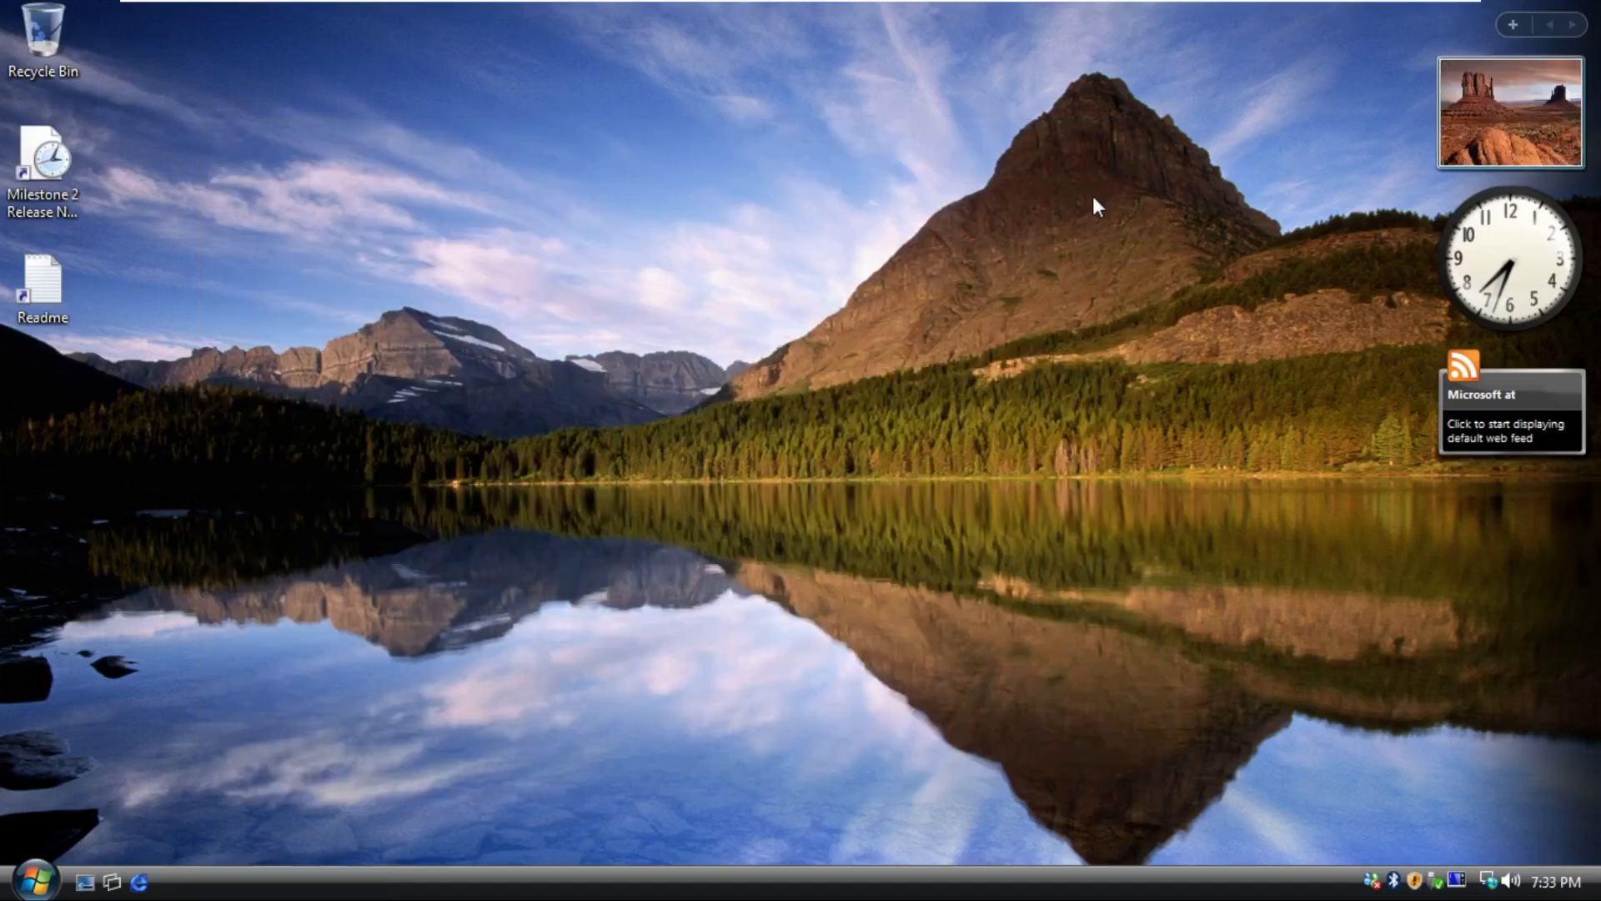
mouse_move(38, 876)
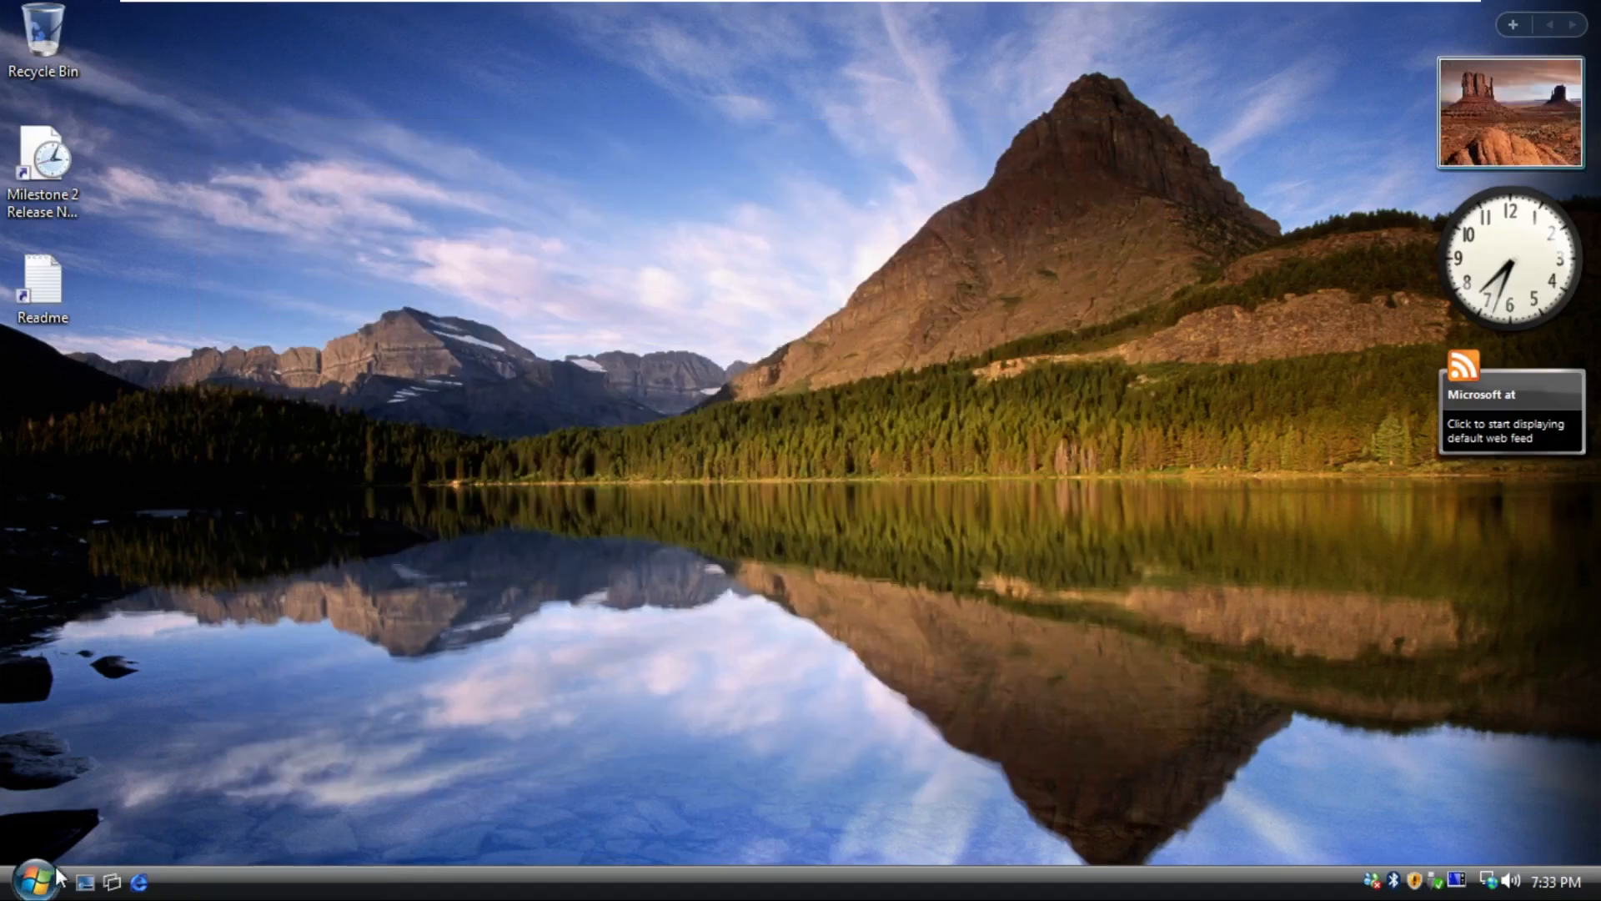
Launch Windows Help and Support from the Maintenance group and reopen the programs list.
click(35, 879)
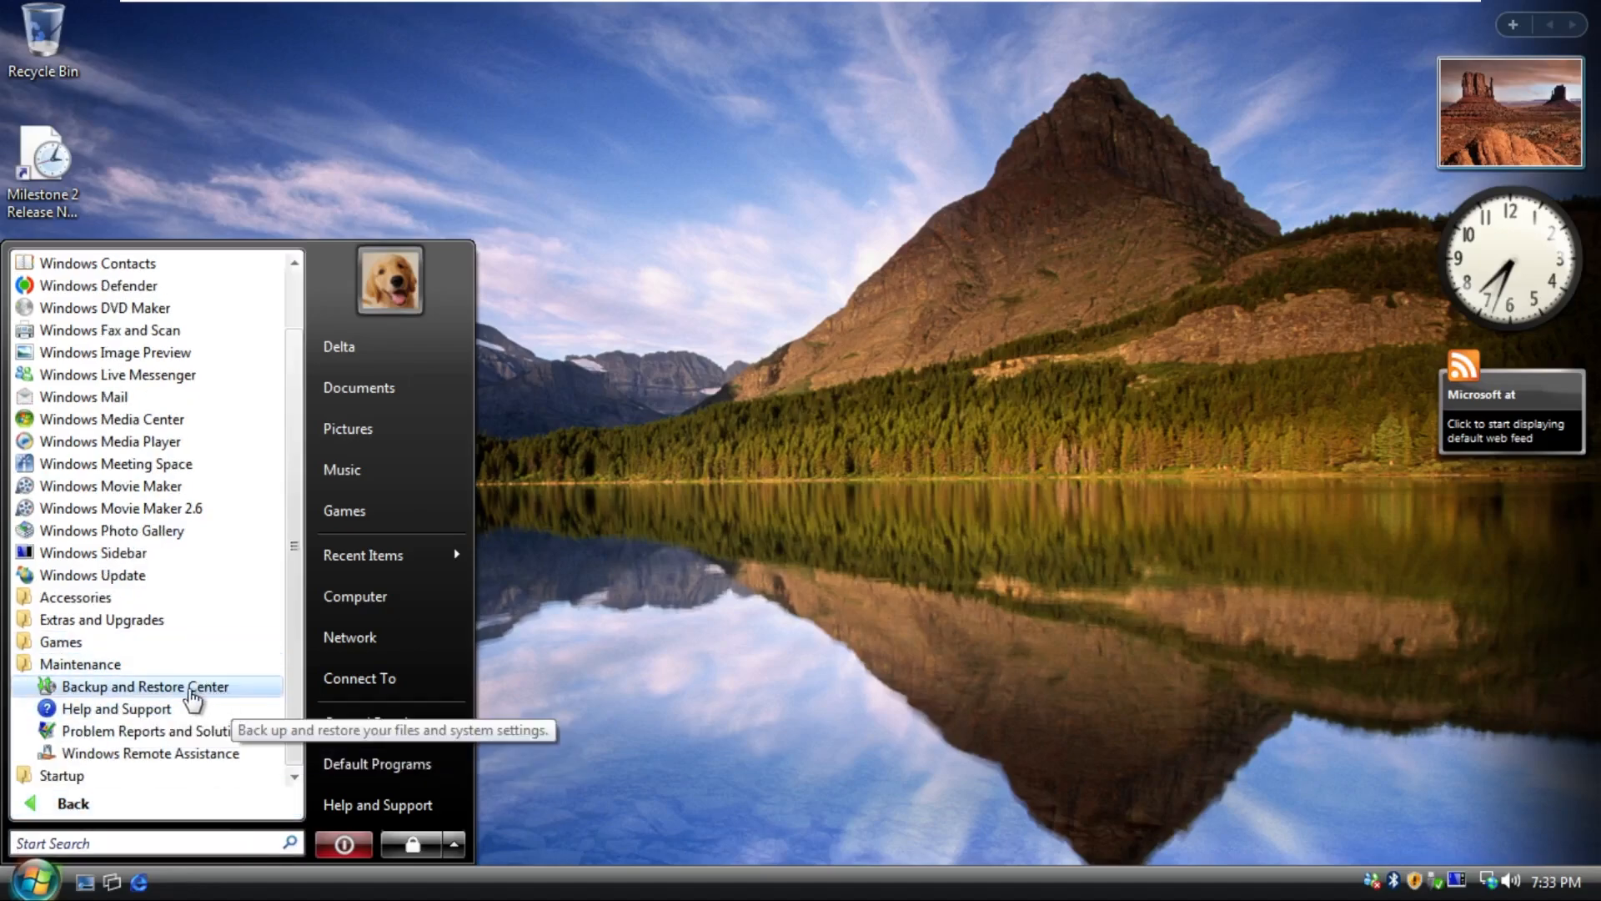
click(115, 712)
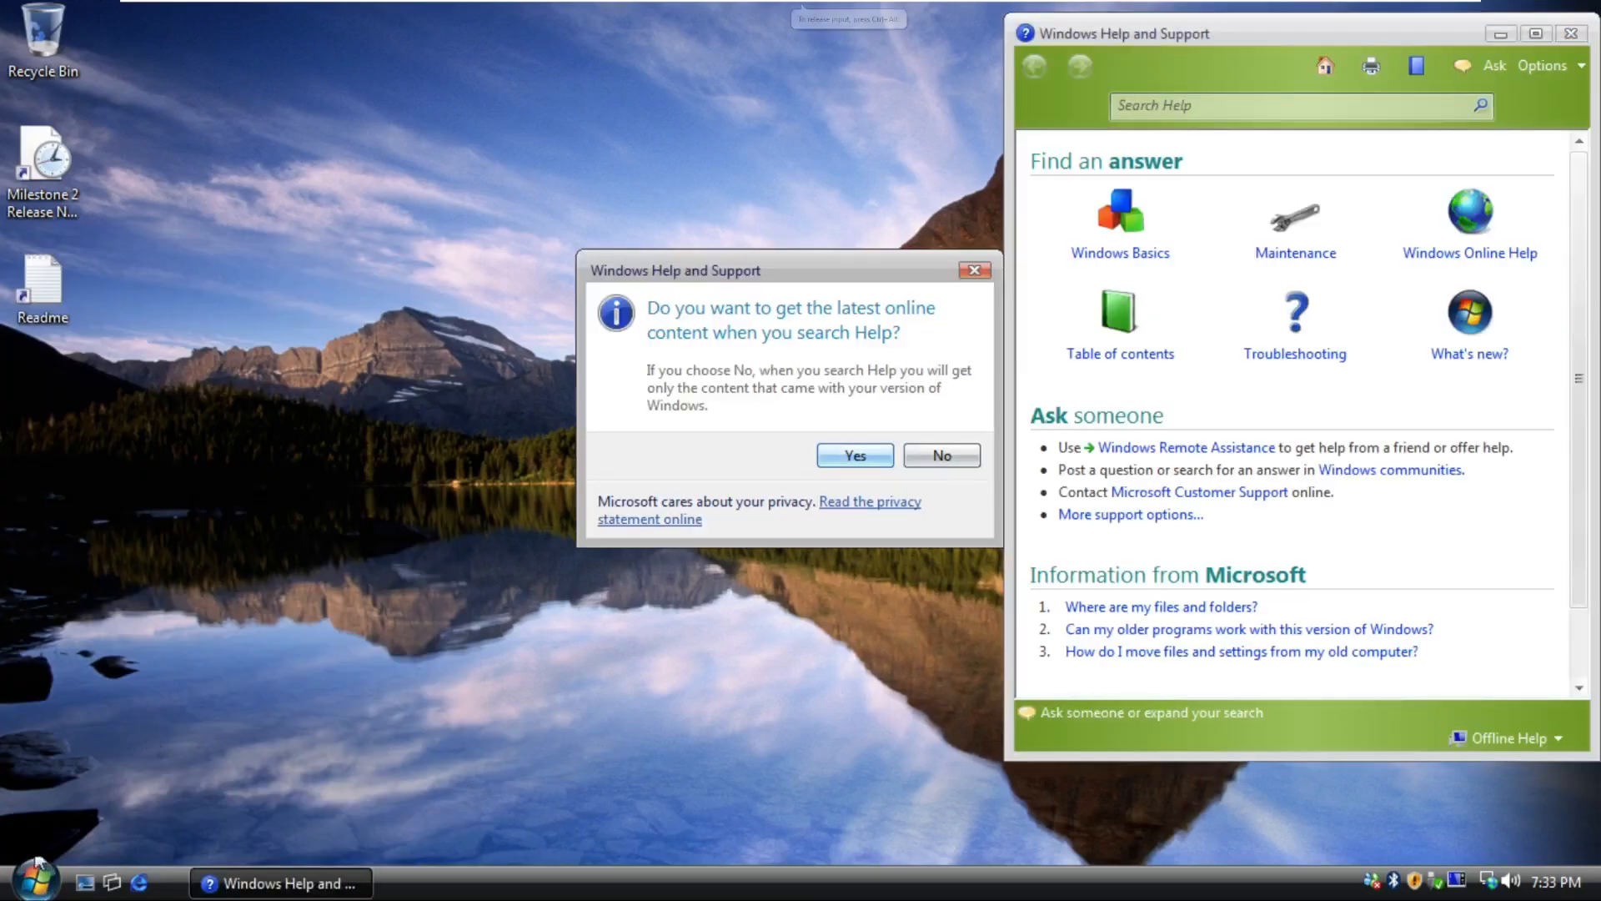
click(33, 879)
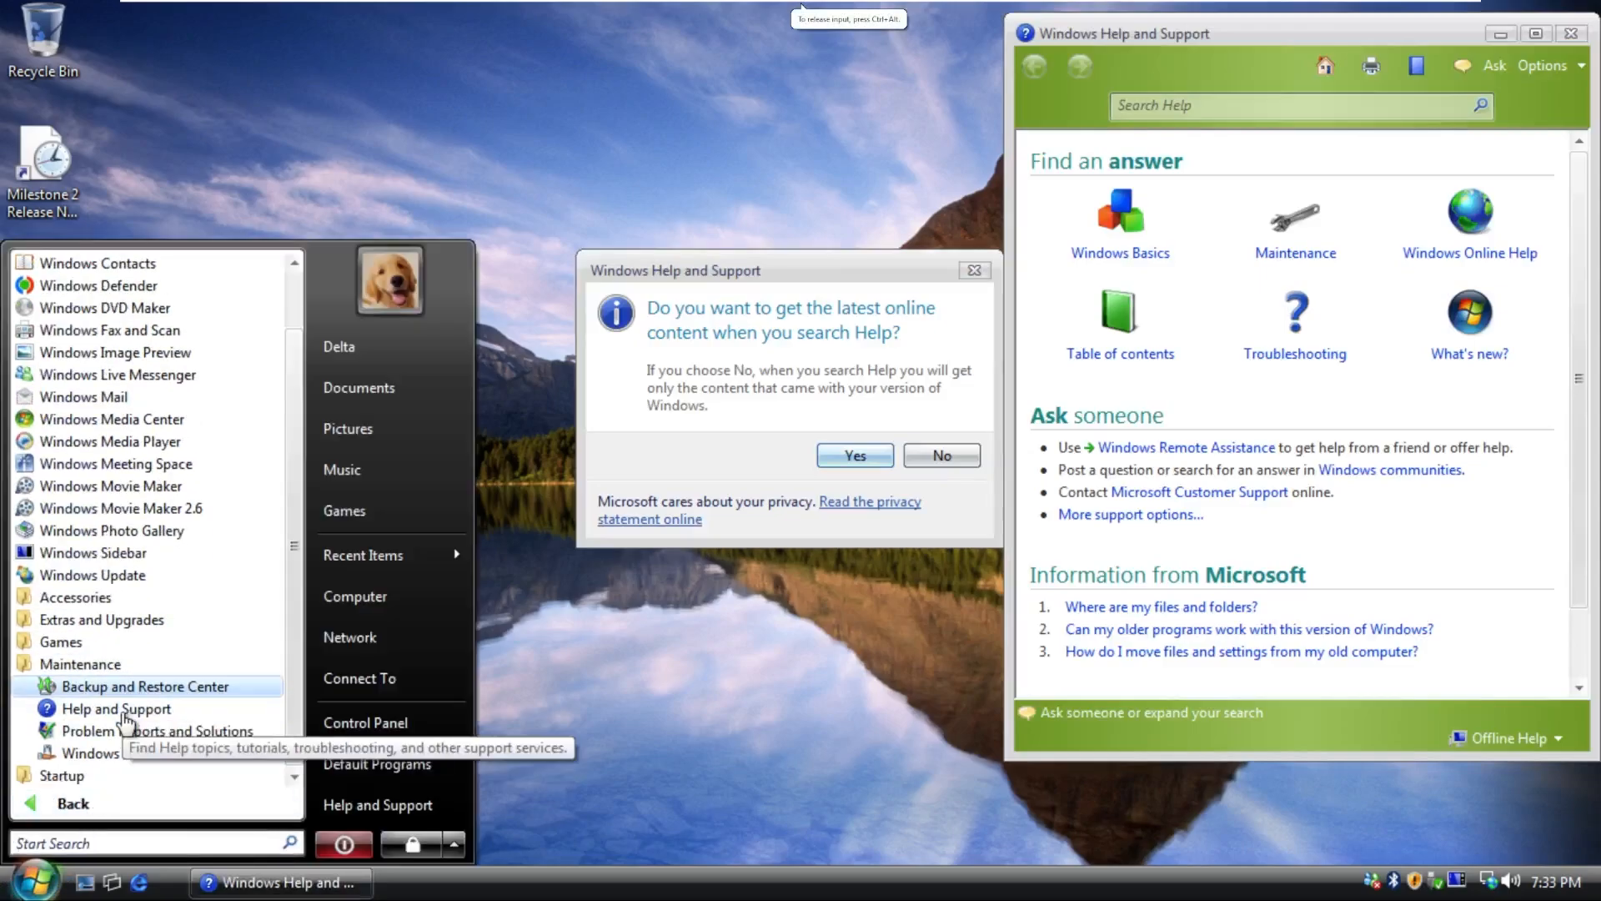
mouse_move(122, 752)
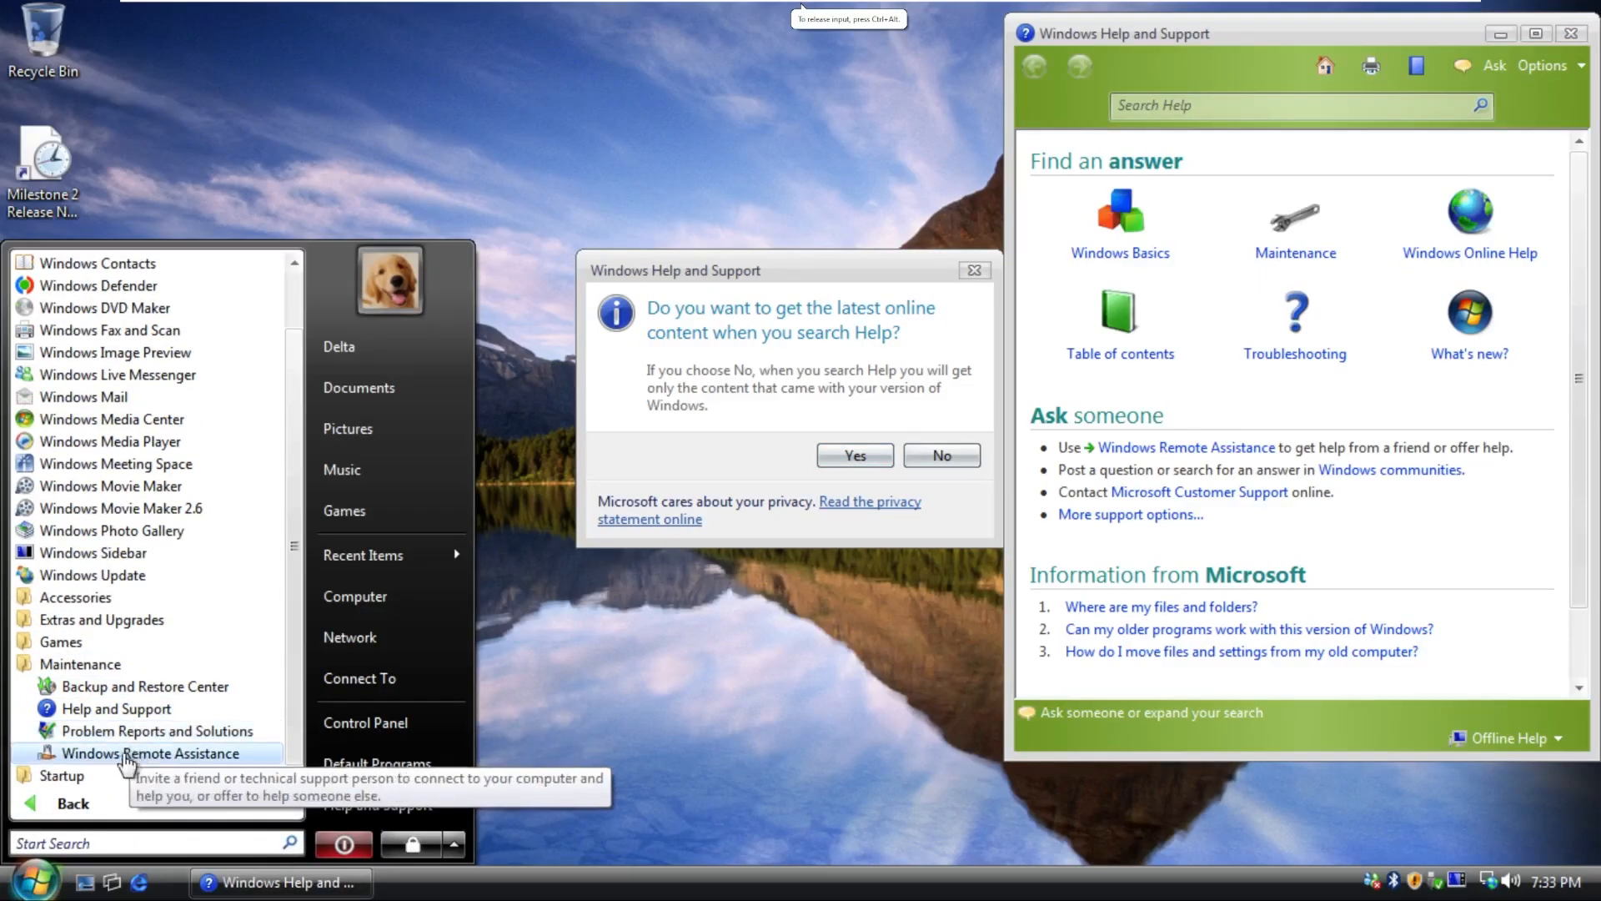
mouse_move(390, 595)
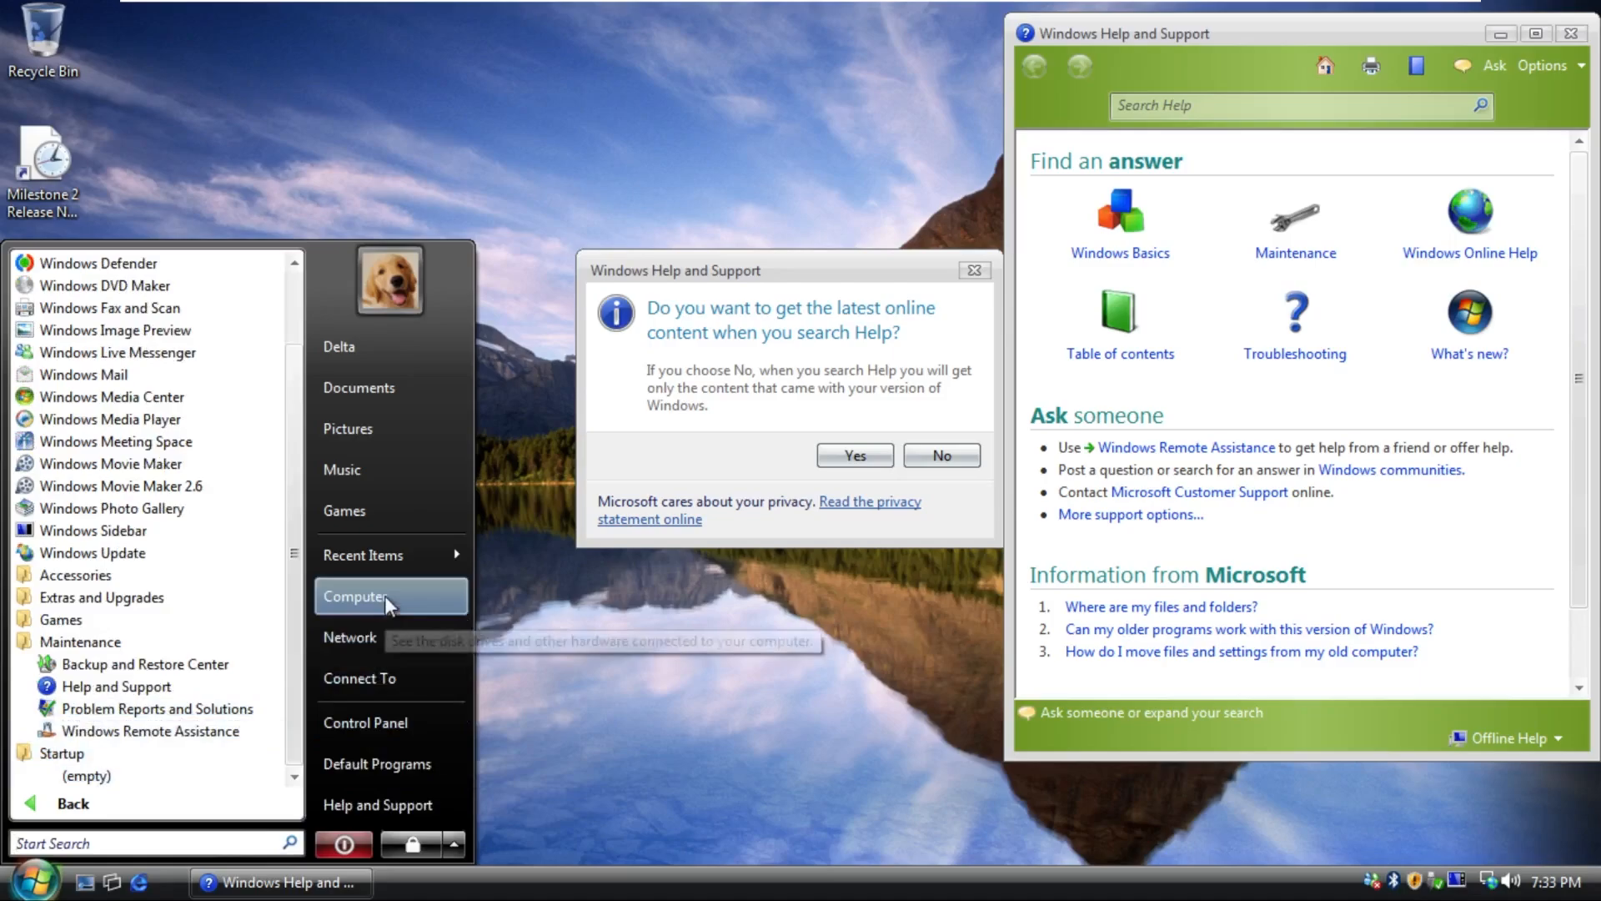
Open Task Manager and view the CPU and memory usage graphs on the Performance tab.
click(357, 595)
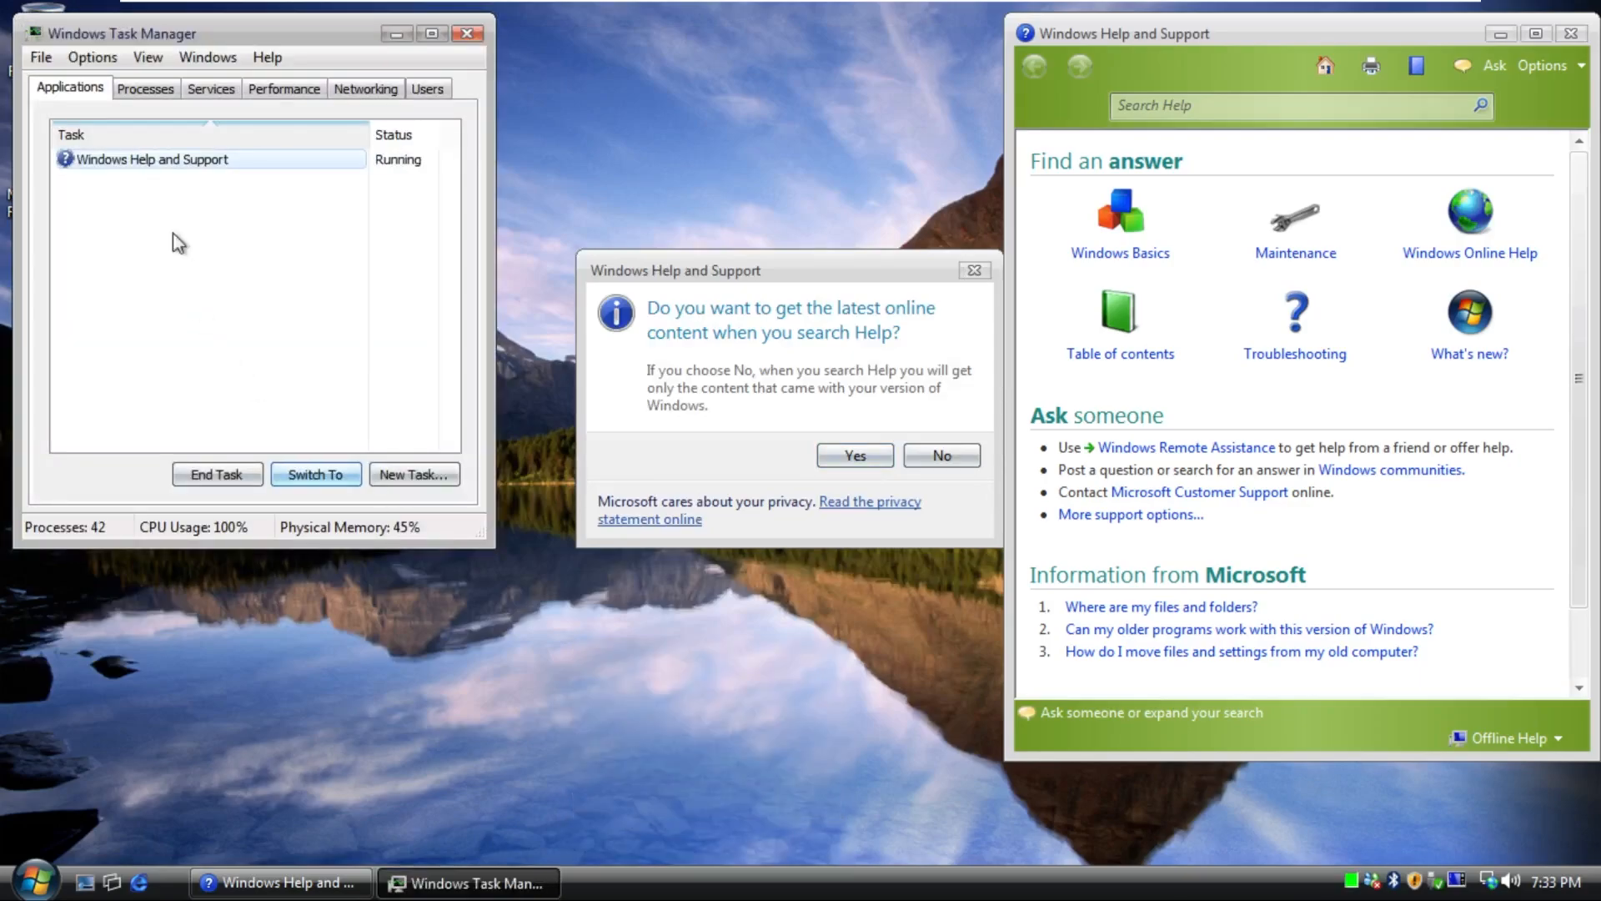
click(284, 88)
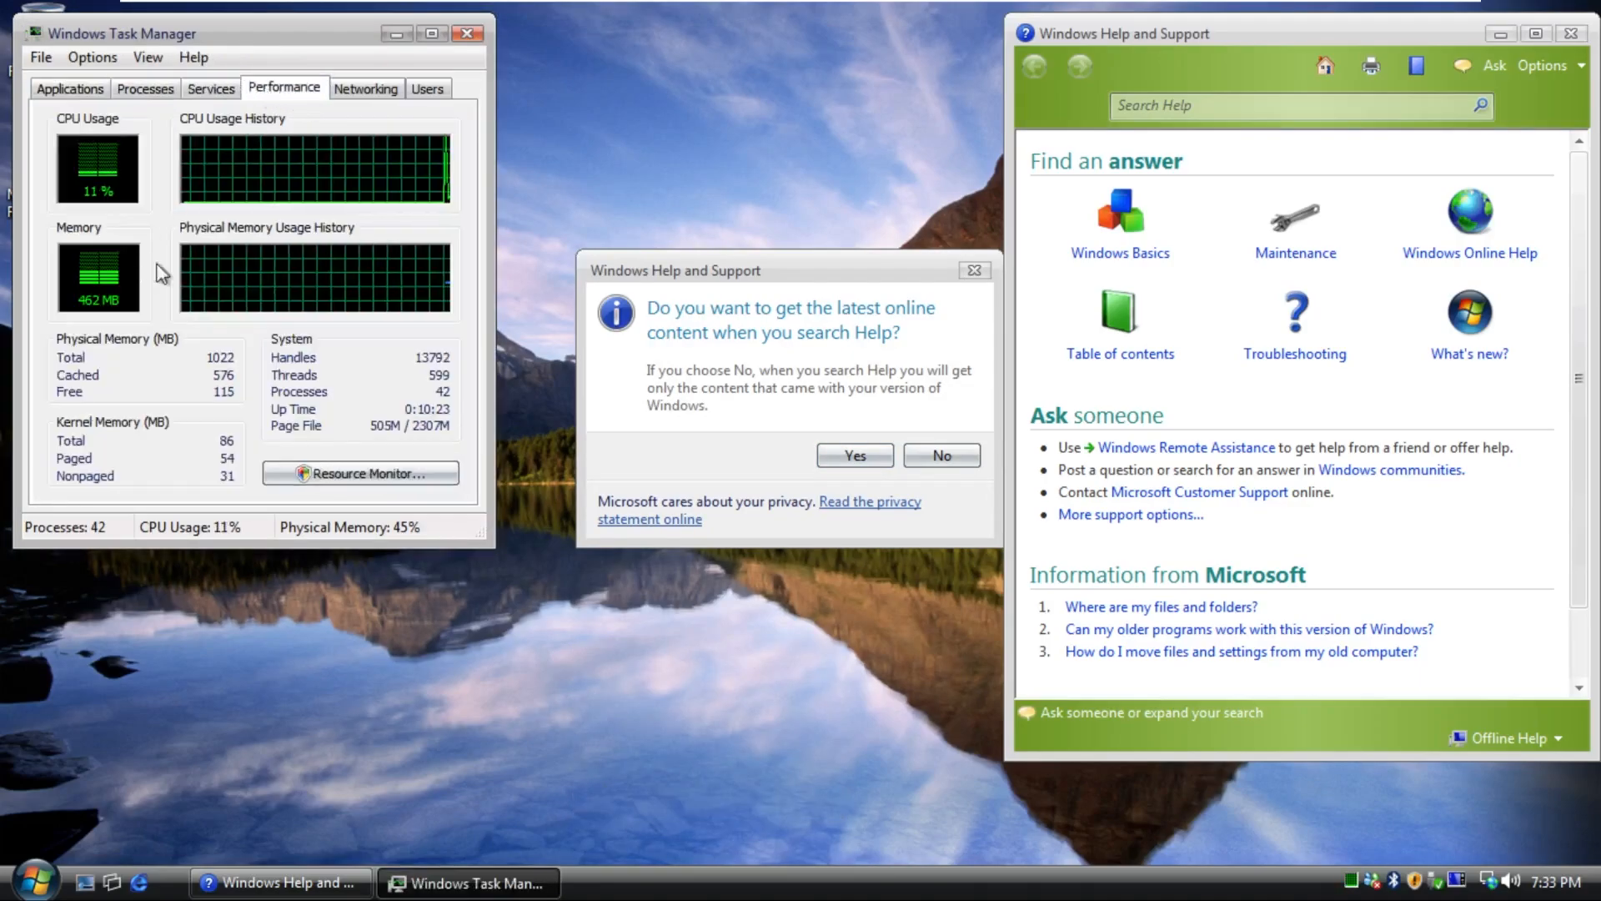
mouse_move(275, 245)
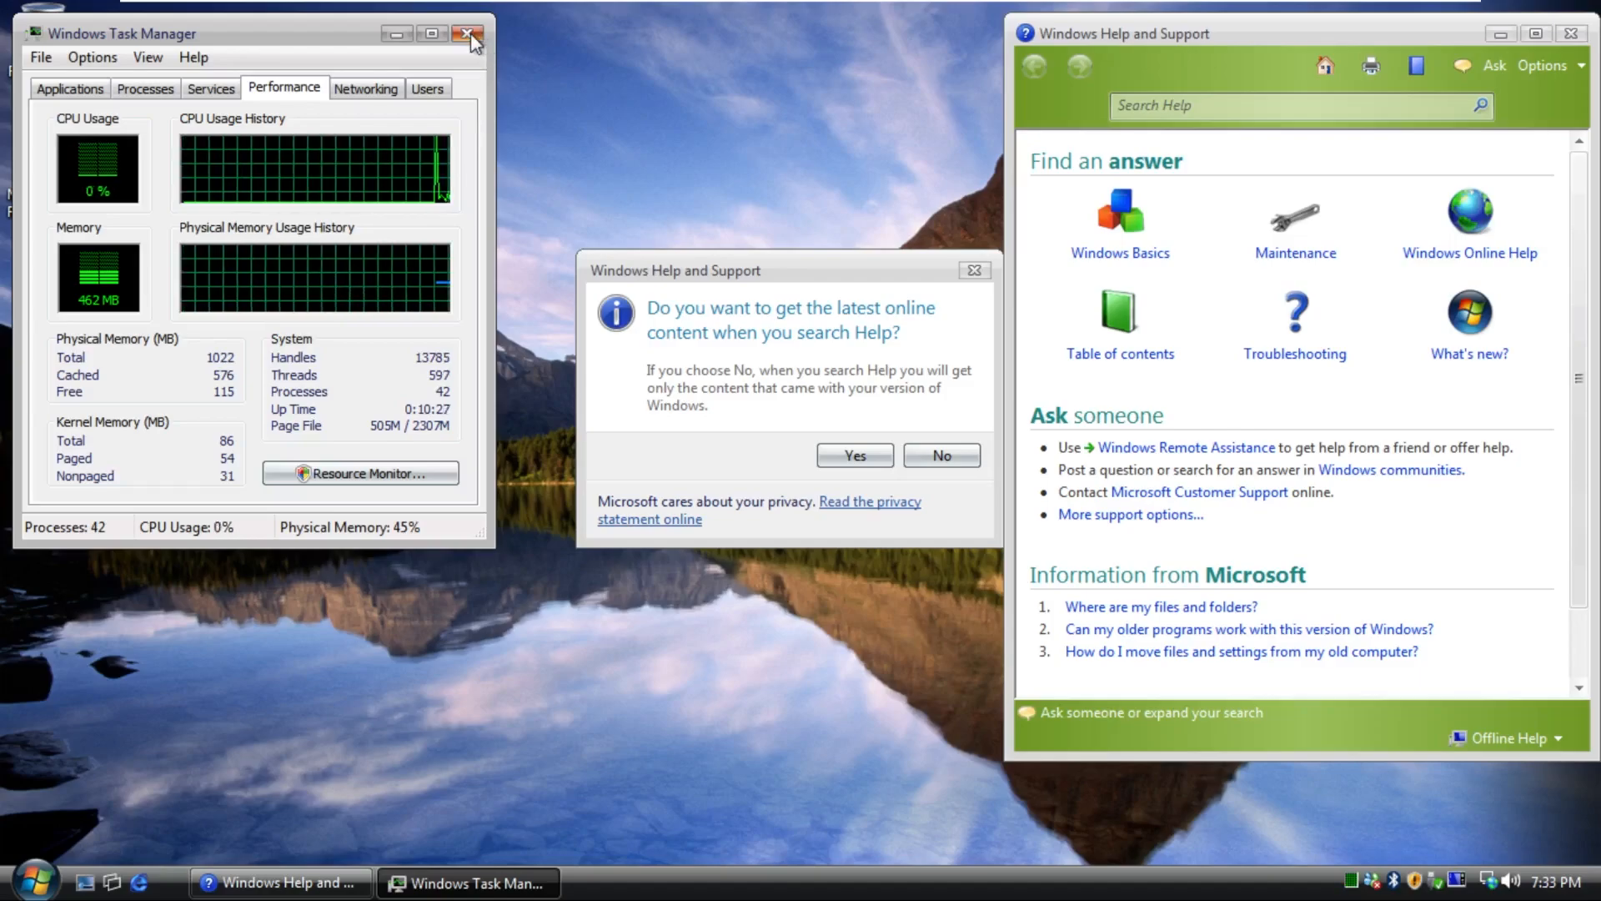
Close Task Manager and the Help and Support centre, leaving the bare desktop.
click(467, 34)
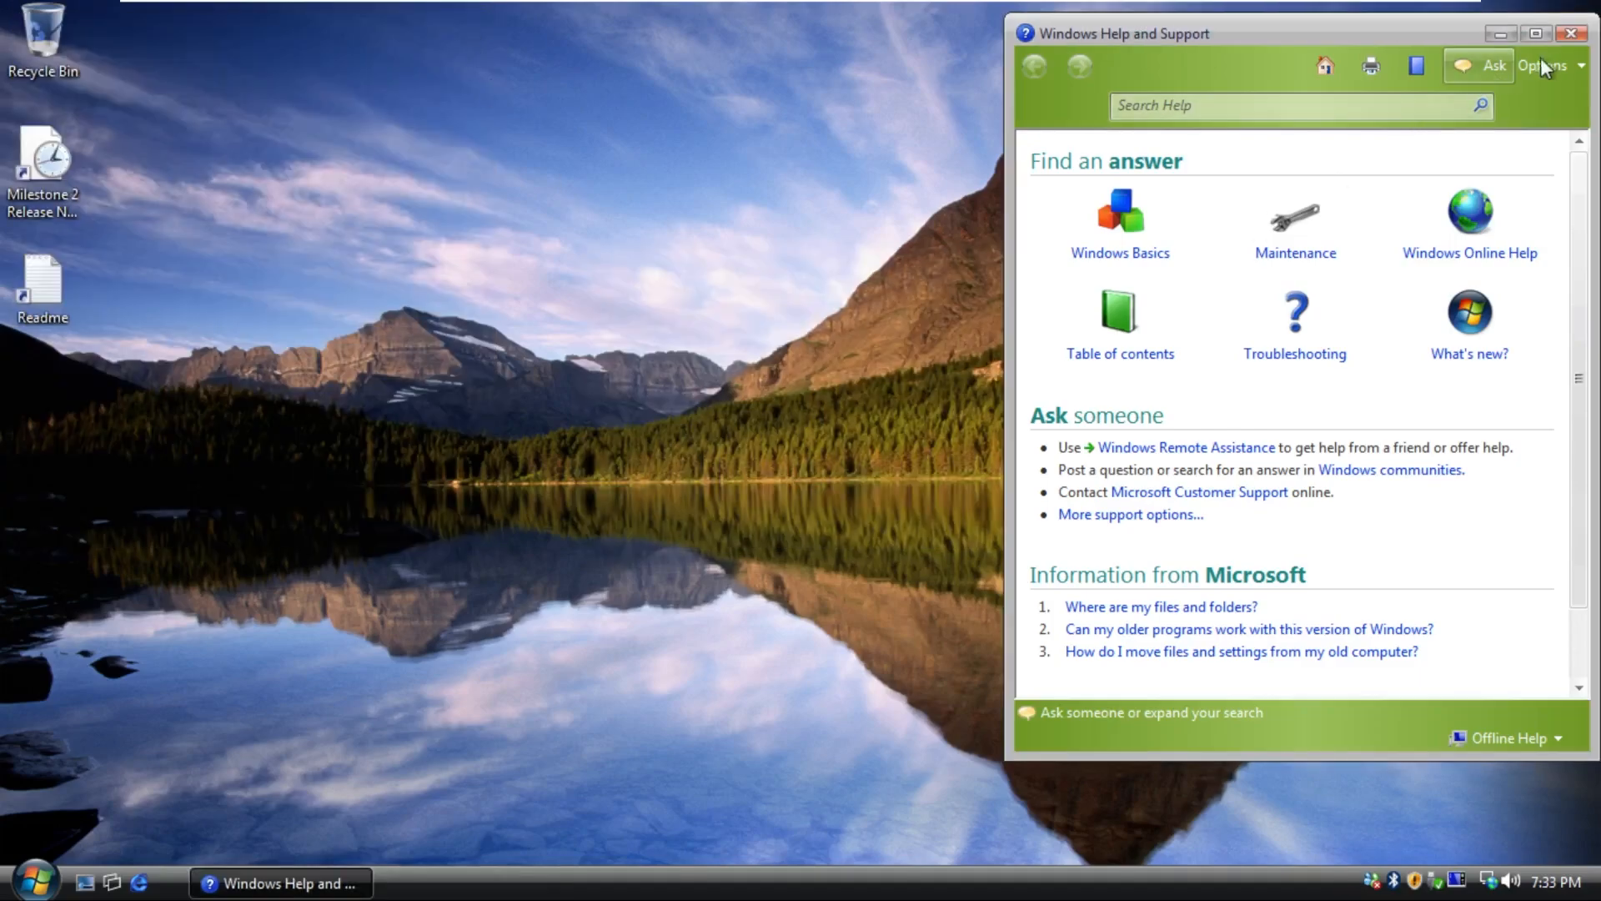
click(1571, 33)
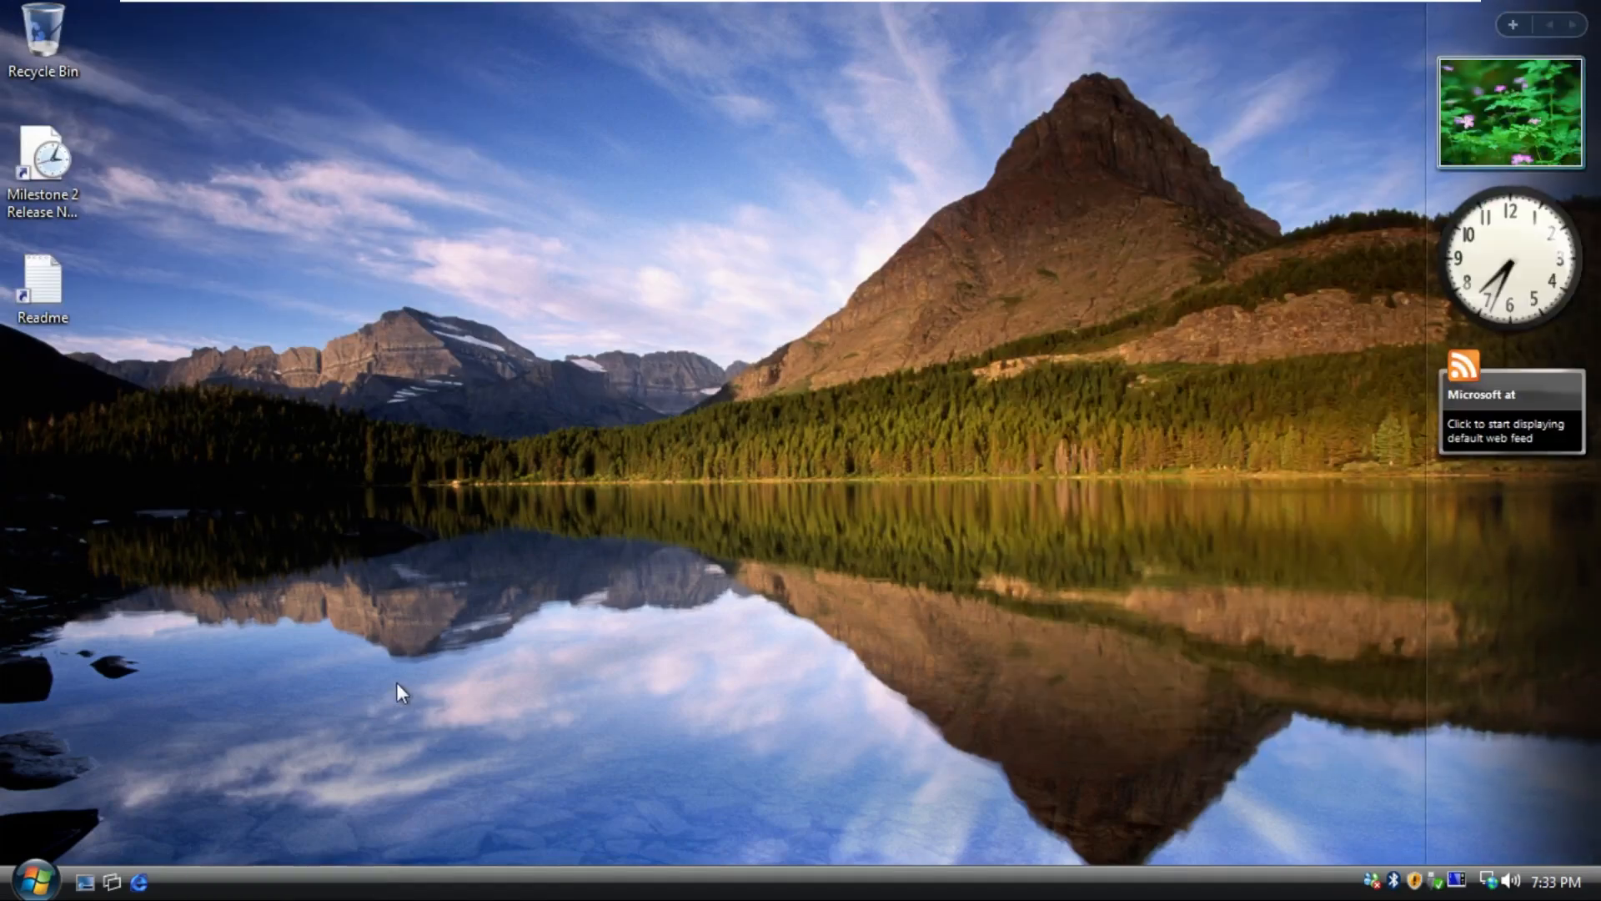